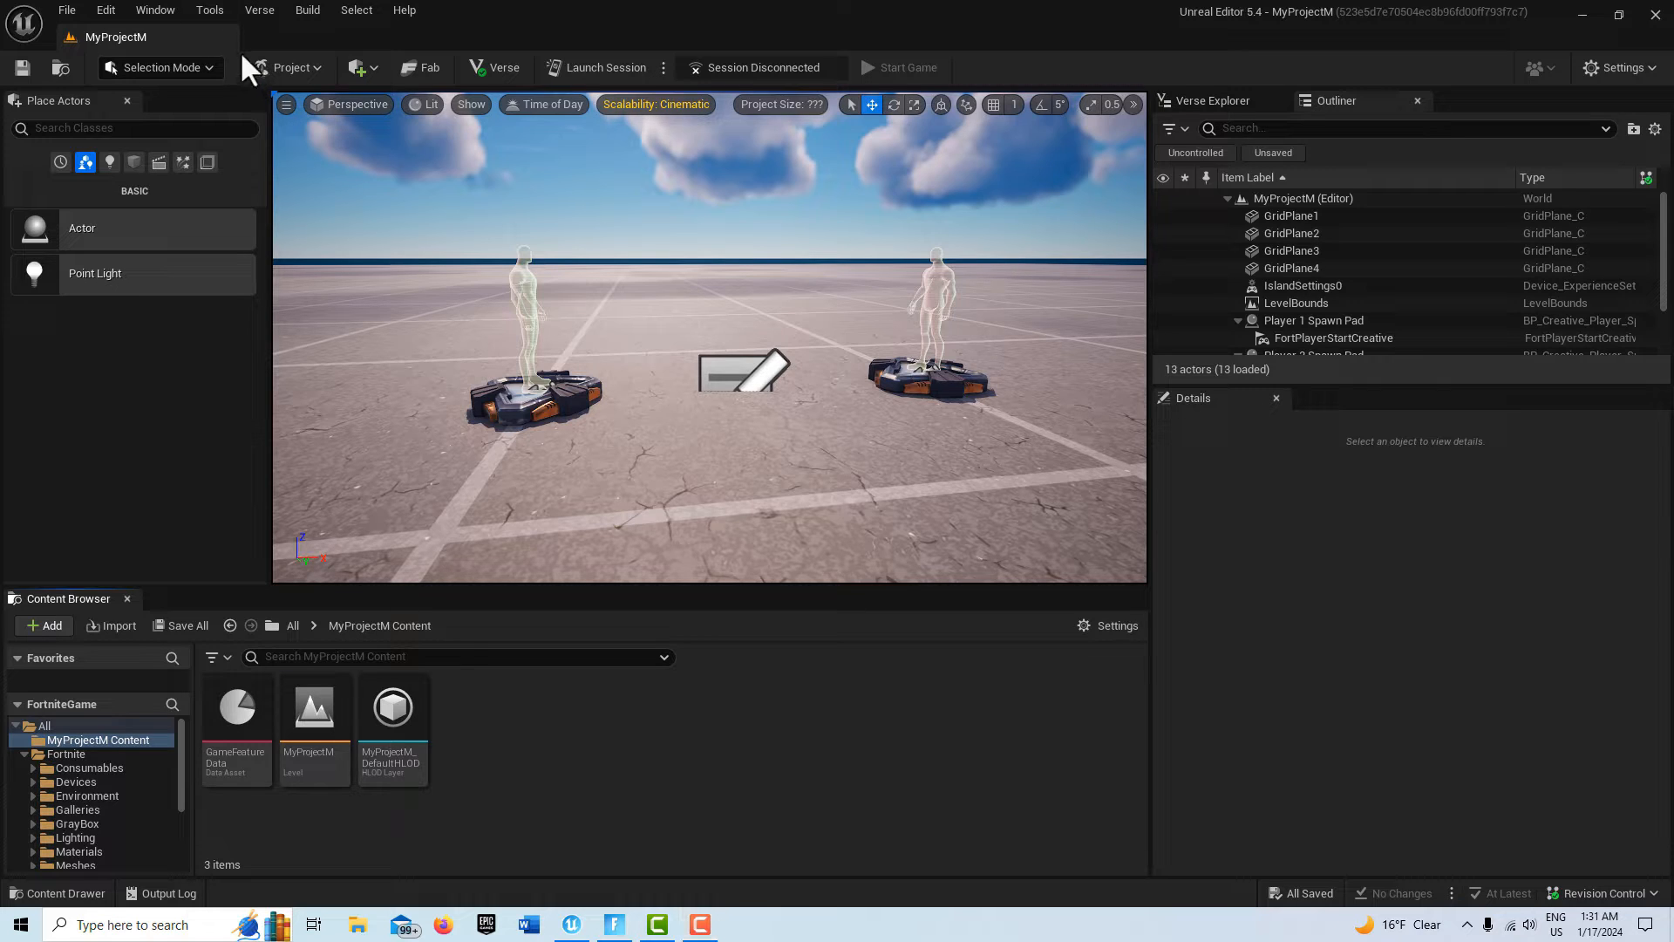
Create a Widget Blueprint with Modal Dialog Variant parent in the content folder and open it
{"action": "right_click", "coordinate": [101, 739]}
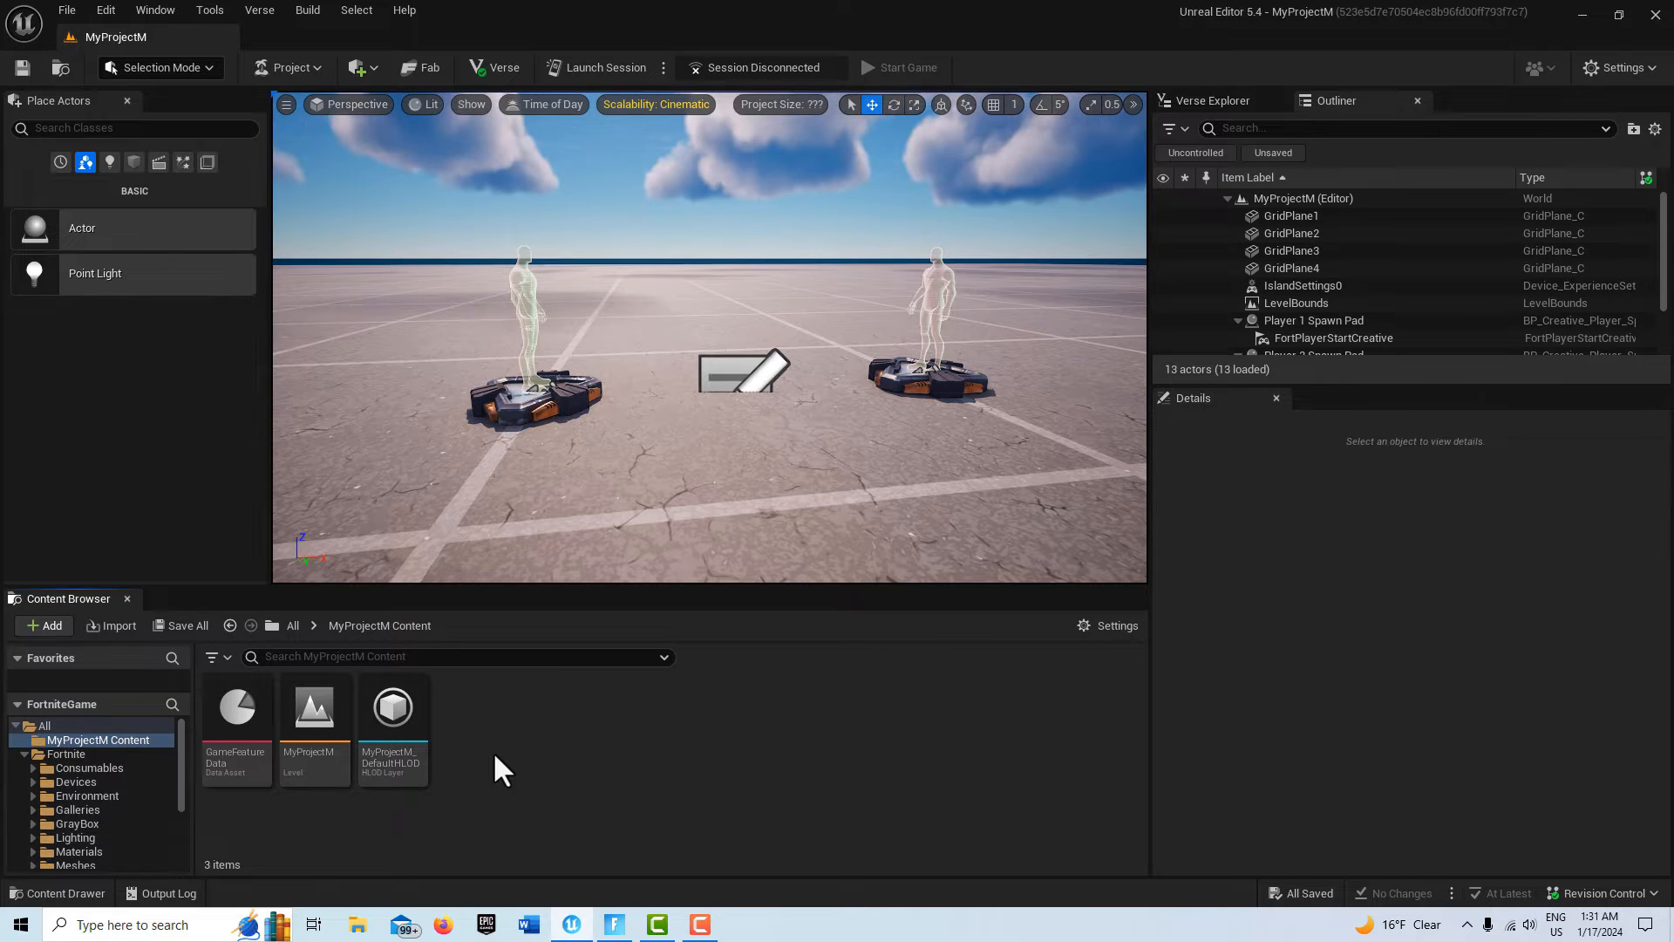
{"action": "right_click", "coordinate": [502, 769]}
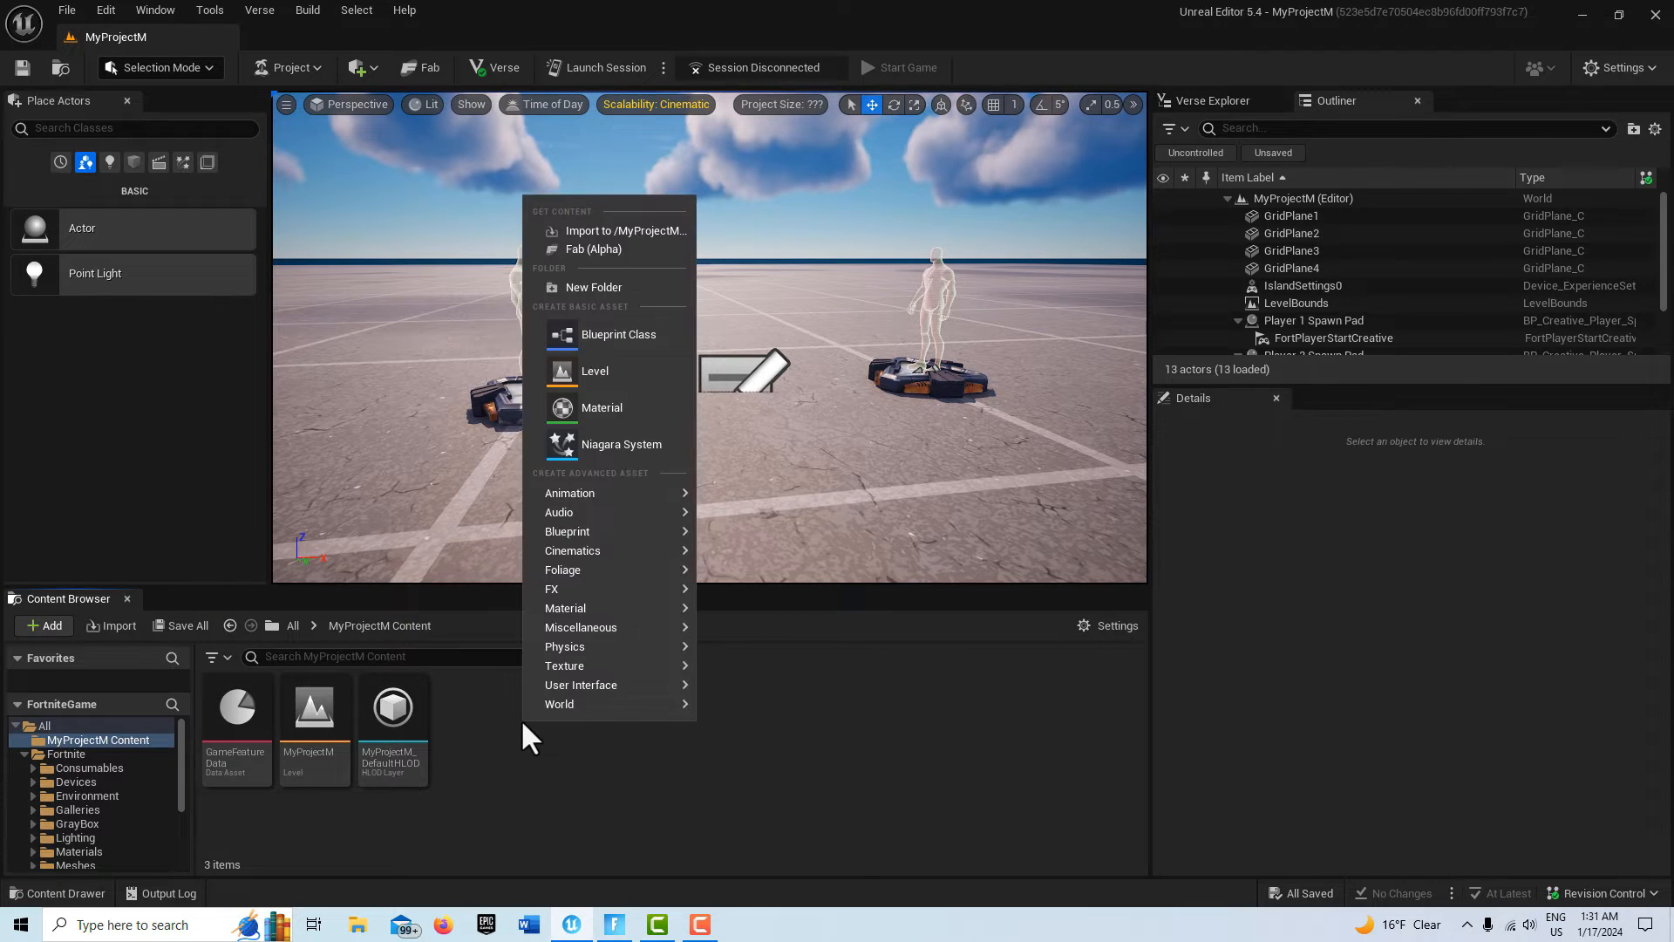
{"action": "mouse_move", "coordinate": [582, 684]}
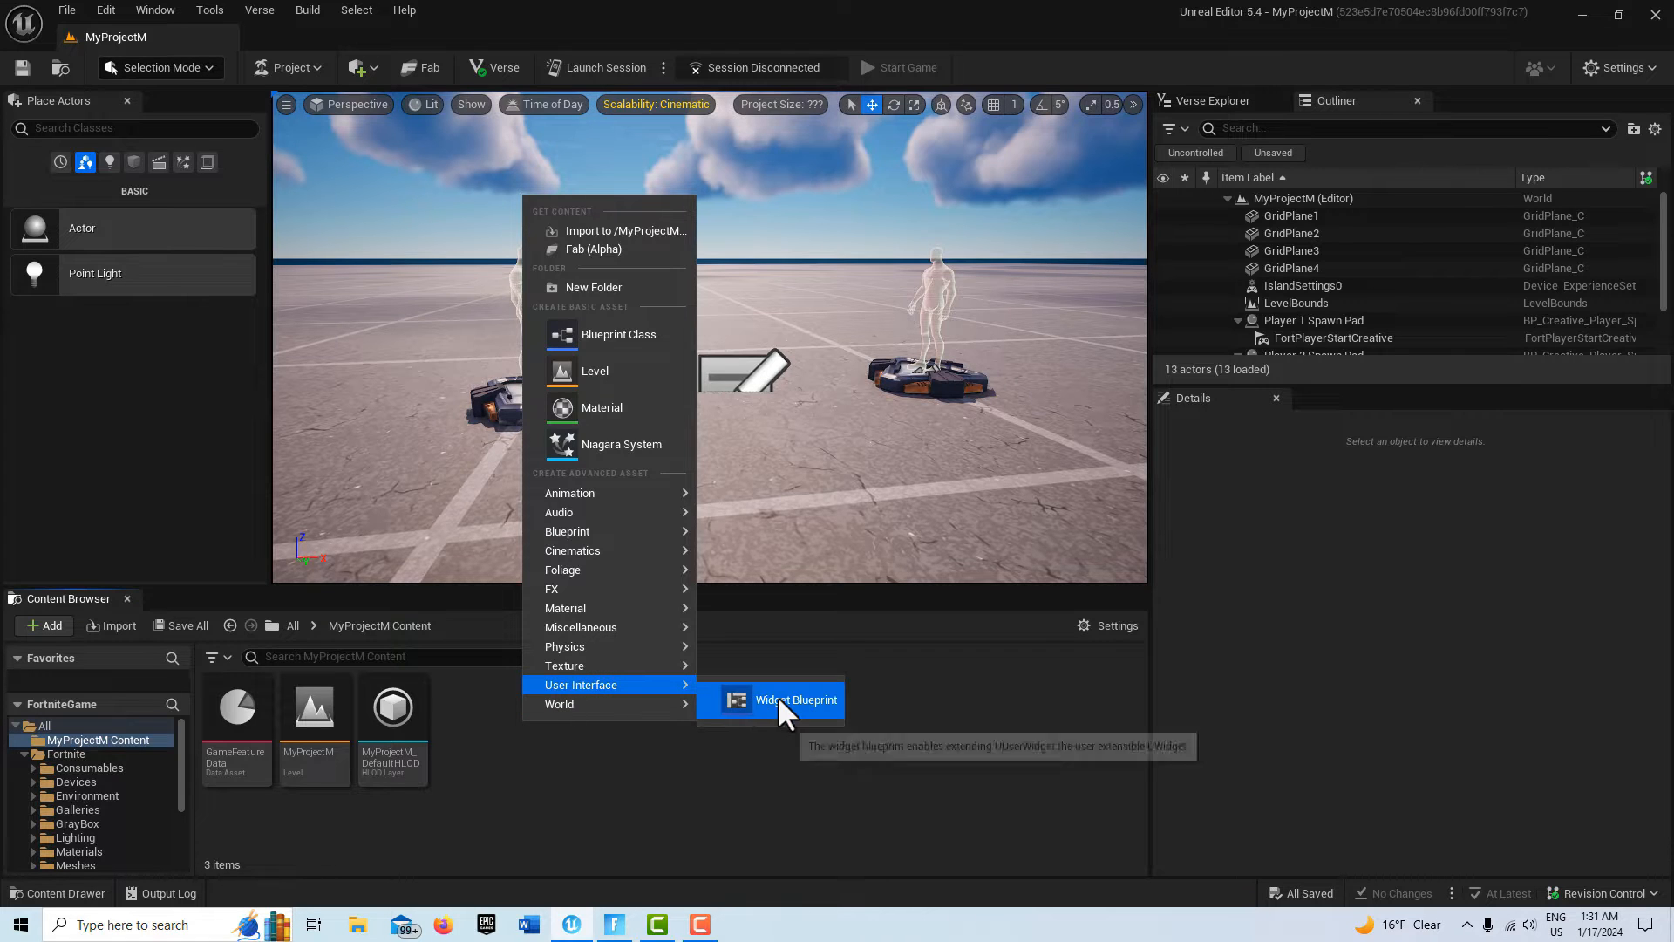
{"action": "left_click", "coordinate": [795, 700]}
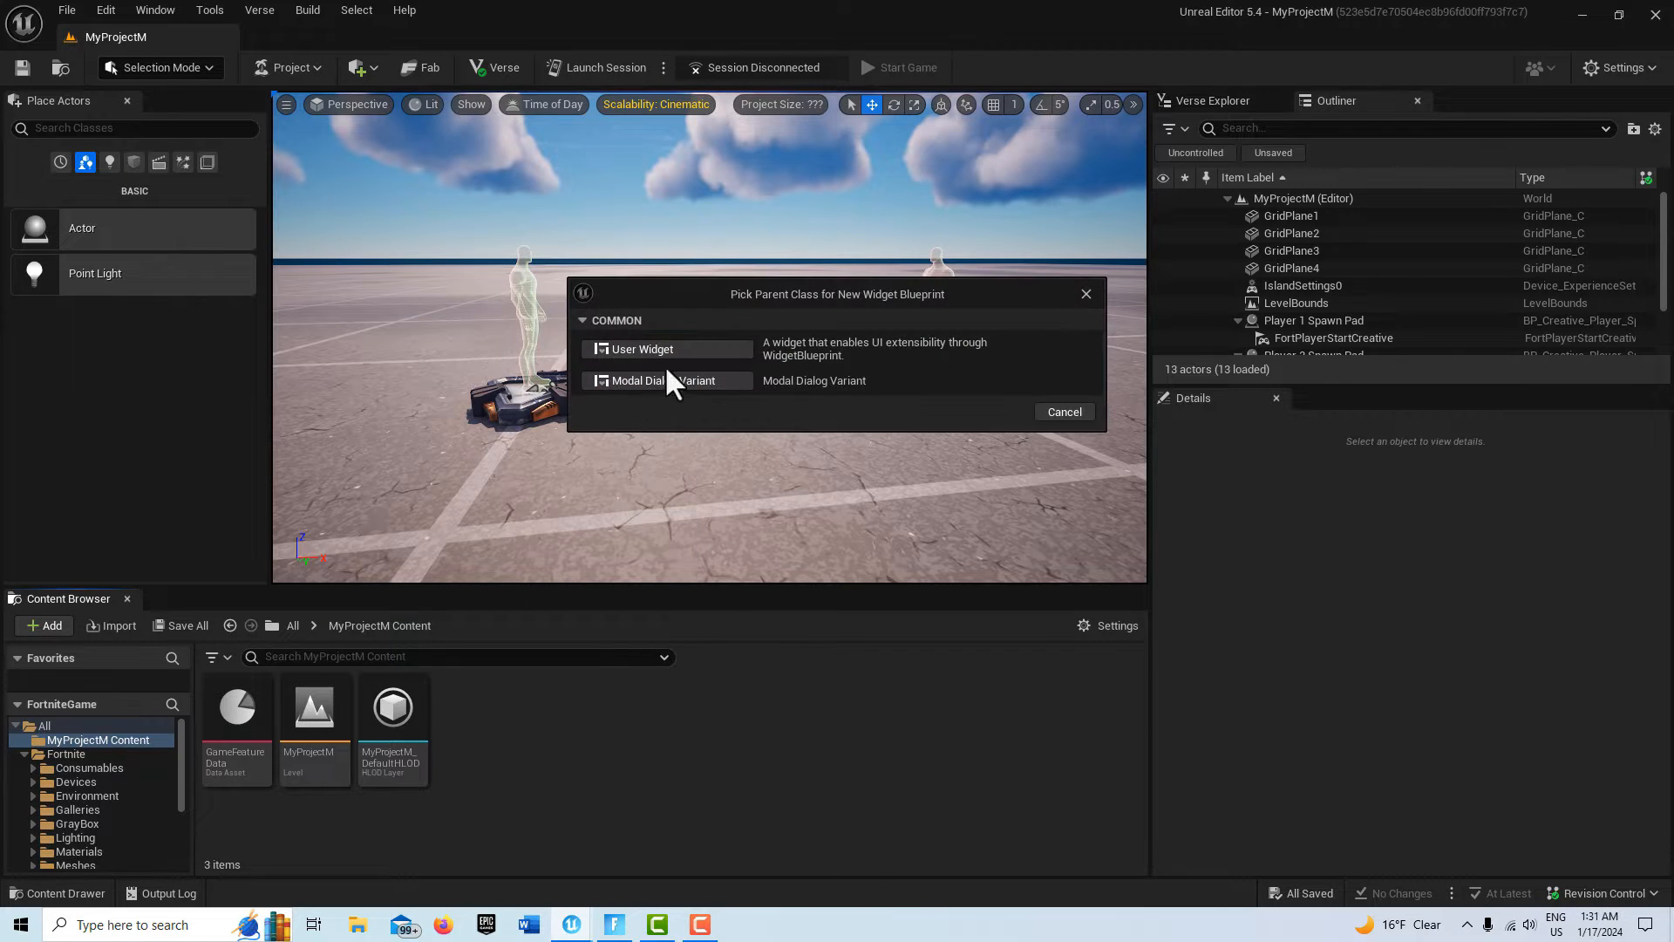
{"action": "mouse_move", "coordinate": [662, 380]}
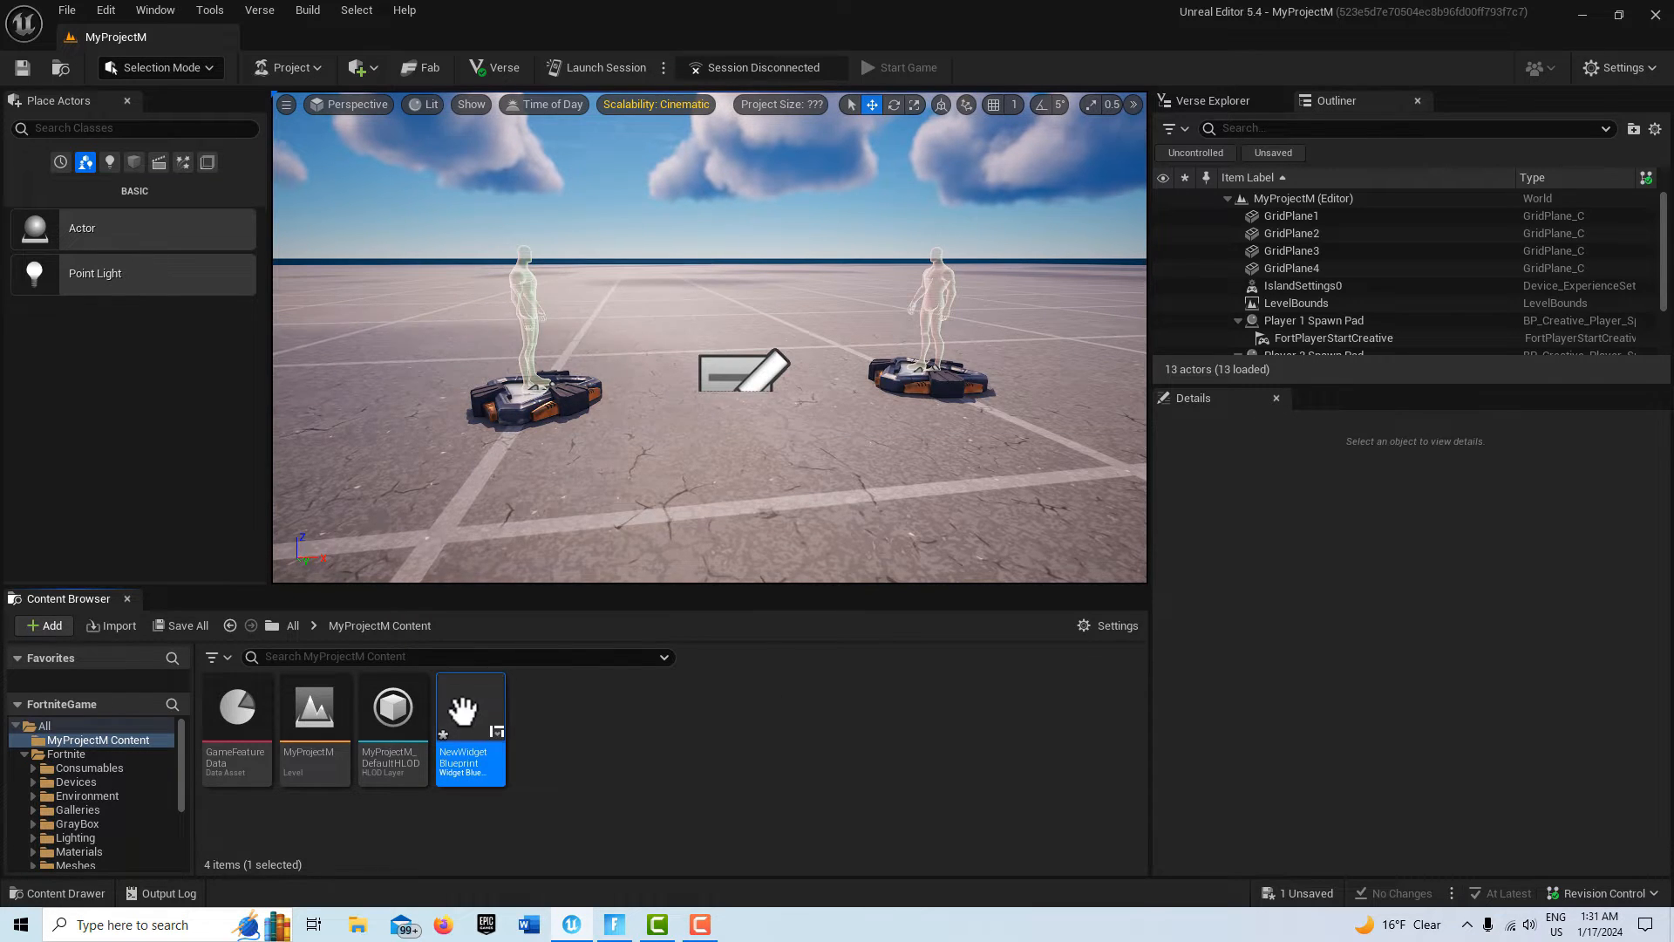
{"action": "mouse_move", "coordinate": [469, 710]}
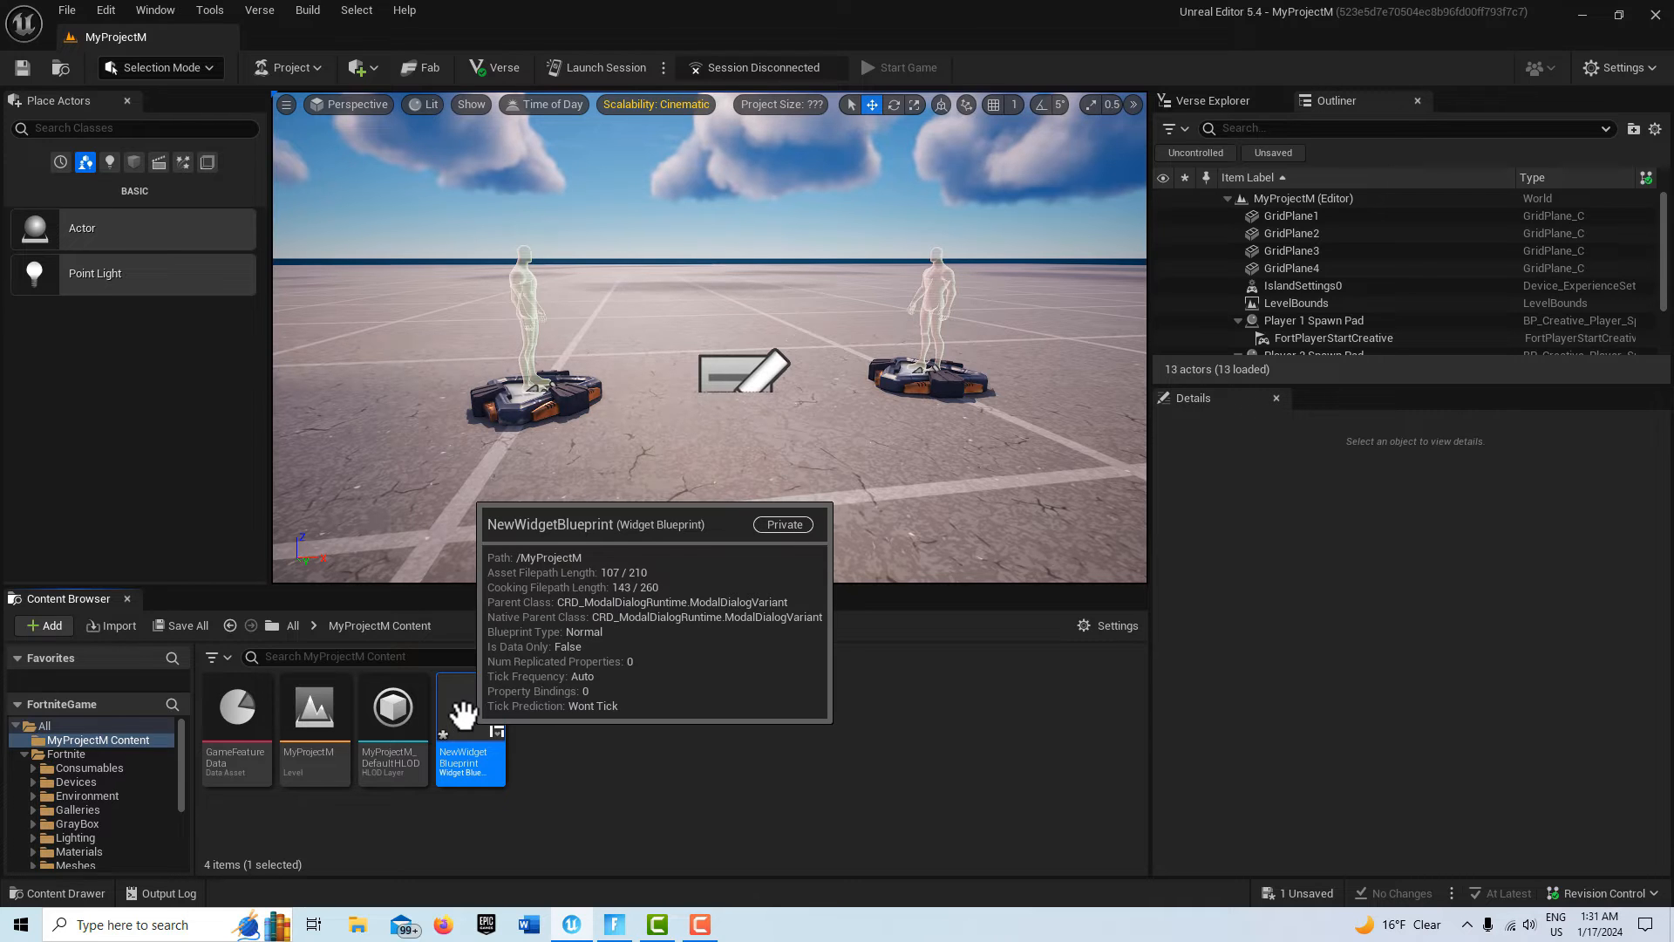
{"action": "double_click", "coordinate": [469, 710]}
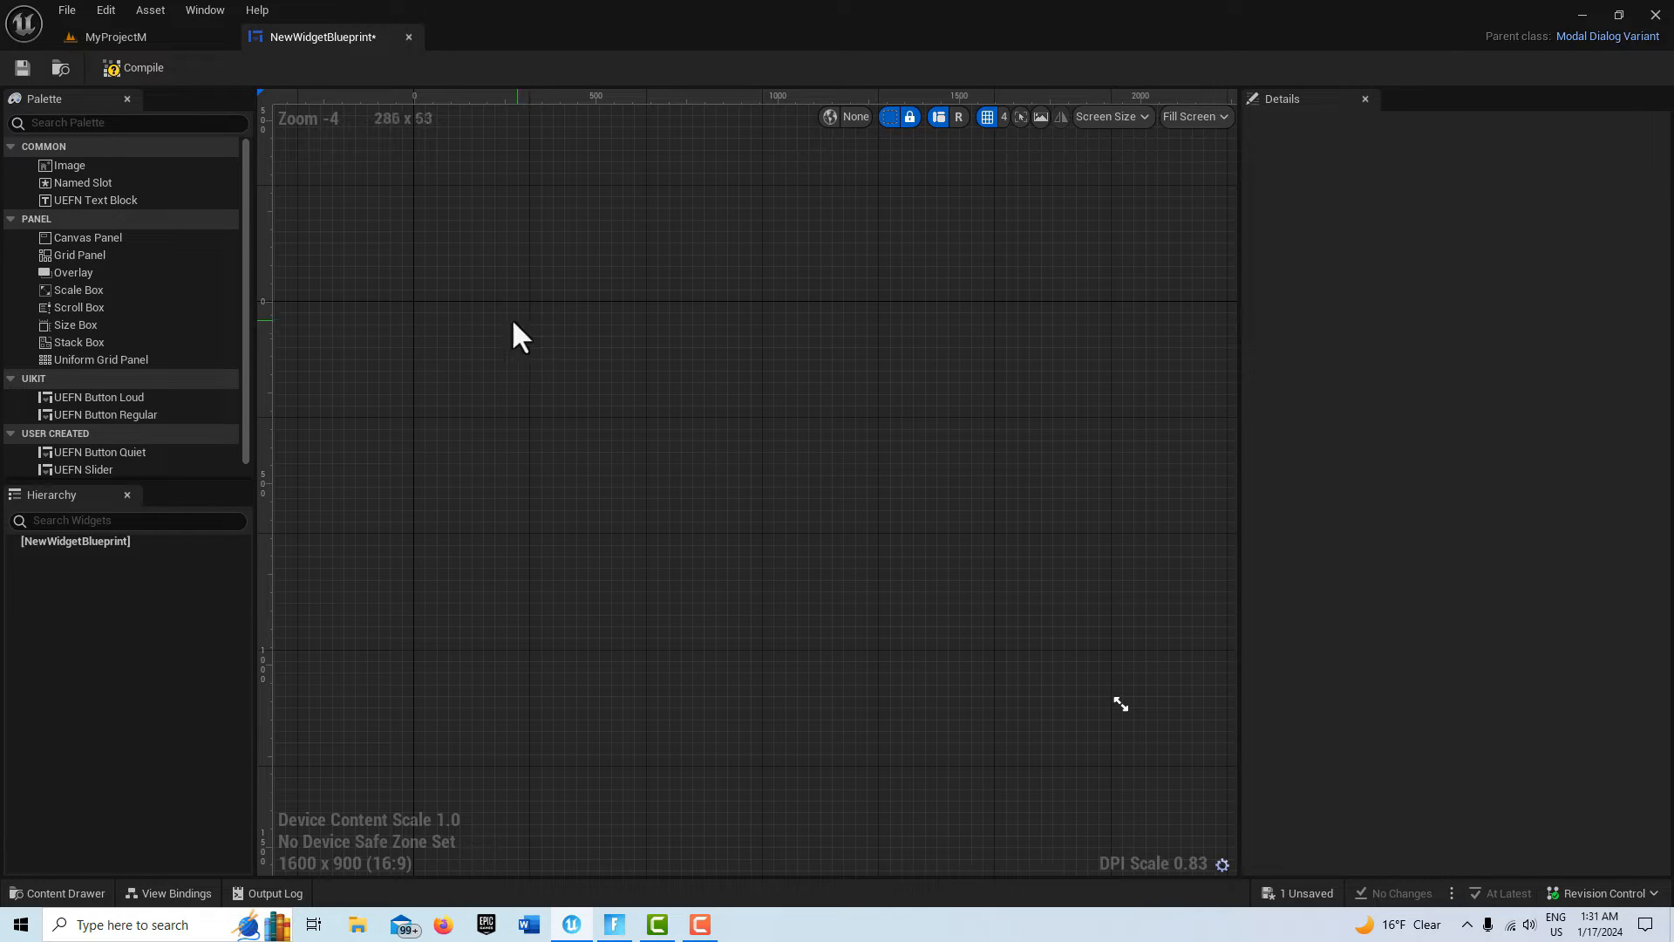
{"action": "mouse_move", "coordinate": [70, 272]}
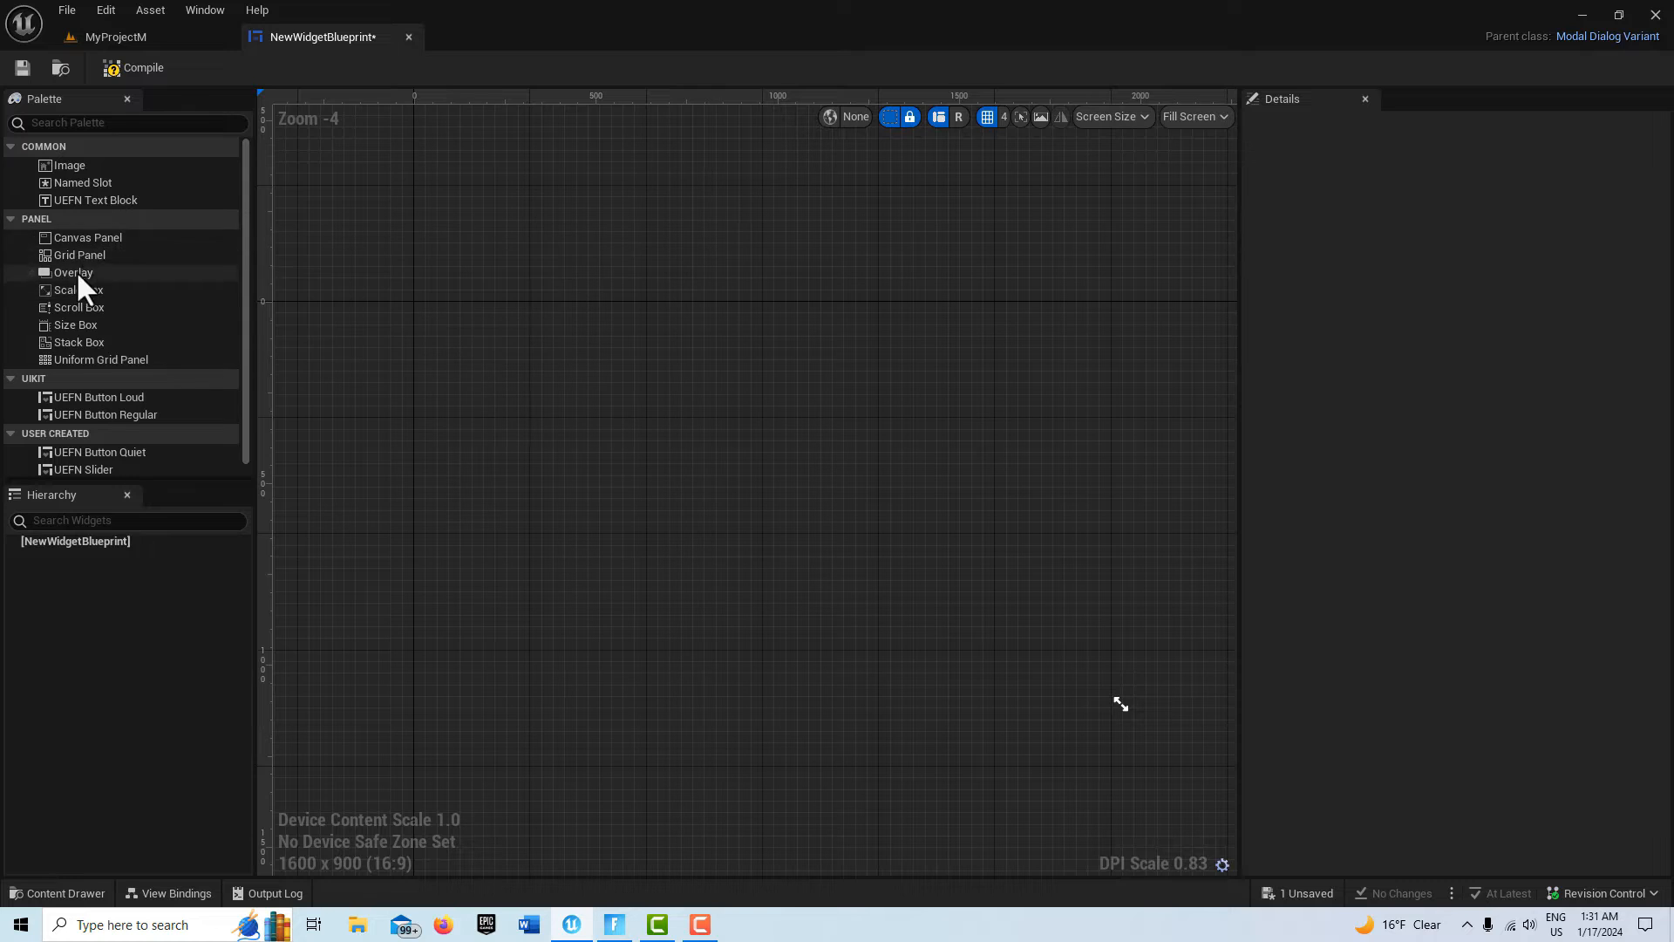
Add a Canvas Panel as the widget's 1920 x 1080 root container and select it
{"action": "left_click", "coordinate": [85, 237]}
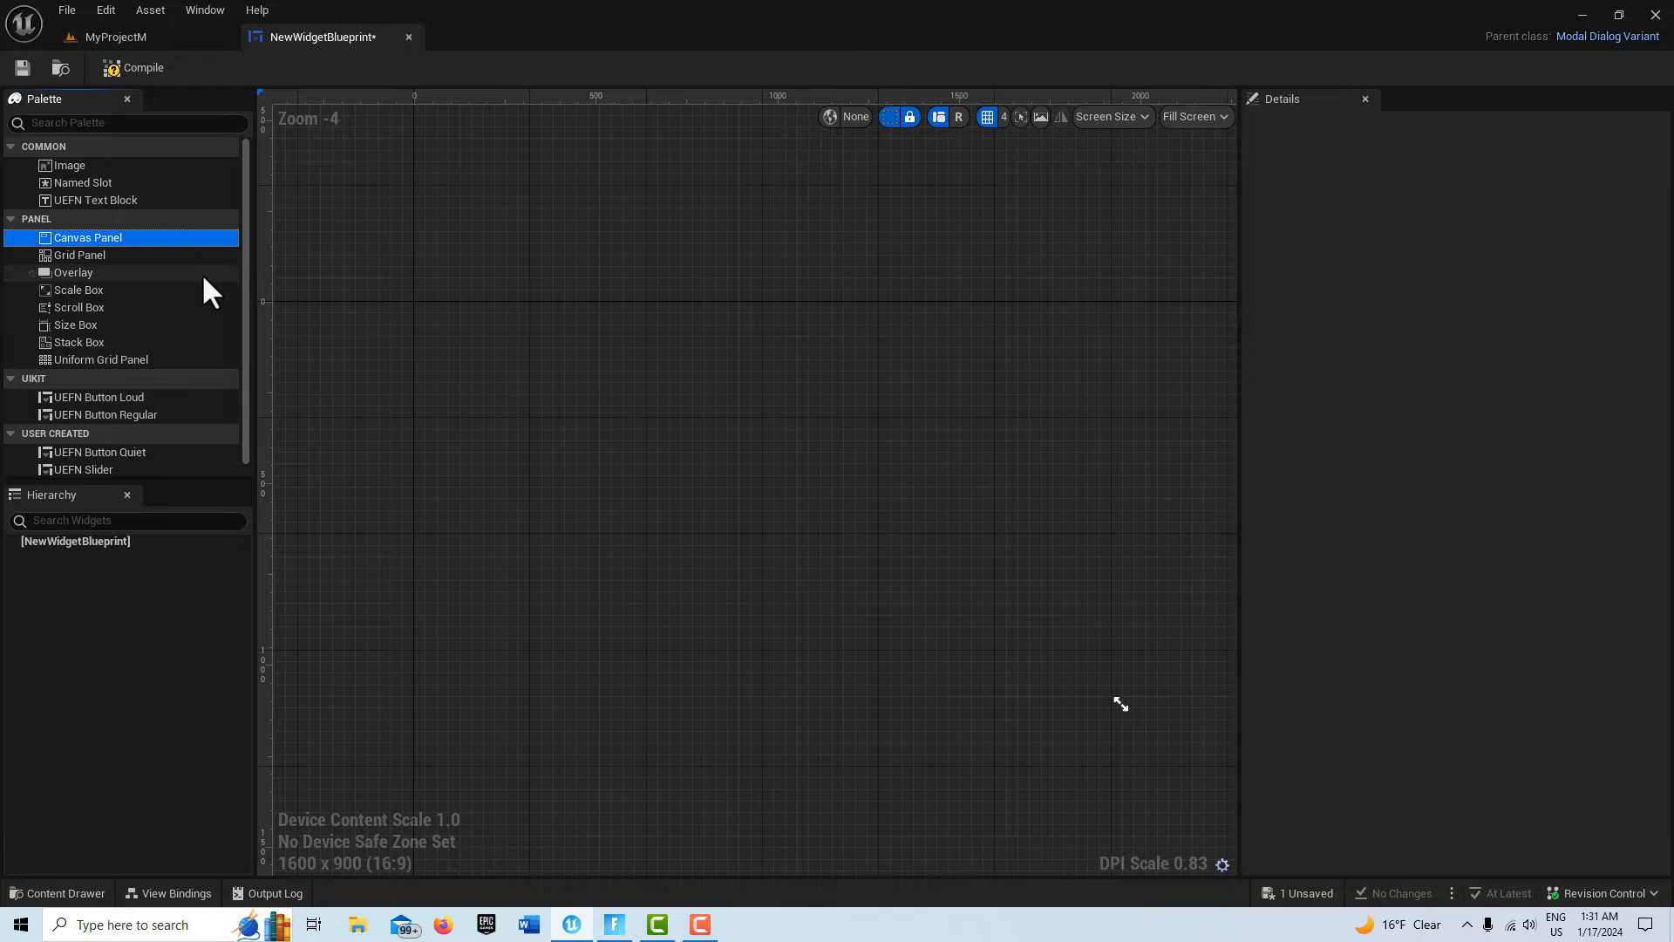
{"action": "mouse_move", "coordinate": [161, 261]}
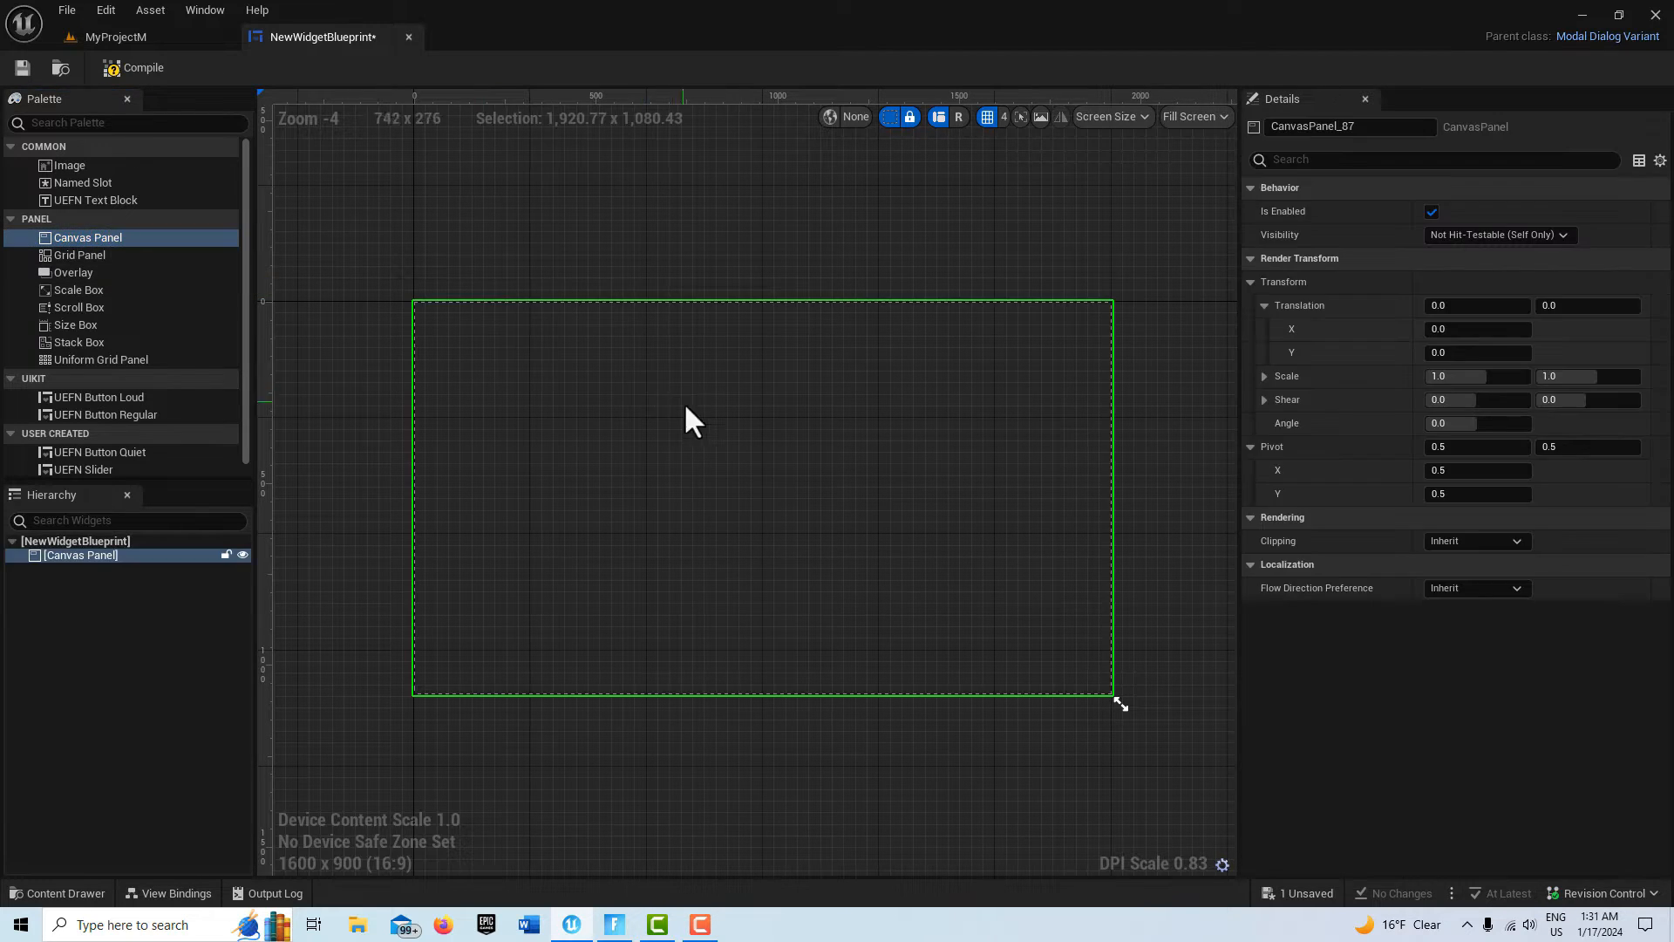
{"action": "scroll", "scroll_direction": "down", "scroll_amount": 3}
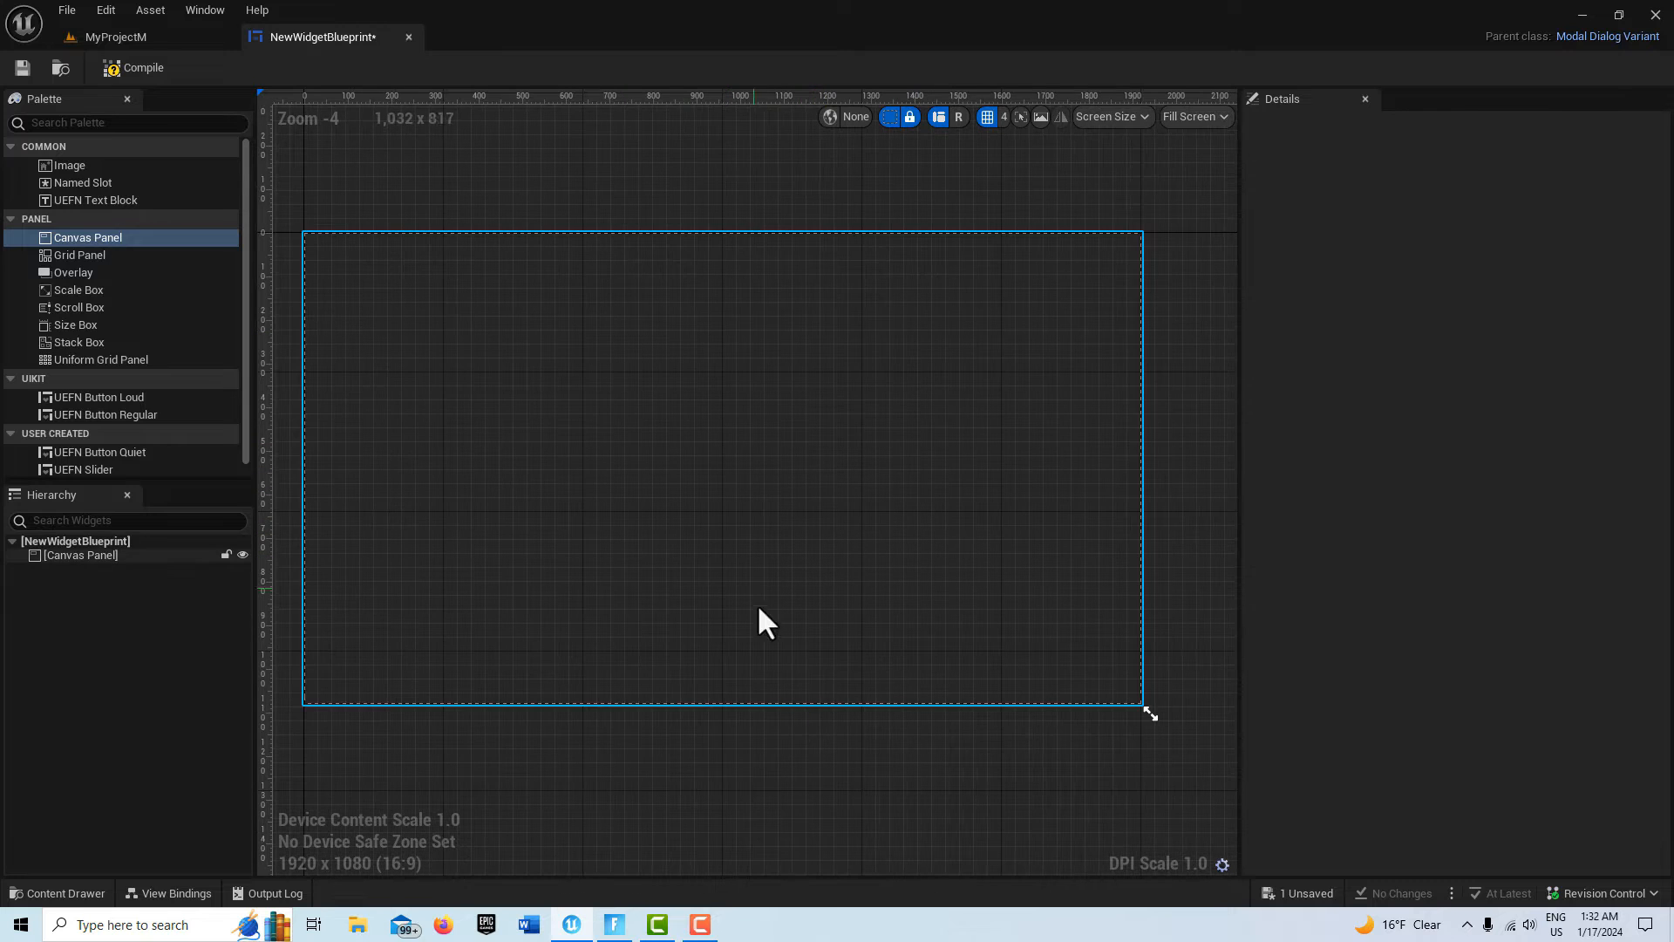
{"action": "left_click", "coordinate": [80, 554]}
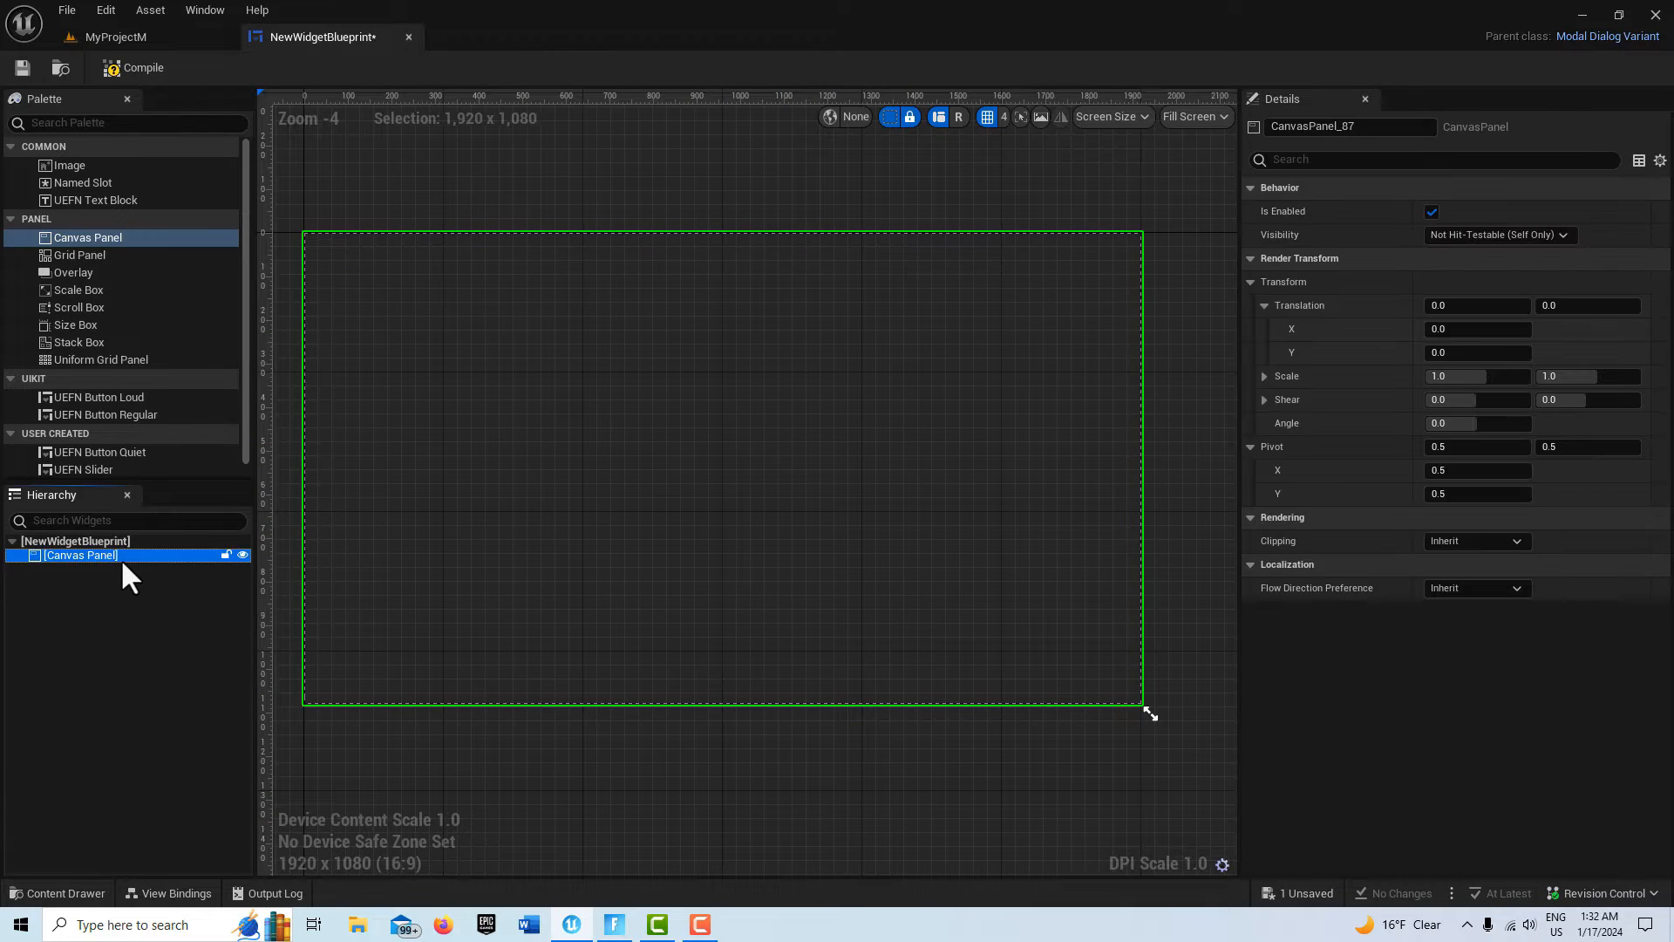
{"action": "mouse_move", "coordinate": [26, 610]}
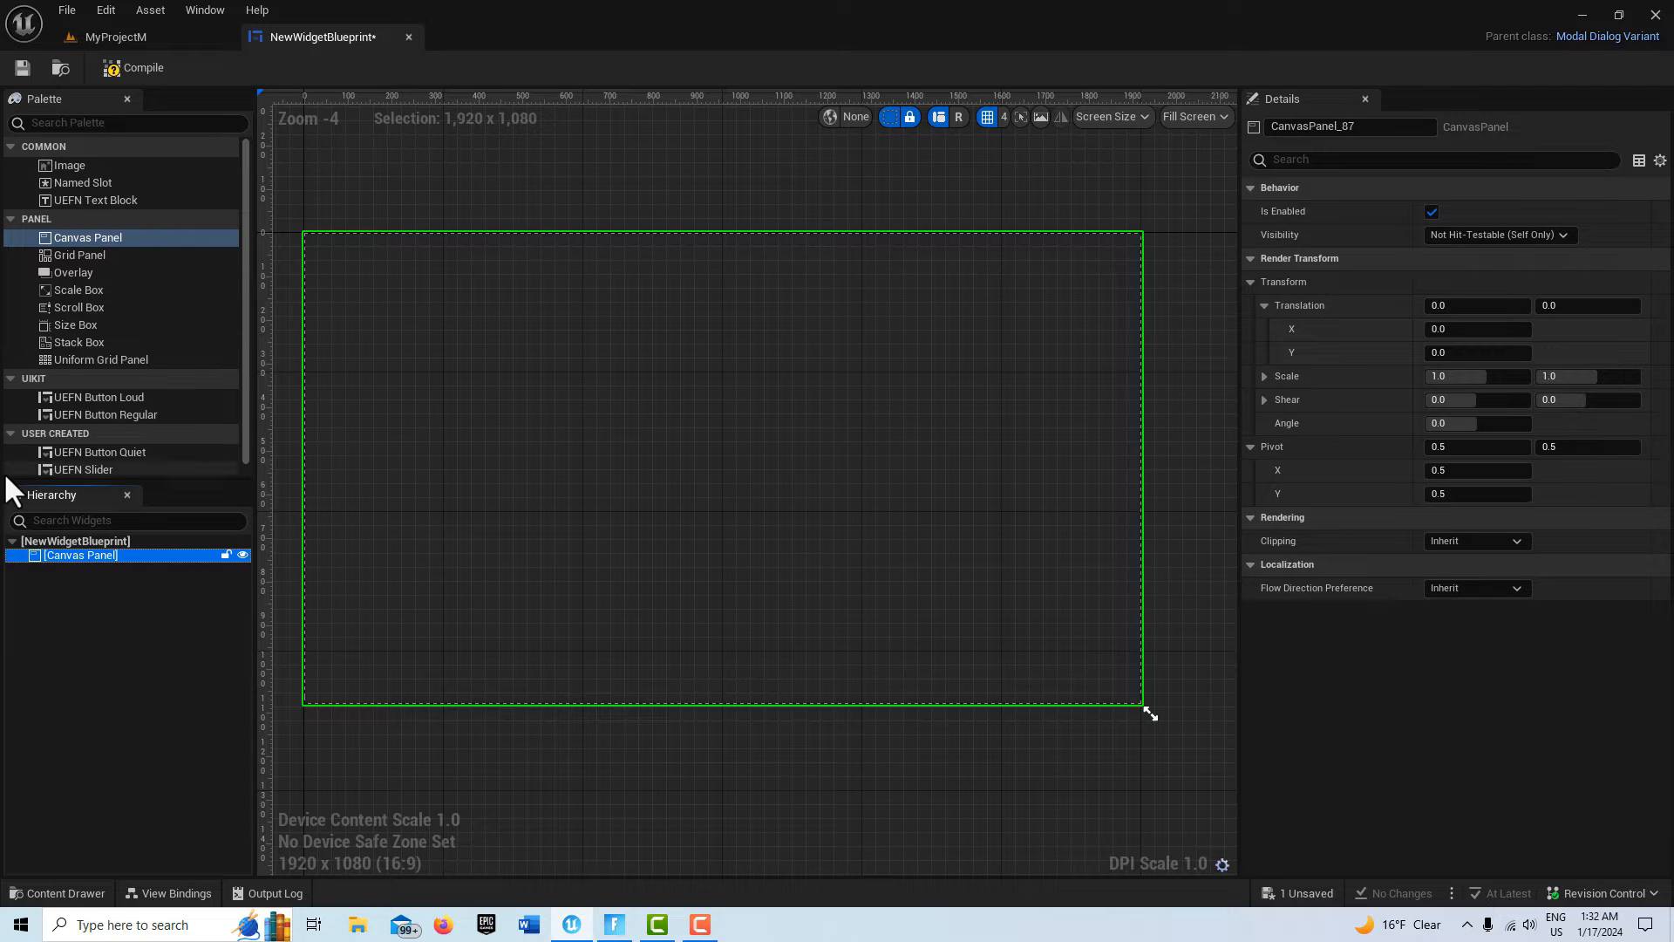
{"action": "mouse_move", "coordinate": [22, 492]}
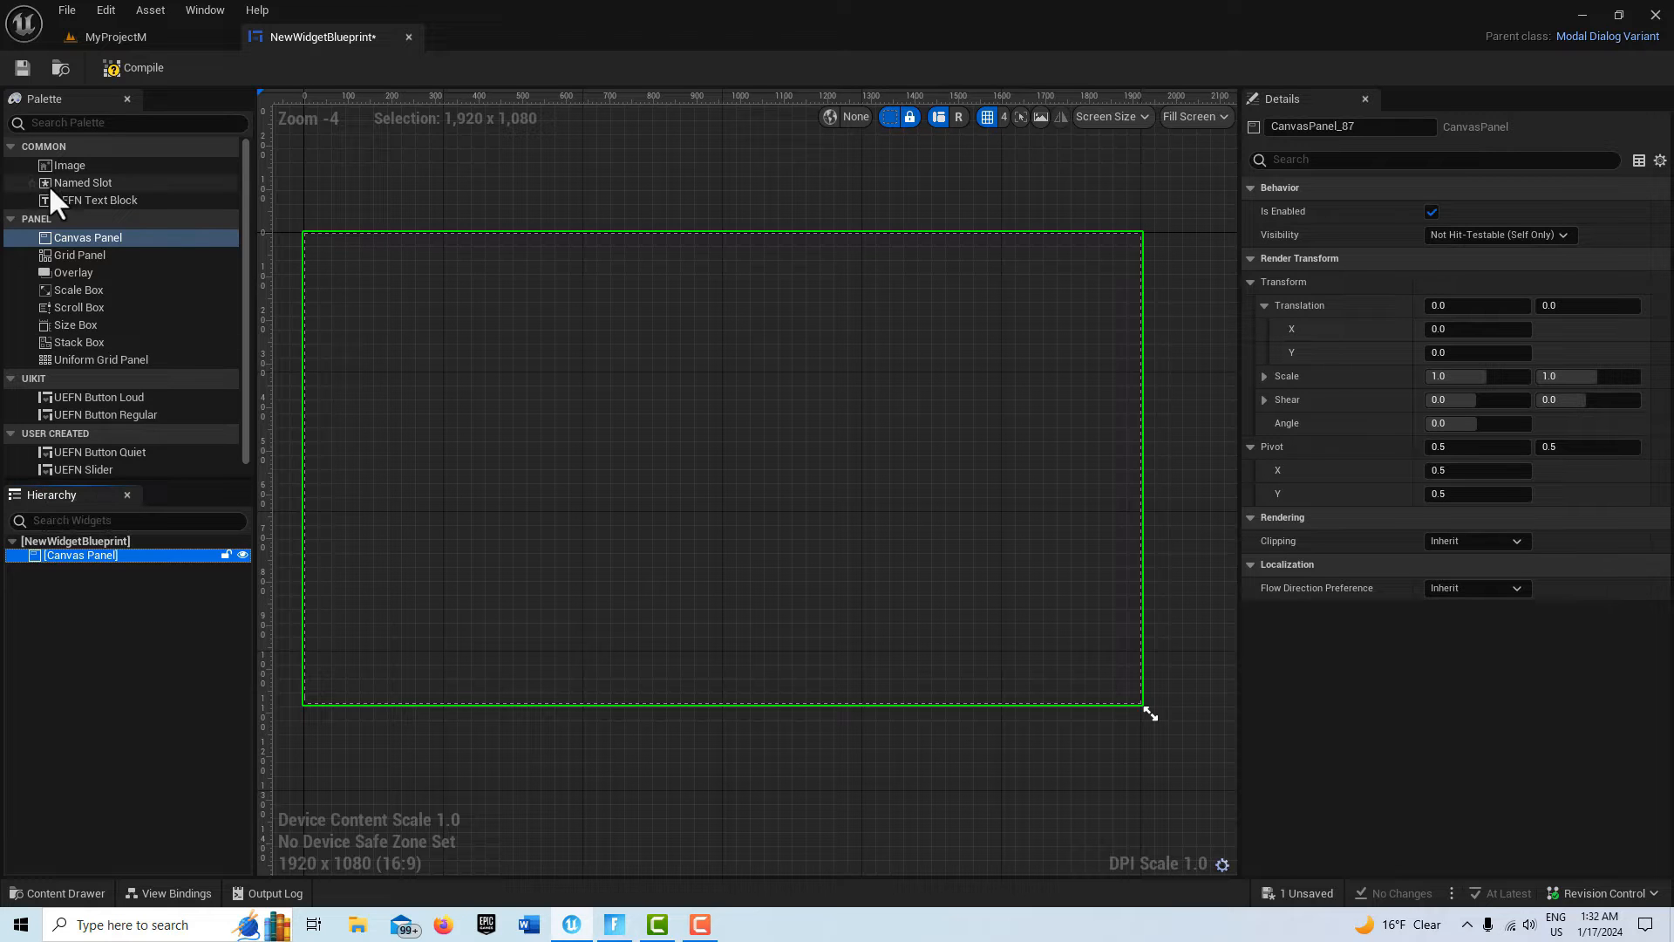
{"action": "mouse_move", "coordinate": [87, 237]}
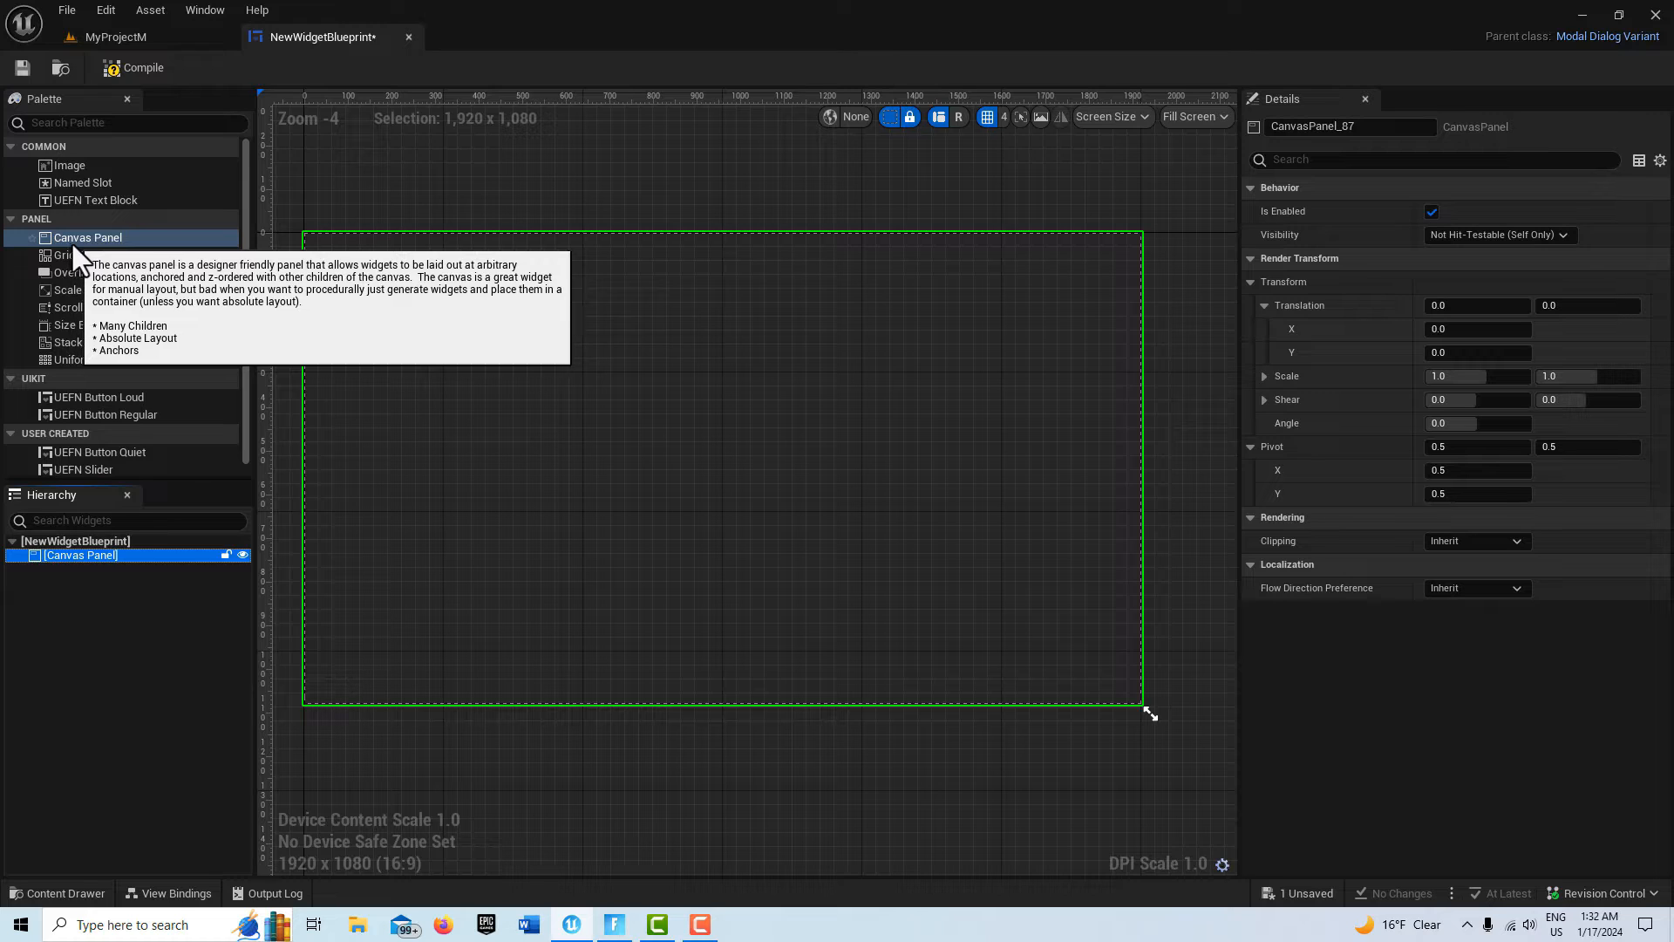
{"action": "mouse_move", "coordinate": [90, 237]}
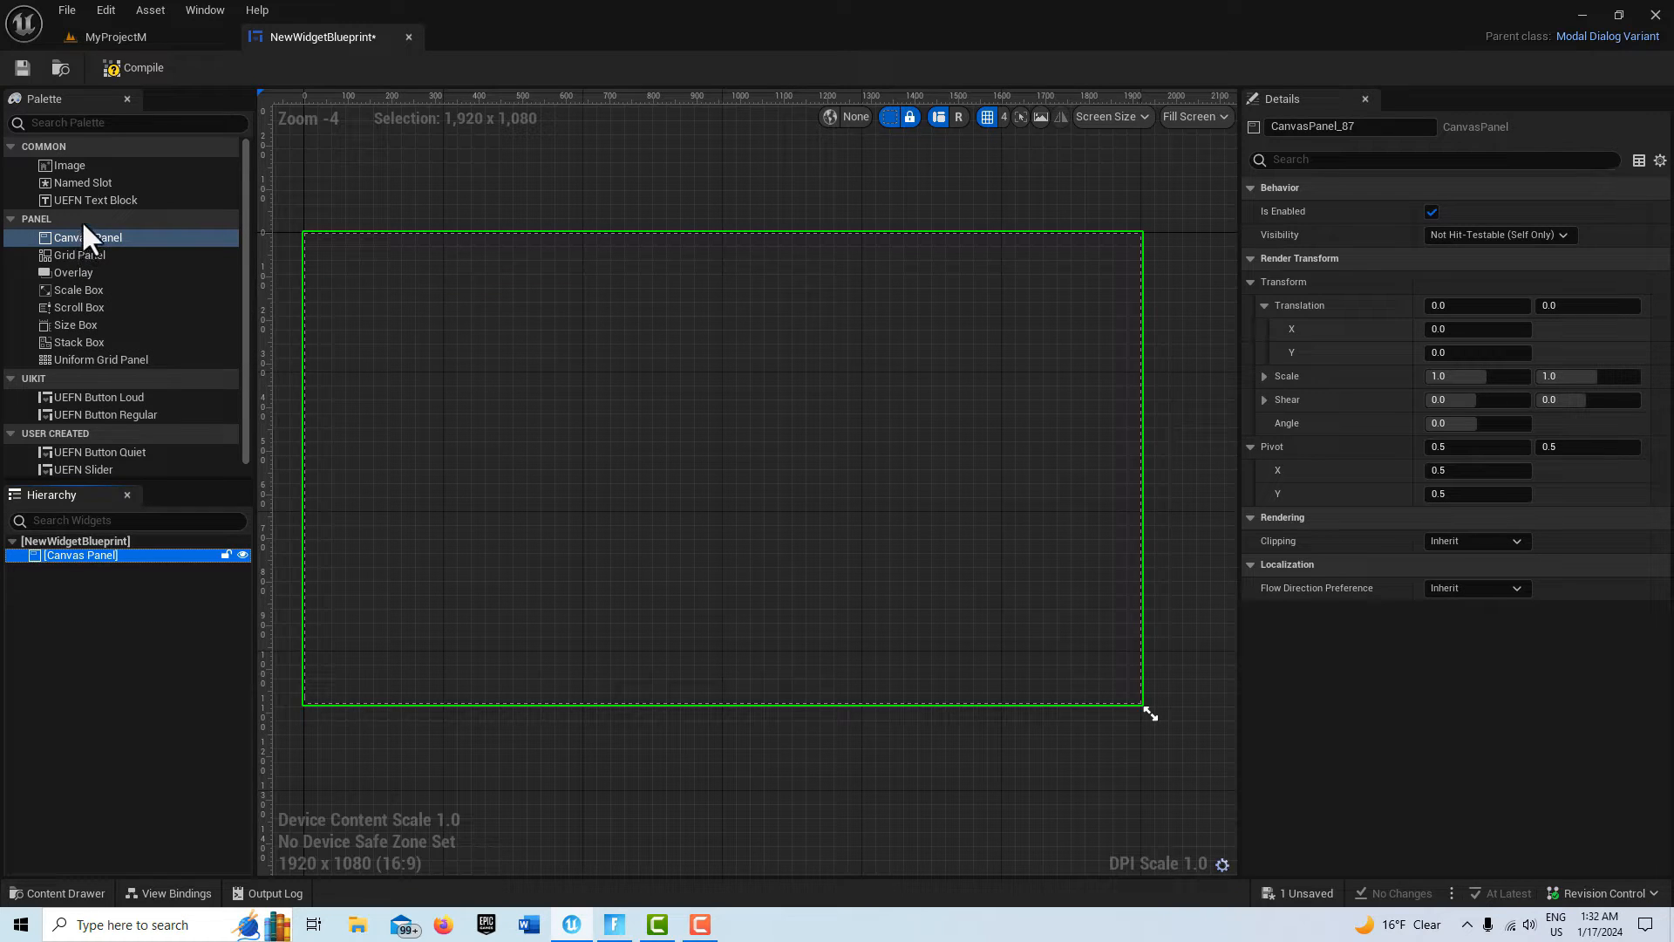
{"action": "mouse_move", "coordinate": [95, 198]}
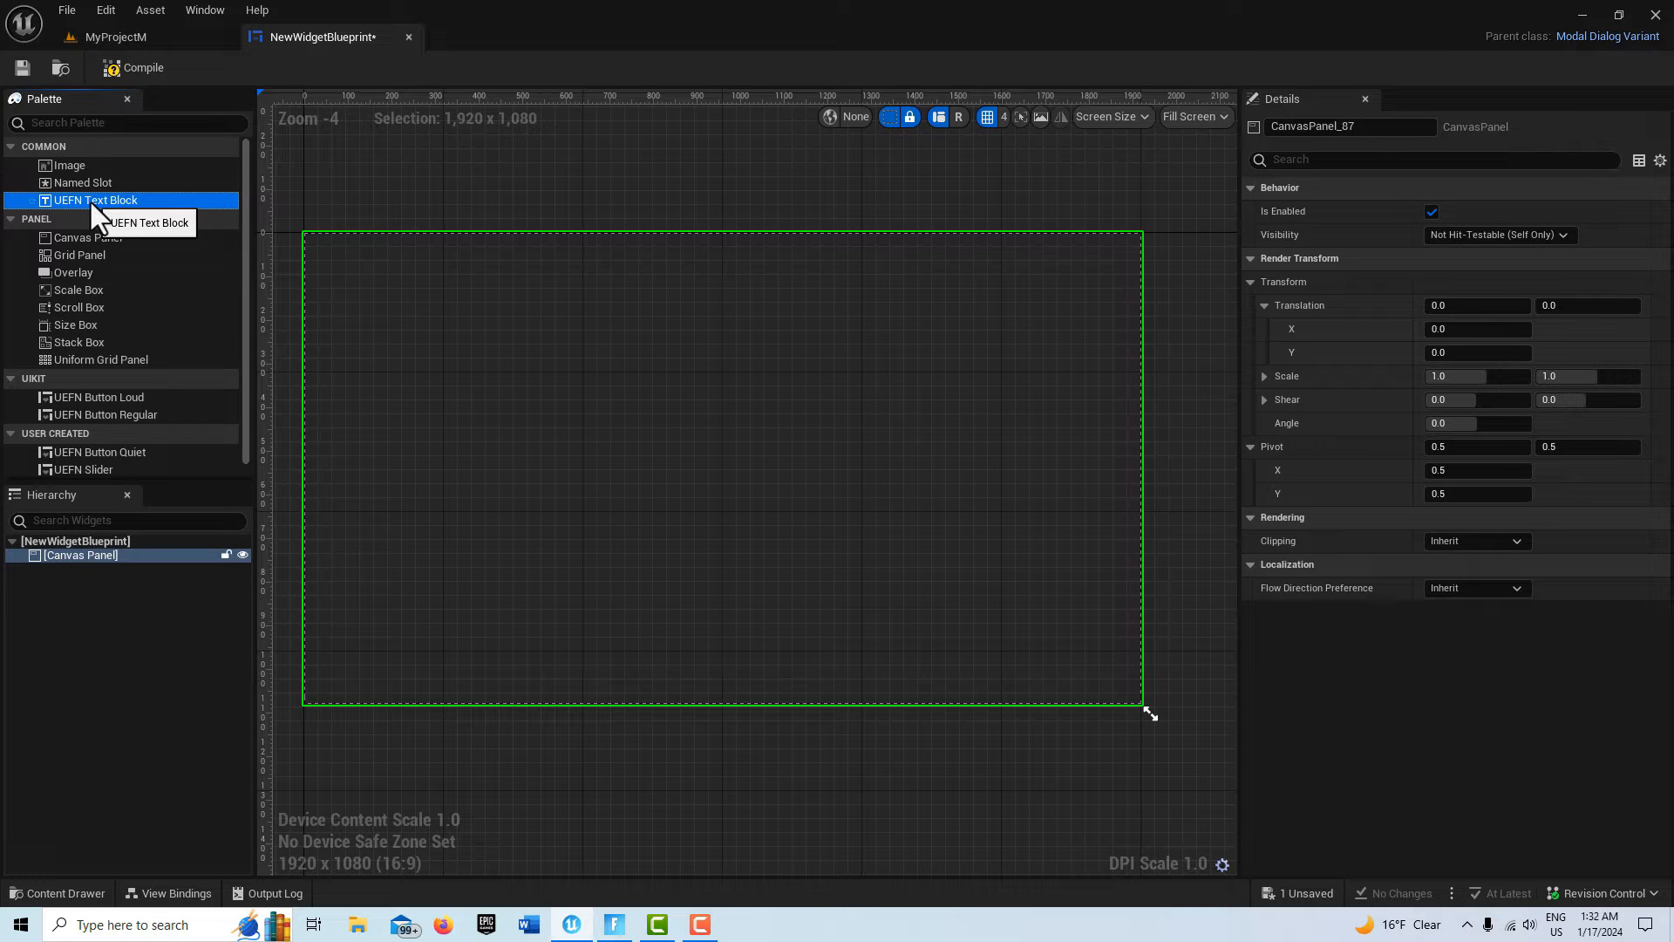
Place a UEFN Text Block reading 'The Story of Crumple' with font size 128 near the canvas top
{"action": "left_click_drag", "start_coordinate": [93, 198], "coordinate": [492, 352]}
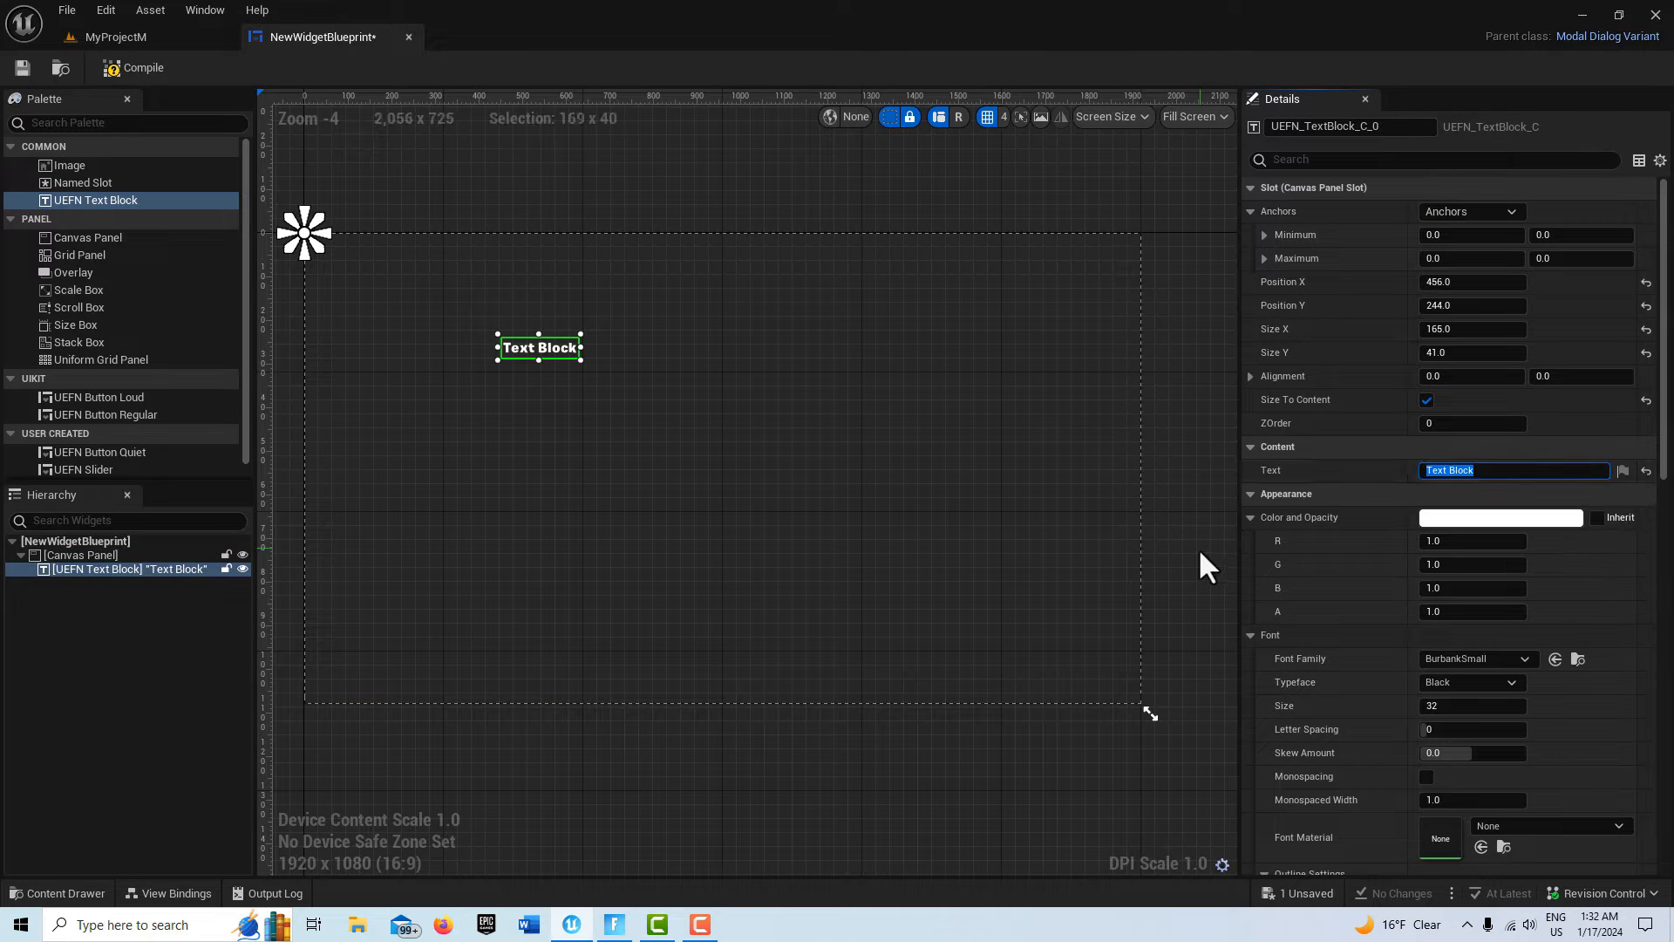
{"action": "type", "text": "T"}
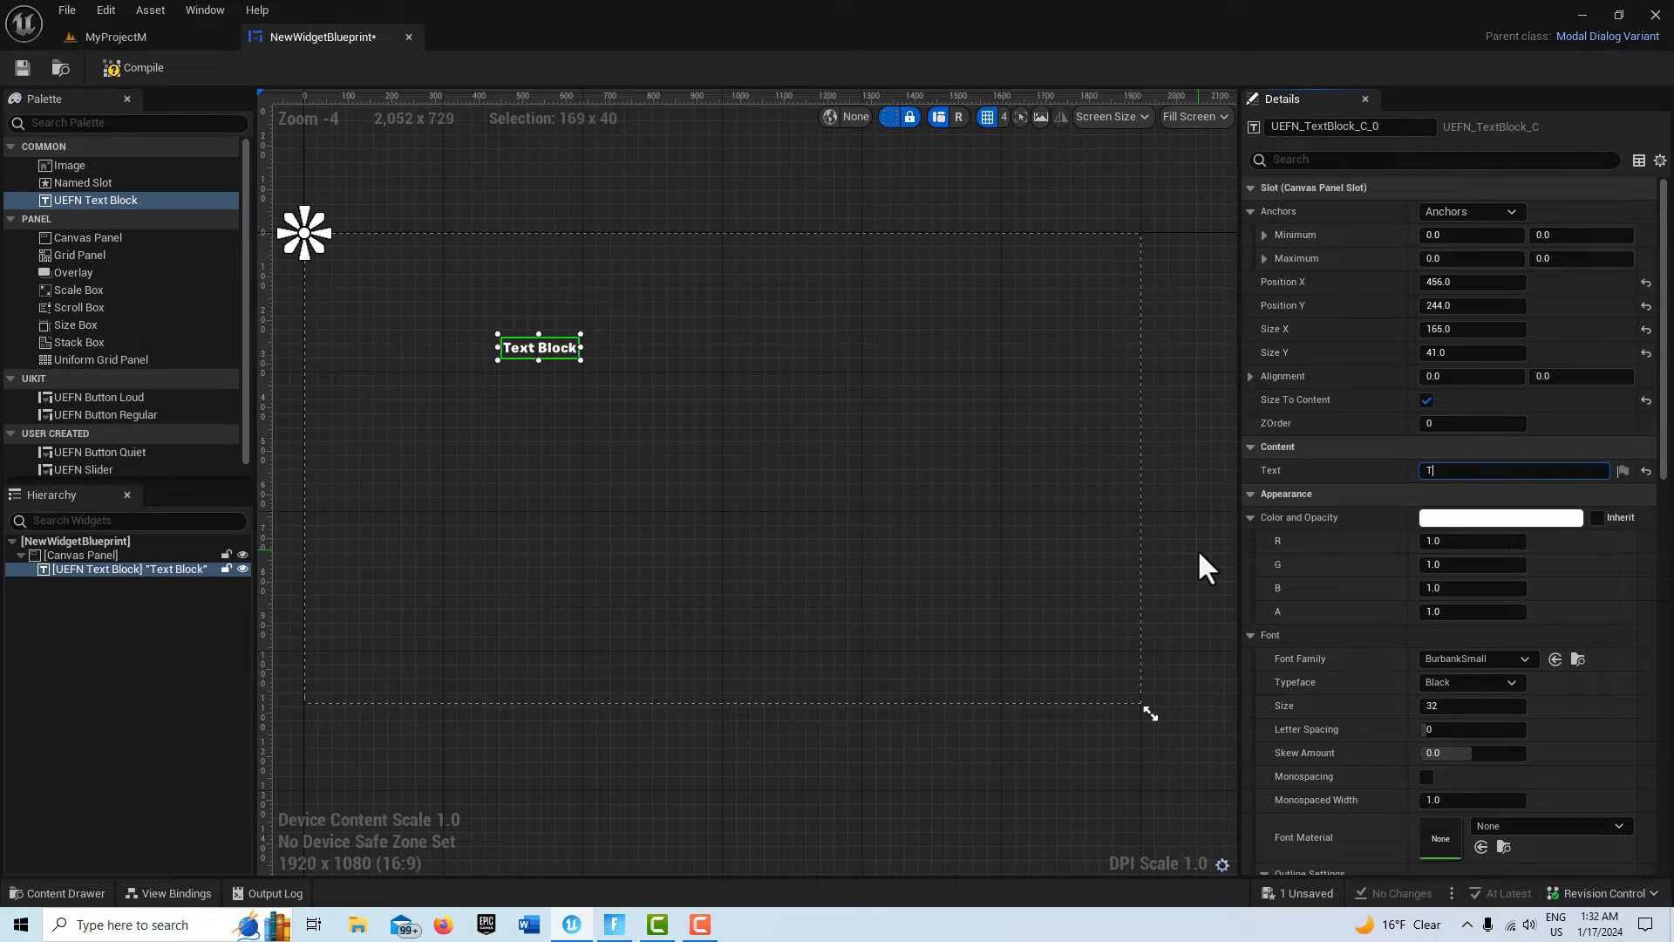
{"action": "type", "text": "he Story of Crumple"}
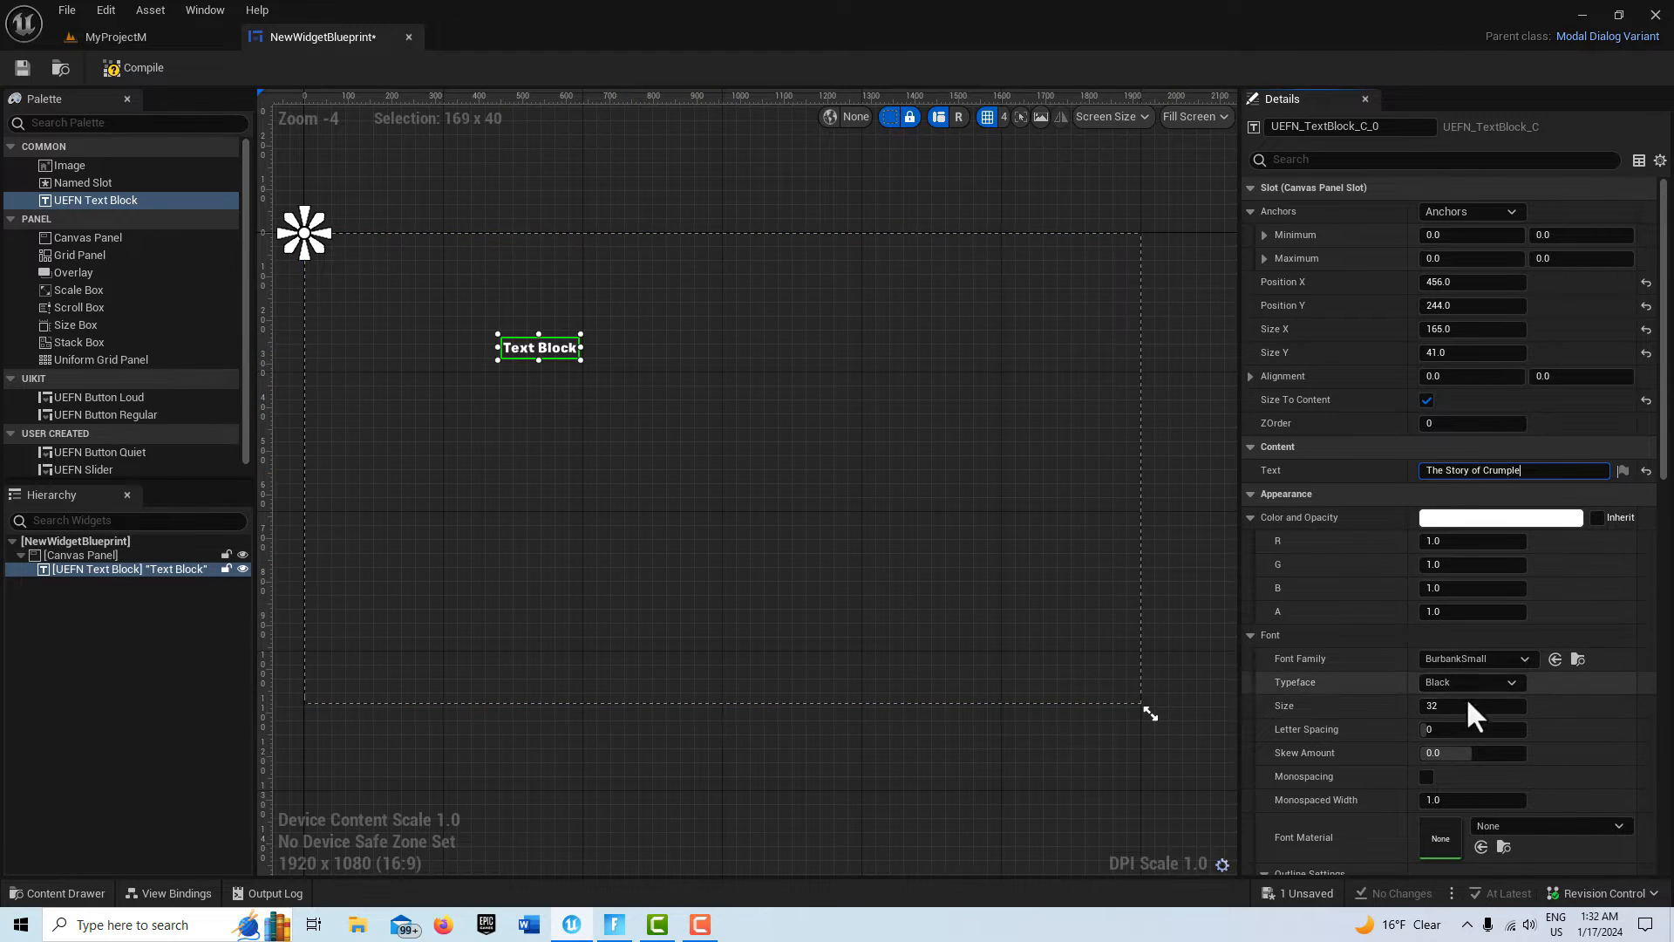
{"action": "type", "text": "40"}
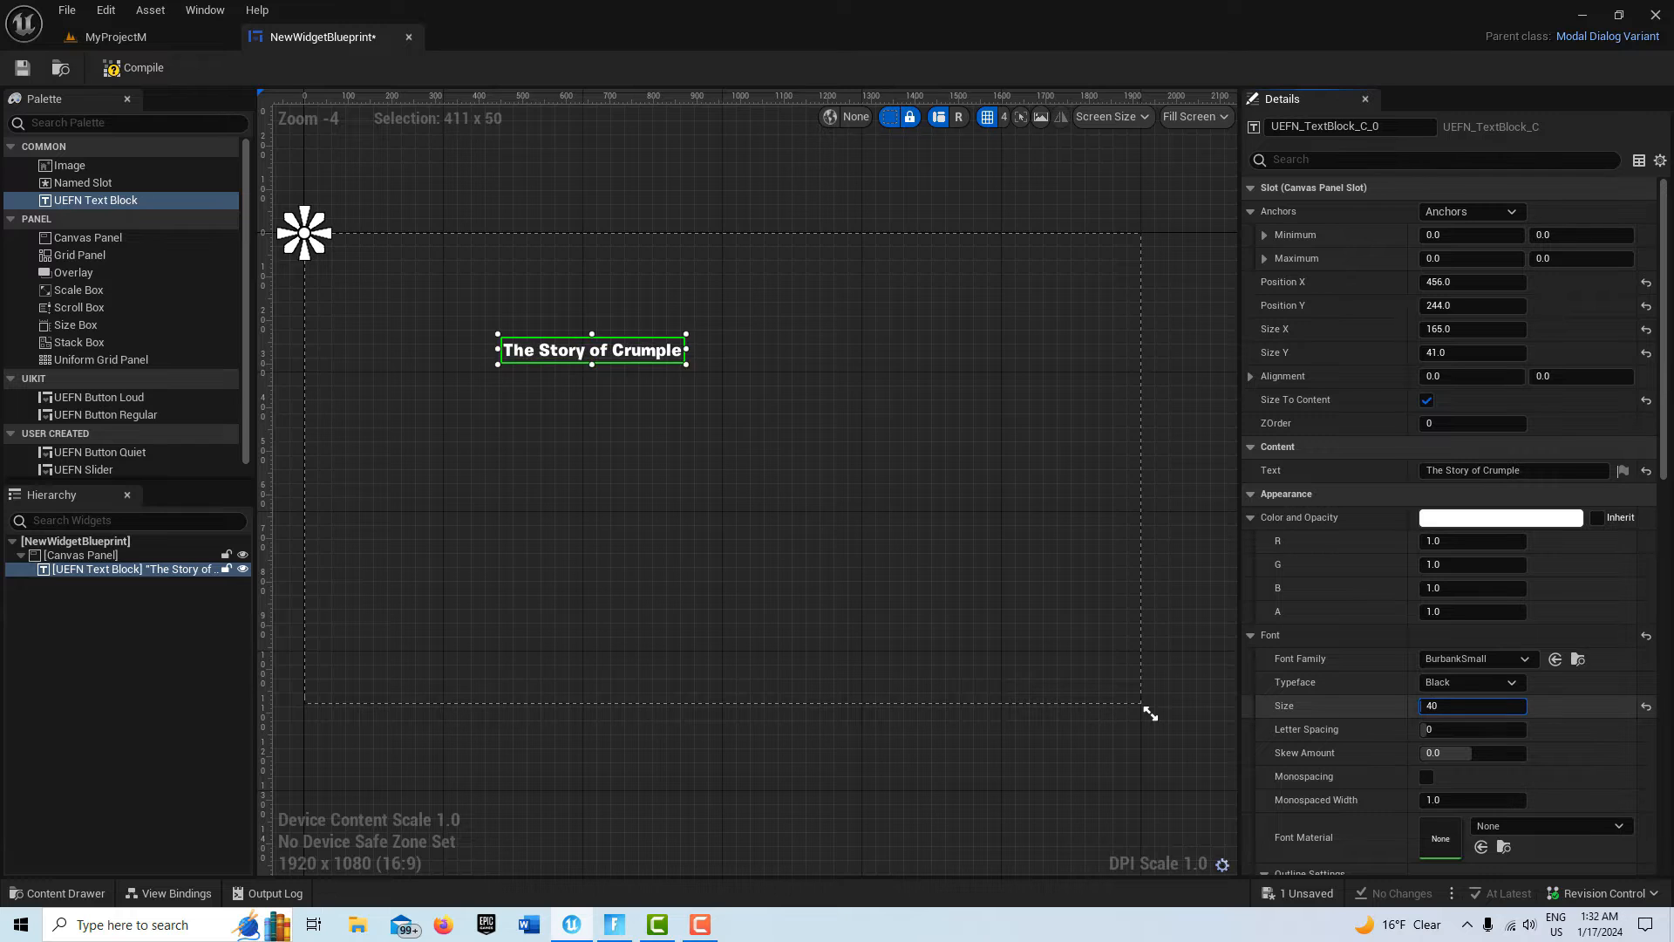
{"action": "type", "text": "128"}
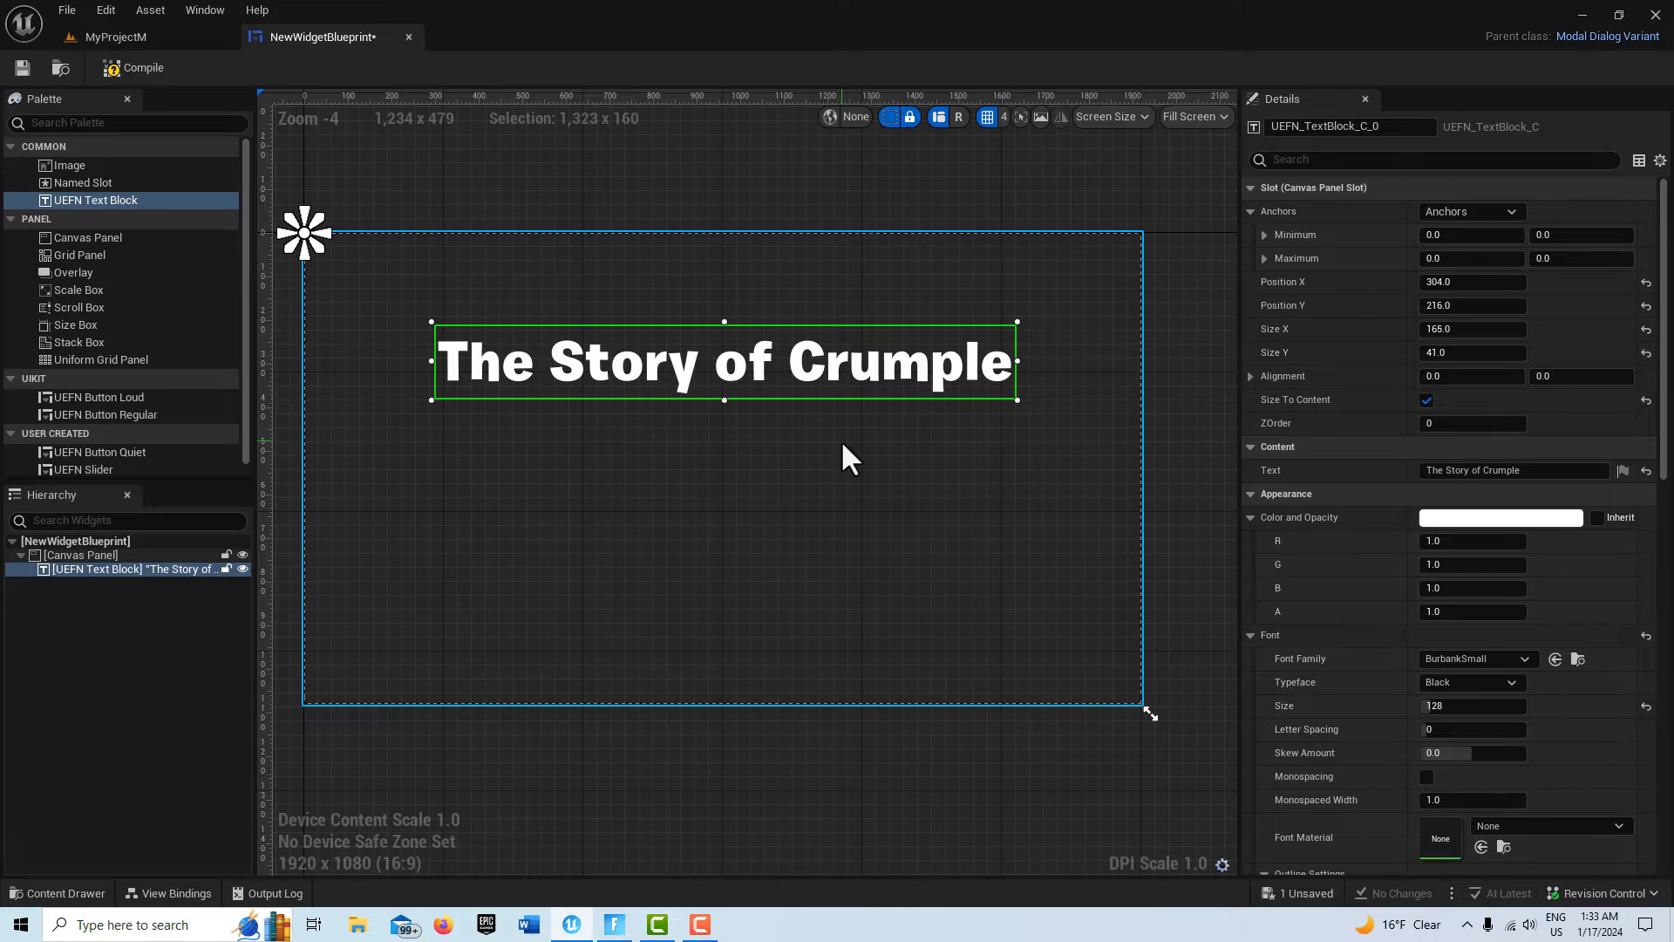
Set the heading's Color and Opacity to red by removing the blue channel
{"action": "left_click", "coordinate": [1514, 211]}
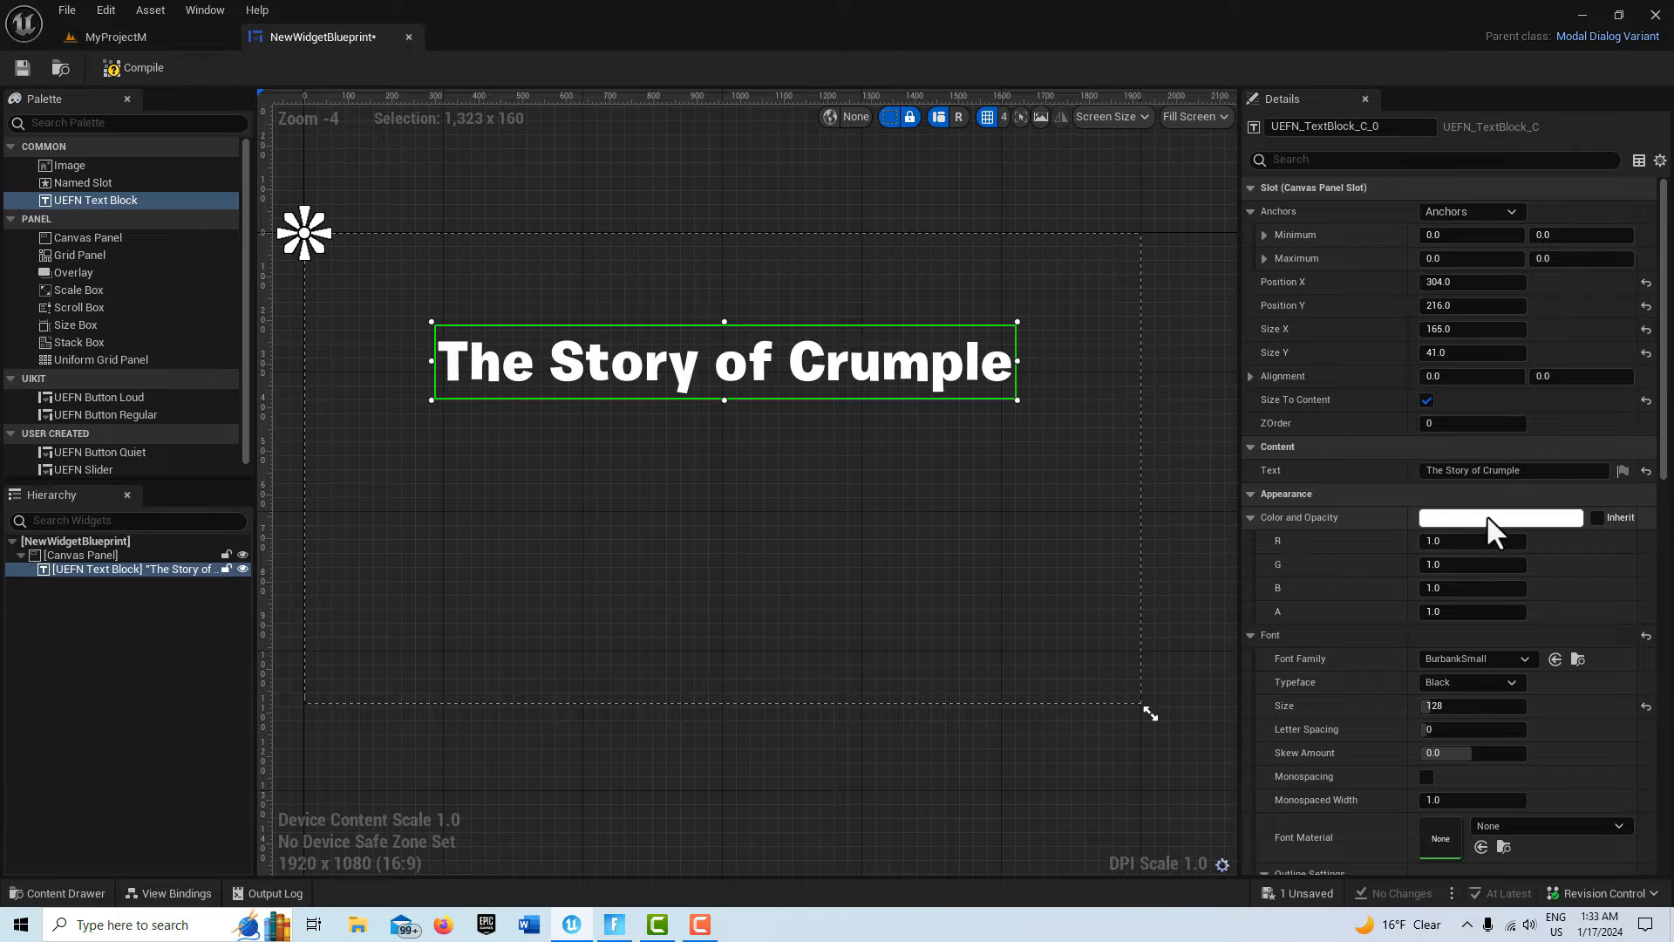
{"action": "left_click", "coordinate": [1500, 518]}
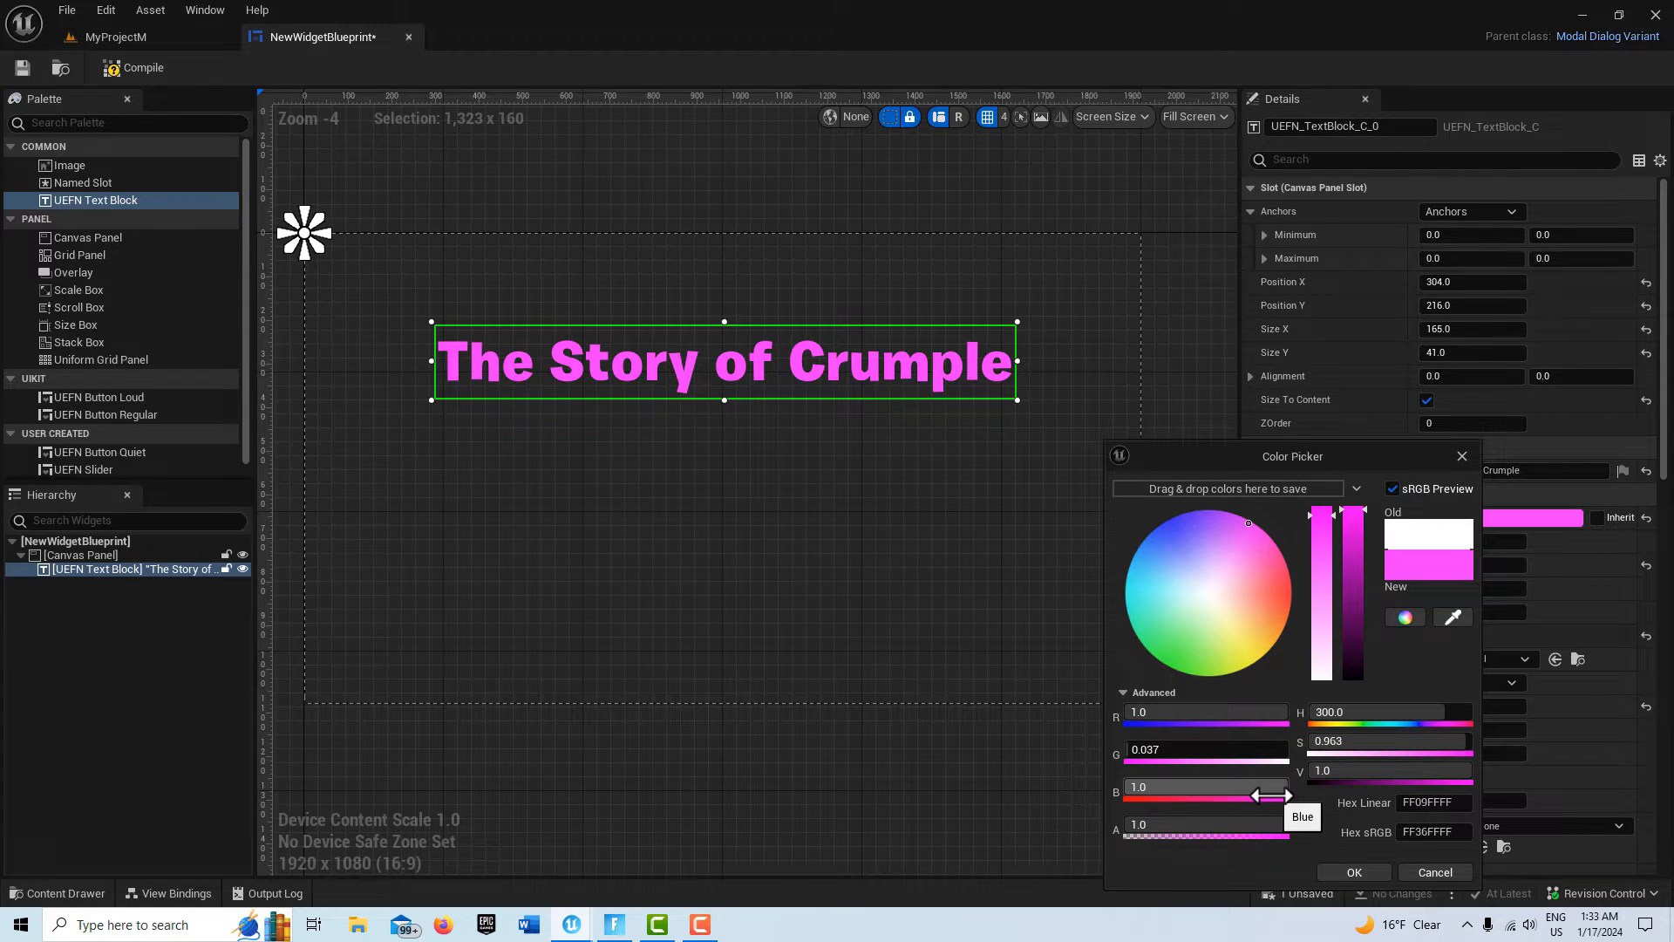
{"action": "left_click_drag", "start_coordinate": [1245, 521], "coordinate": [1290, 596]}
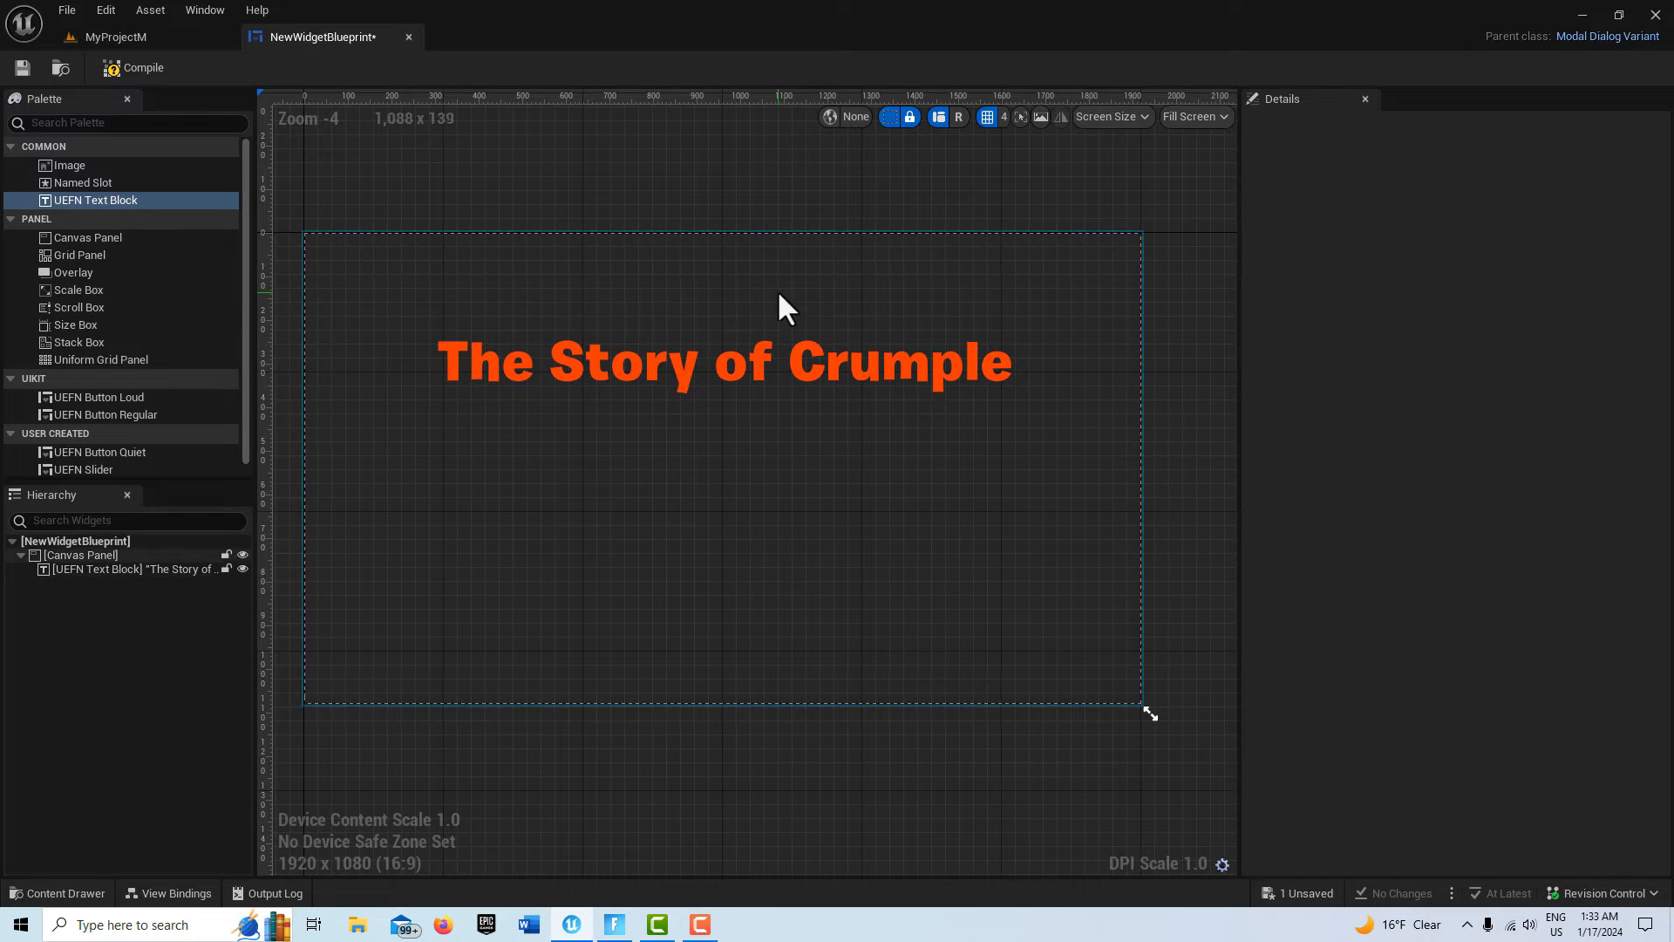
{"action": "left_click", "coordinate": [723, 361]}
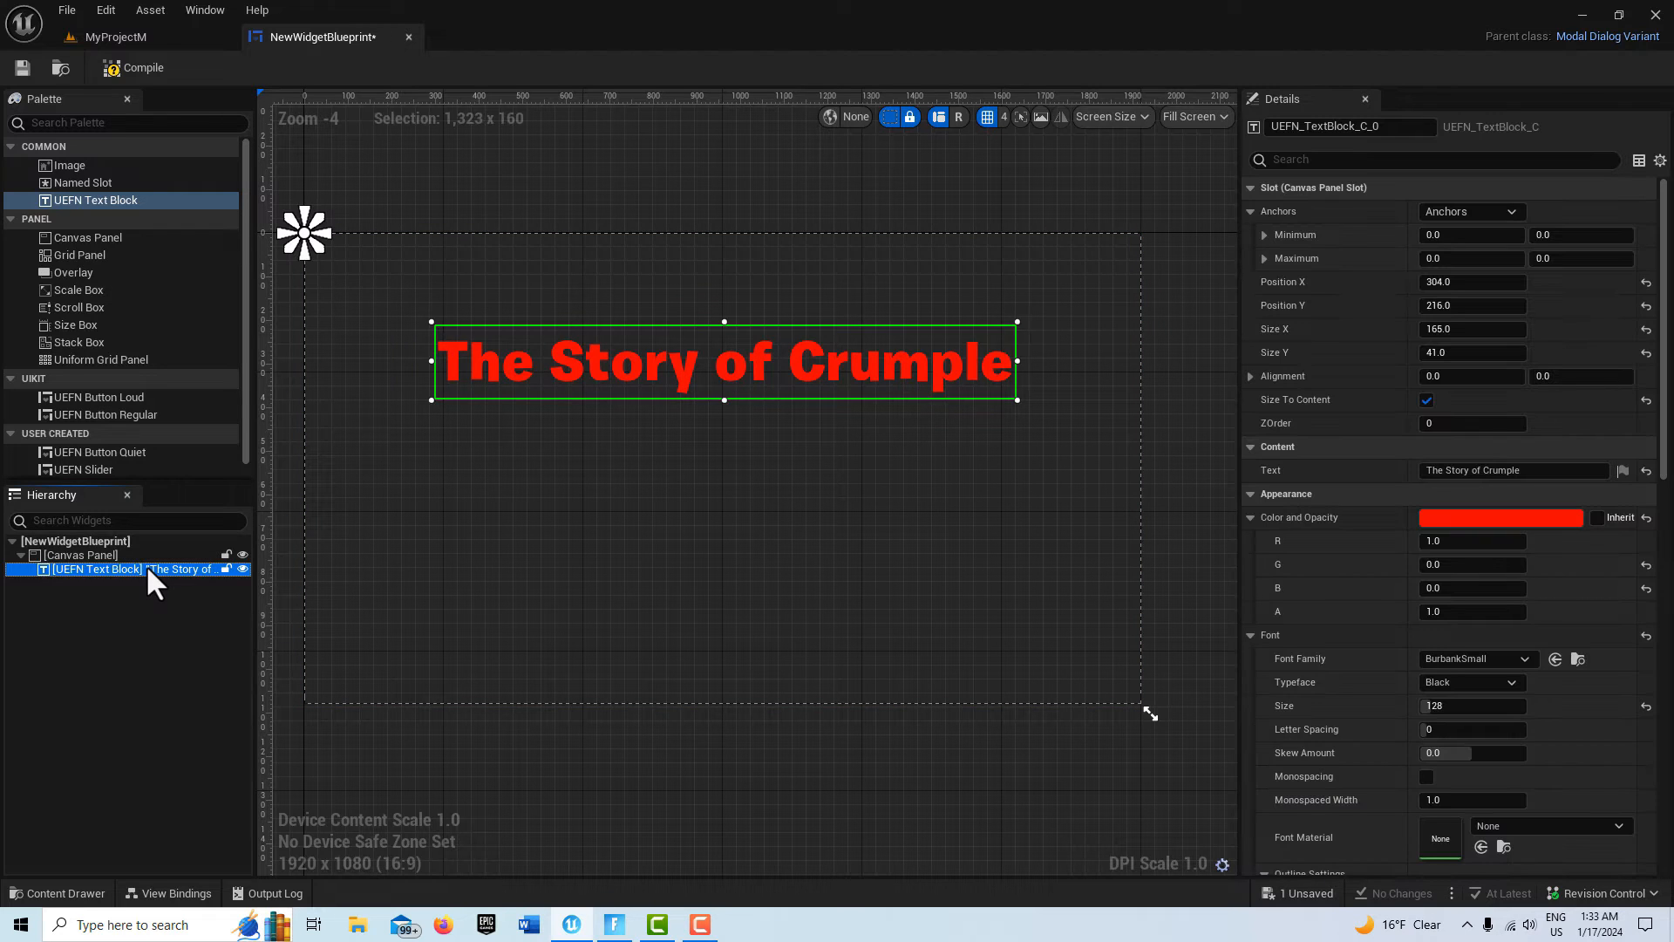
{"action": "mouse_move", "coordinate": [785, 402]}
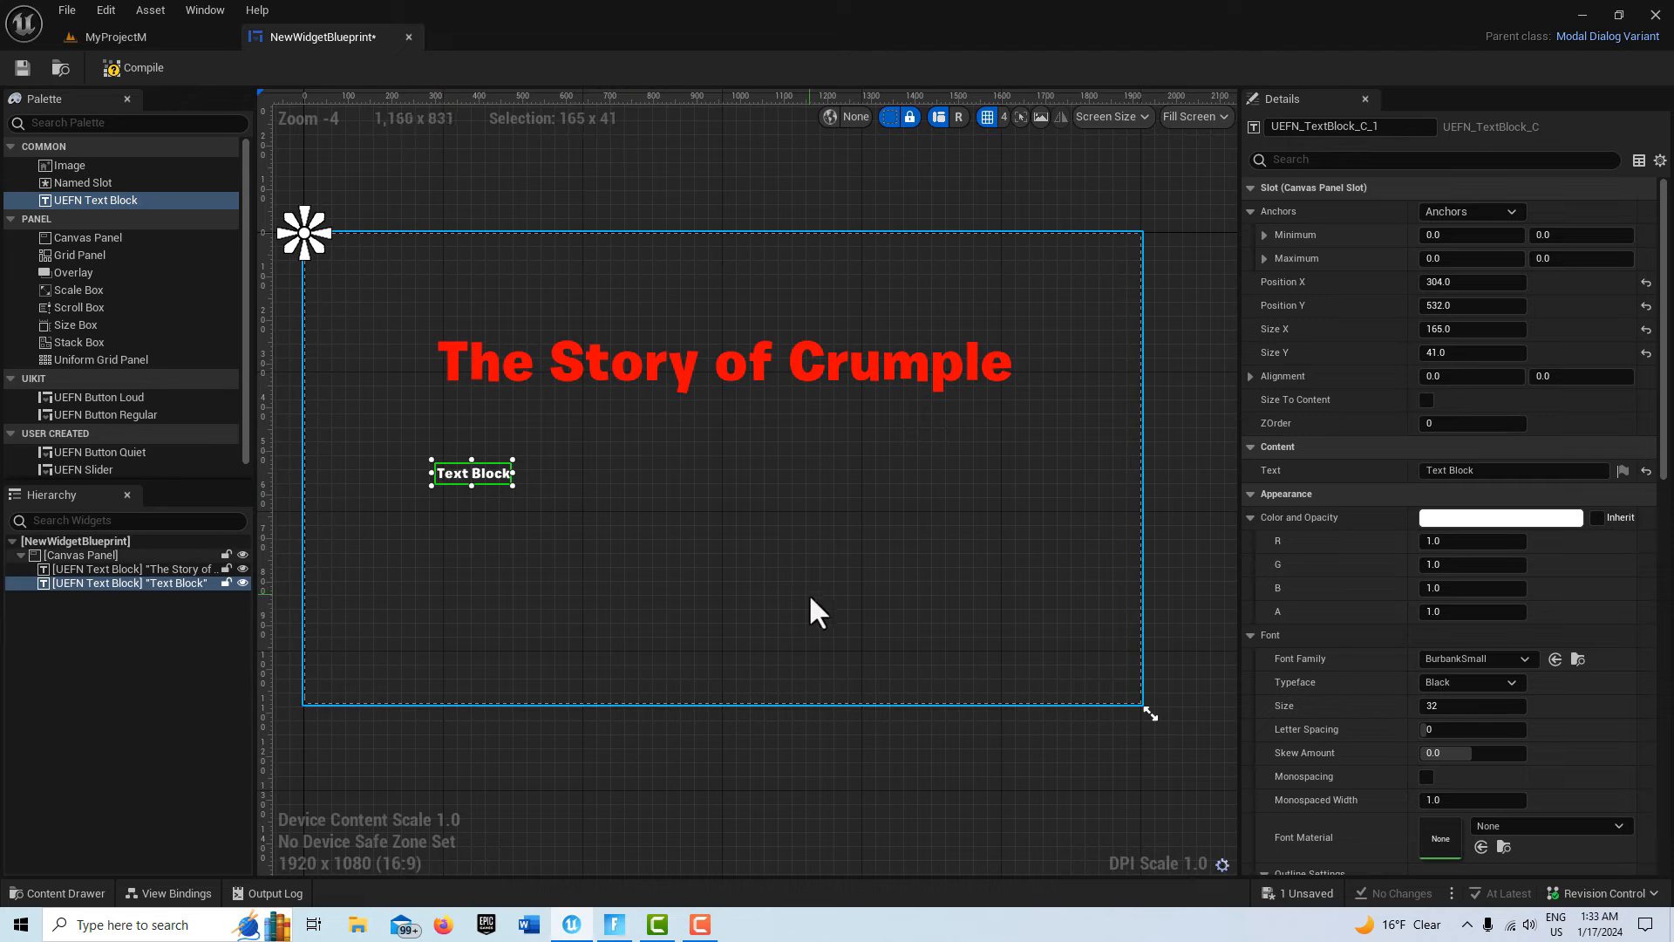
Make the second text block Size To Content and rename it MainBodyText in the Hierarchy
{"action": "left_click", "coordinate": [1426, 400]}
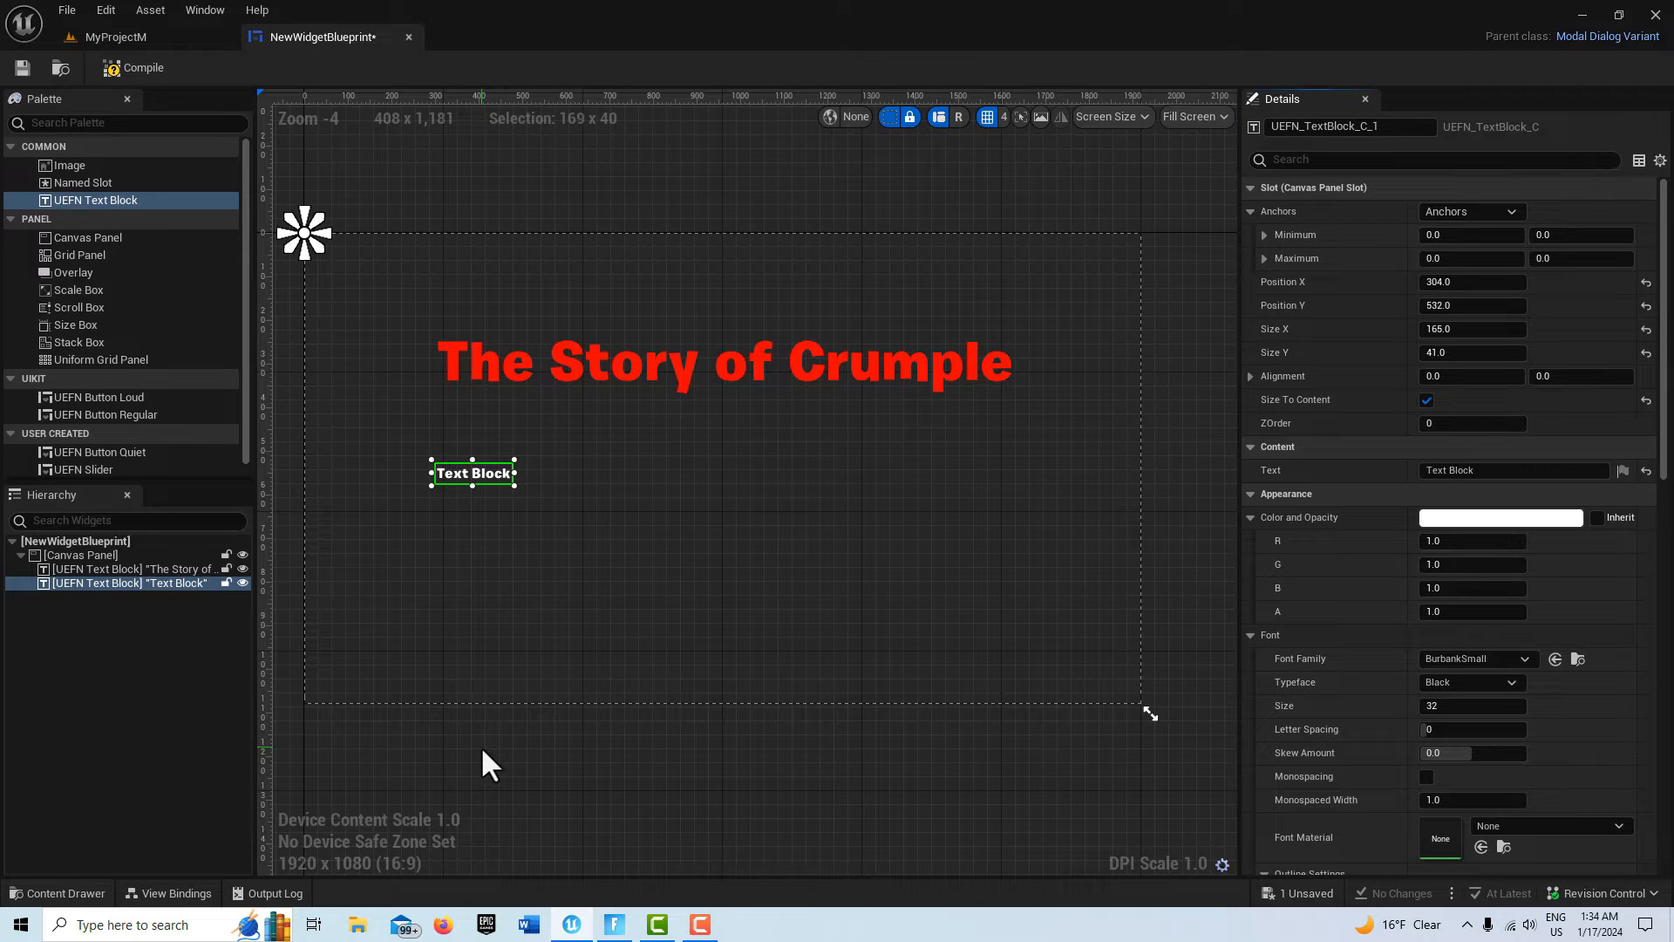
{"action": "mouse_move", "coordinate": [173, 893]}
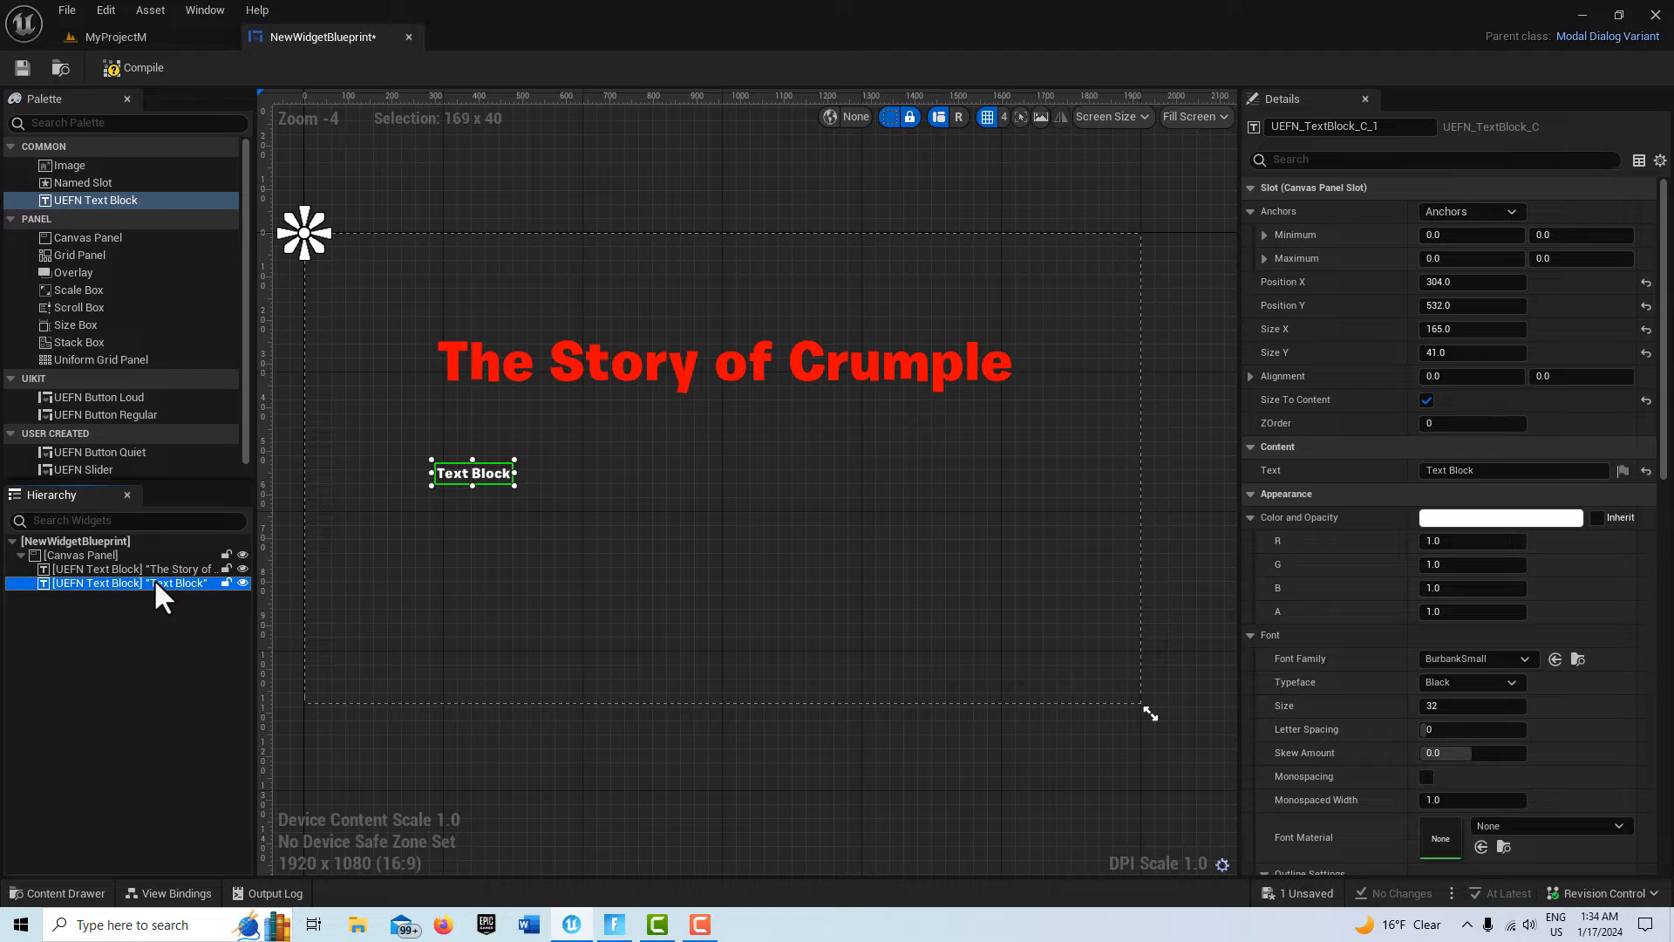
{"action": "double_click", "coordinate": [127, 584]}
{"action": "type", "text": "MainBodyText"}
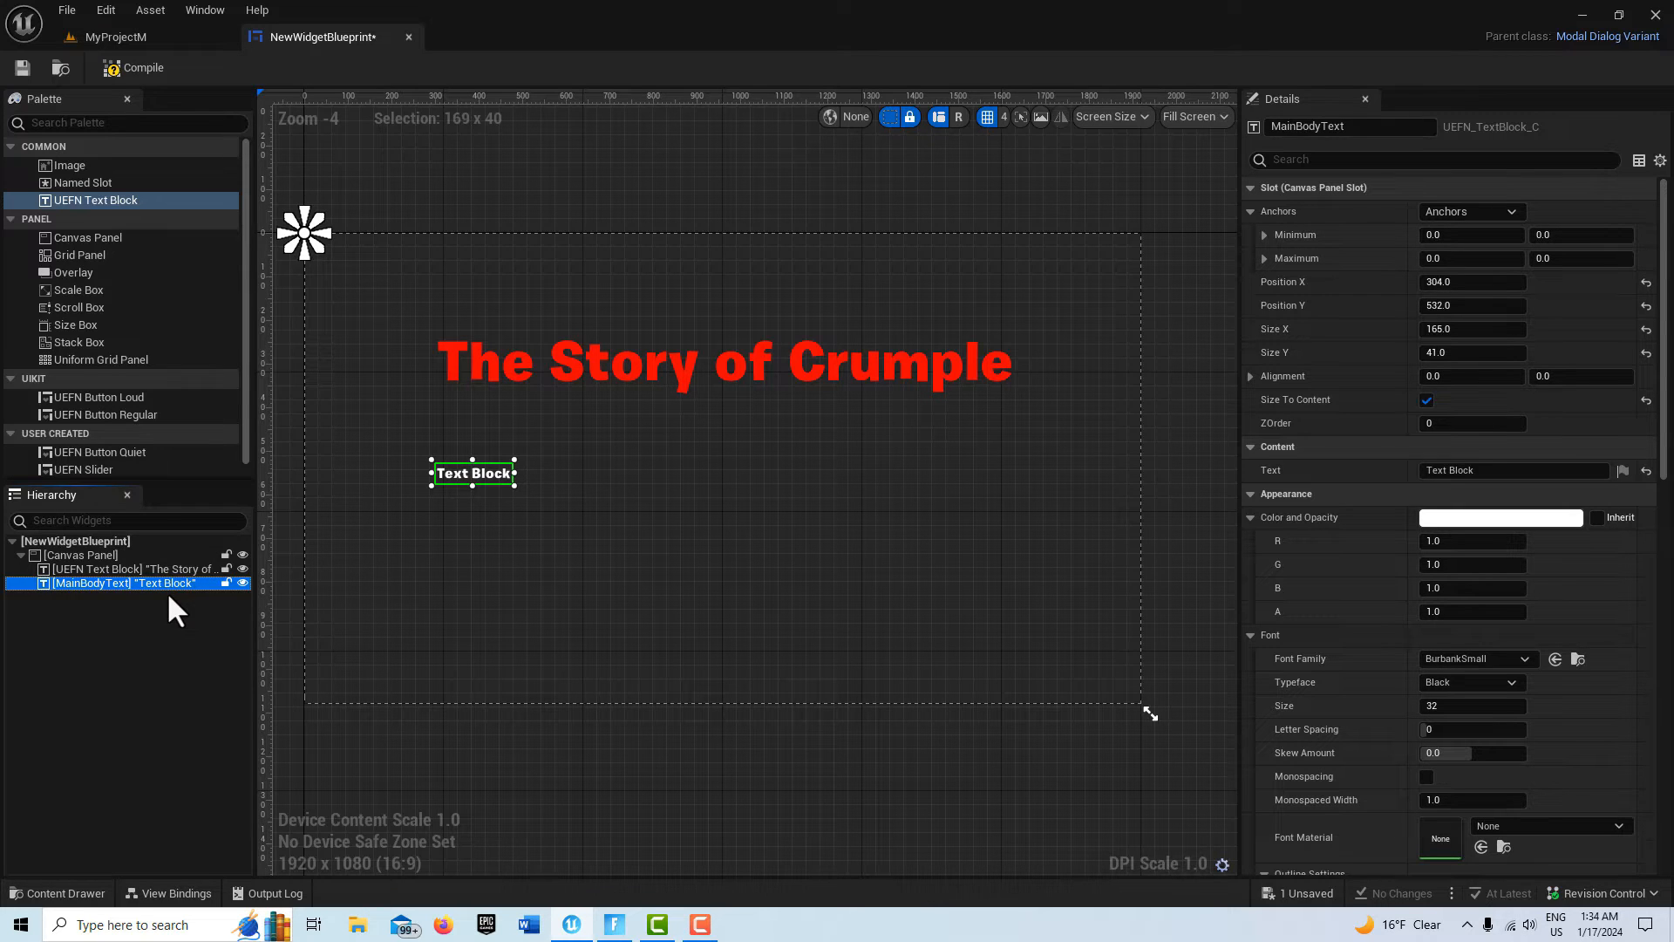
{"action": "double_click", "coordinate": [127, 583]}
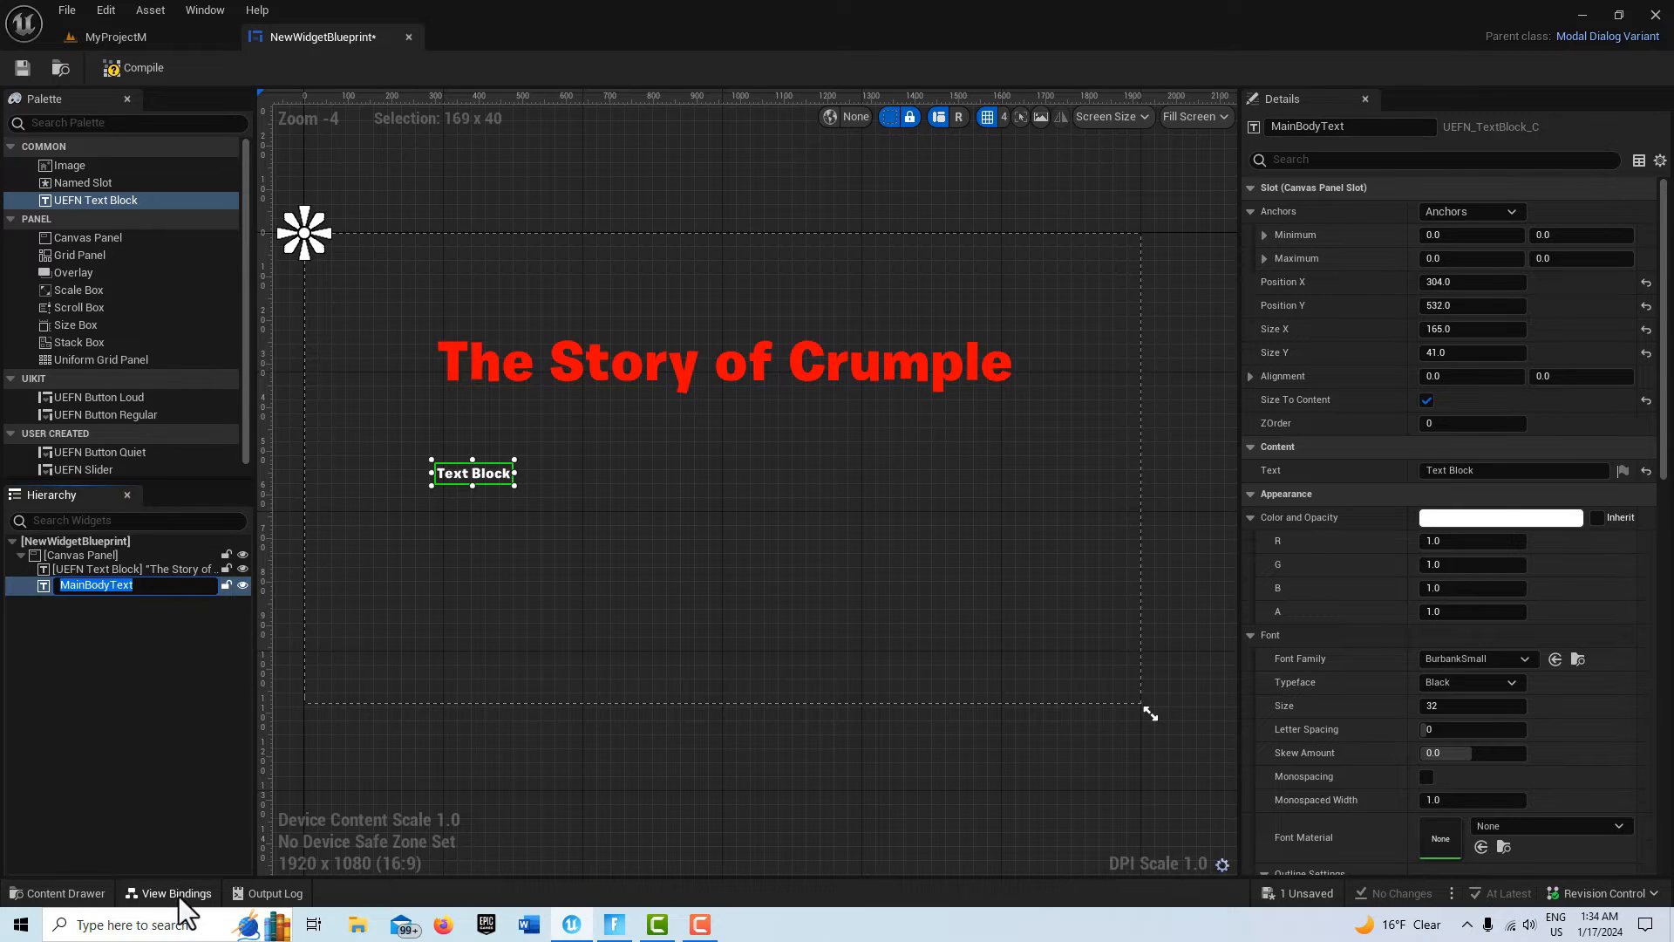
Add a View Binding for MainBodyText's Text property, kept One Way To Widget
{"action": "left_click", "coordinate": [174, 893]}
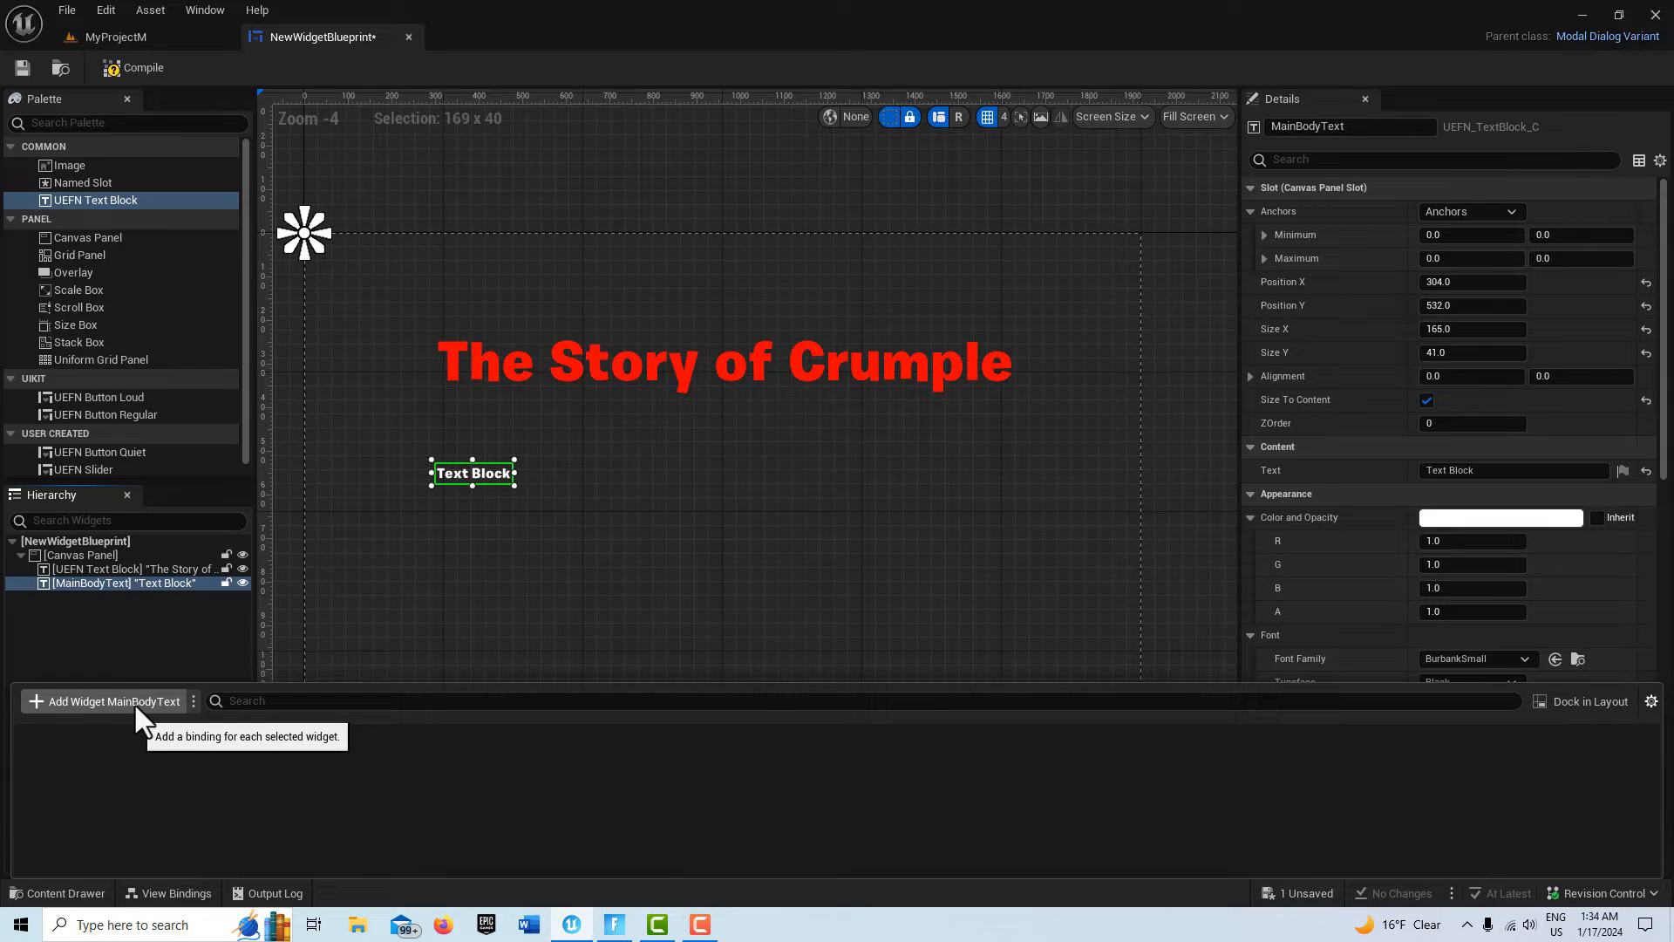
{"action": "left_click", "coordinate": [104, 701]}
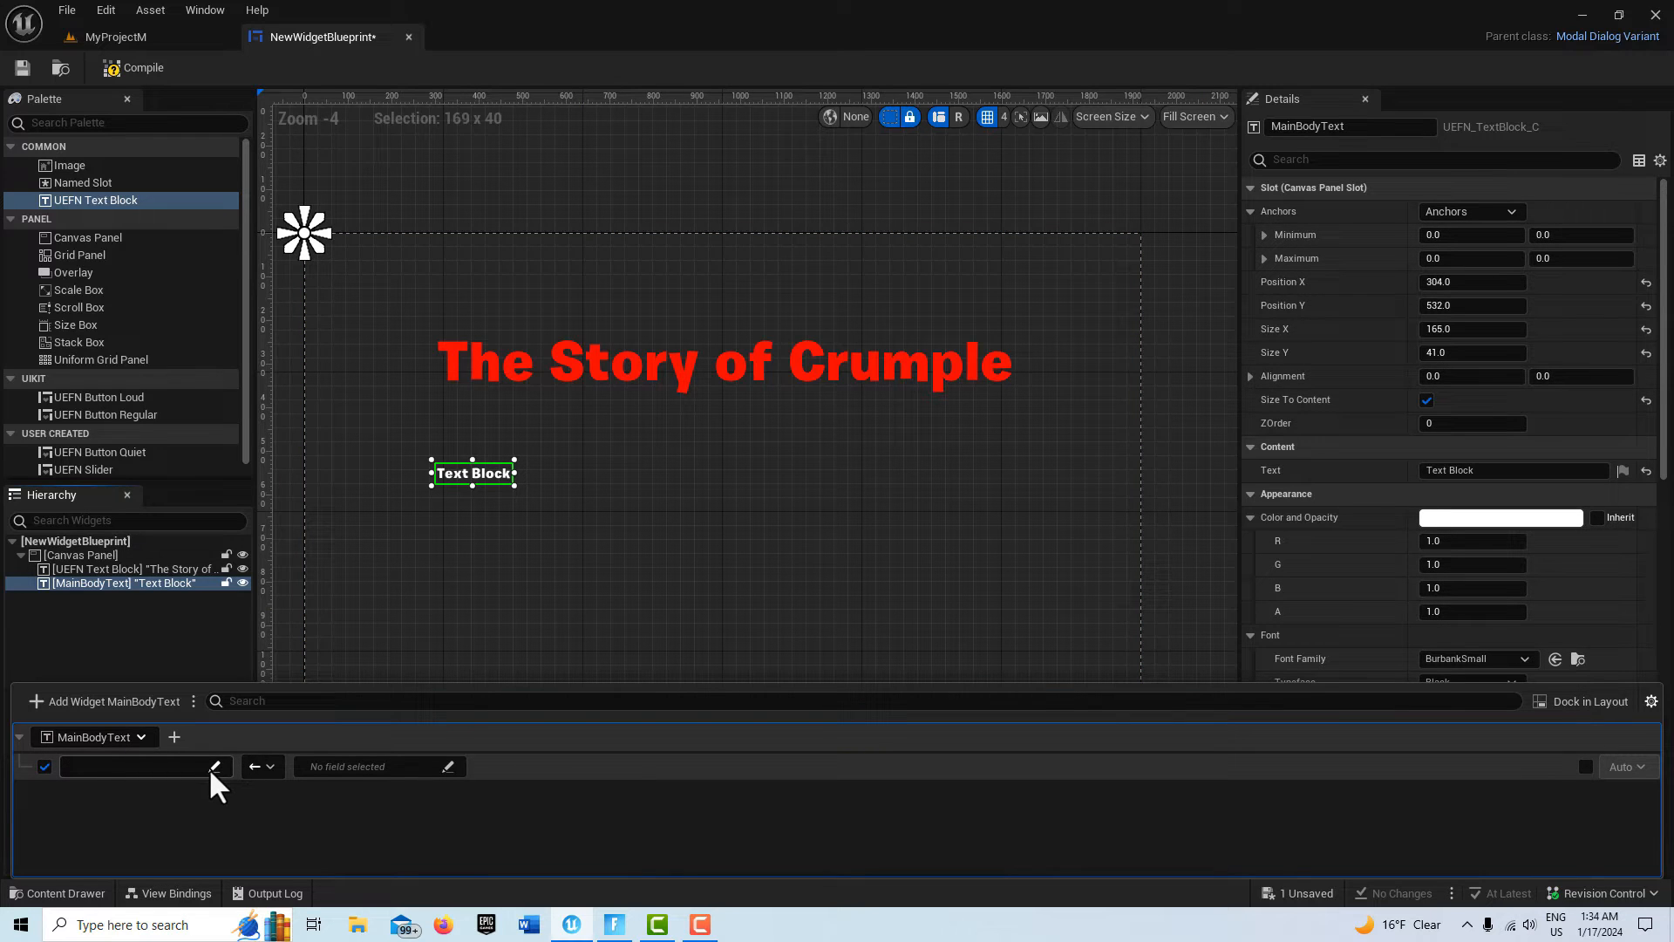
{"action": "mouse_move", "coordinate": [235, 759]}
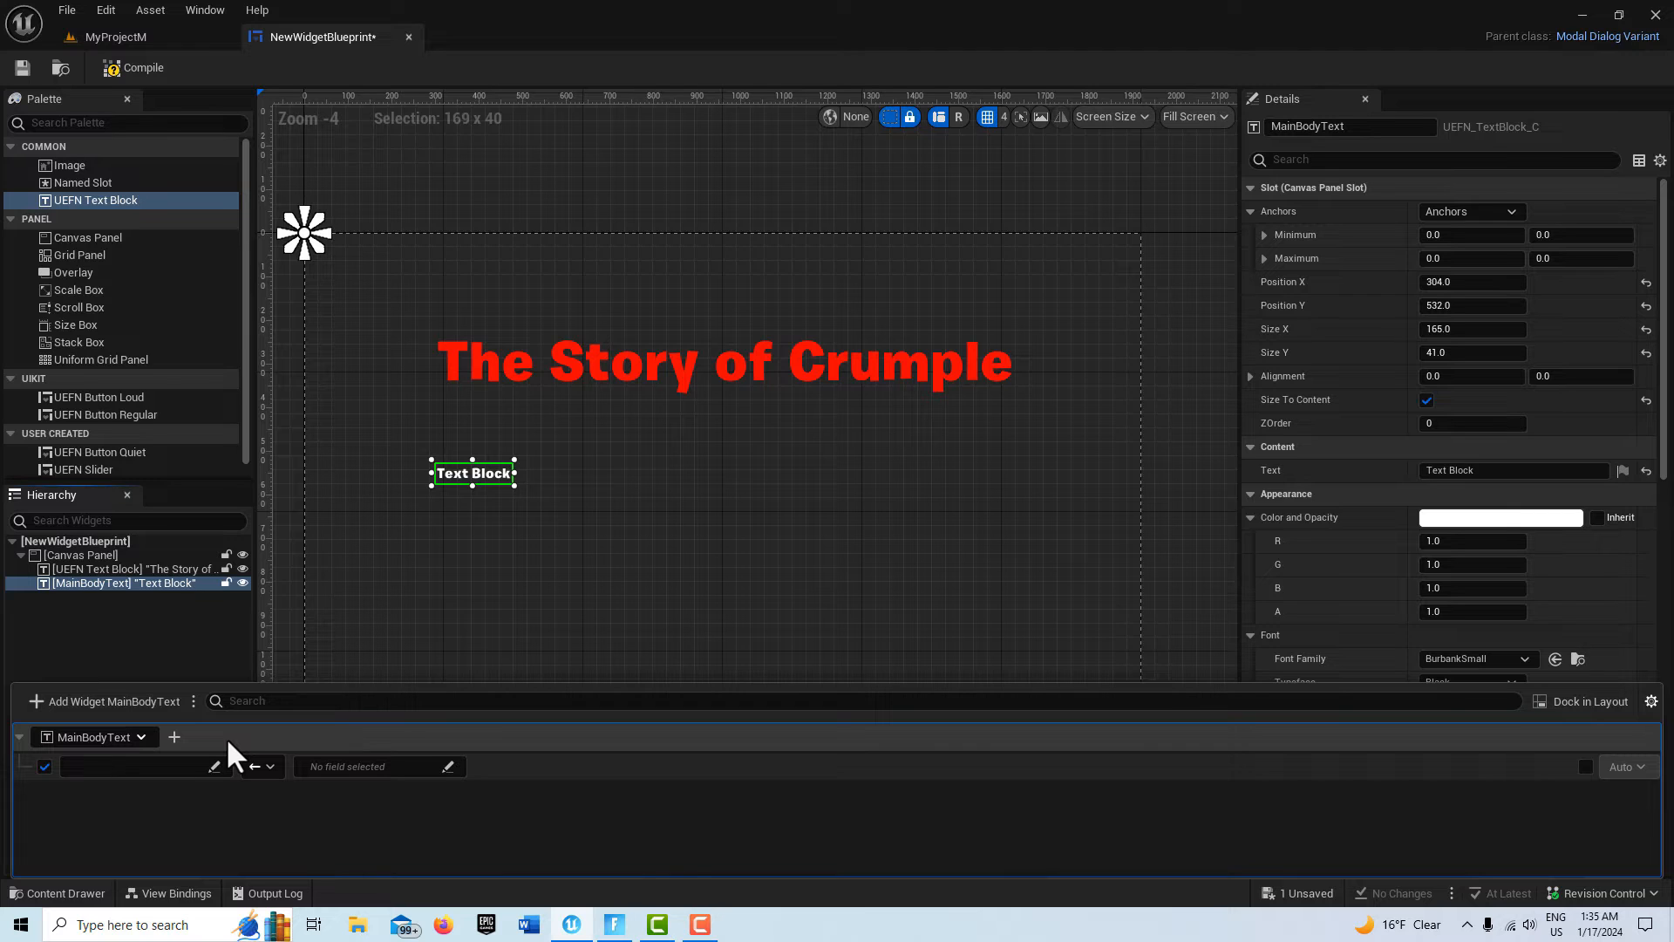
{"action": "mouse_move", "coordinate": [192, 594]}
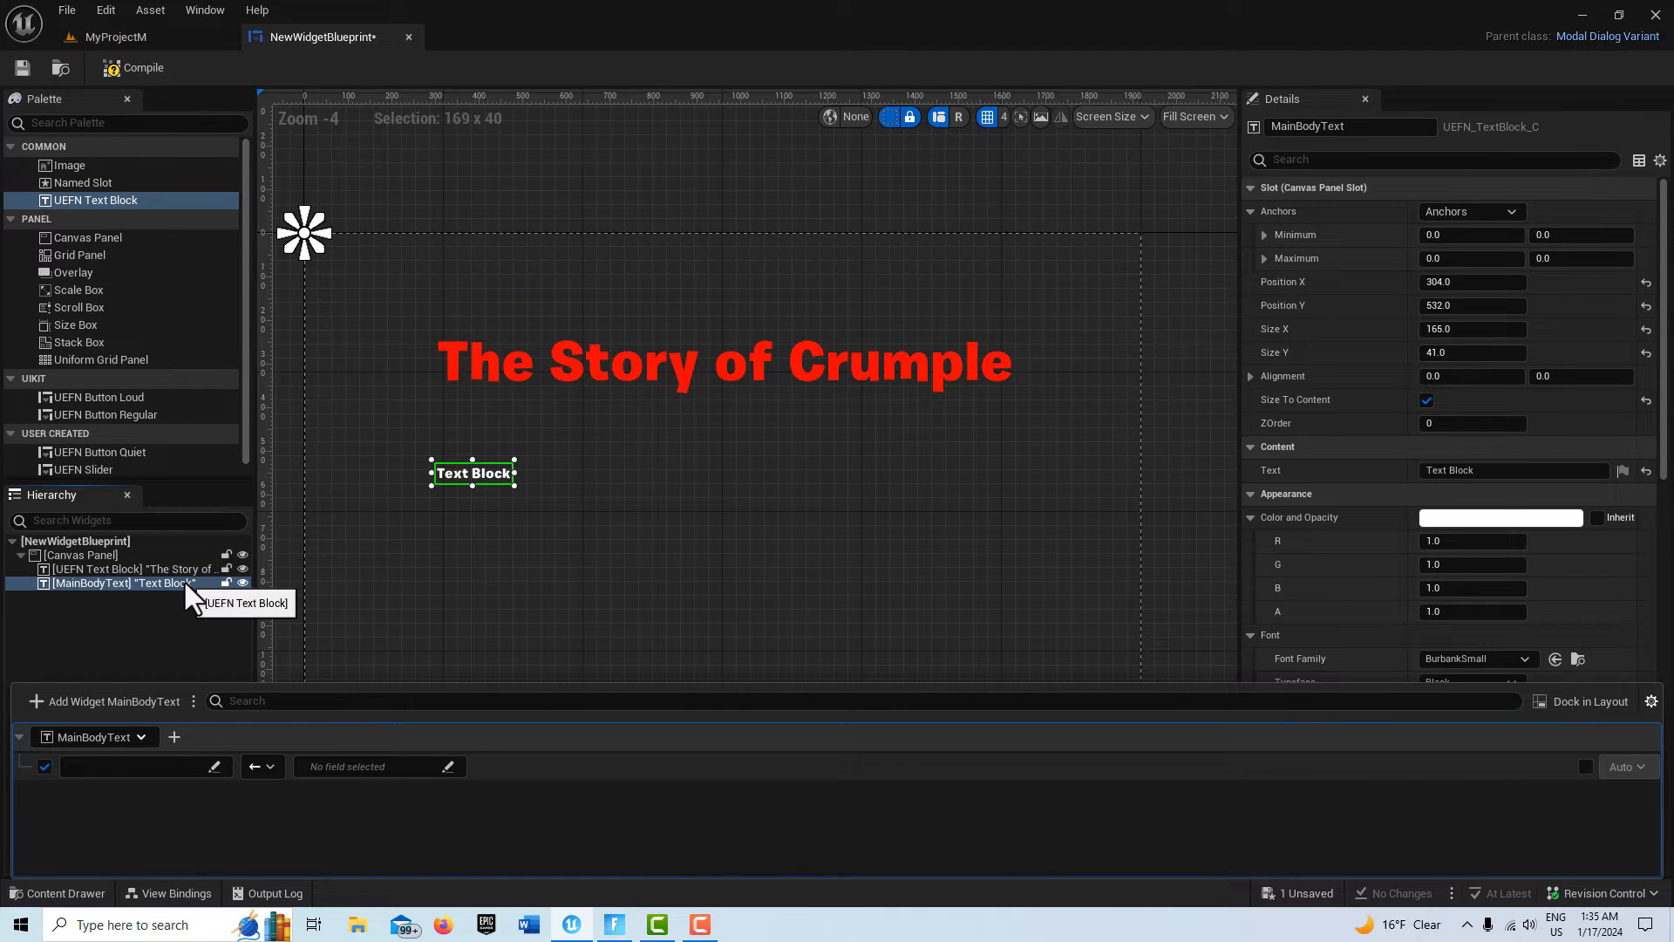
{"action": "mouse_move", "coordinate": [165, 563]}
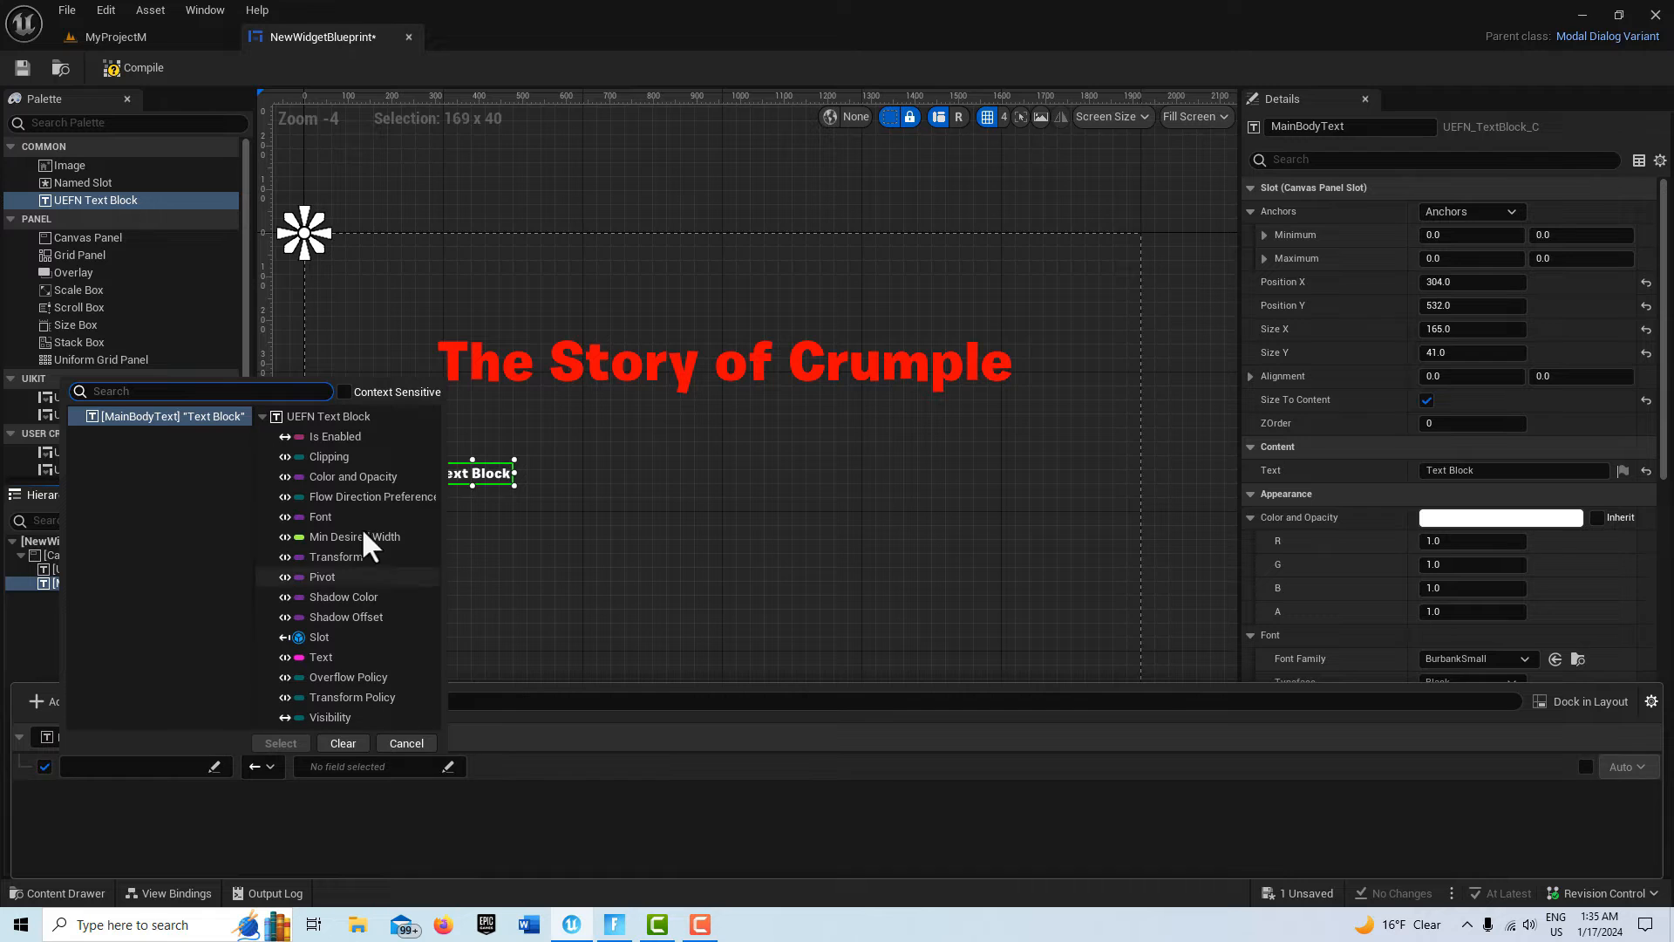
{"action": "mouse_move", "coordinate": [352, 441]}
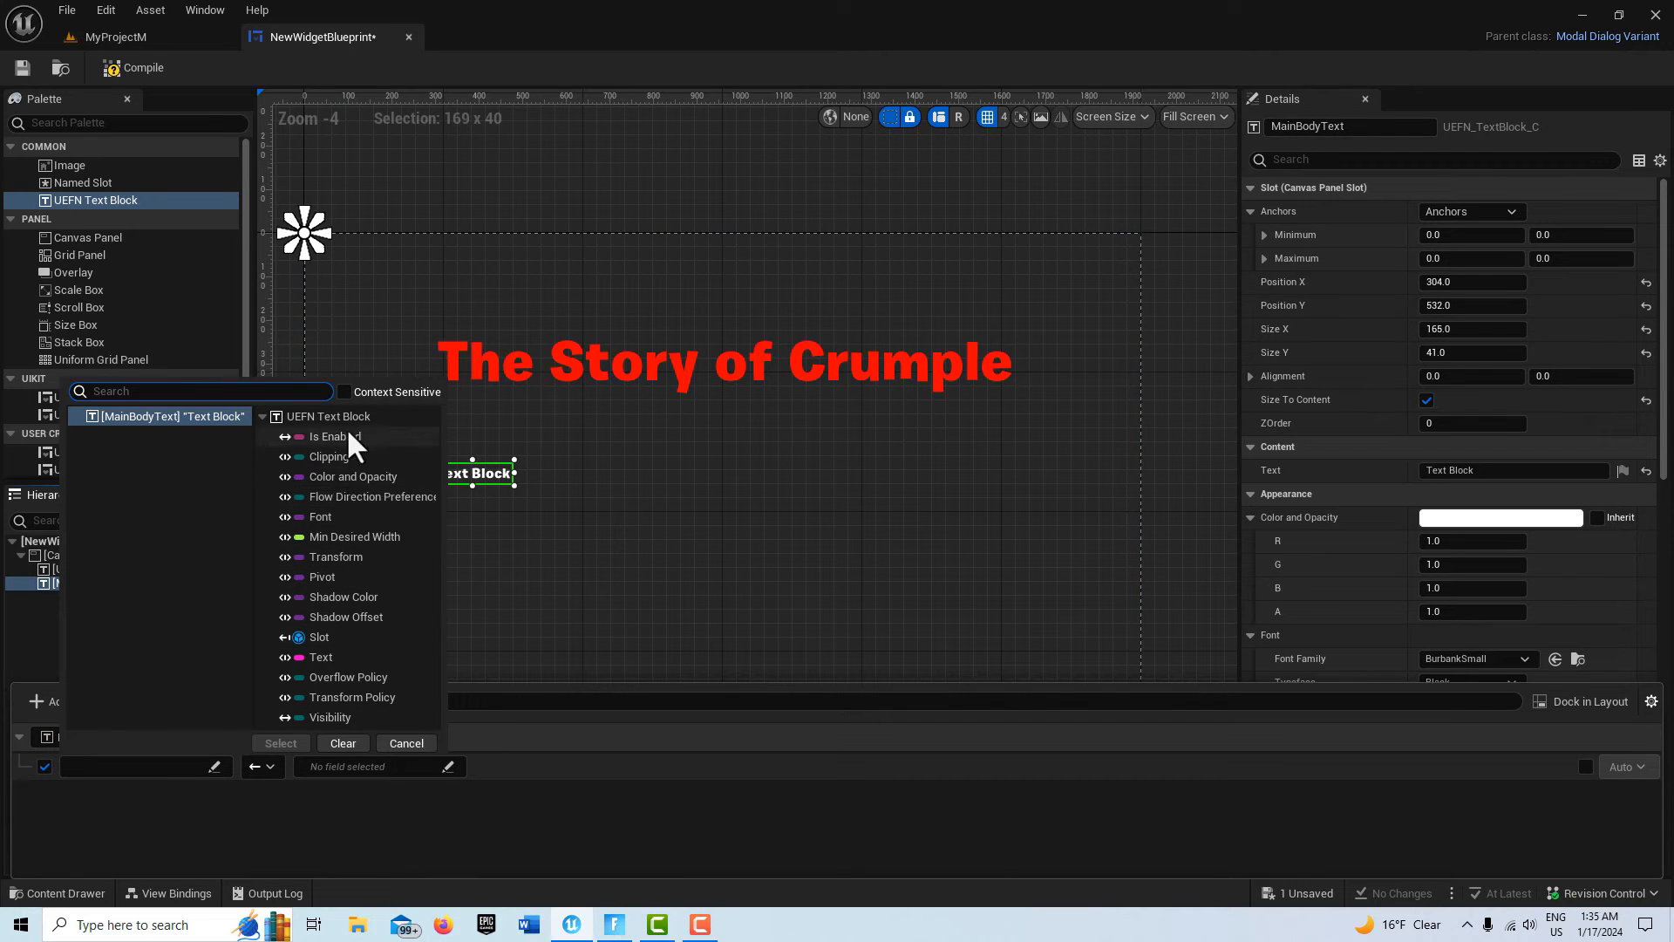
{"action": "mouse_move", "coordinate": [337, 623]}
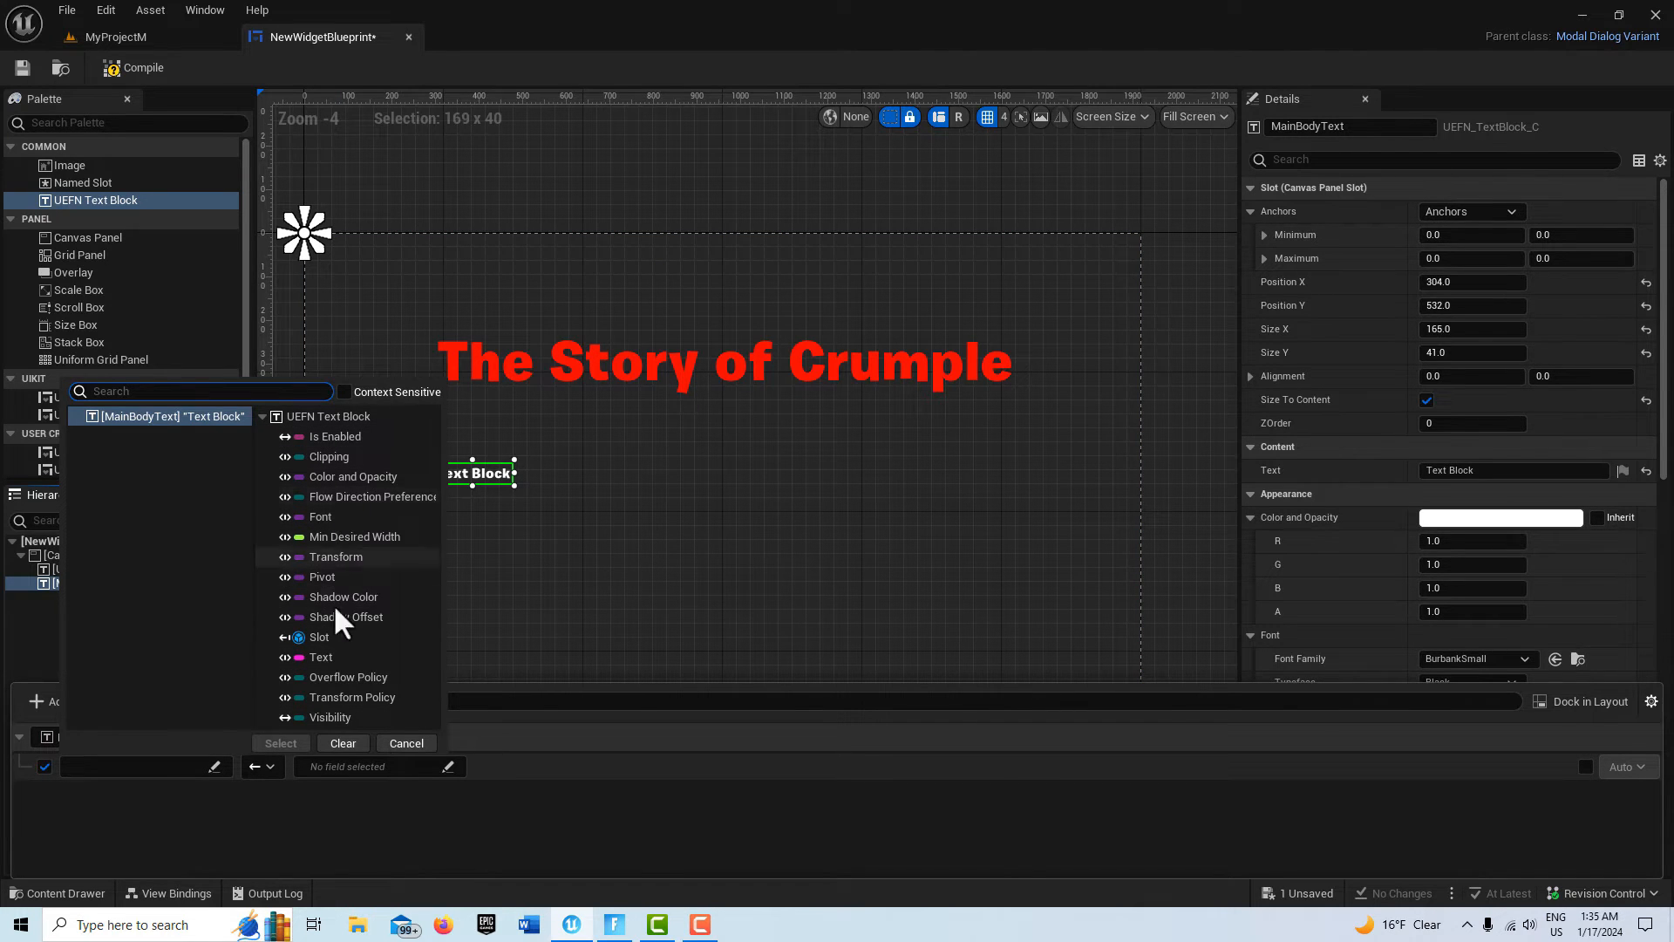
{"action": "mouse_move", "coordinate": [343, 658]}
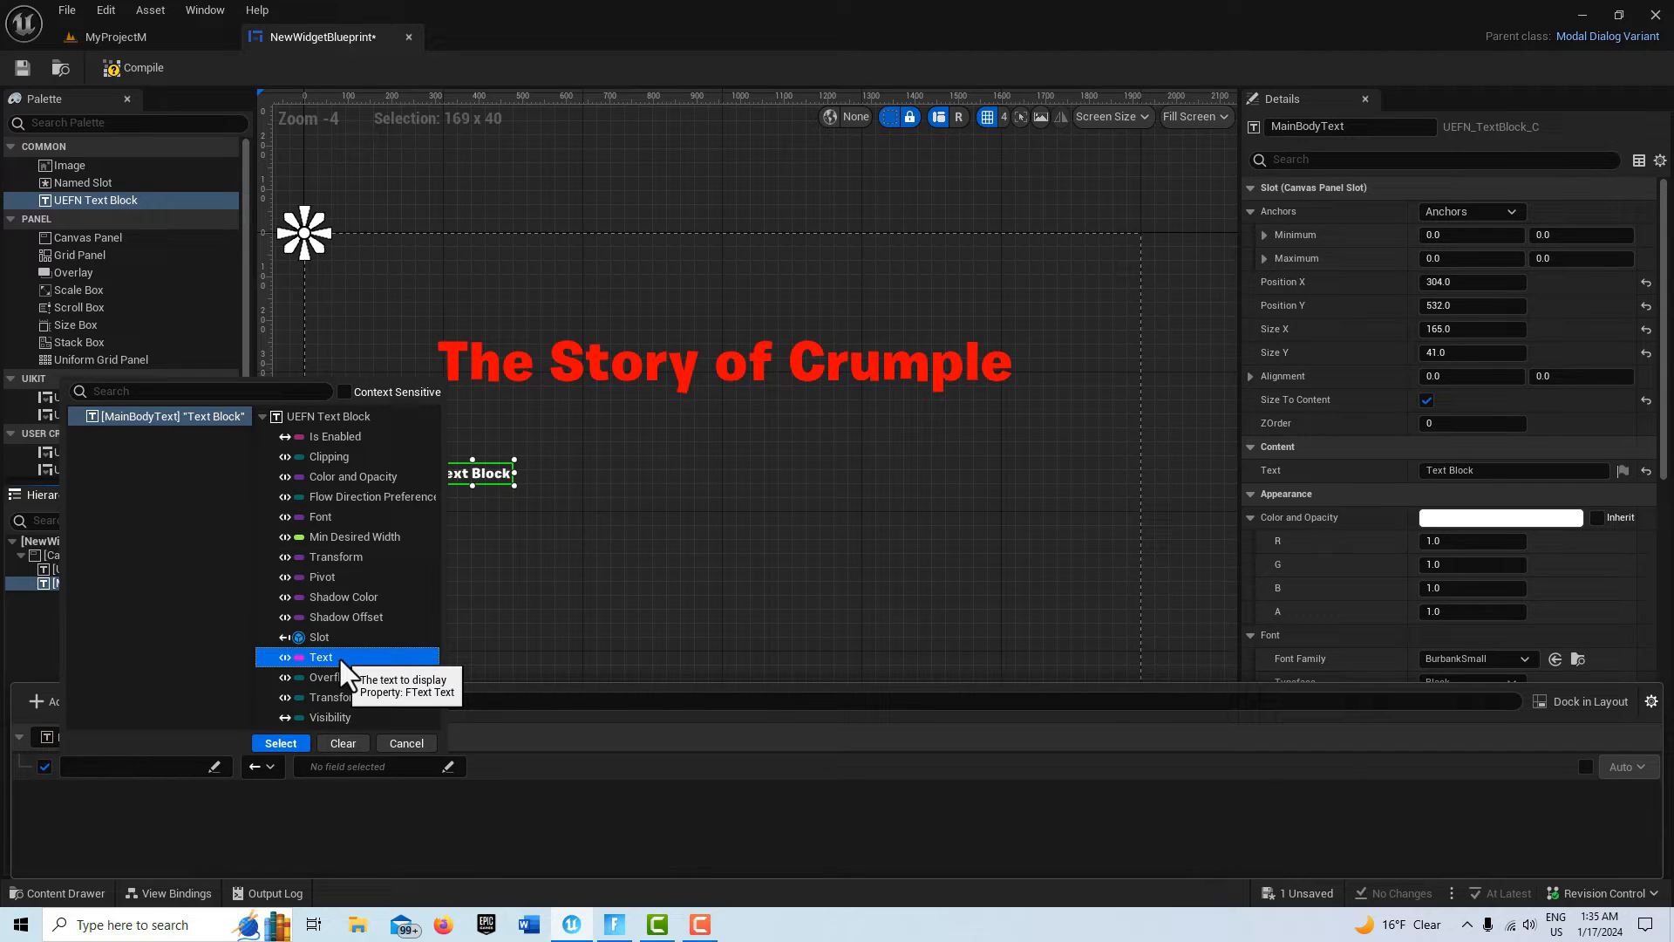
{"action": "left_click", "coordinate": [279, 743]}
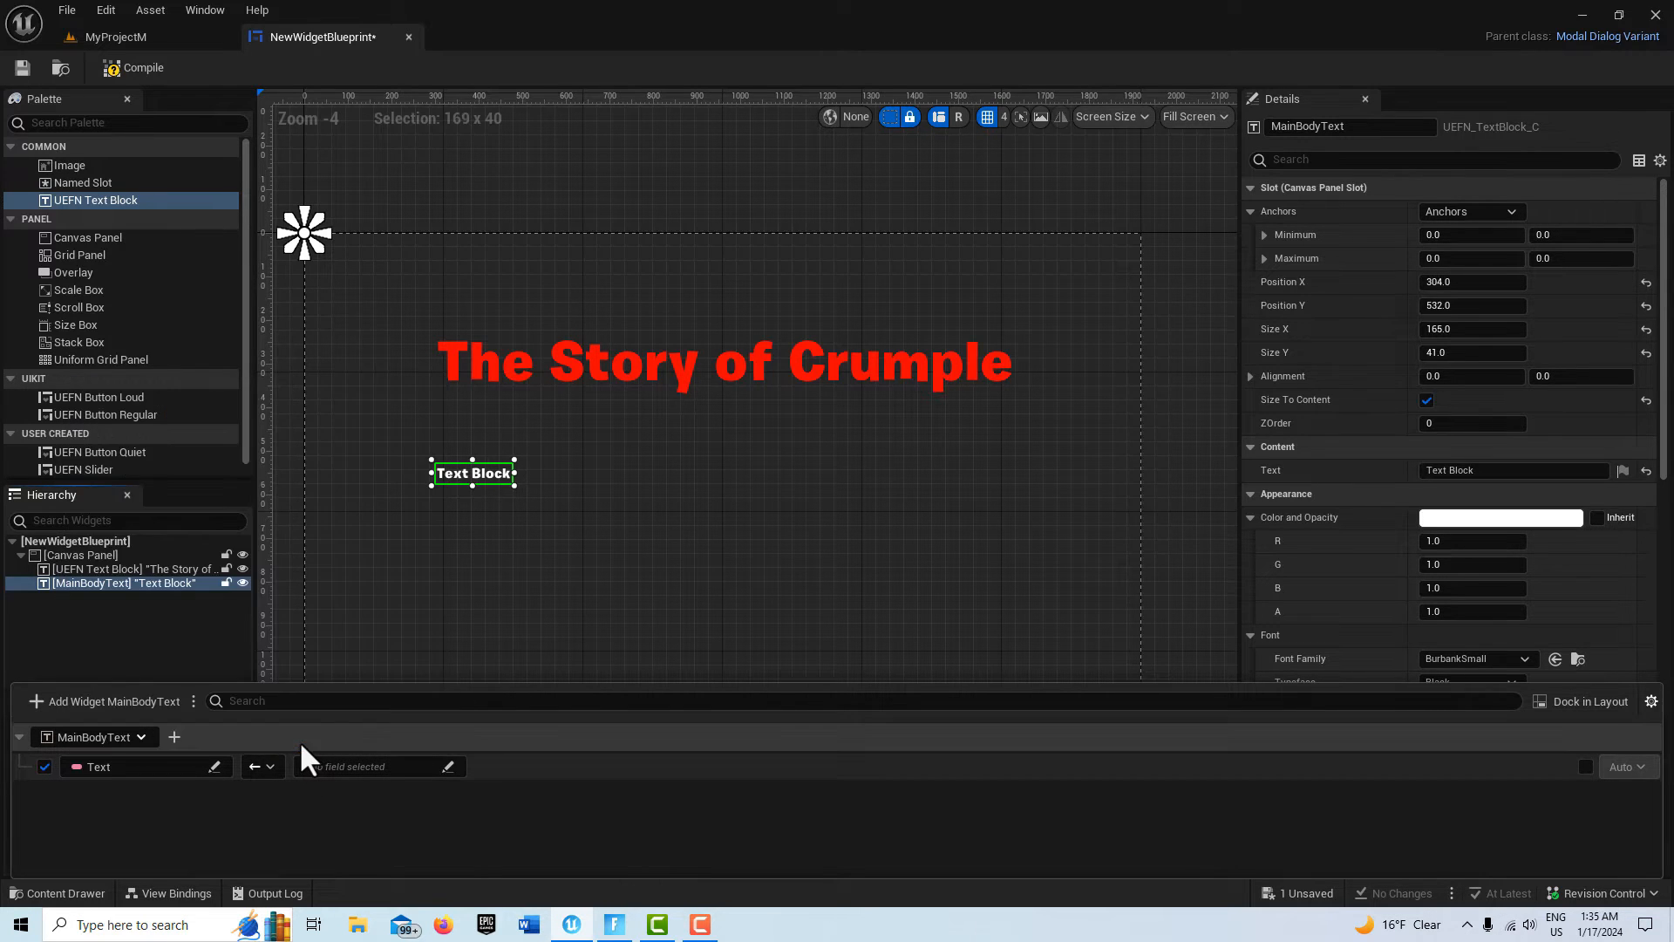
{"action": "mouse_move", "coordinate": [258, 765]}
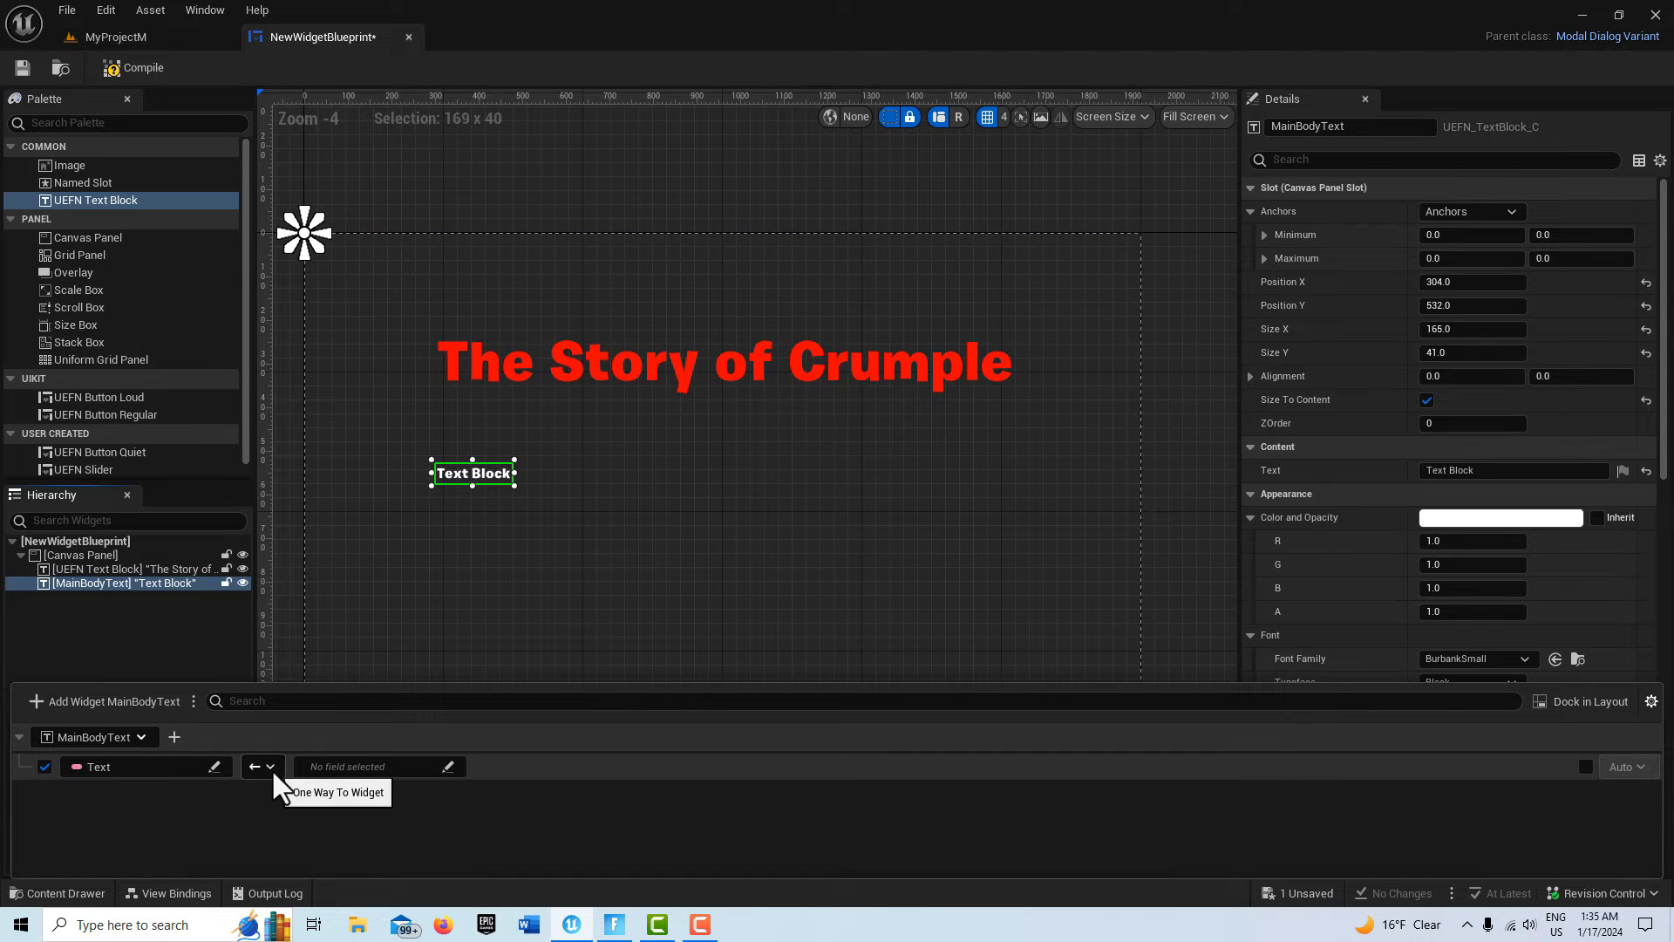
{"action": "left_click", "coordinate": [264, 766]}
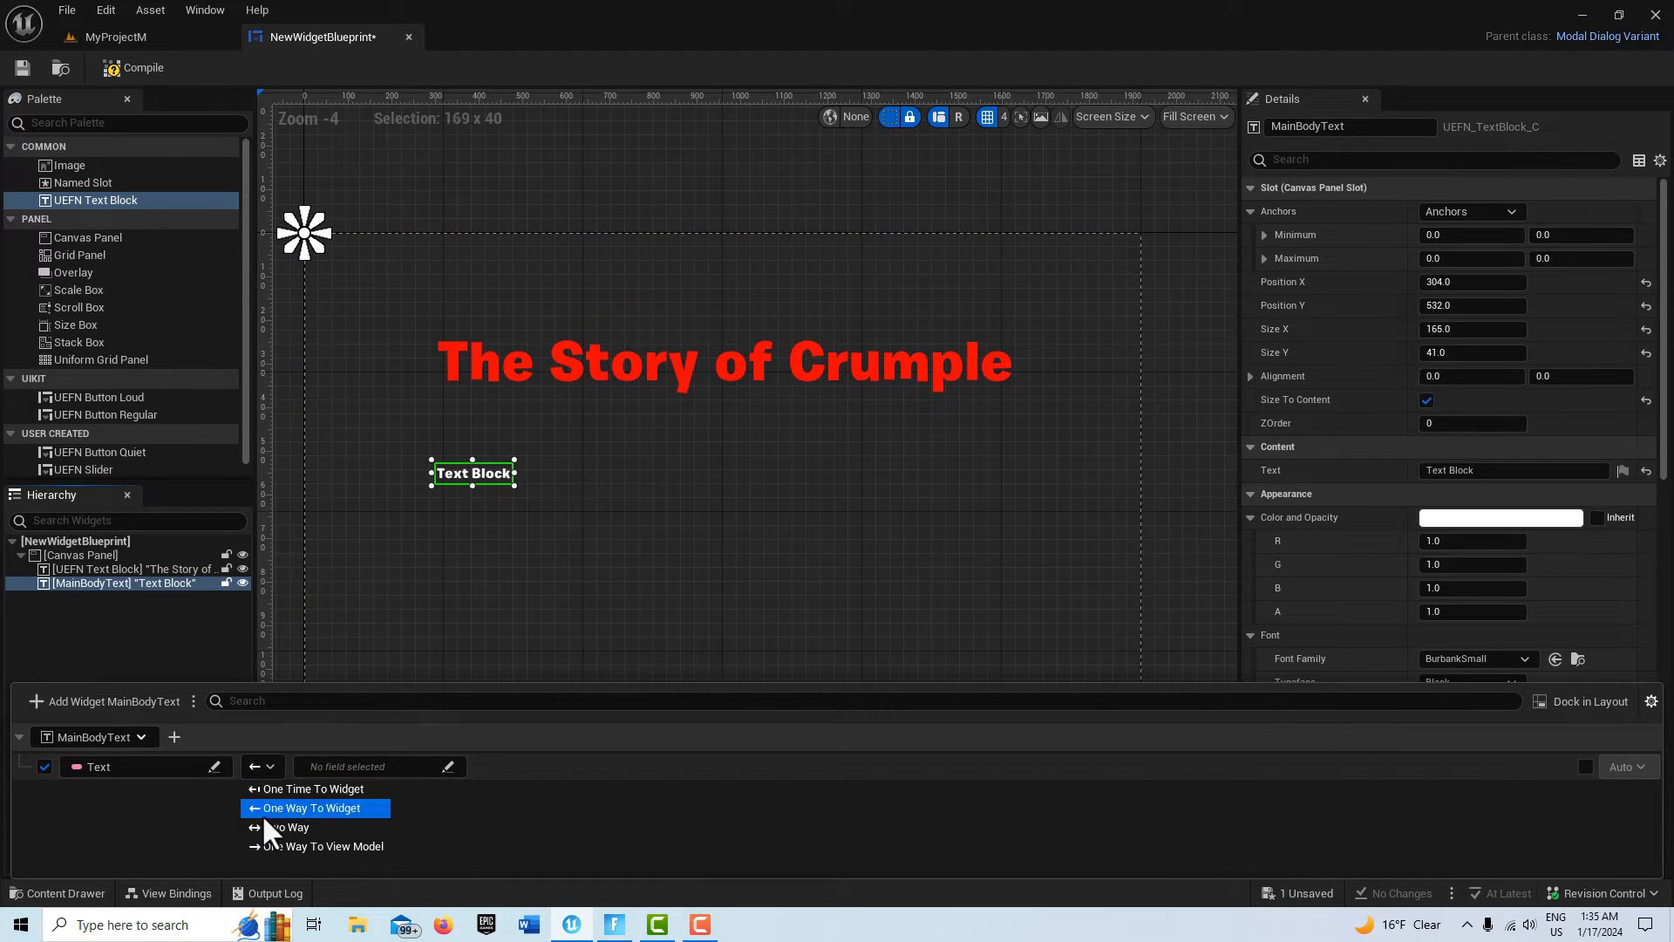
{"action": "mouse_move", "coordinate": [287, 826]}
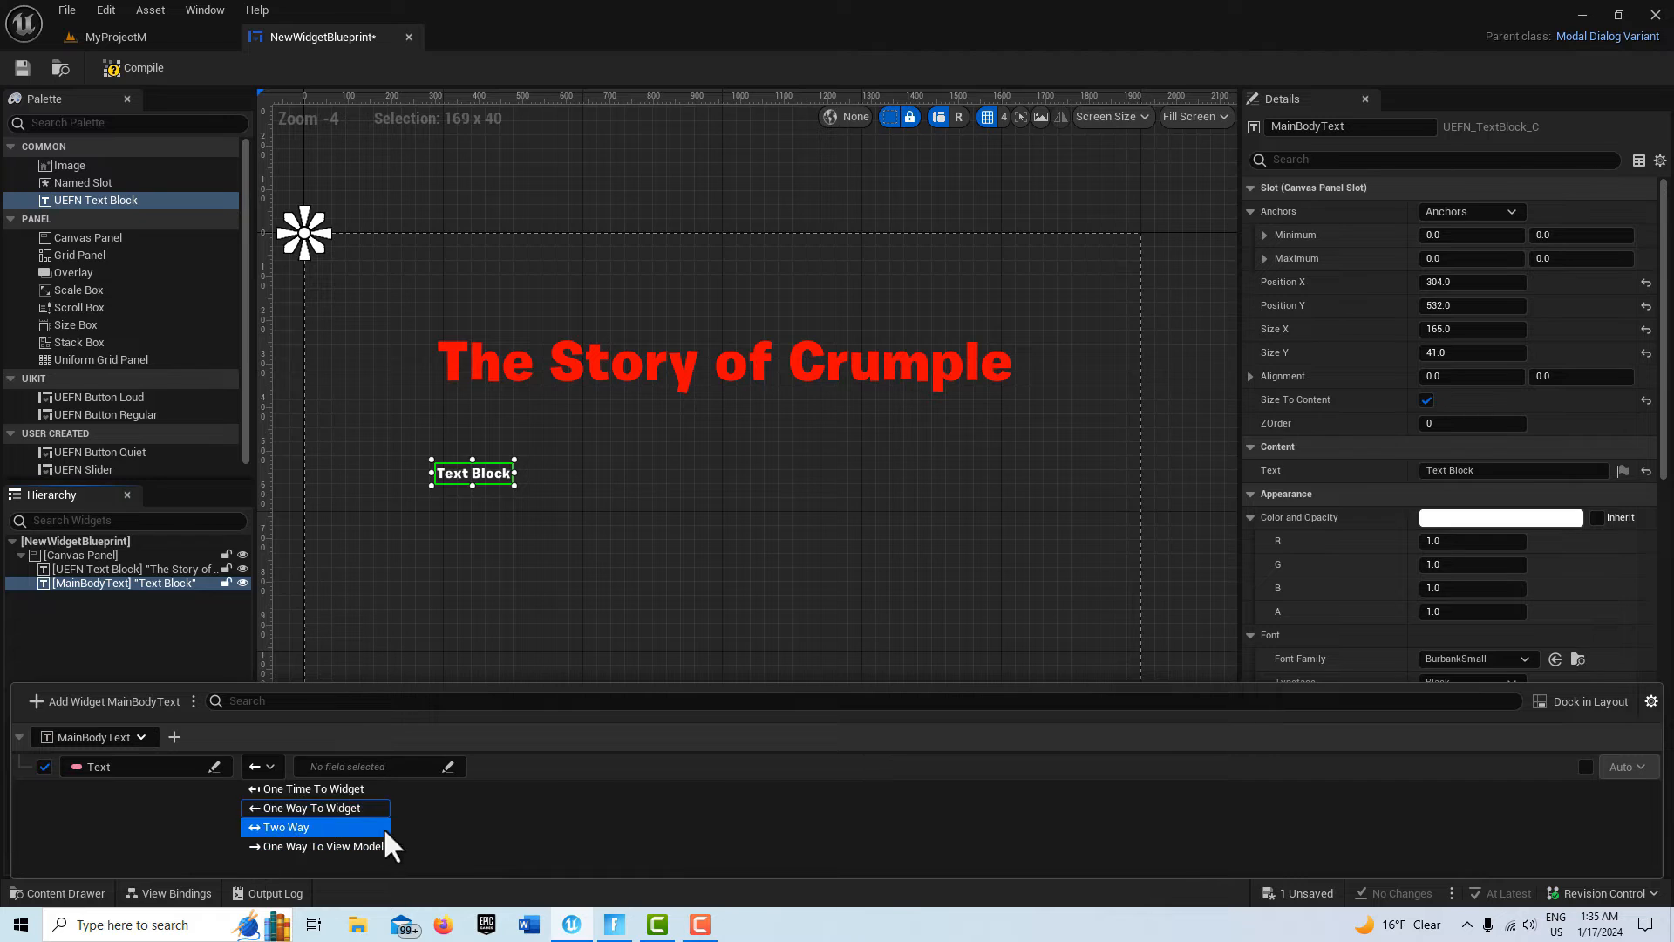
{"action": "mouse_move", "coordinate": [316, 807]}
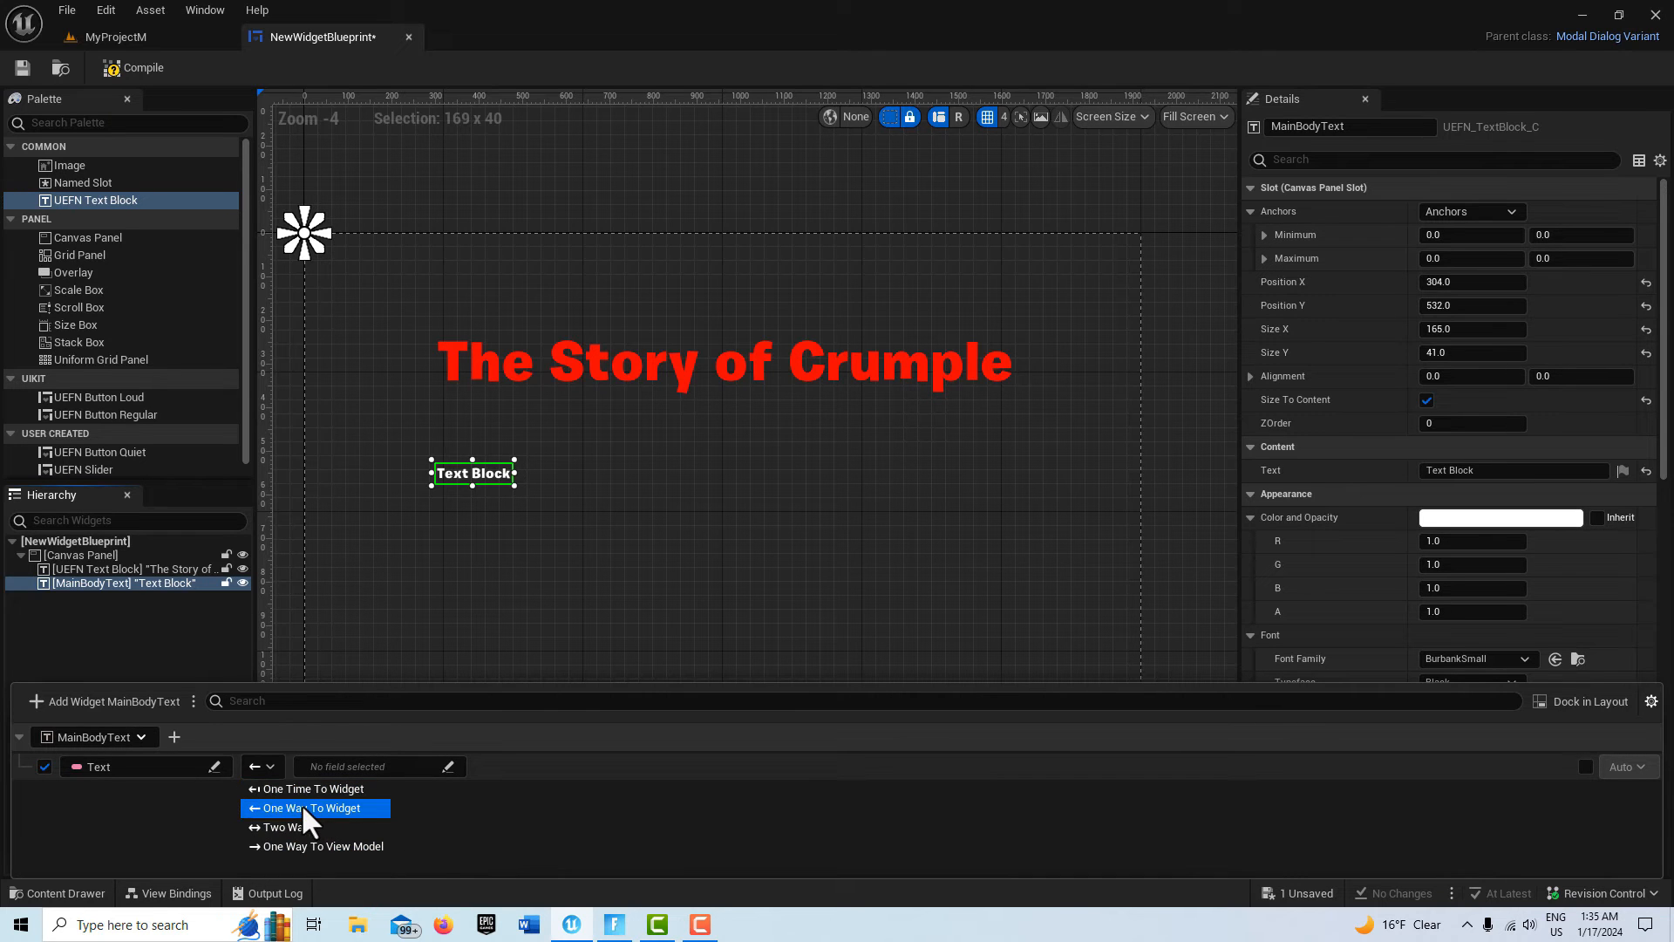
{"action": "left_click", "coordinate": [312, 807]}
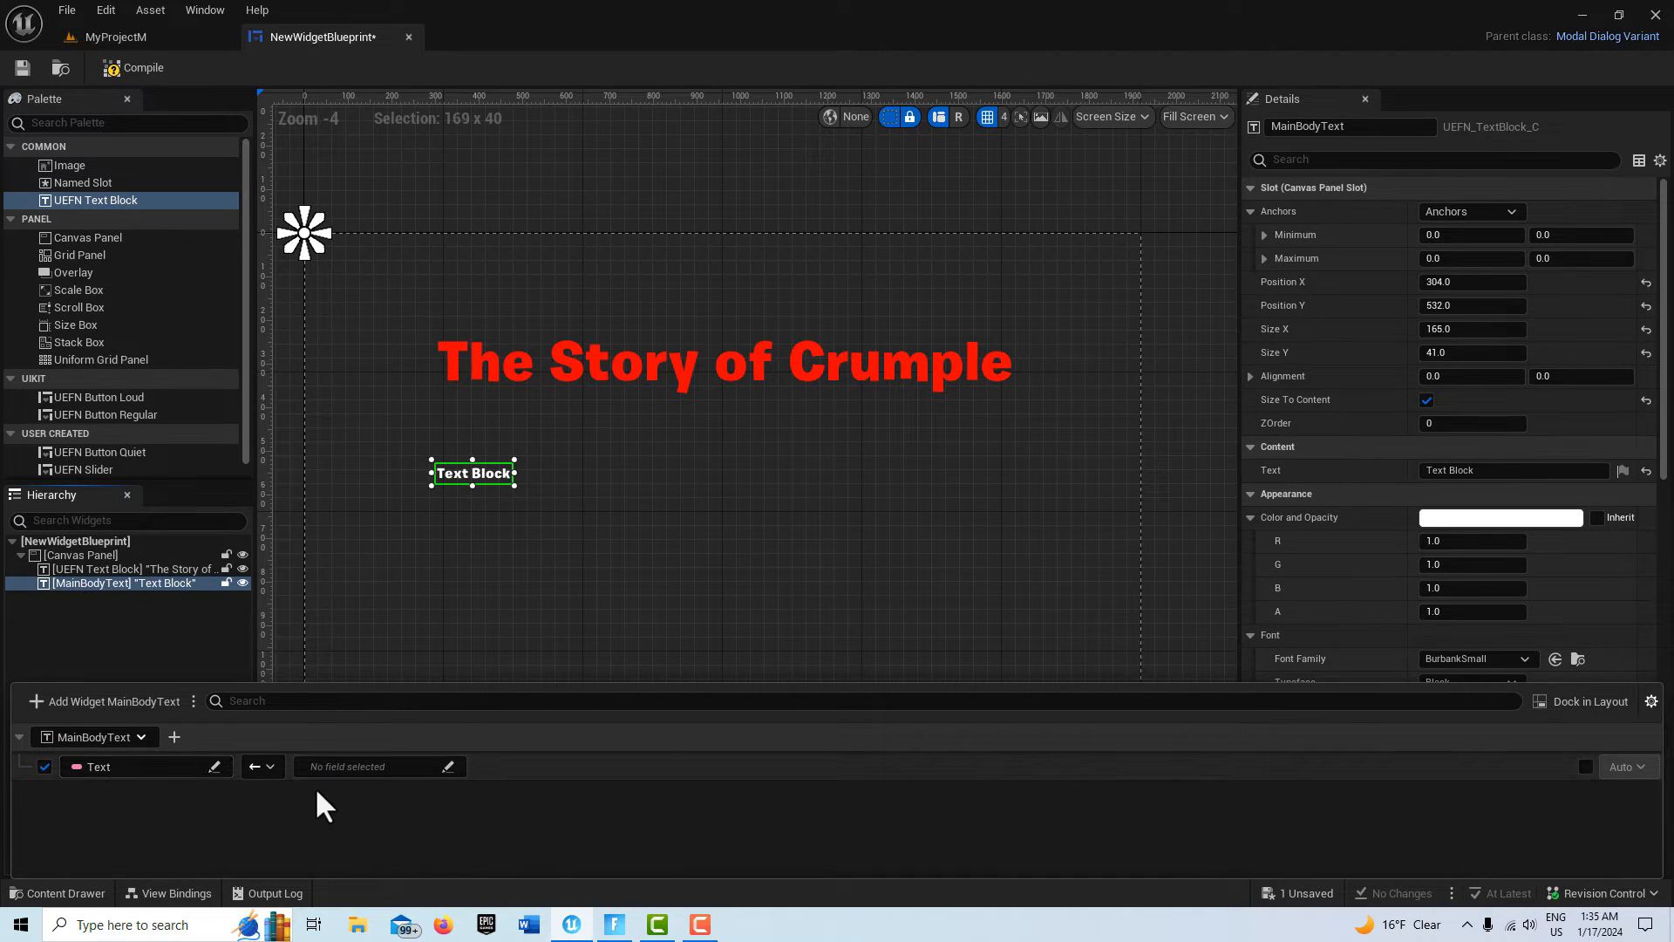
{"action": "mouse_move", "coordinate": [426, 800]}
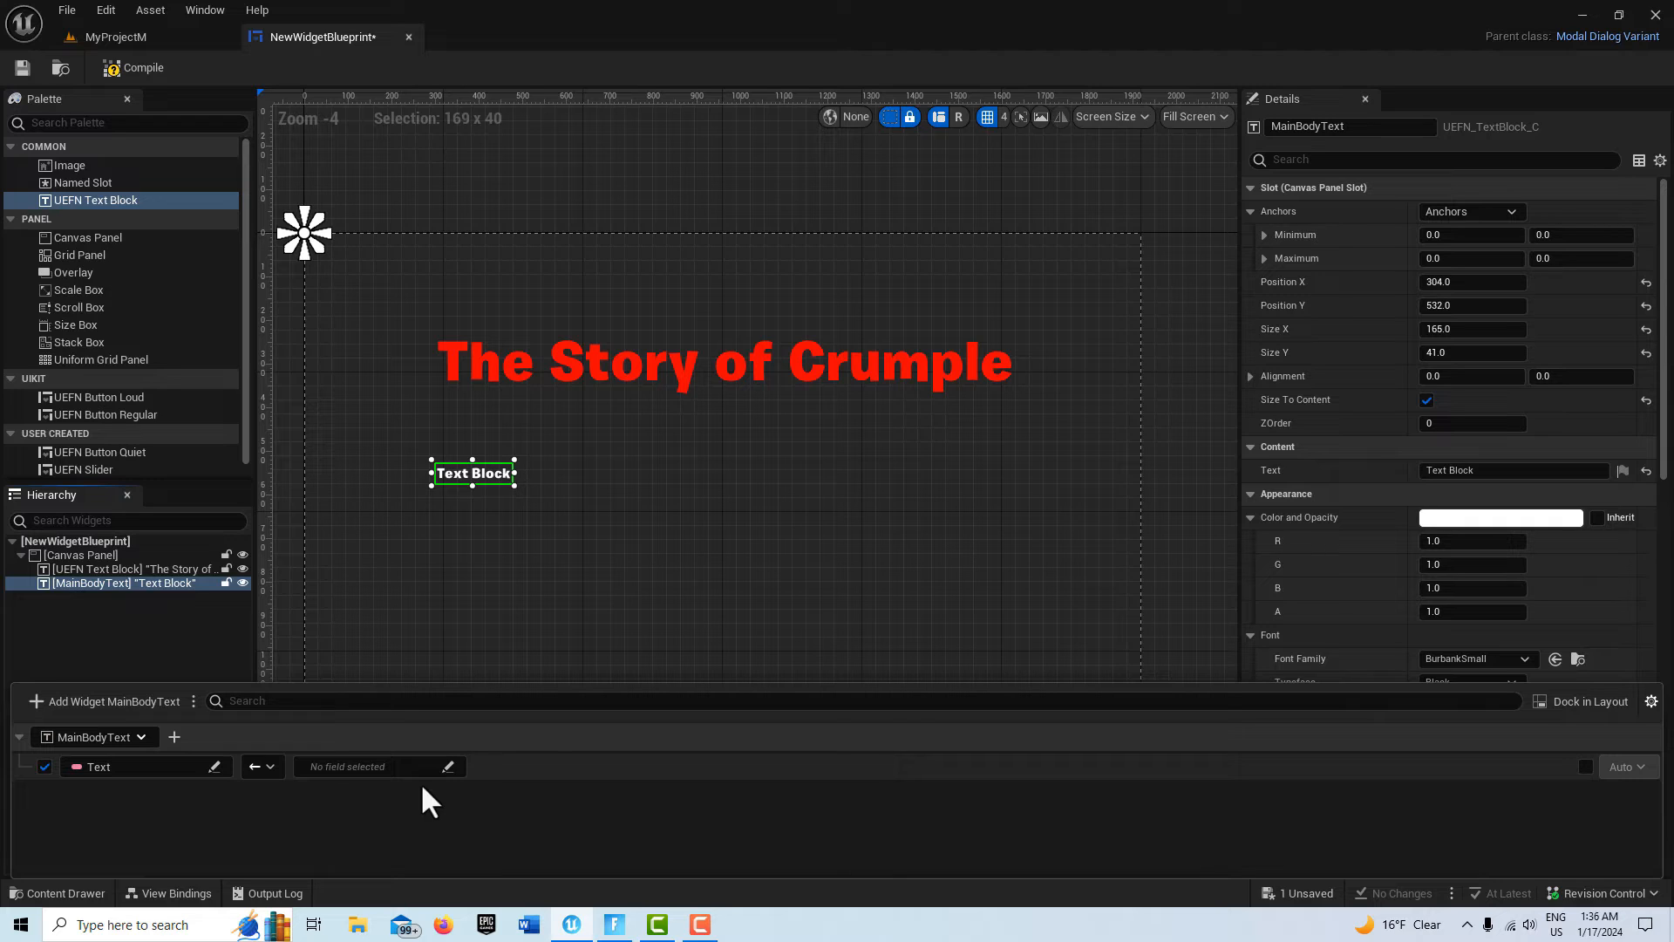
Bind it to CreativeModalDialogViewmodel > Body, confirm, and return to the level editor
{"action": "left_click", "coordinate": [448, 766]}
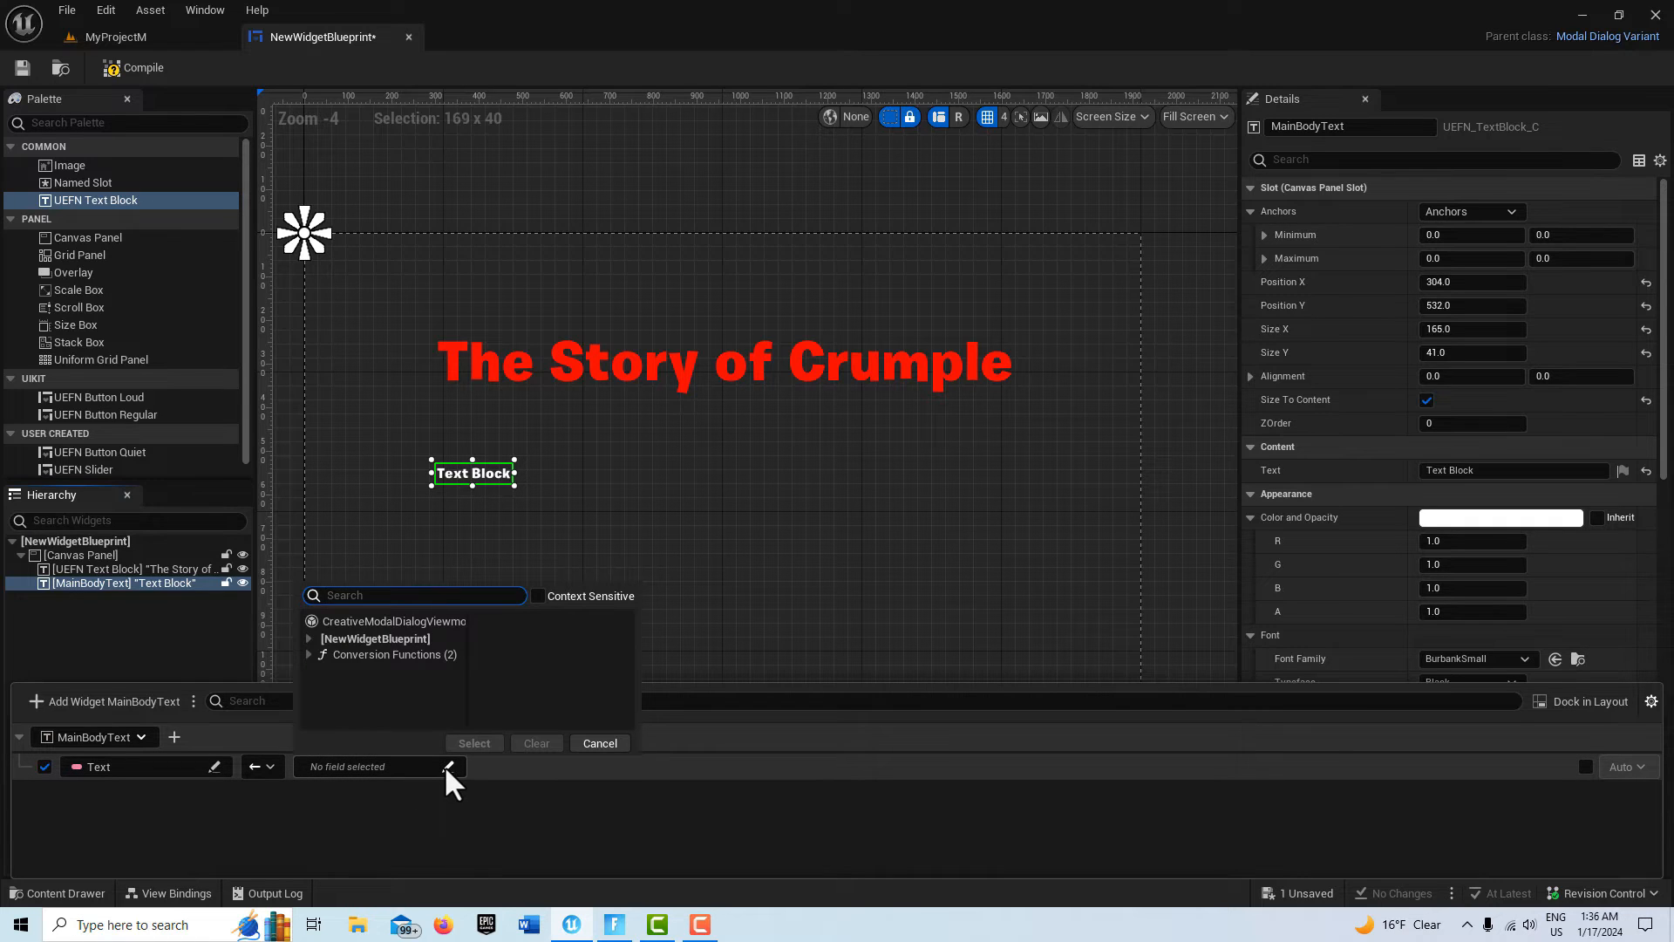
{"action": "mouse_move", "coordinate": [444, 635]}
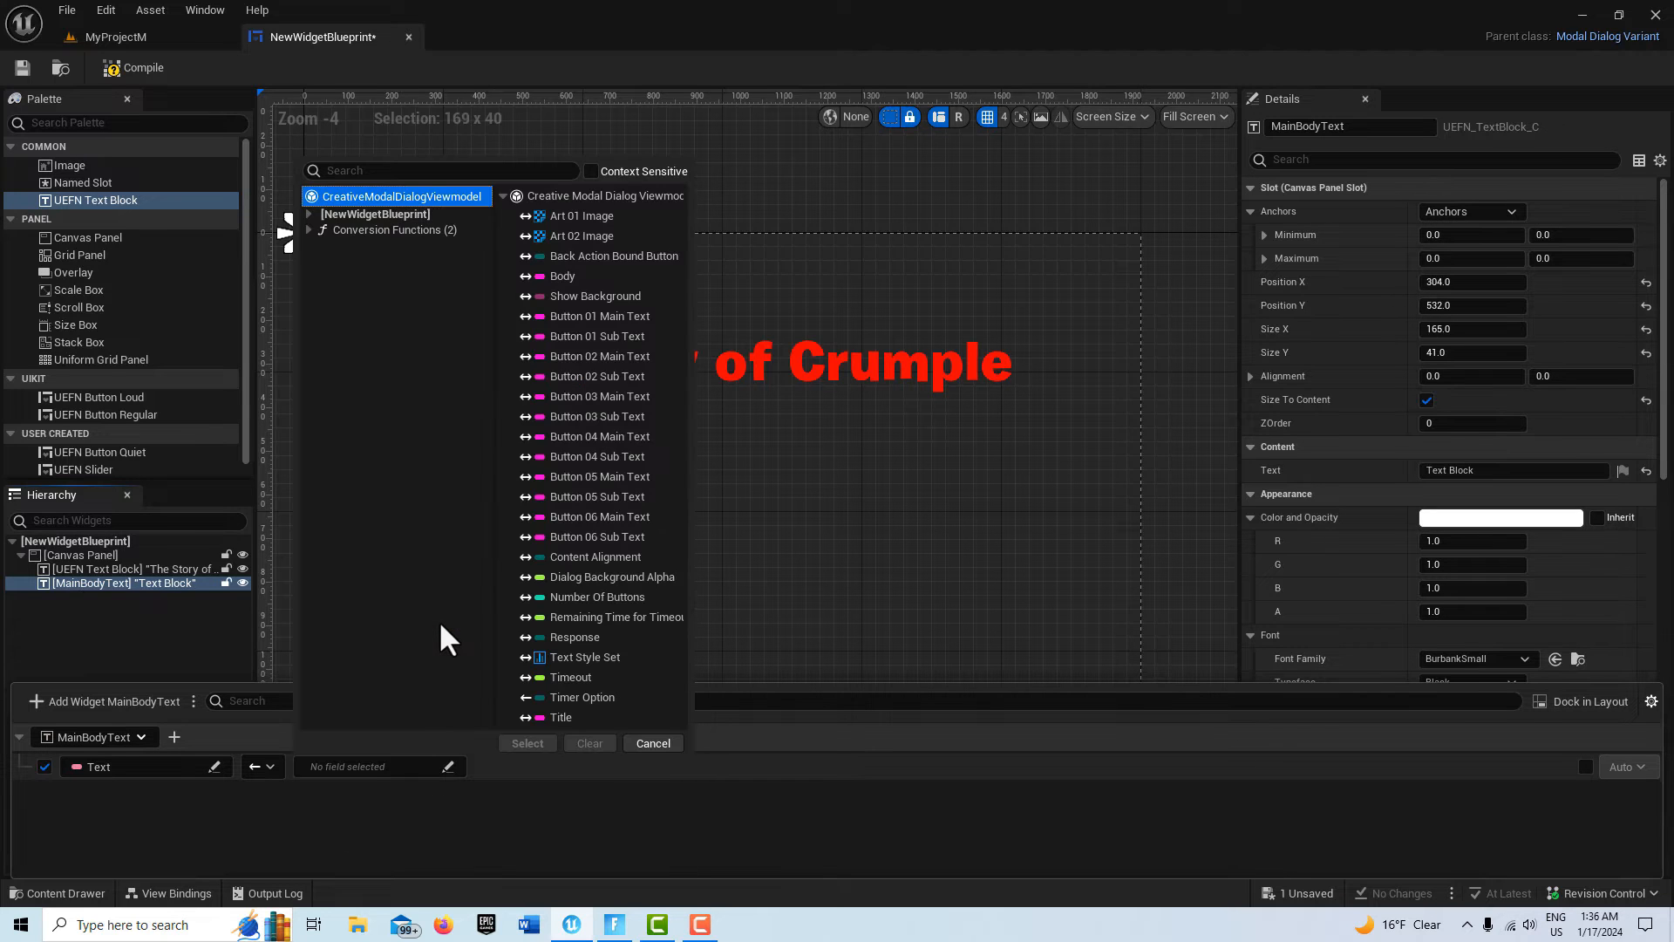
{"action": "mouse_move", "coordinate": [586, 300]}
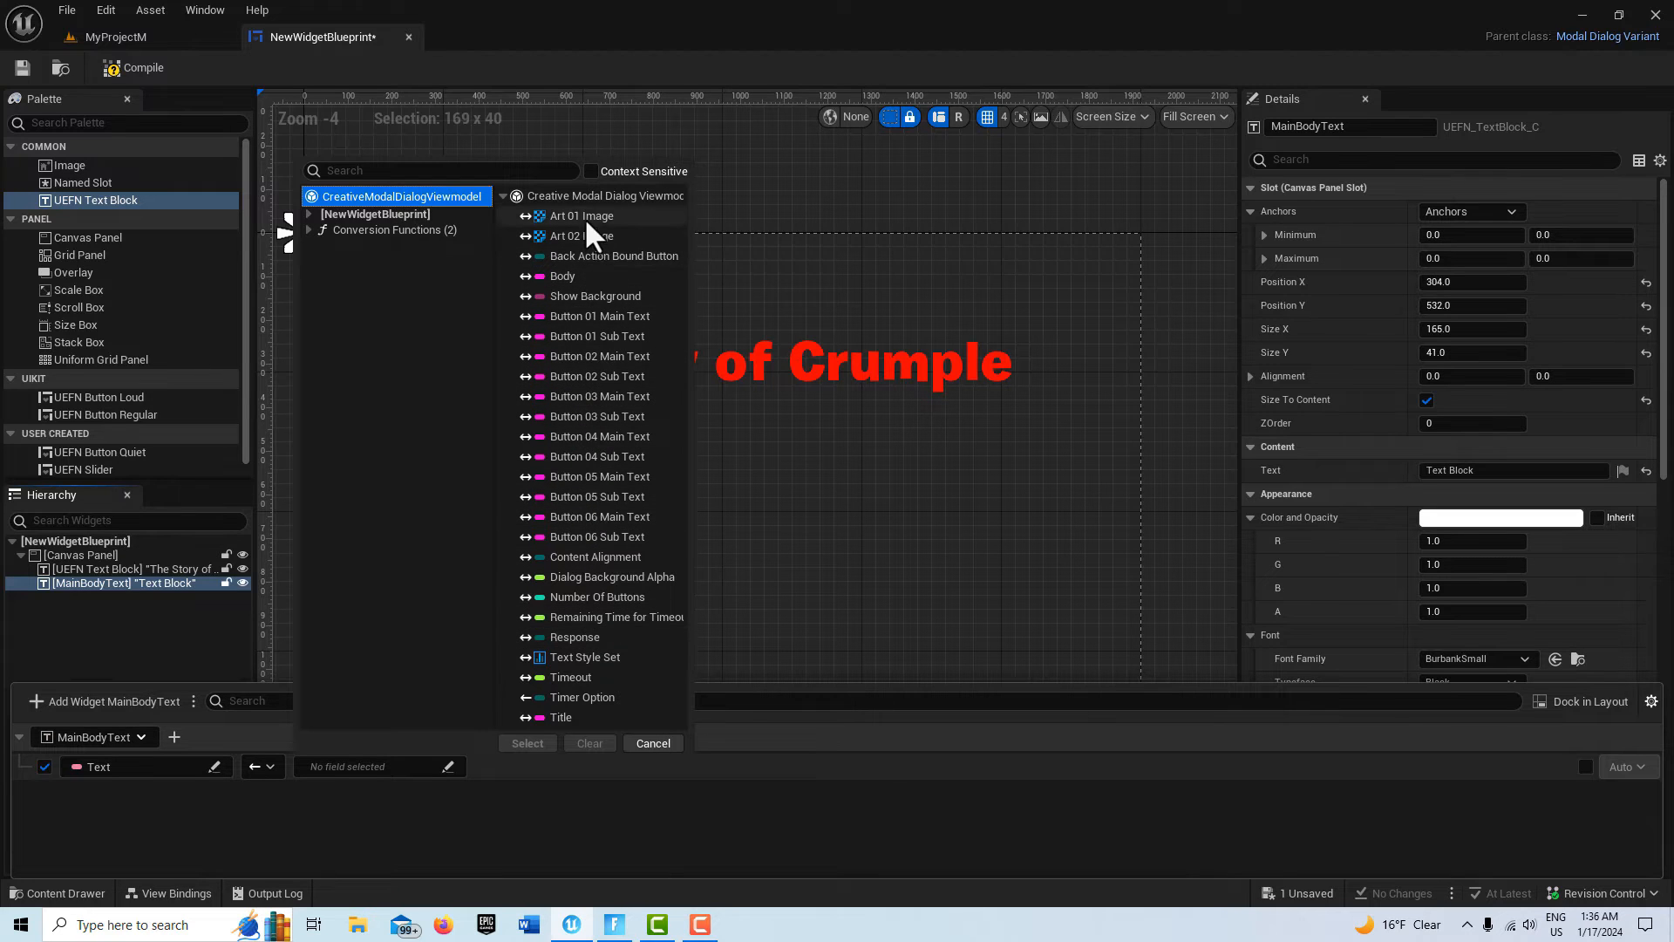
{"action": "mouse_move", "coordinate": [591, 640]}
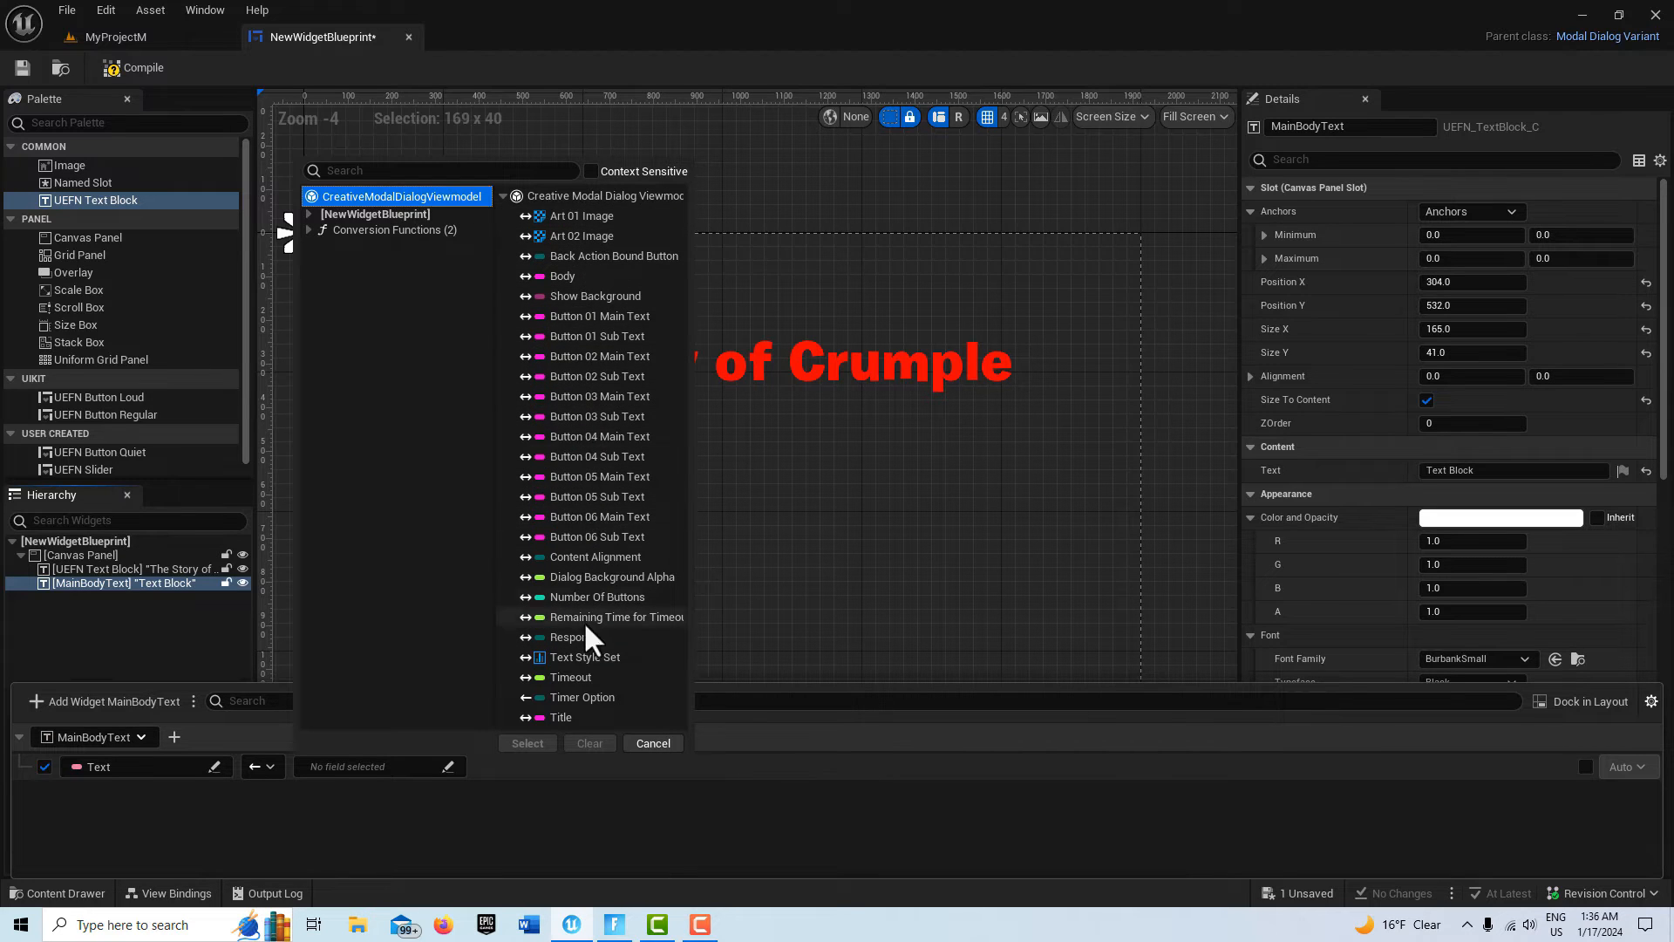
{"action": "mouse_move", "coordinate": [598, 497]}
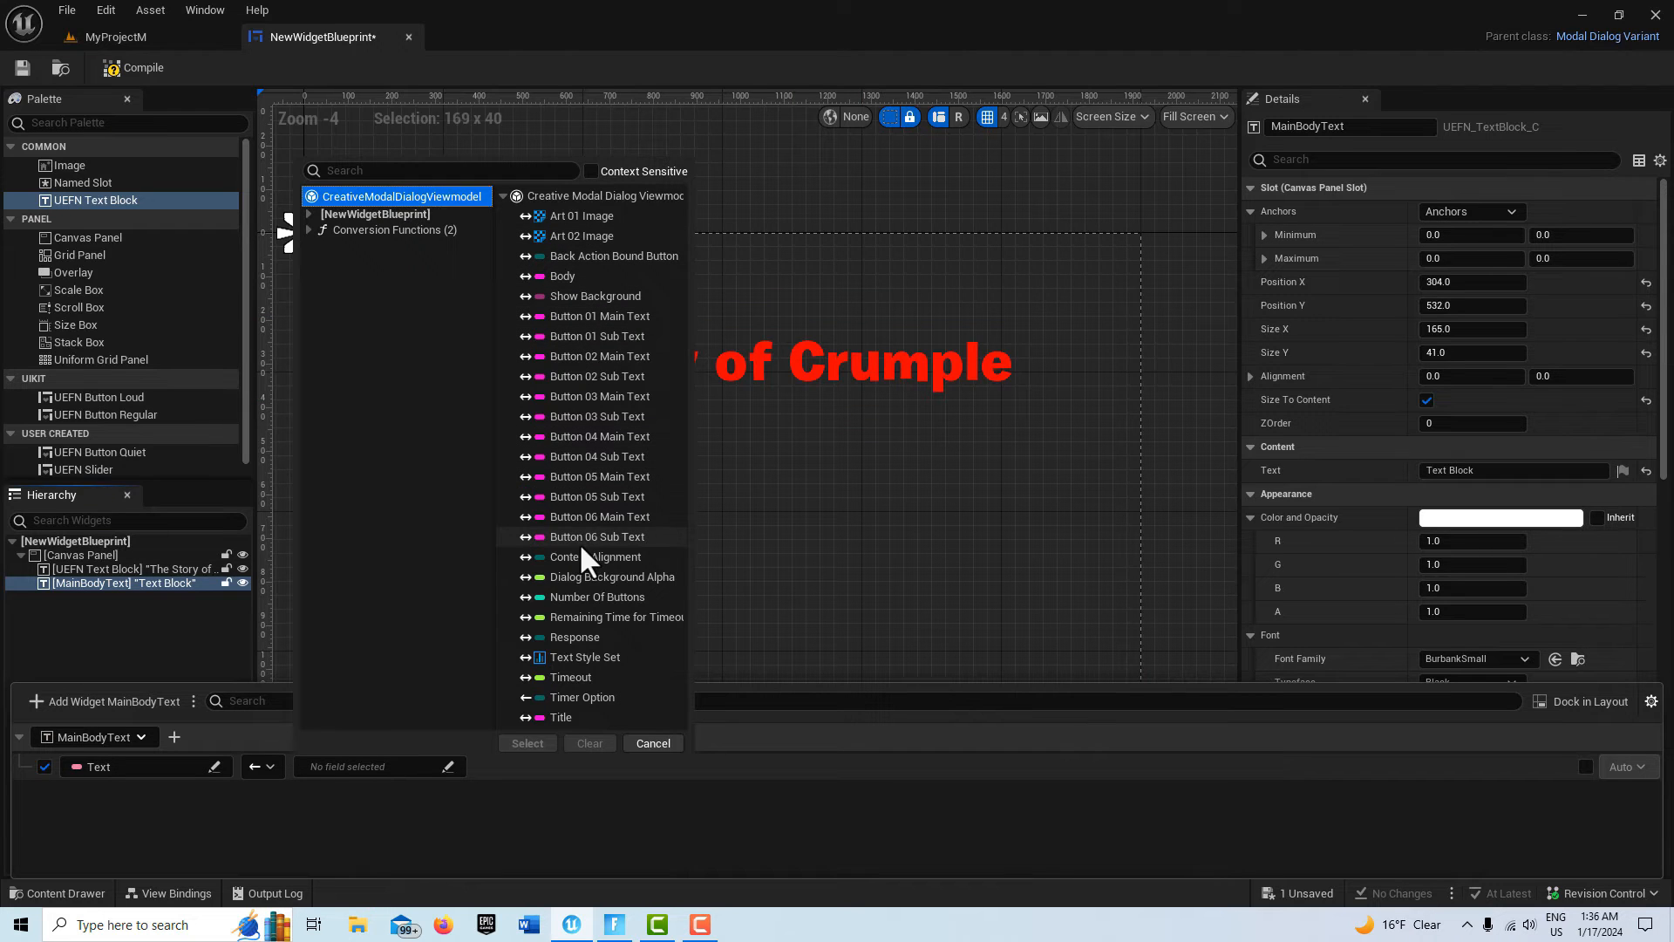
{"action": "mouse_move", "coordinate": [559, 585]}
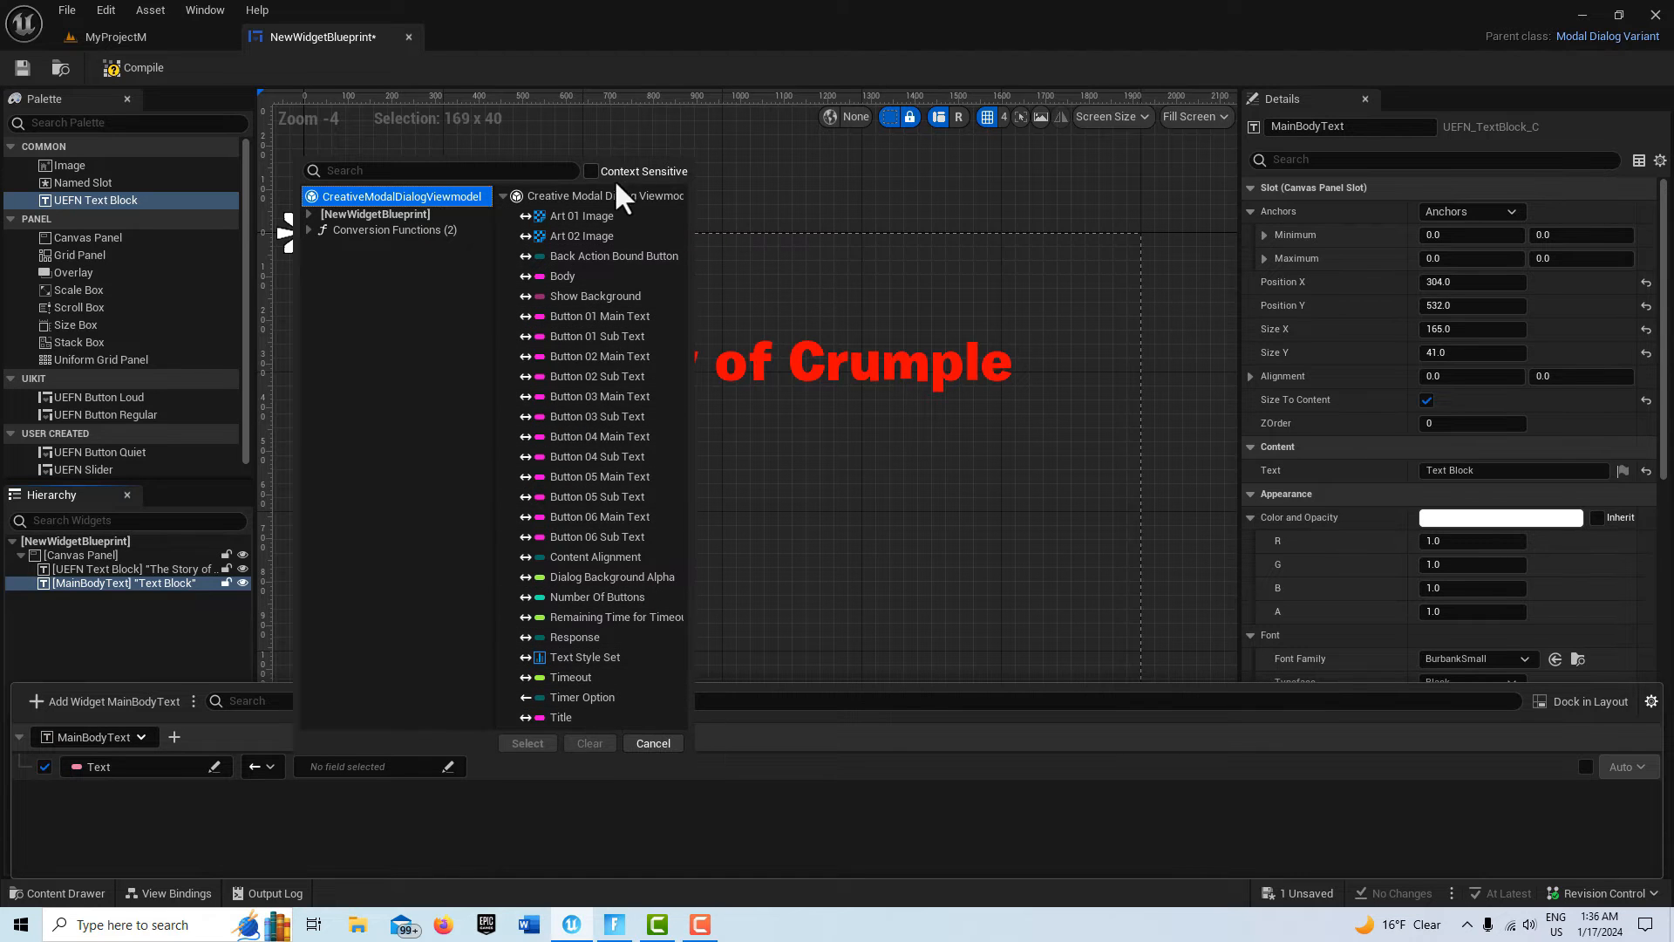
{"action": "mouse_move", "coordinate": [1435, 689]}
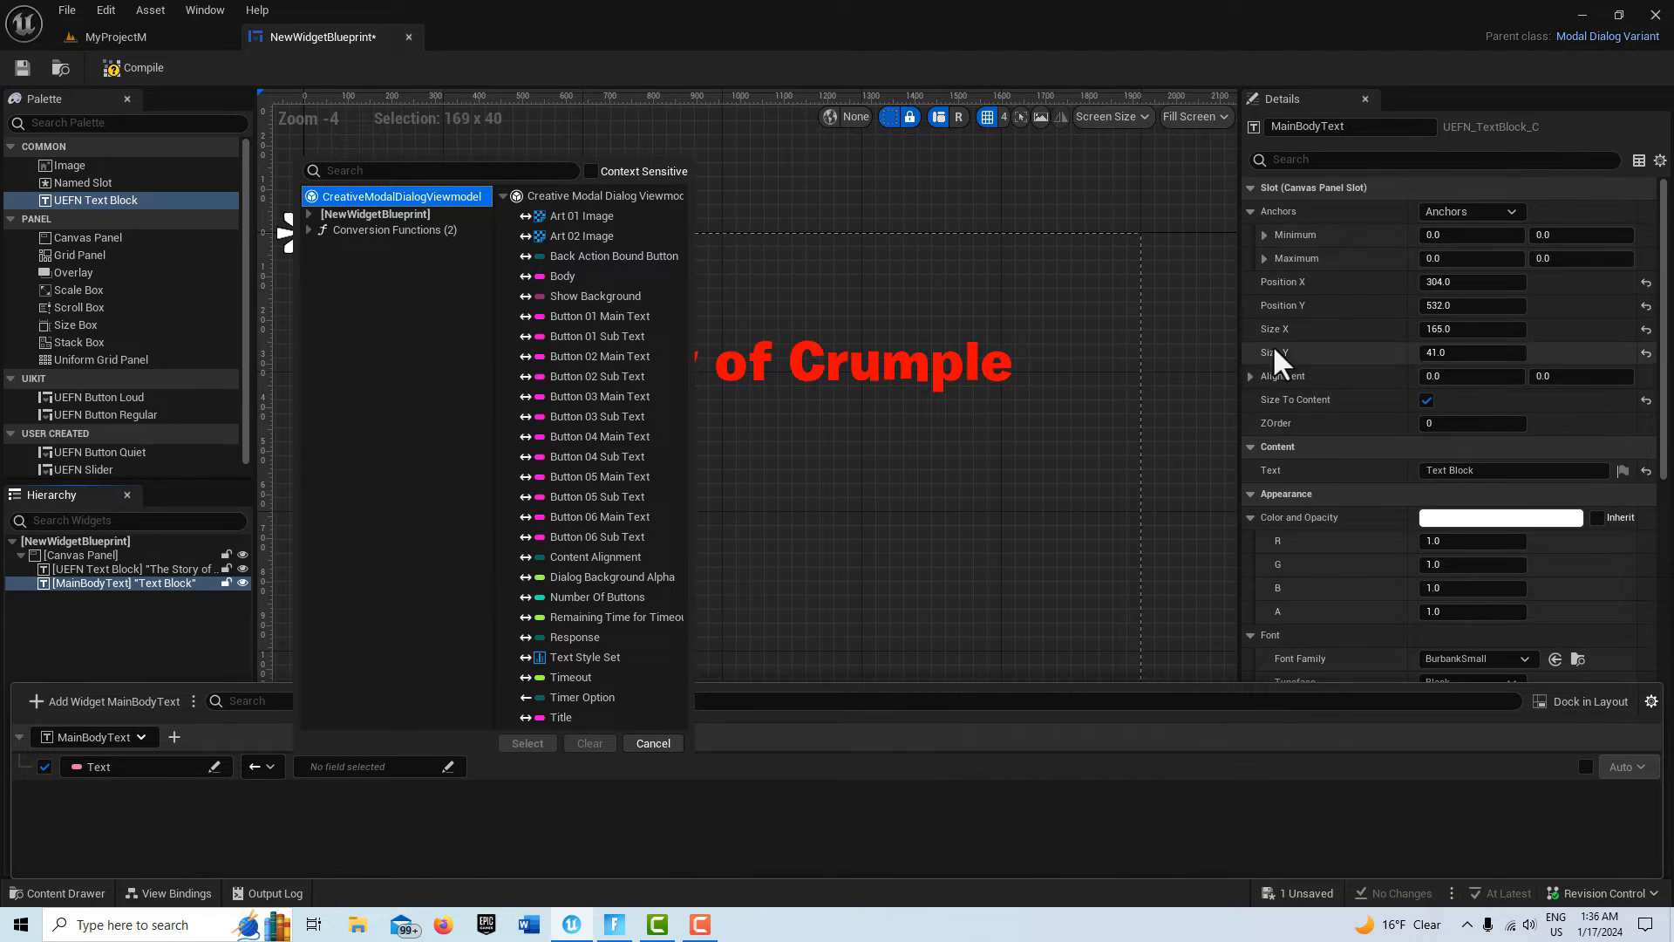
{"action": "mouse_move", "coordinate": [564, 275]}
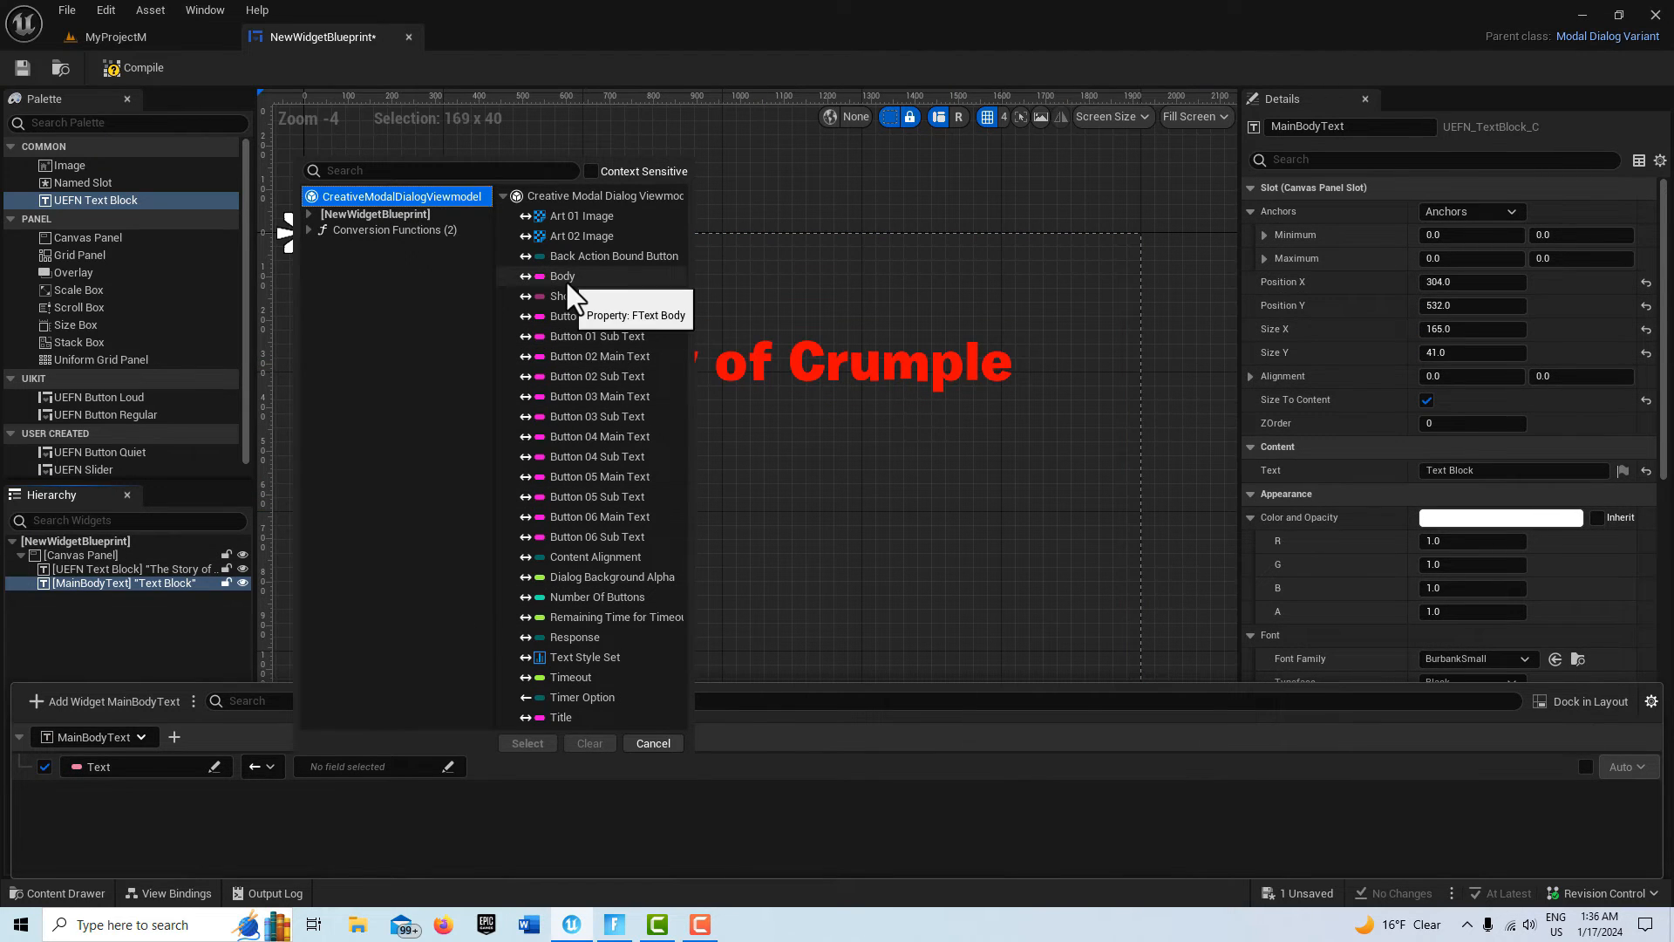
{"action": "left_click", "coordinate": [563, 276]}
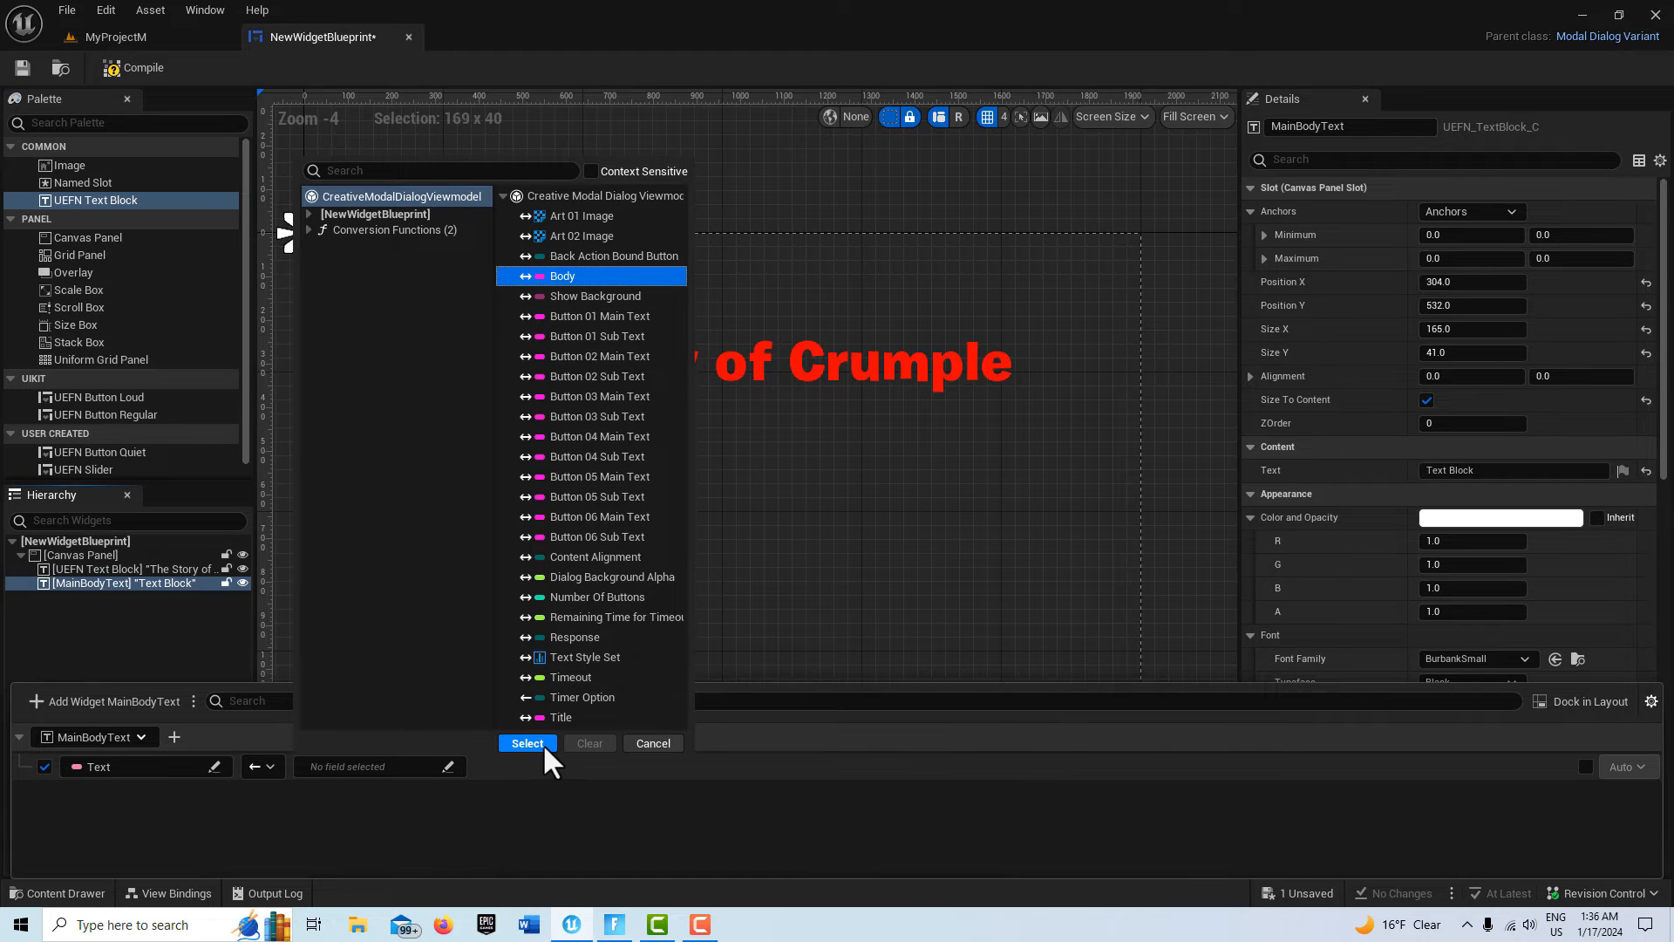
{"action": "left_click", "coordinate": [527, 742]}
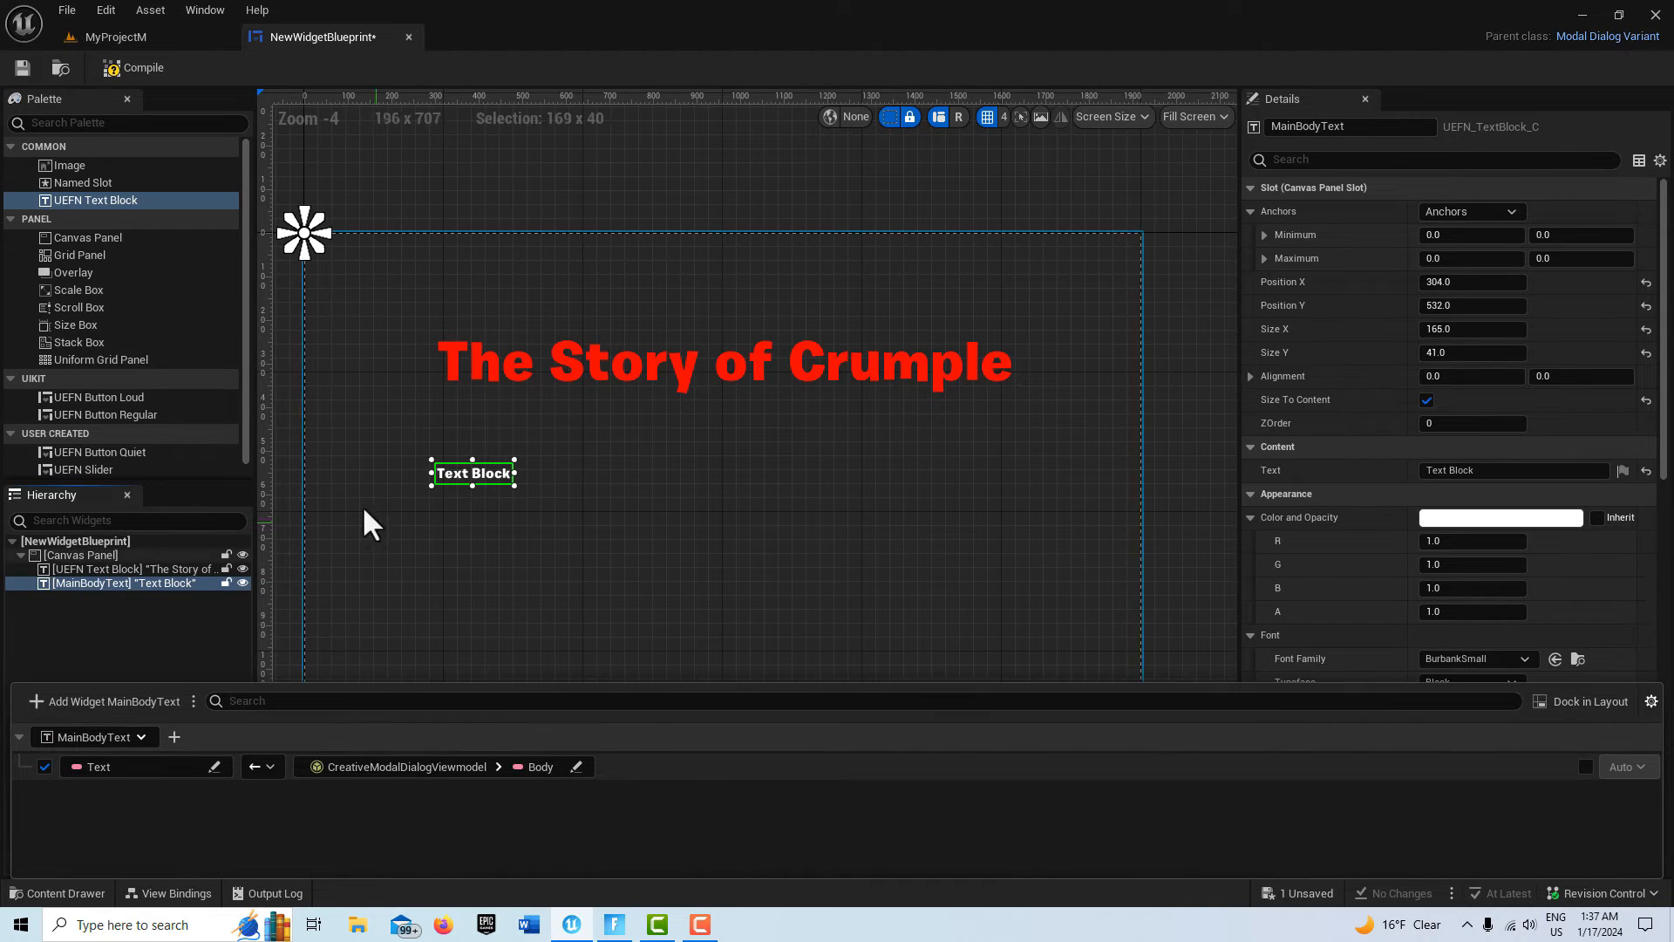
{"action": "left_click", "coordinate": [140, 68]}
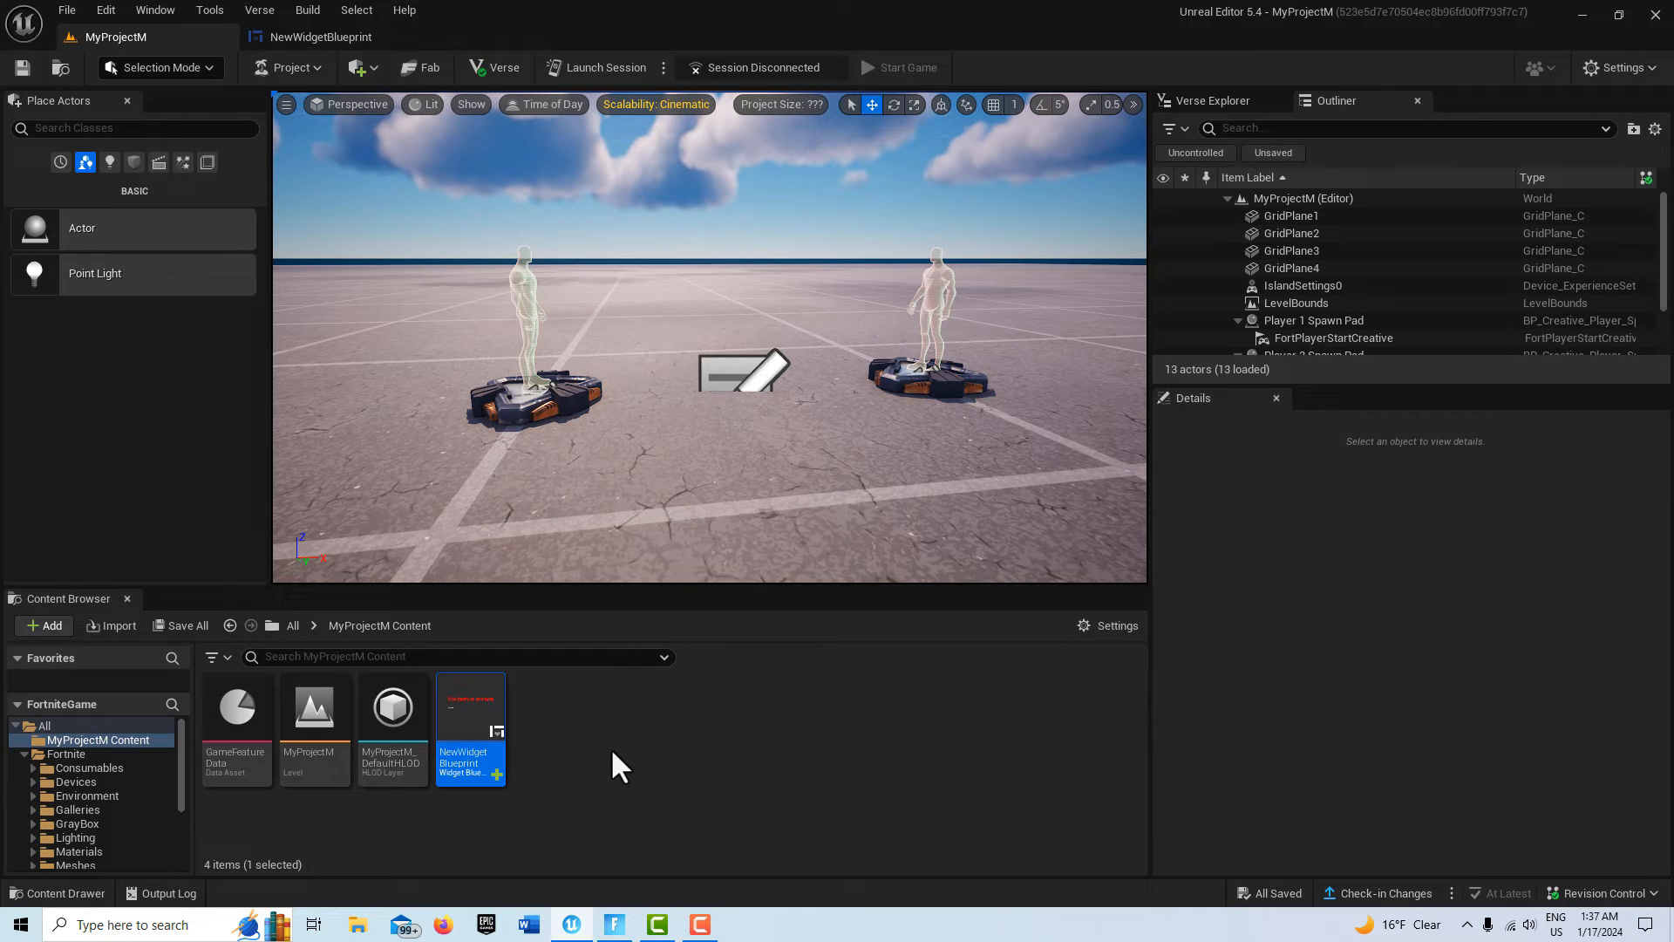
{"action": "mouse_move", "coordinate": [78, 781]}
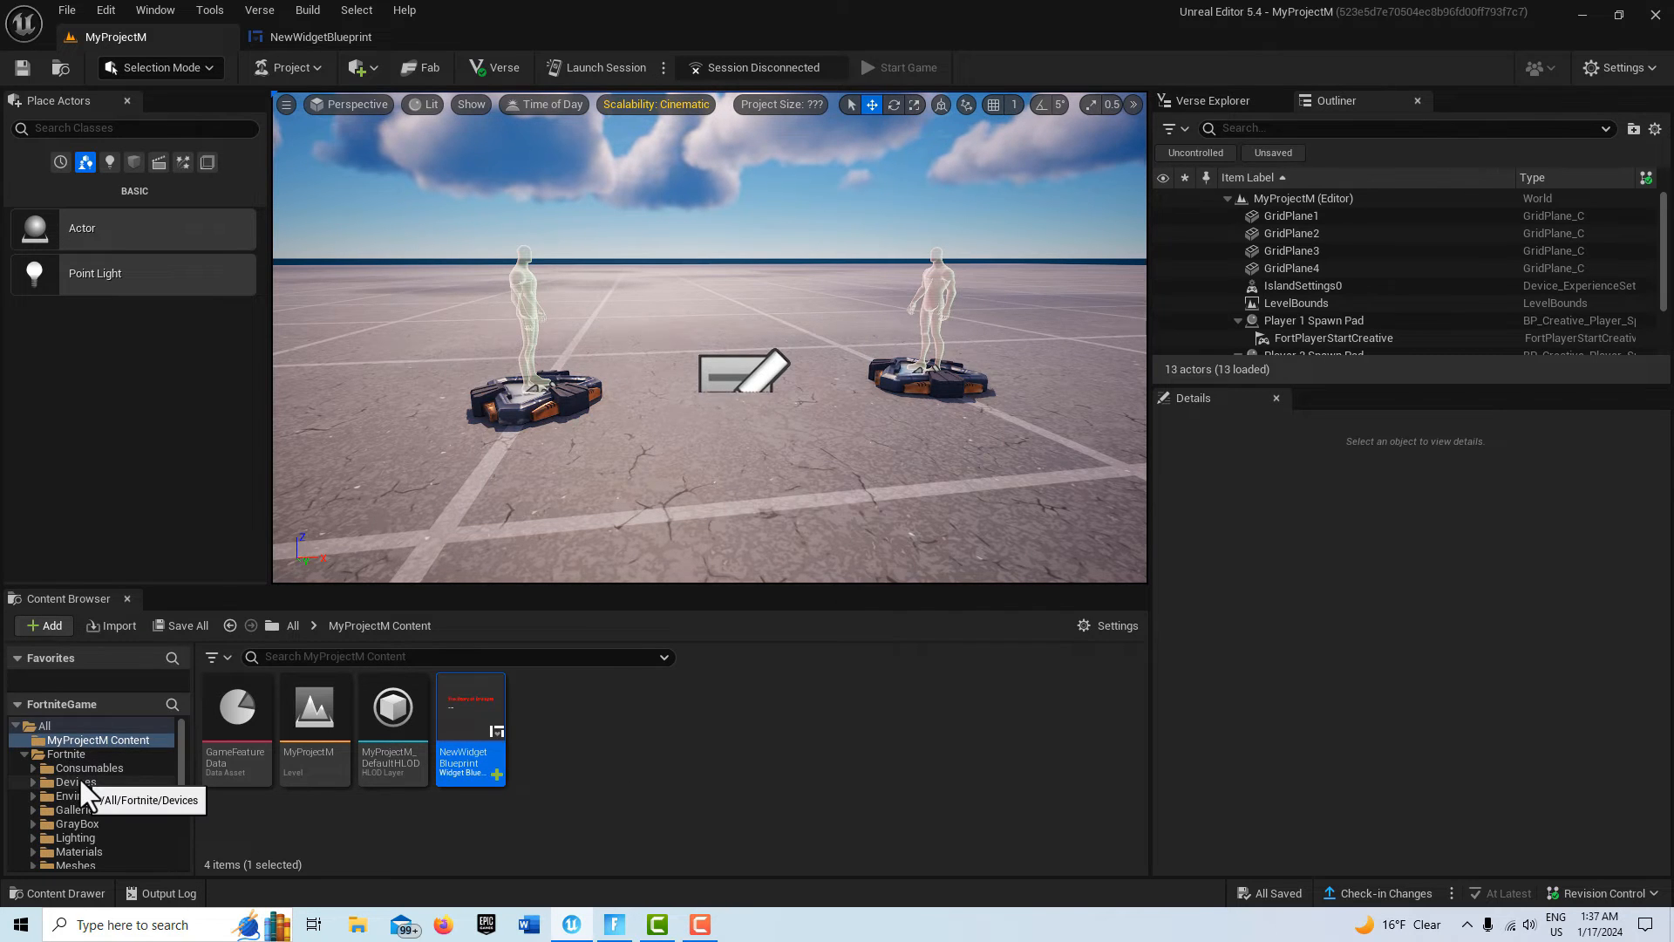
Place a Pop-up Dialog Device from Fortnite > Devices between the two spawn pads
{"action": "left_click", "coordinate": [75, 781]}
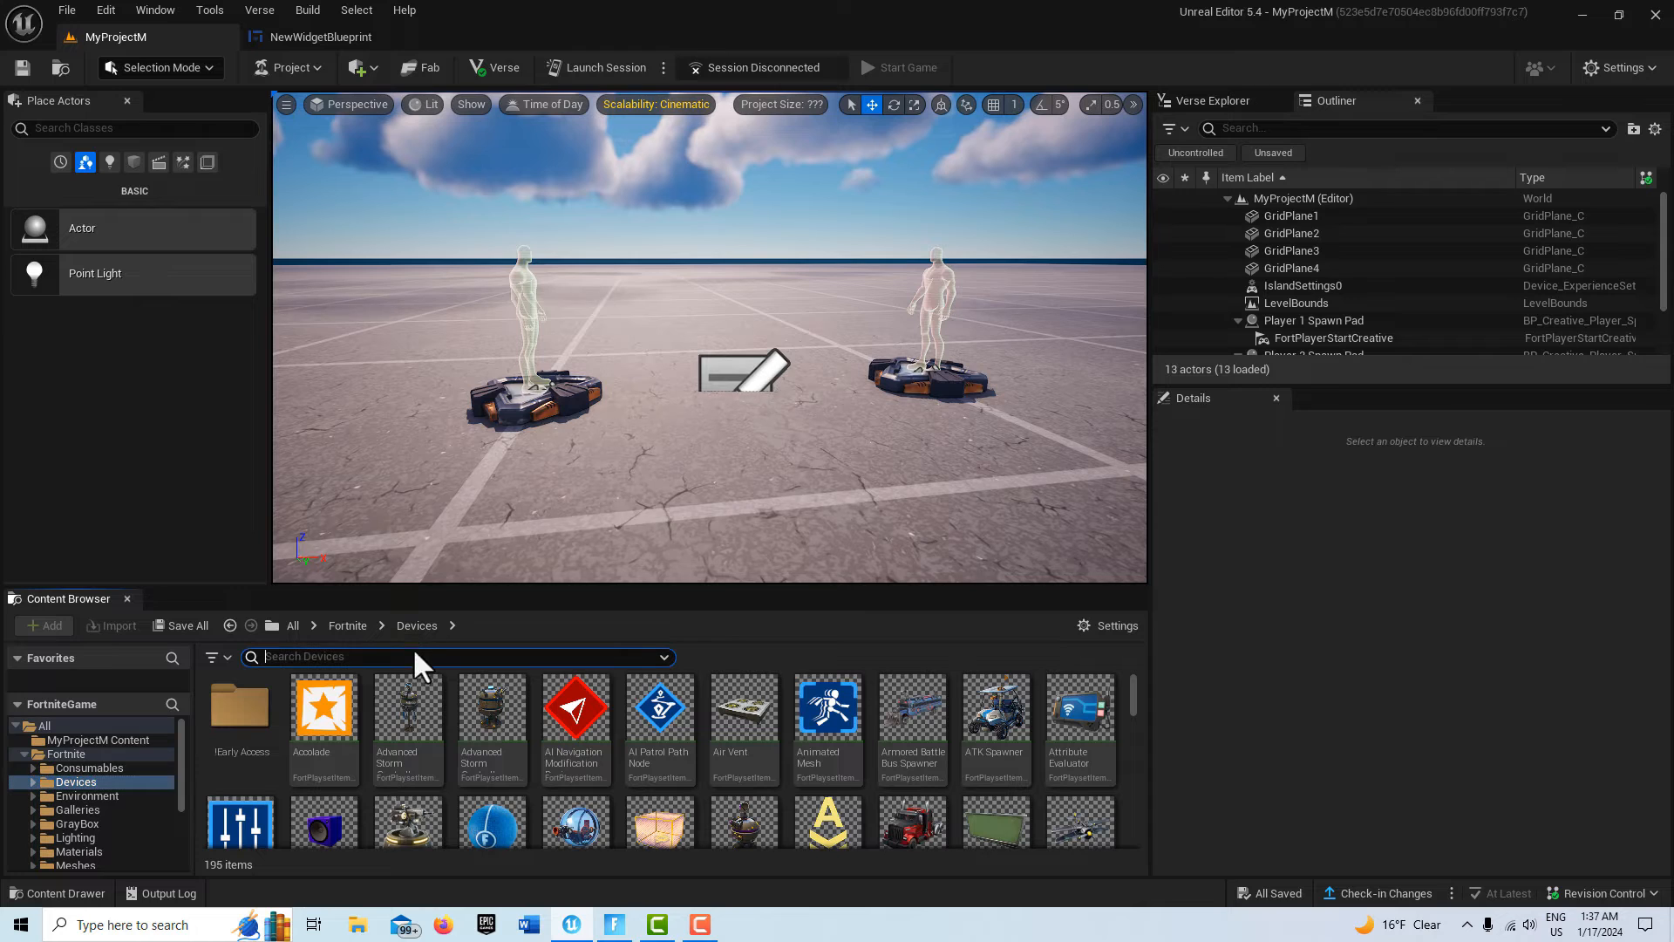
{"action": "type", "text": "pop"}
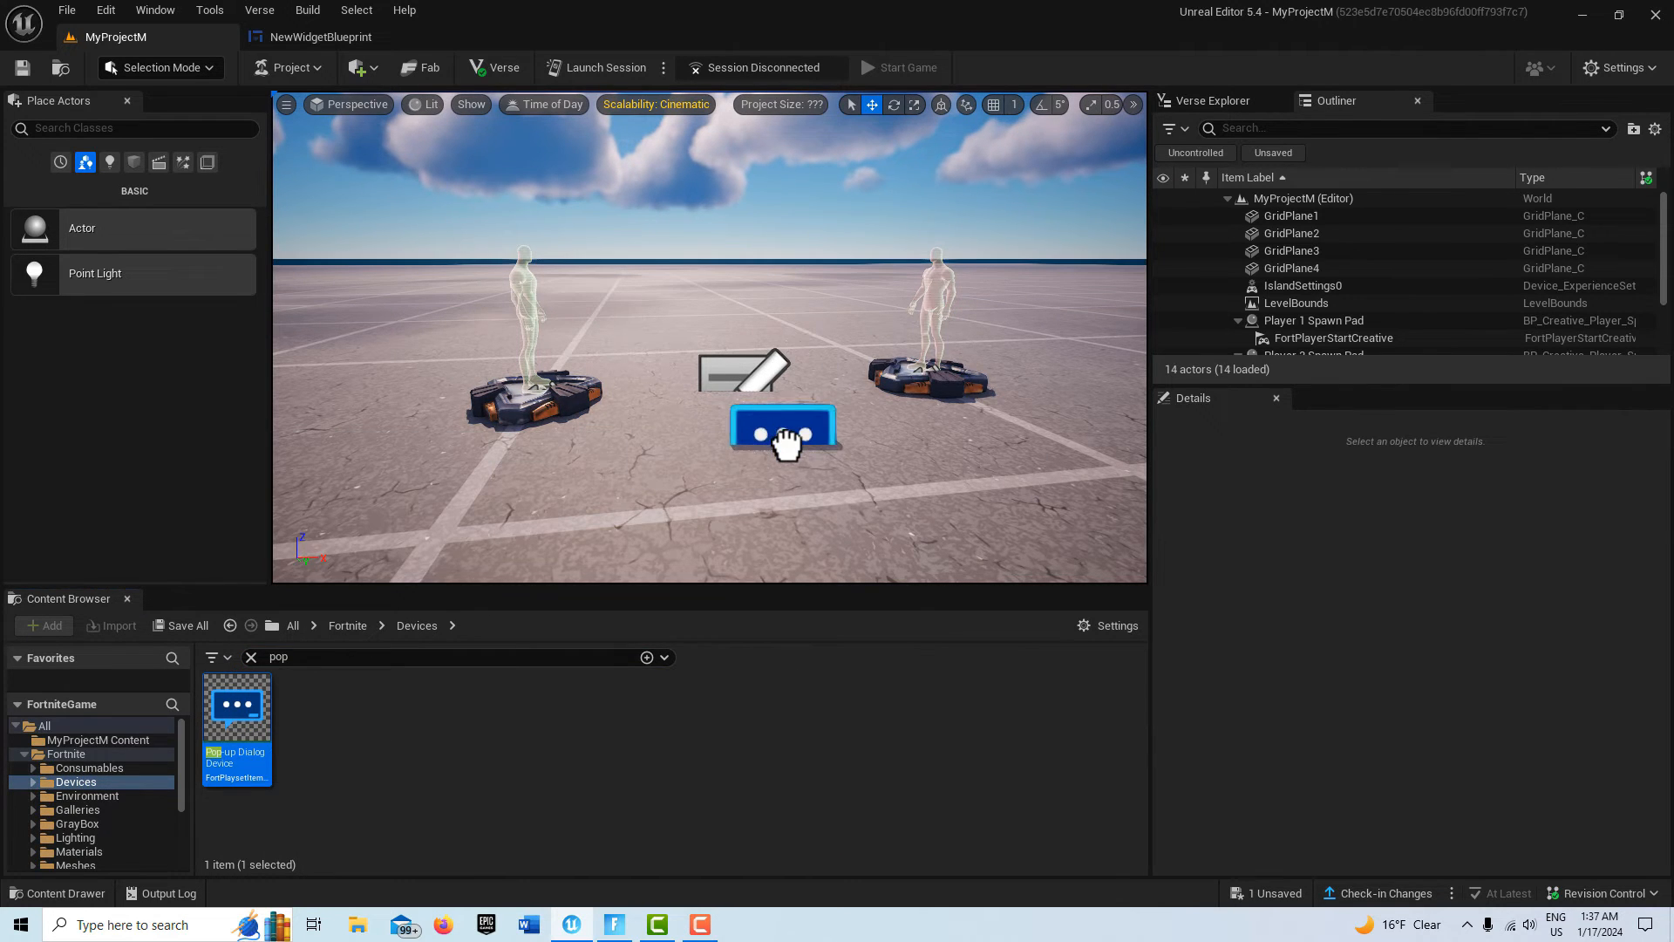
{"action": "left_click", "coordinate": [783, 432]}
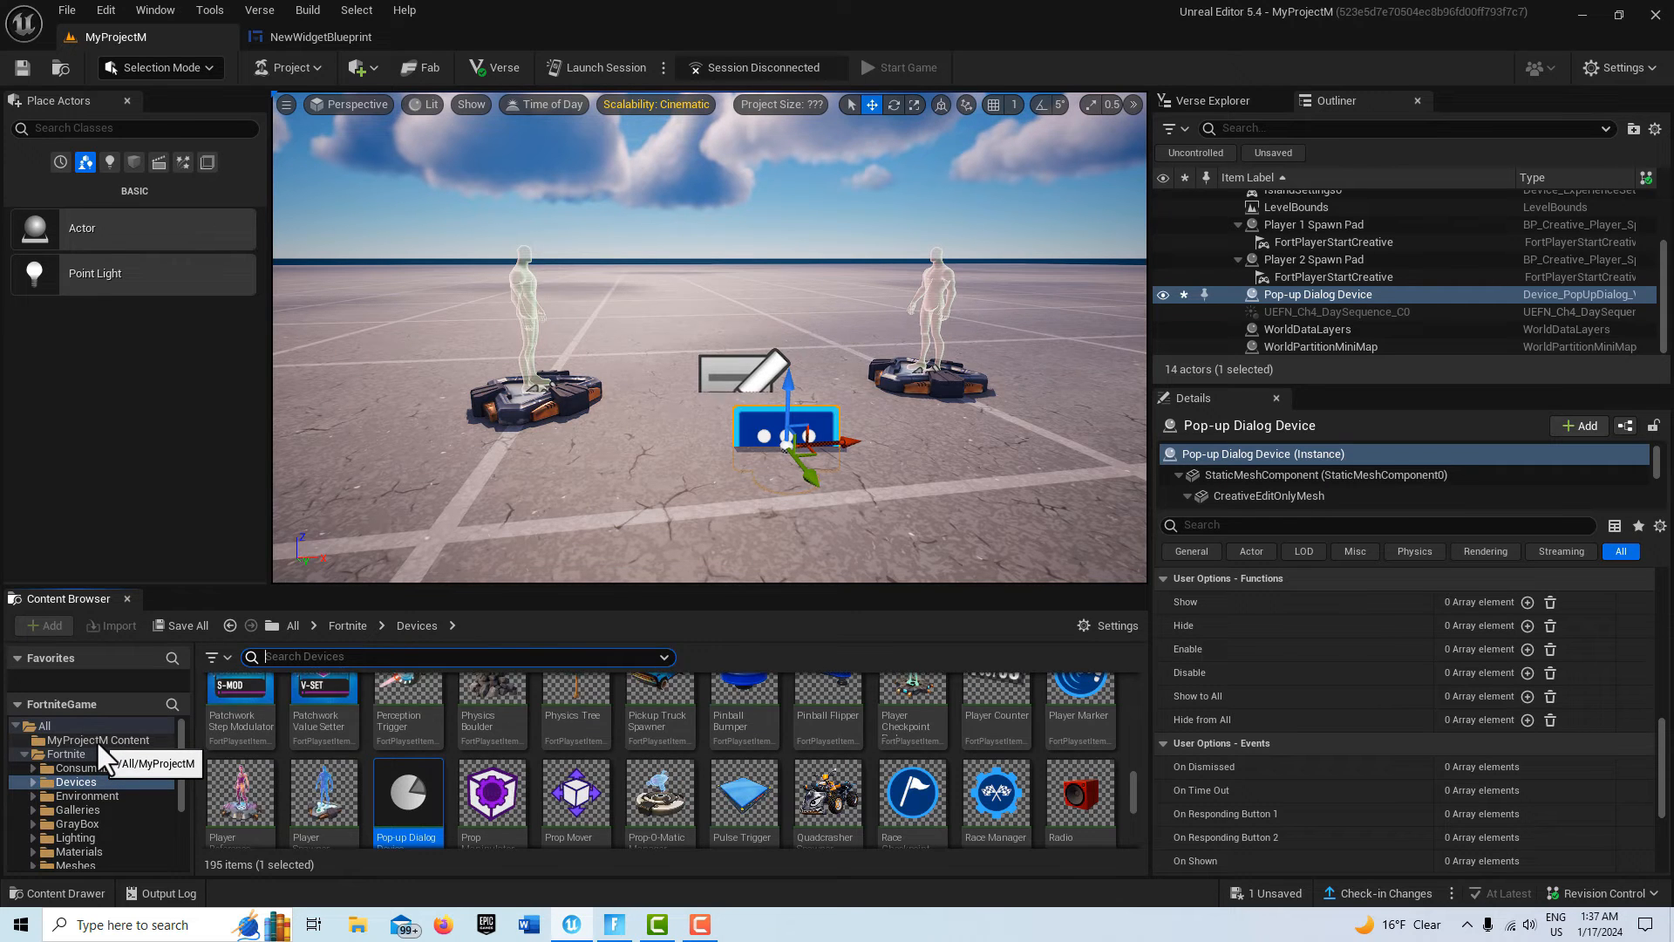
{"action": "left_click", "coordinate": [101, 740]}
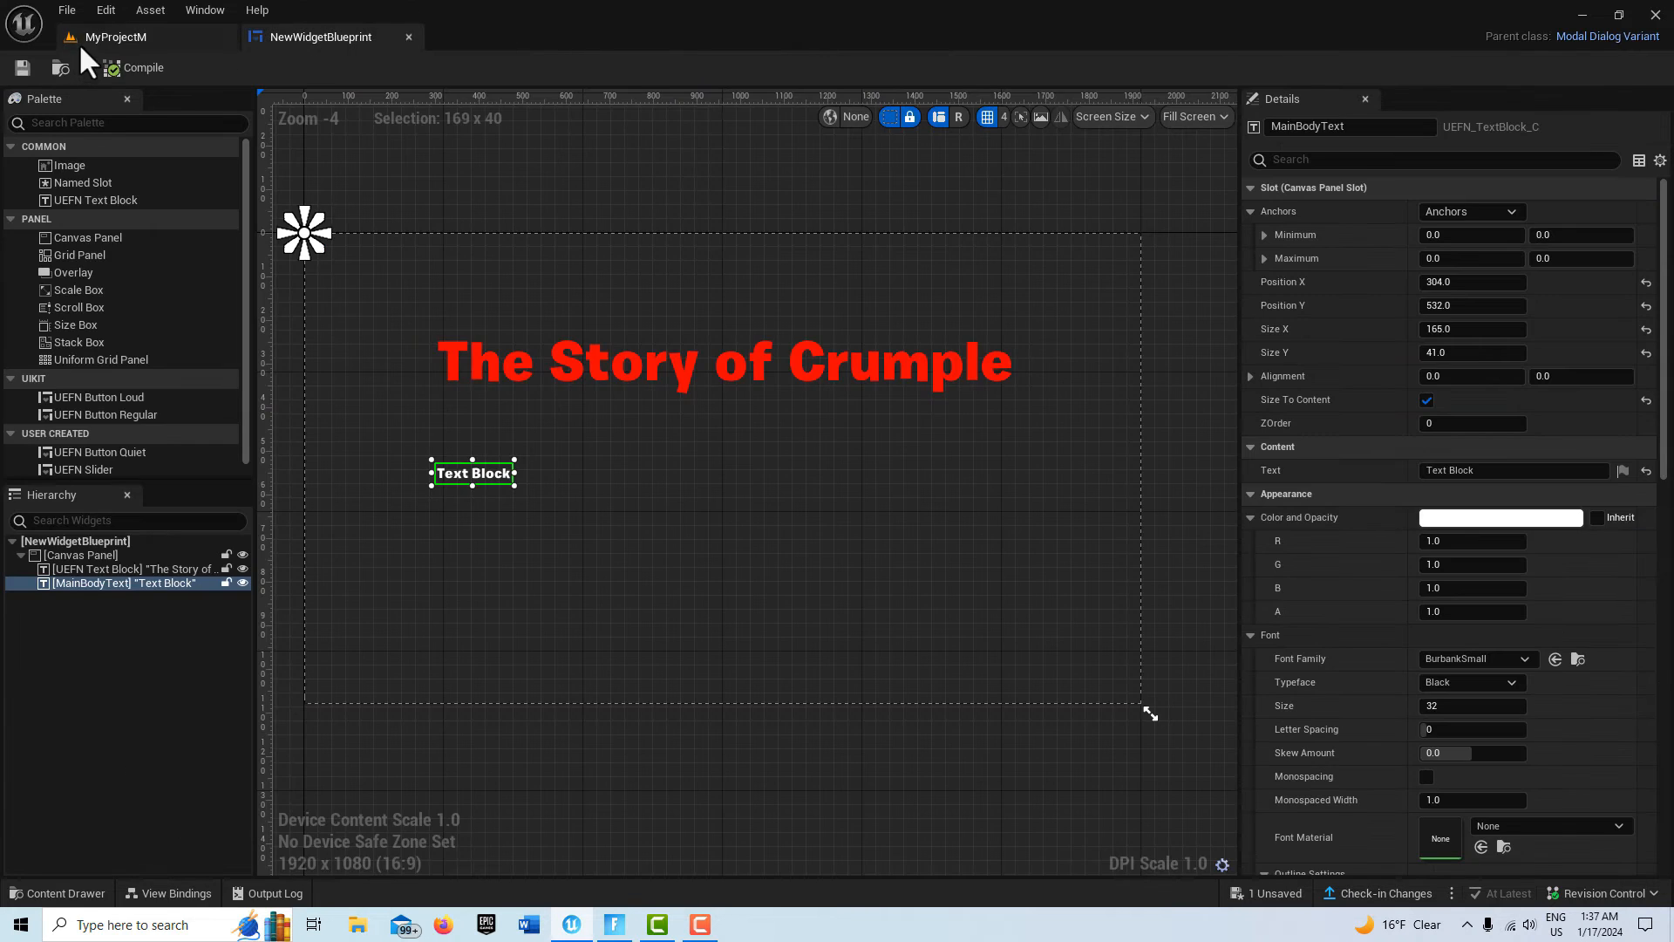
{"action": "left_click", "coordinate": [115, 37]}
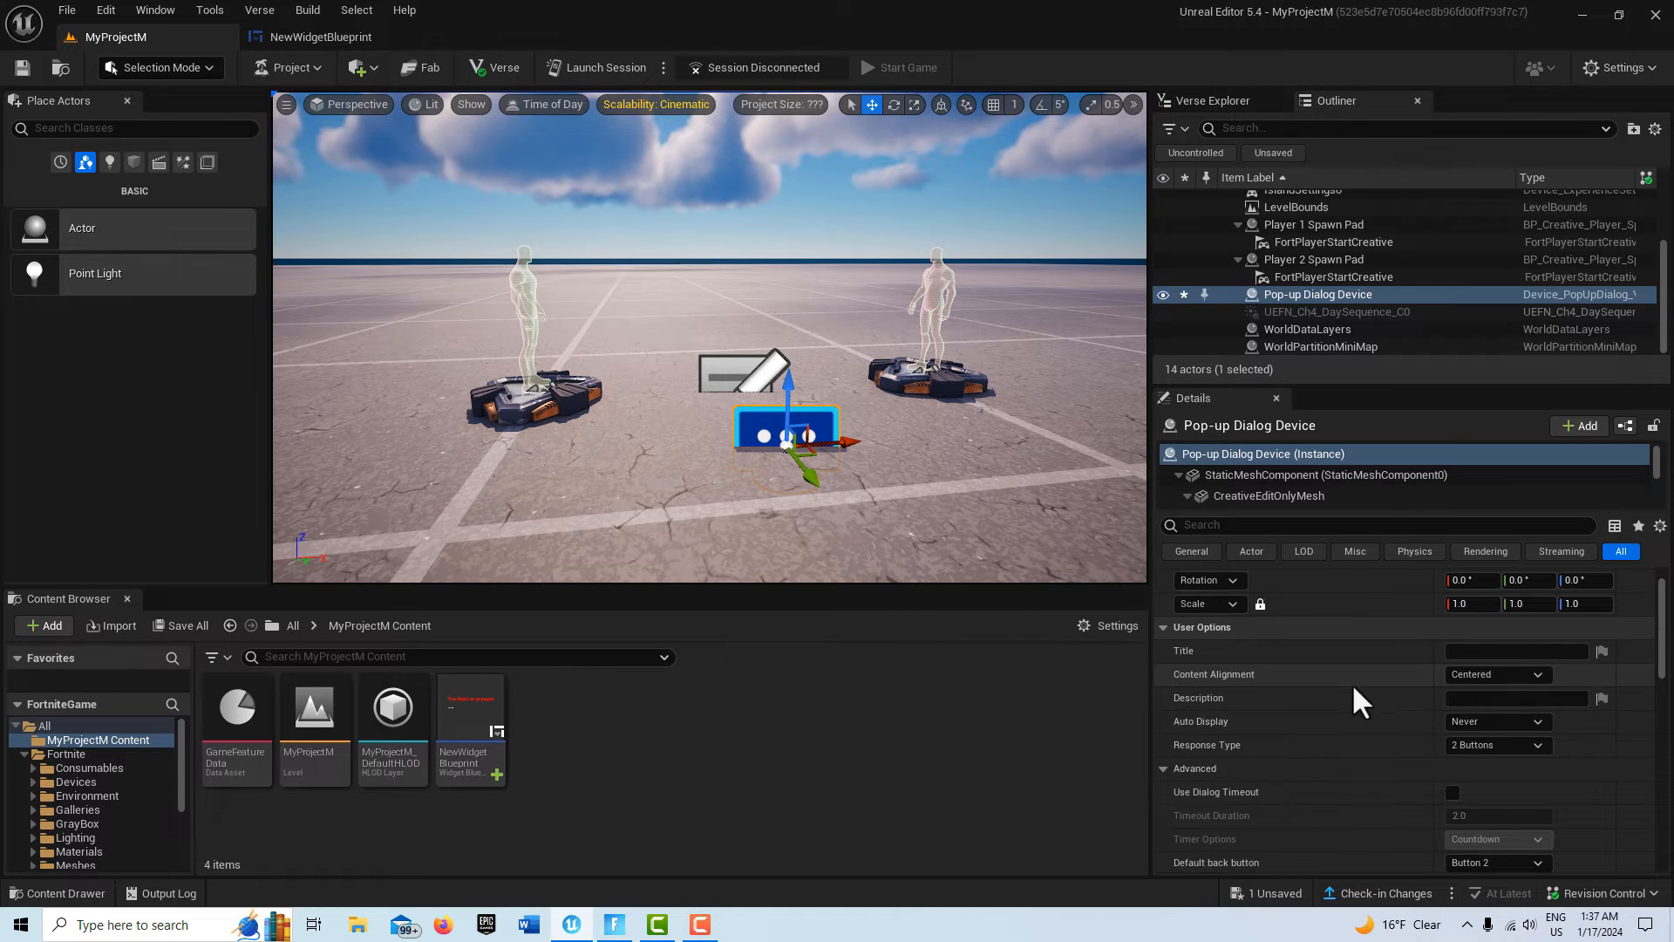
{"action": "mouse_move", "coordinate": [1495, 697]}
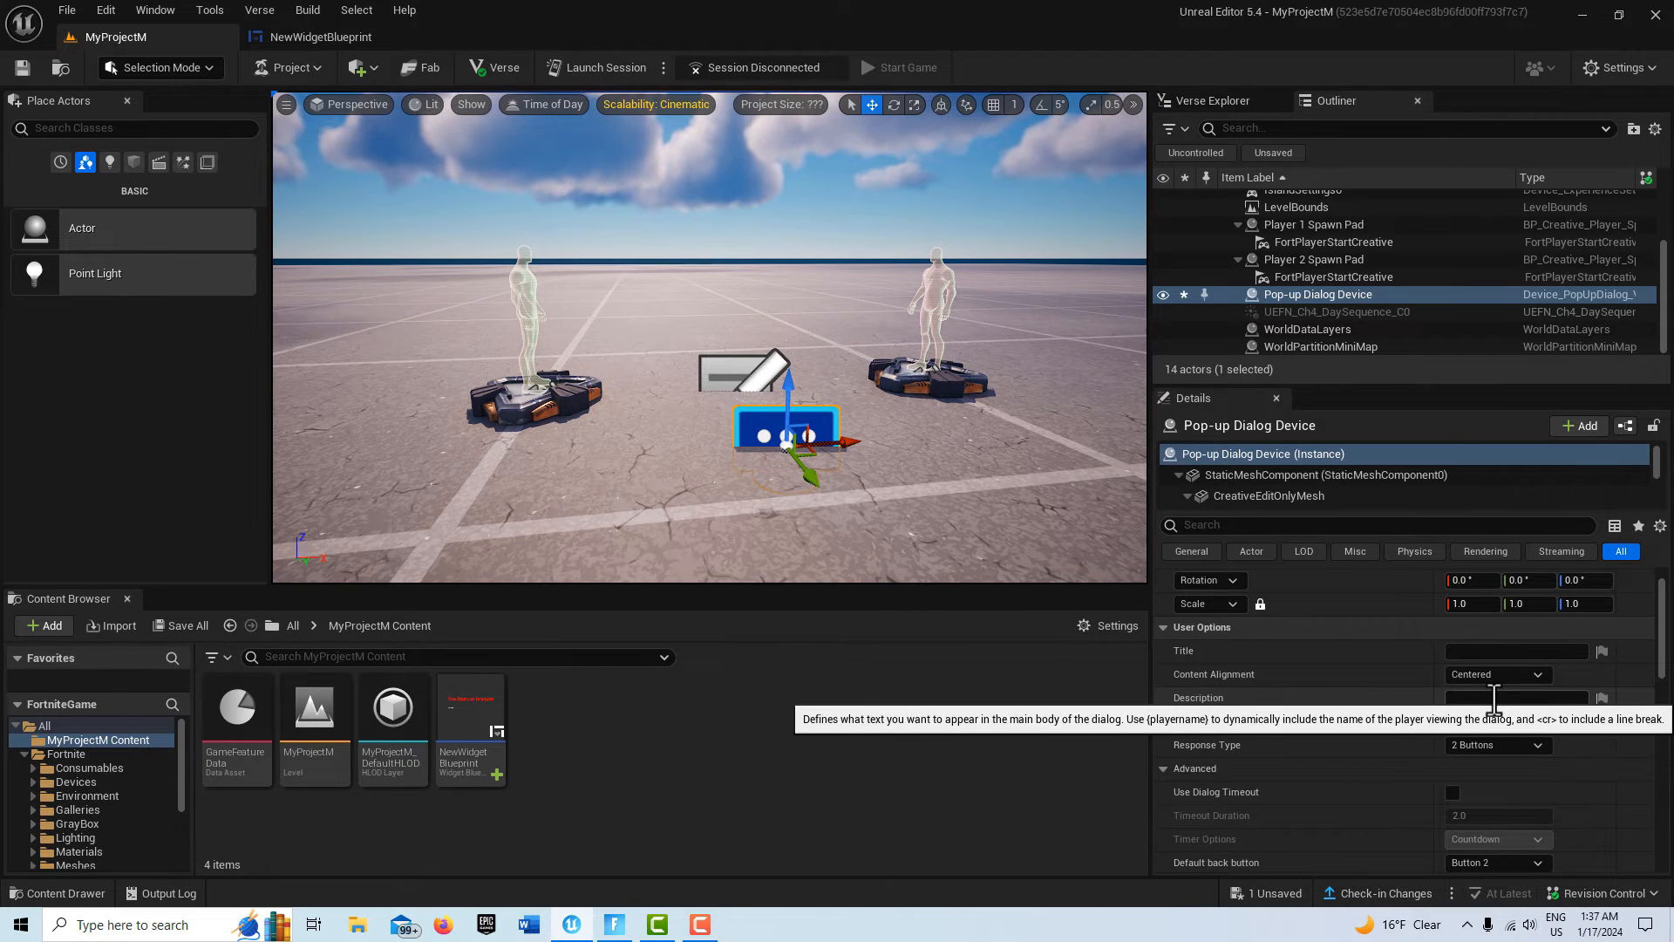
Enter the Crumple story Description and set Template Override Class to NewWidgetBlueprint
{"action": "left_click", "coordinate": [1516, 698]}
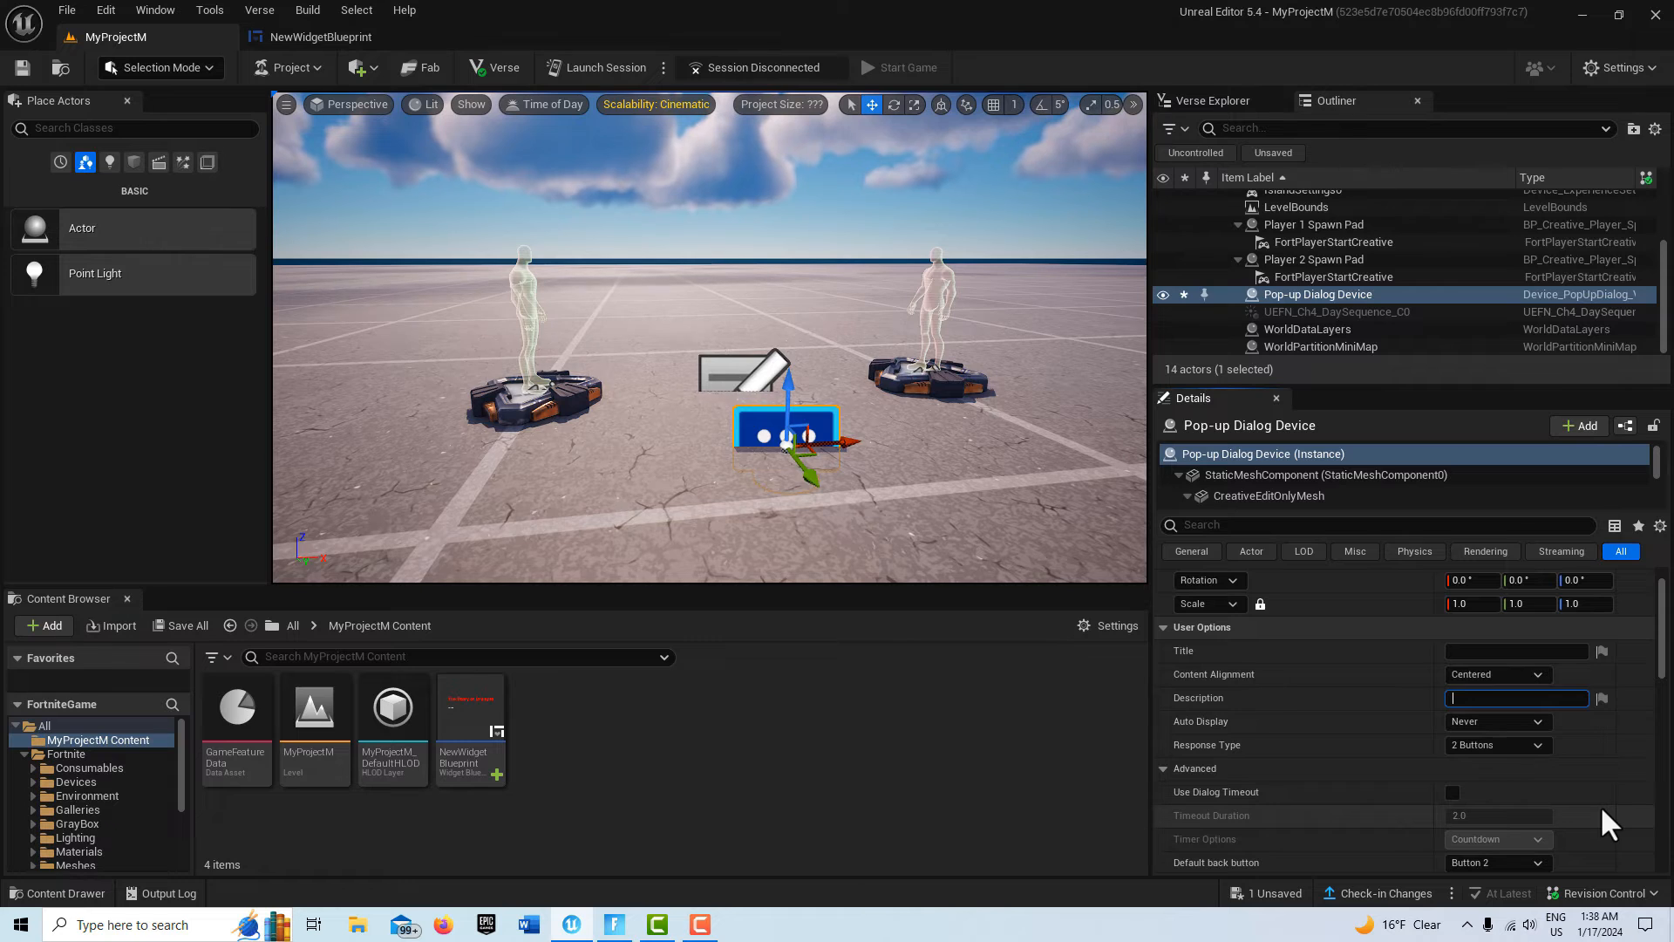
{"action": "type", "text": "The stor"}
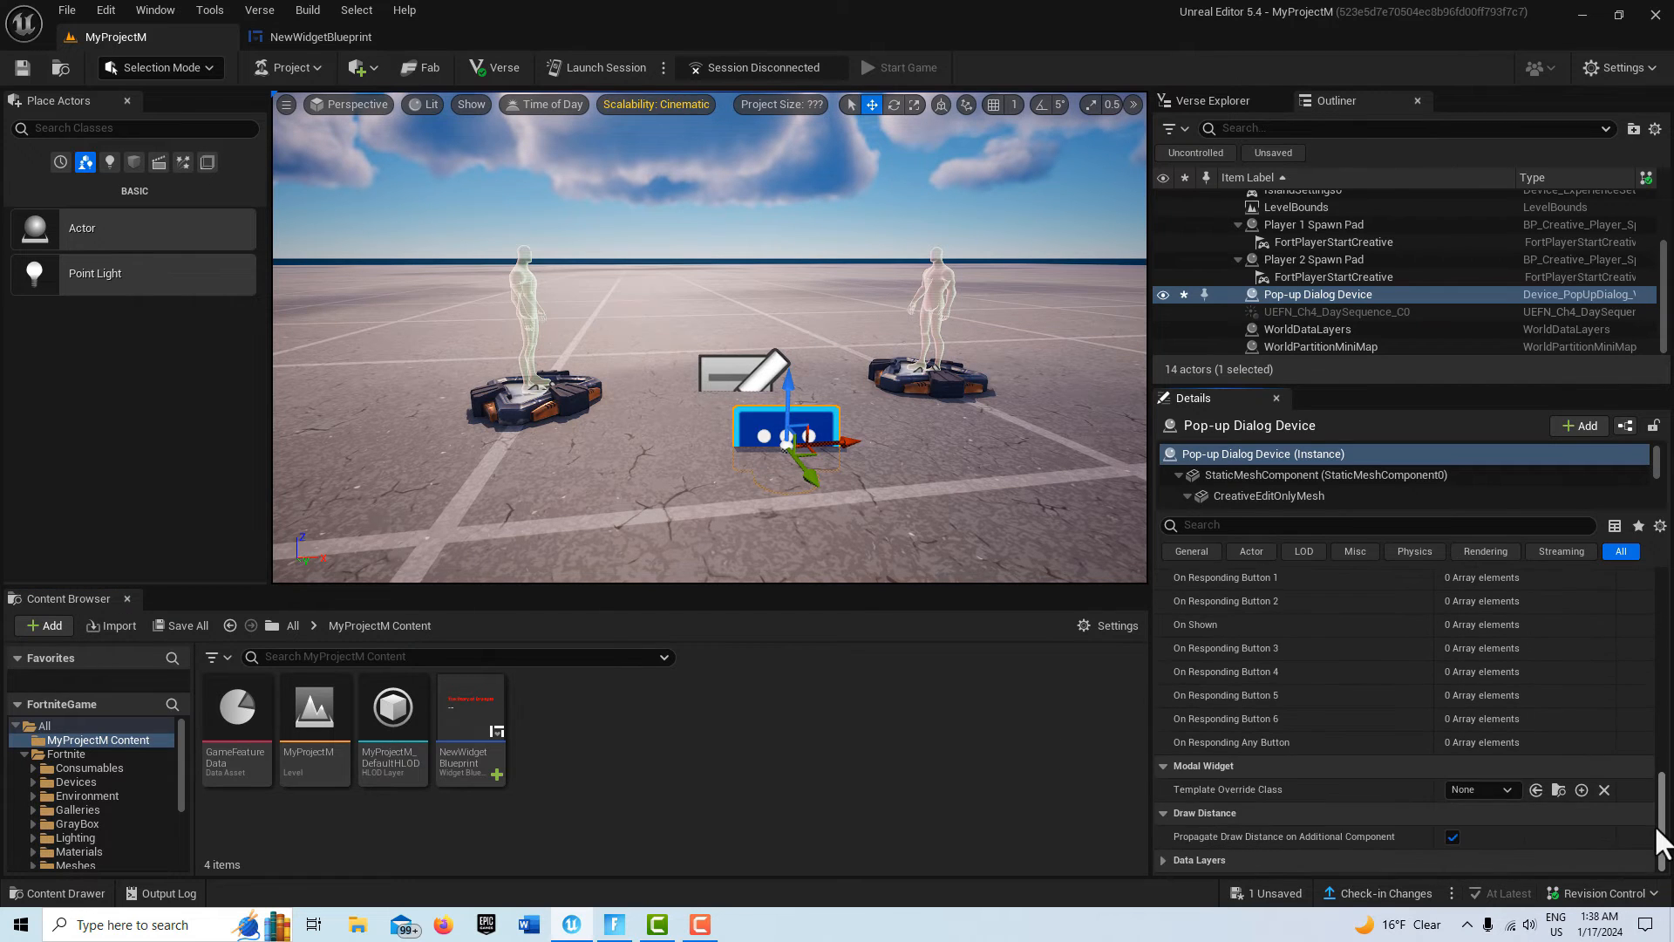
{"action": "left_click", "coordinate": [1482, 788]}
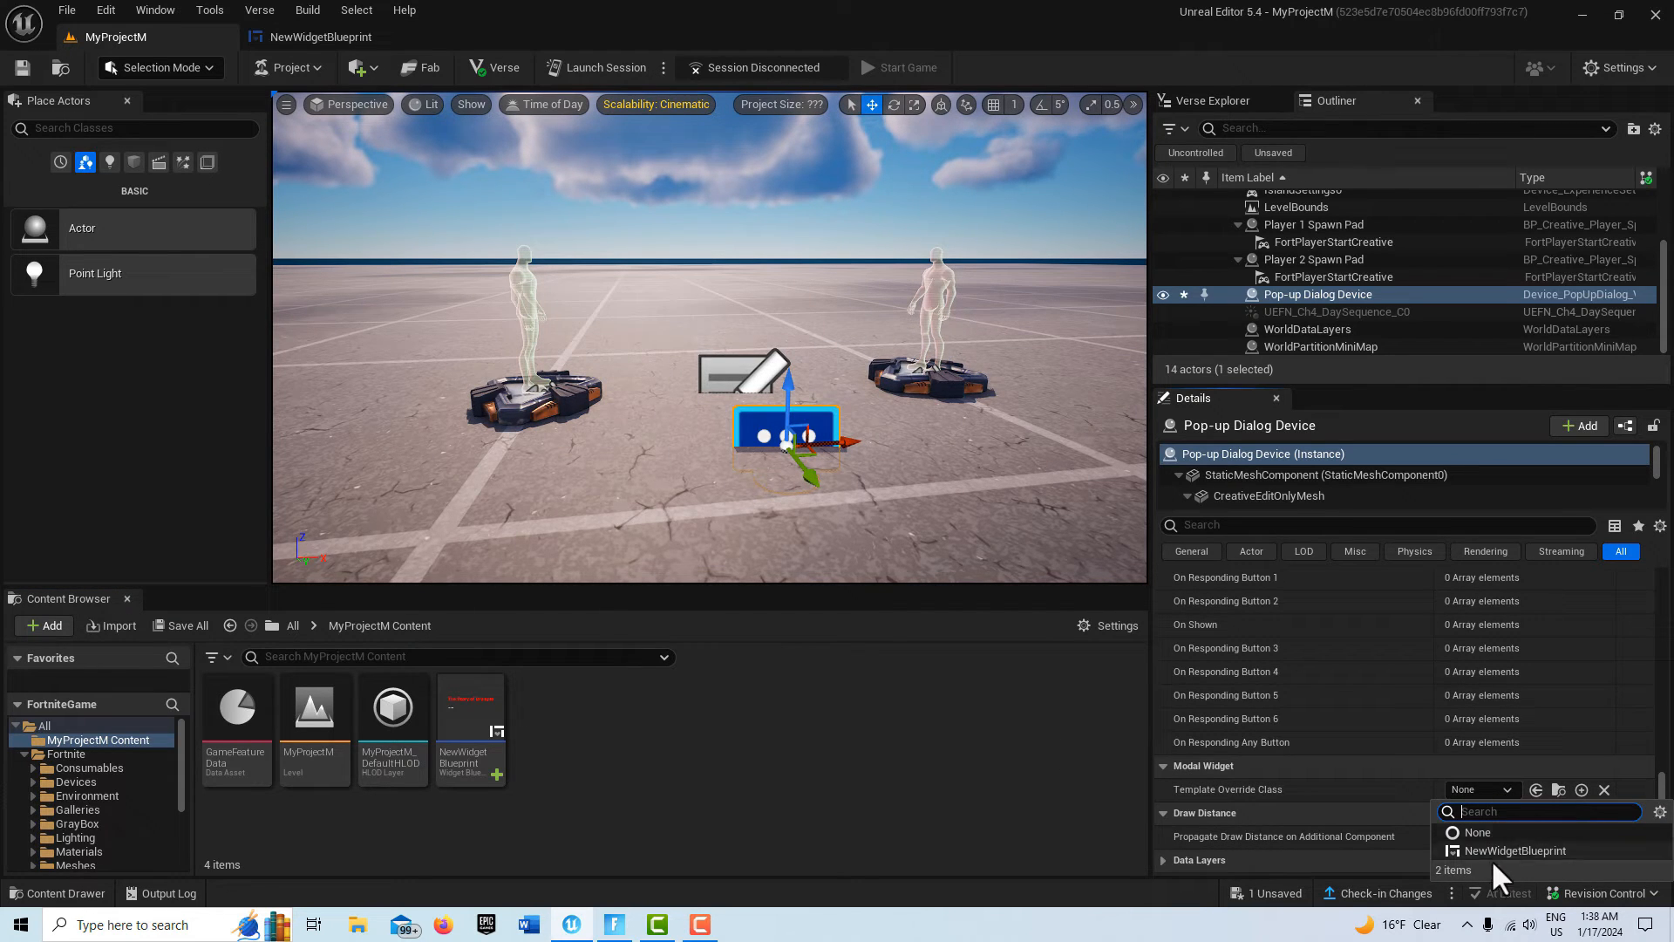
{"action": "left_click", "coordinate": [1511, 849]}
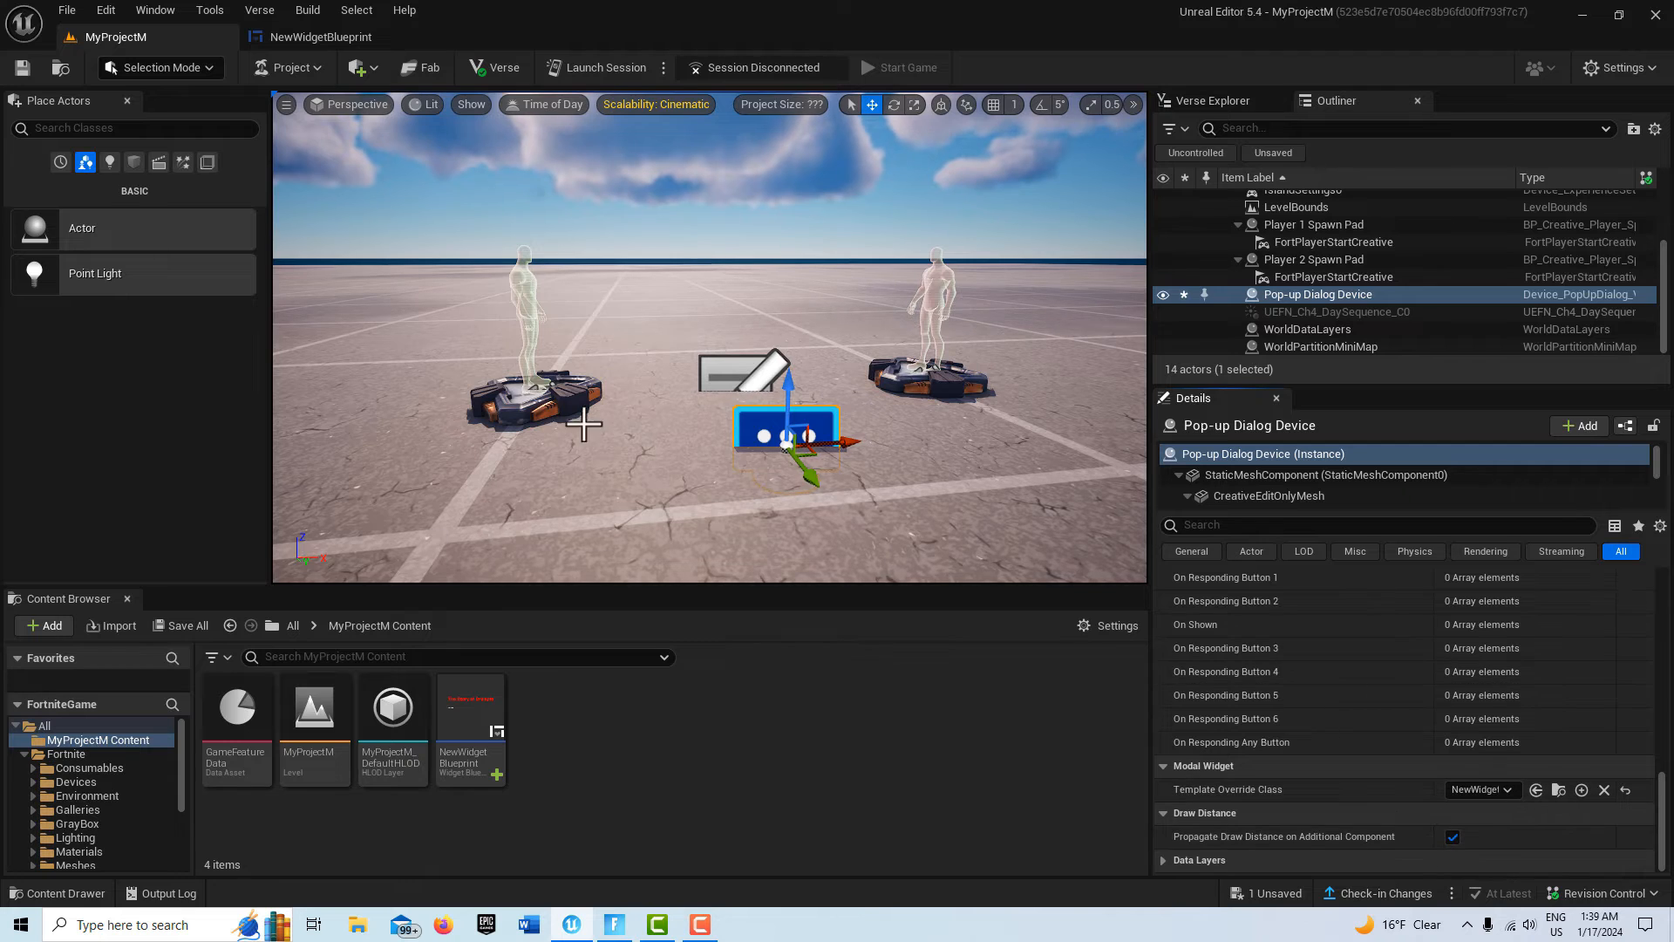
{"action": "left_click", "coordinate": [305, 37]}
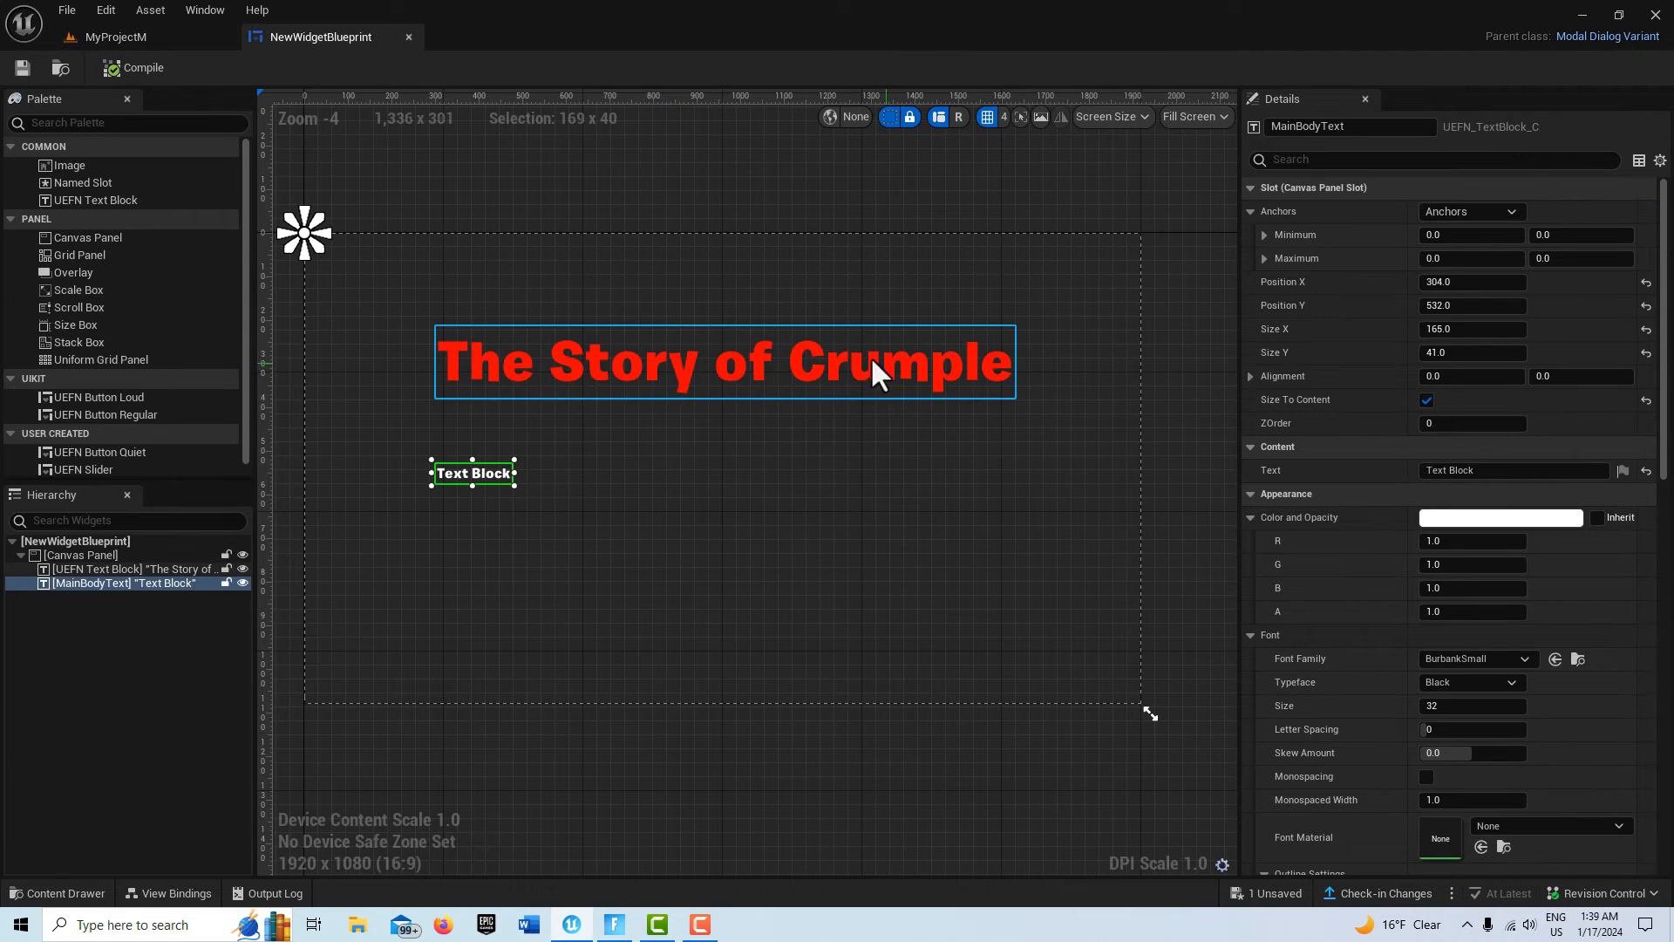
{"action": "left_click", "coordinate": [115, 35]}
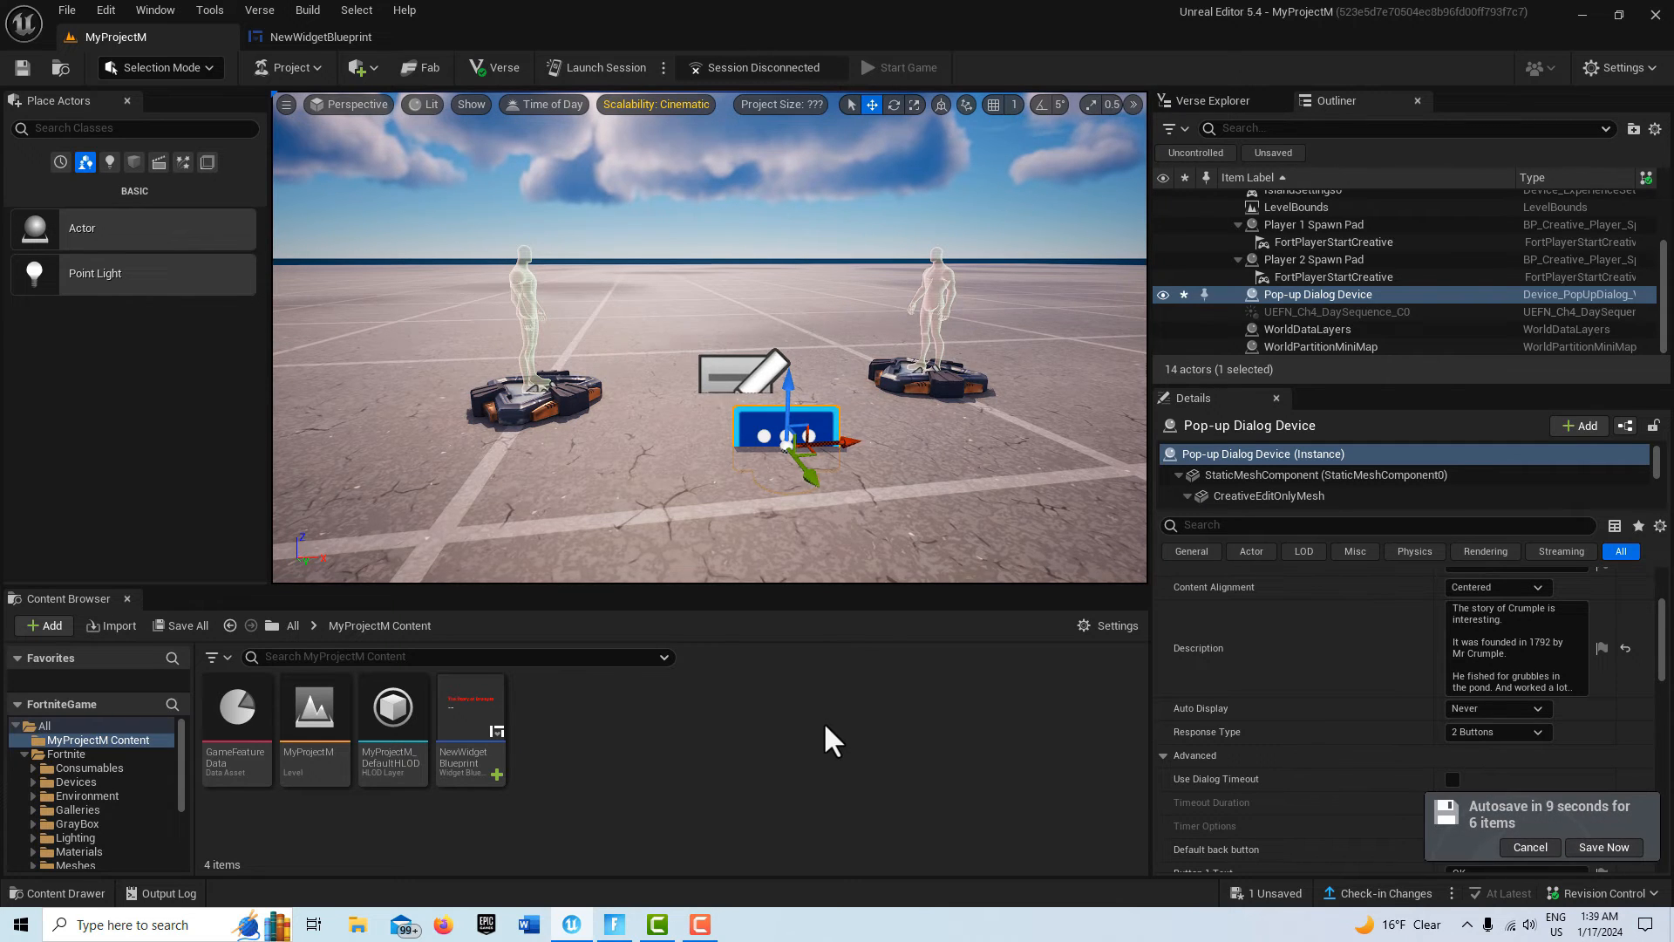
Add a Show binding for Player 1 Spawn Pad On Player Spawned, then remove Player 2 Spawn Pad
{"action": "scroll", "scroll_direction": "down", "scroll_amount": 3}
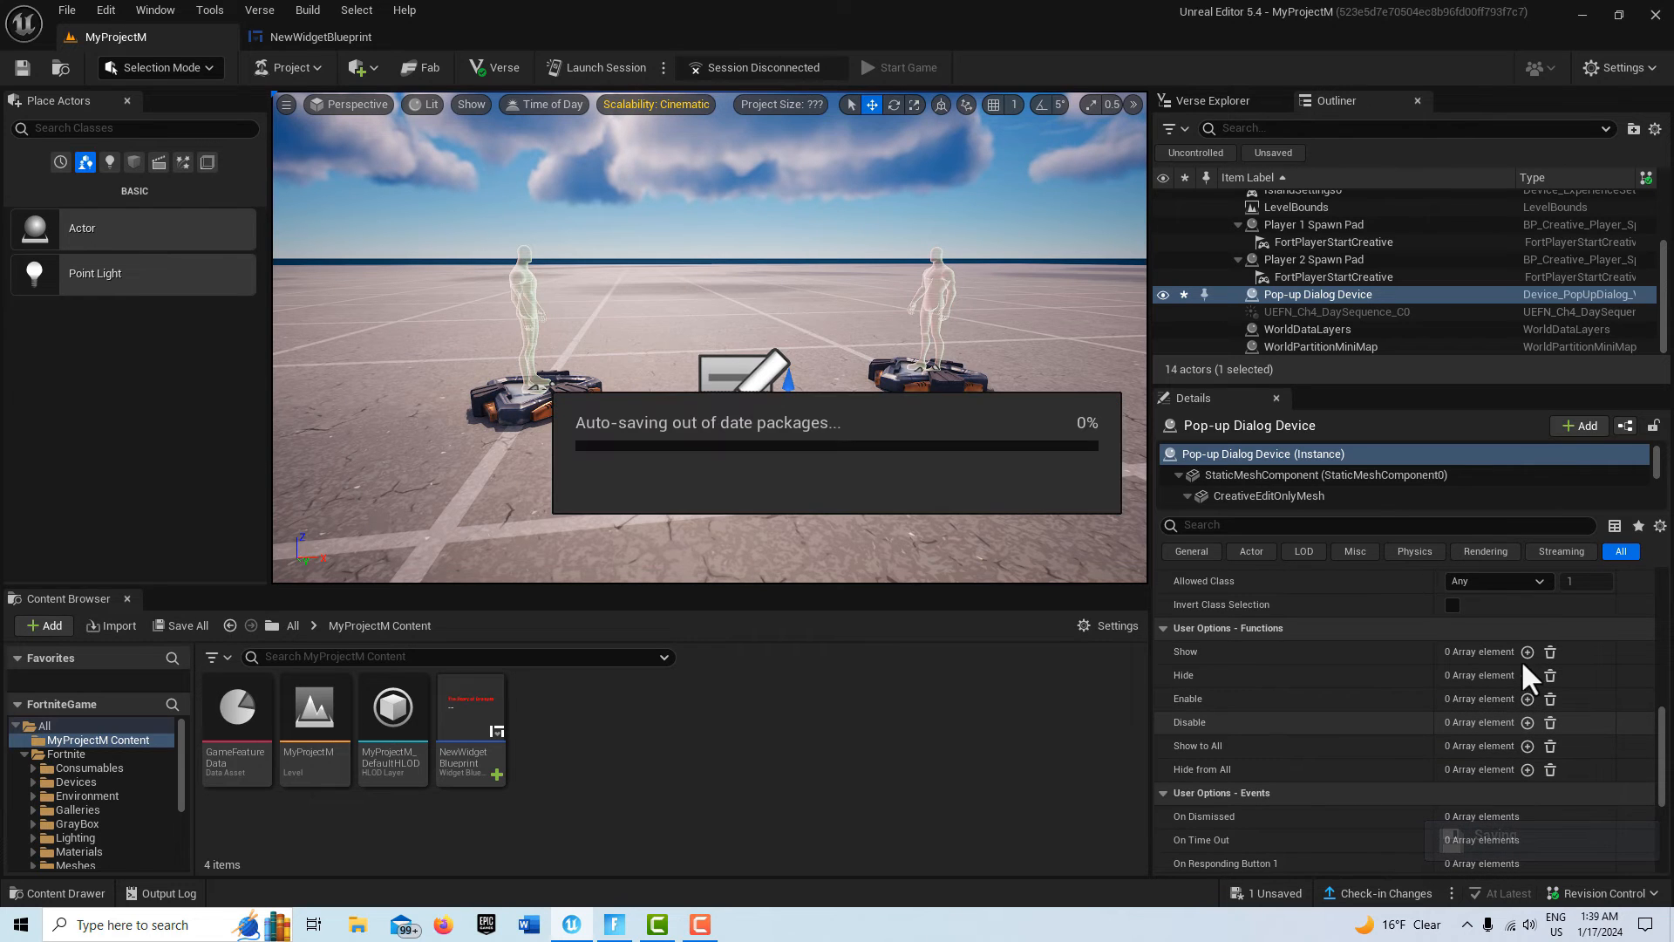
{"action": "left_click", "coordinate": [1527, 650]}
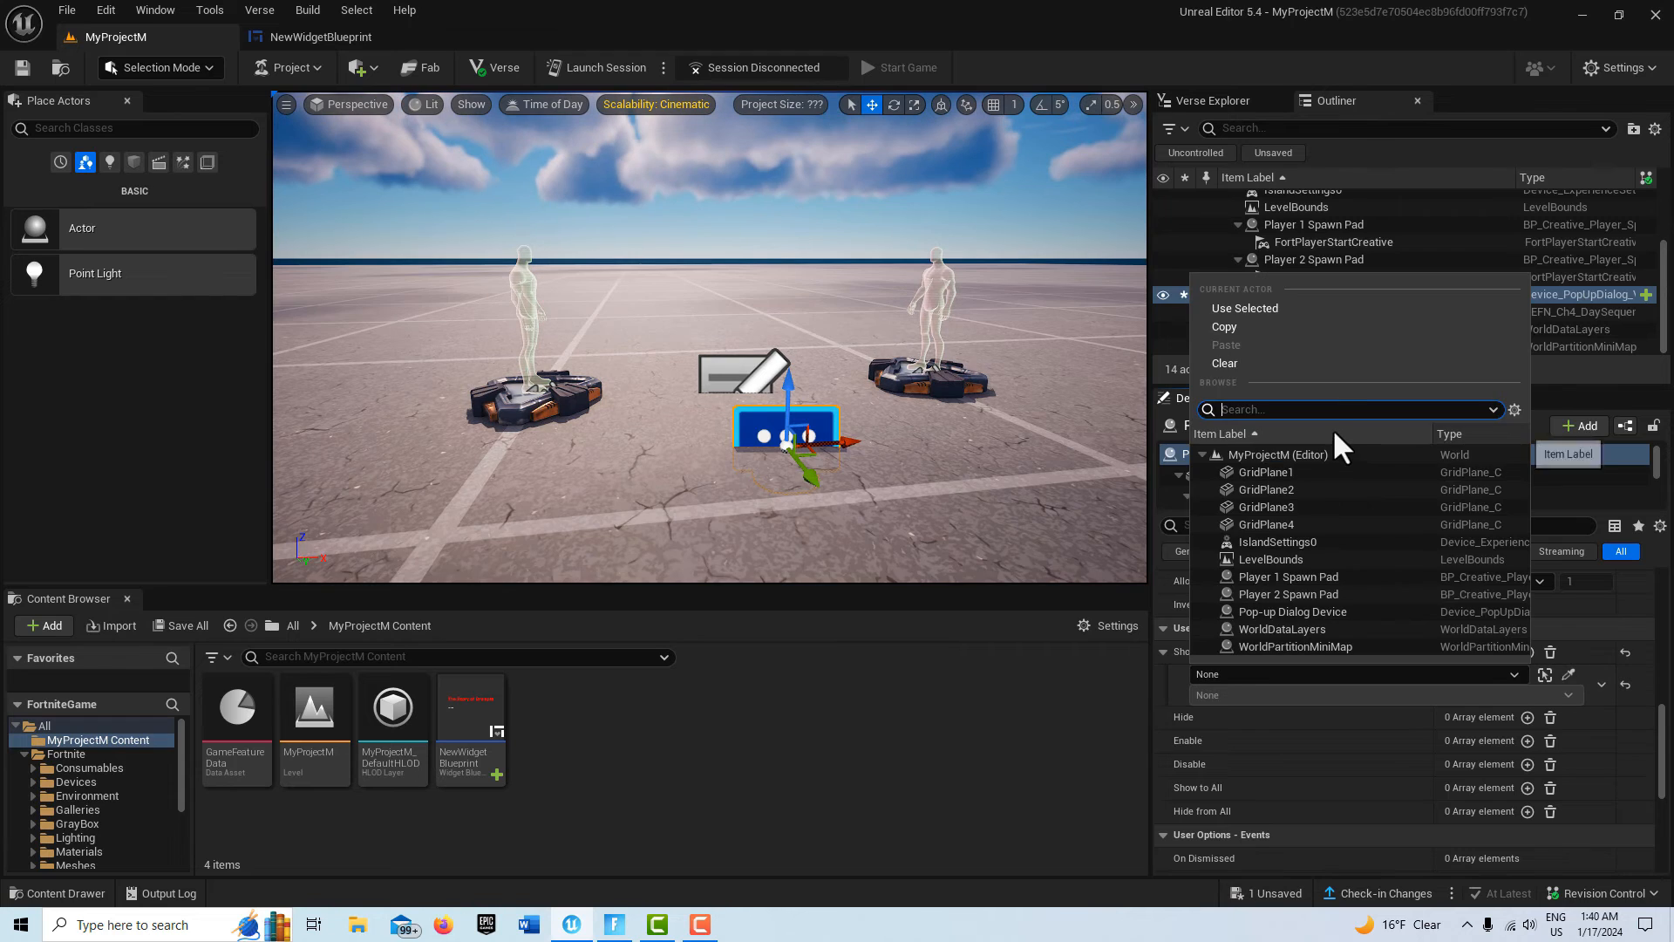
{"action": "mouse_move", "coordinate": [1339, 436]}
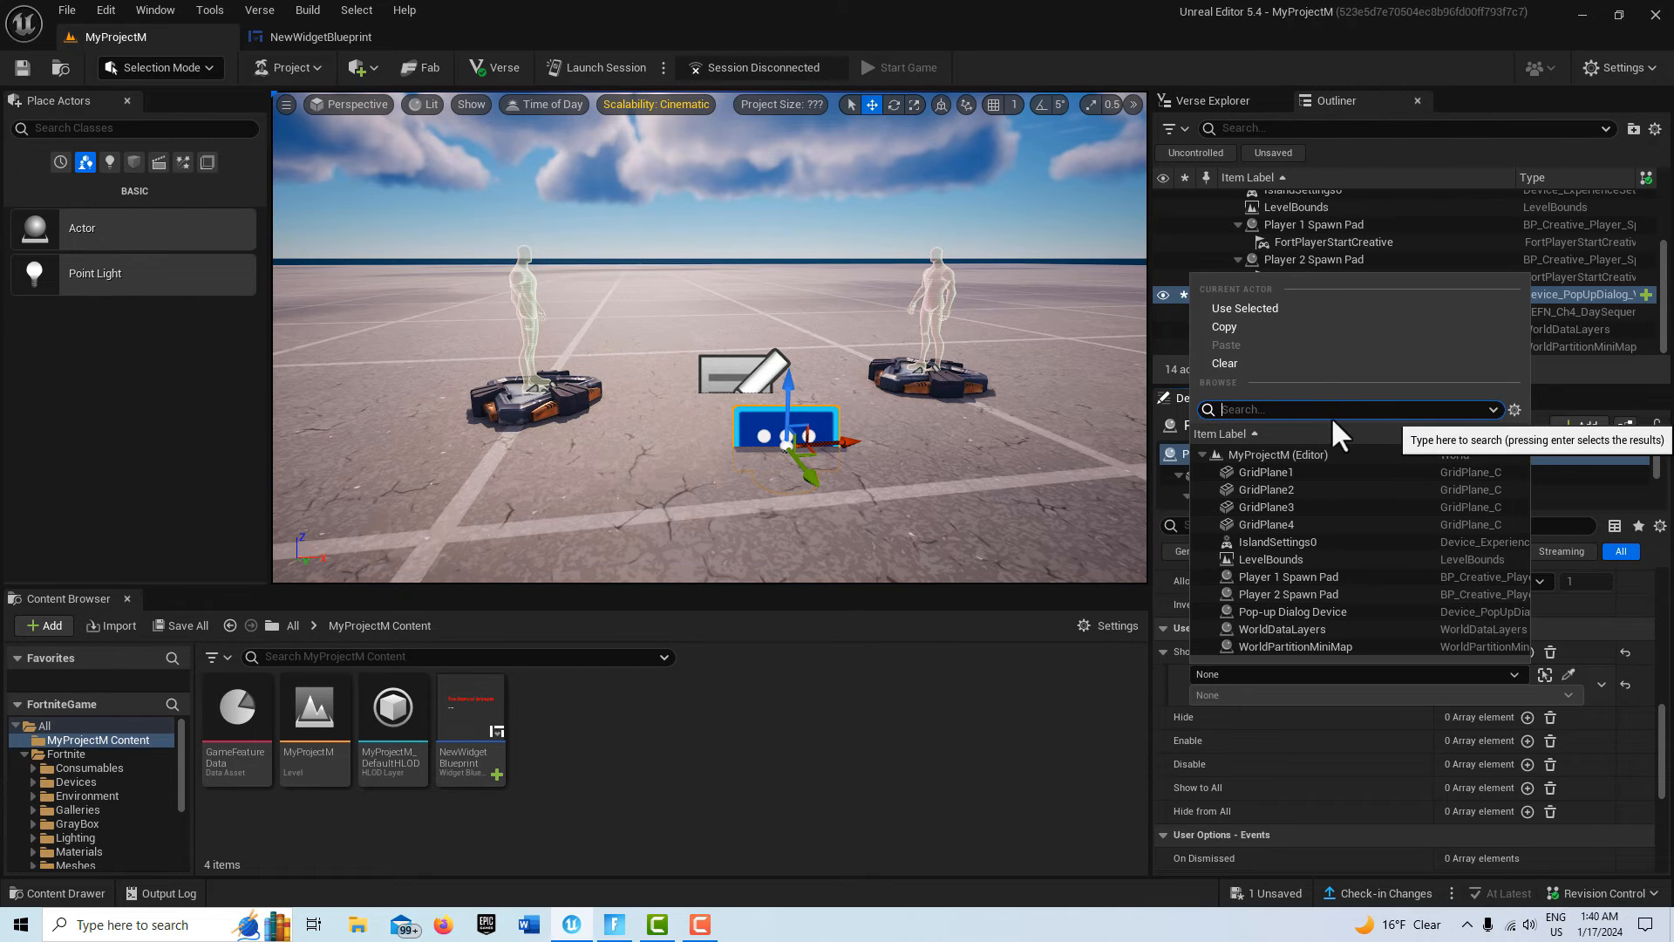
{"action": "type", "text": "play"}
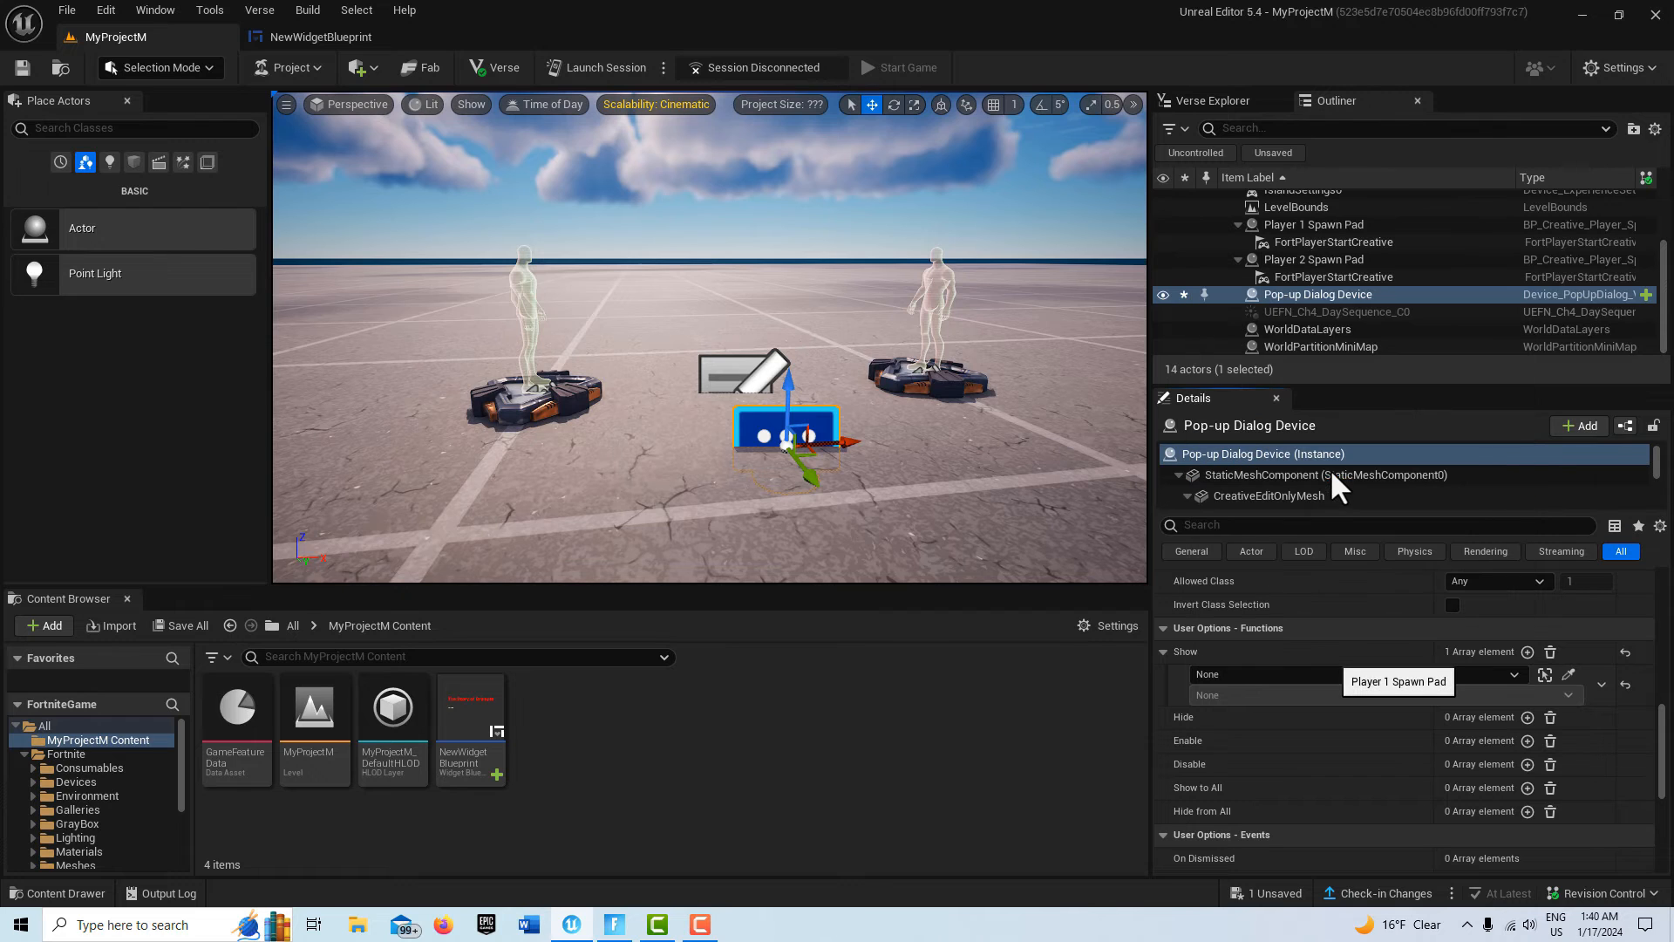
{"action": "left_click", "coordinate": [1567, 696]}
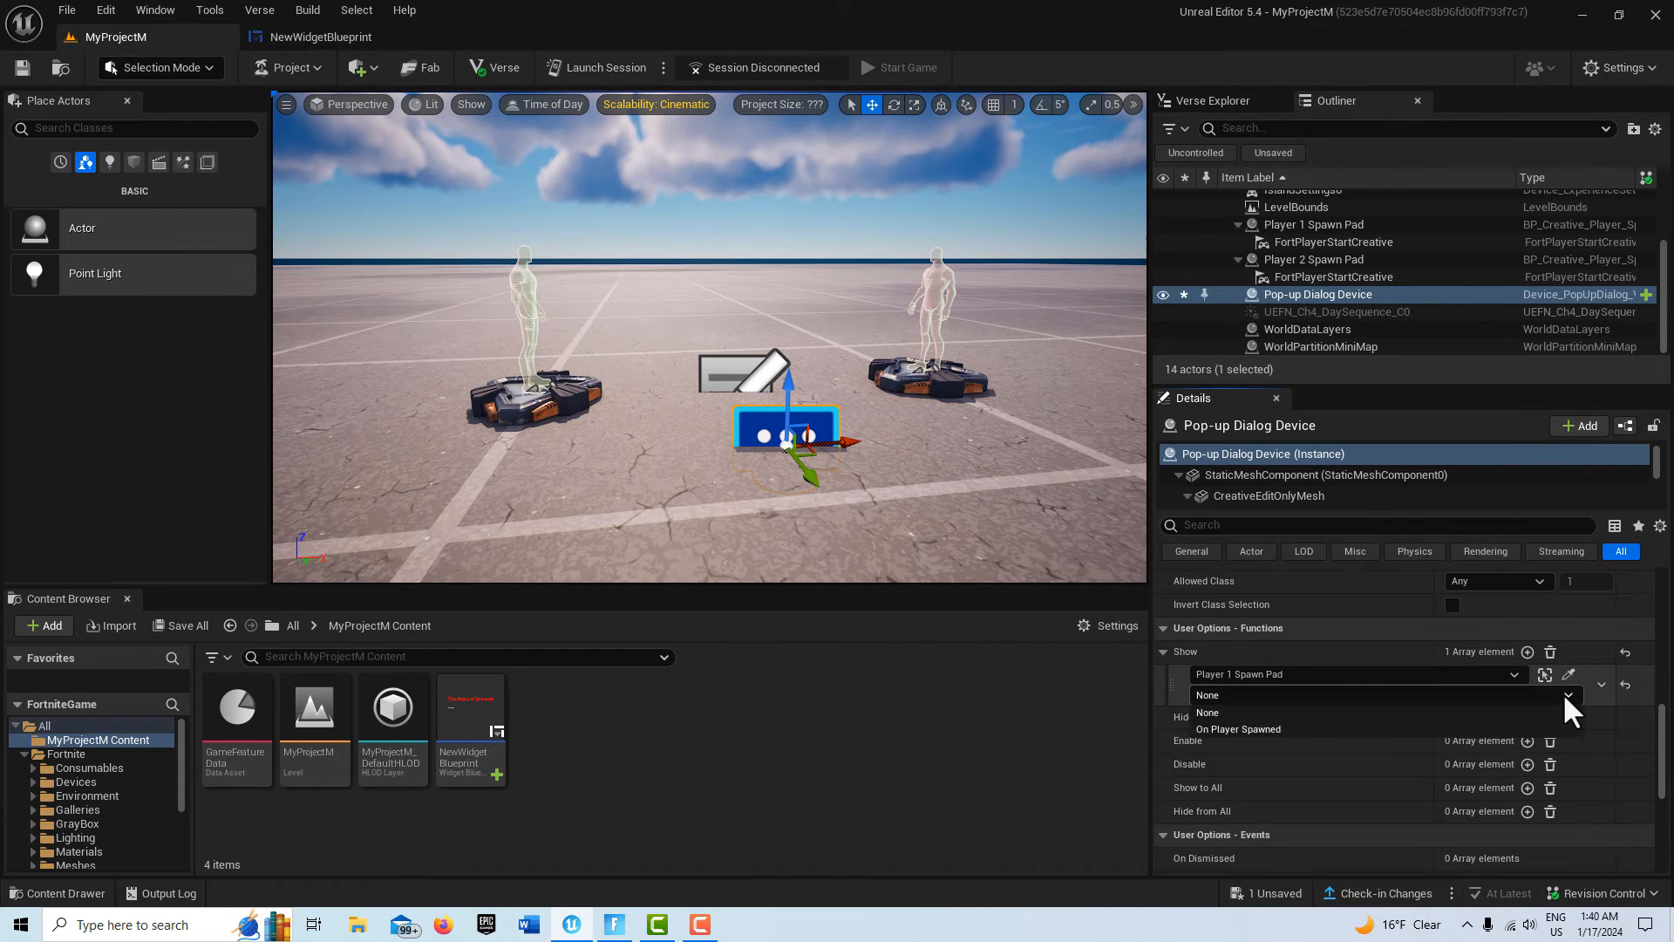
{"action": "left_click", "coordinate": [1238, 729]}
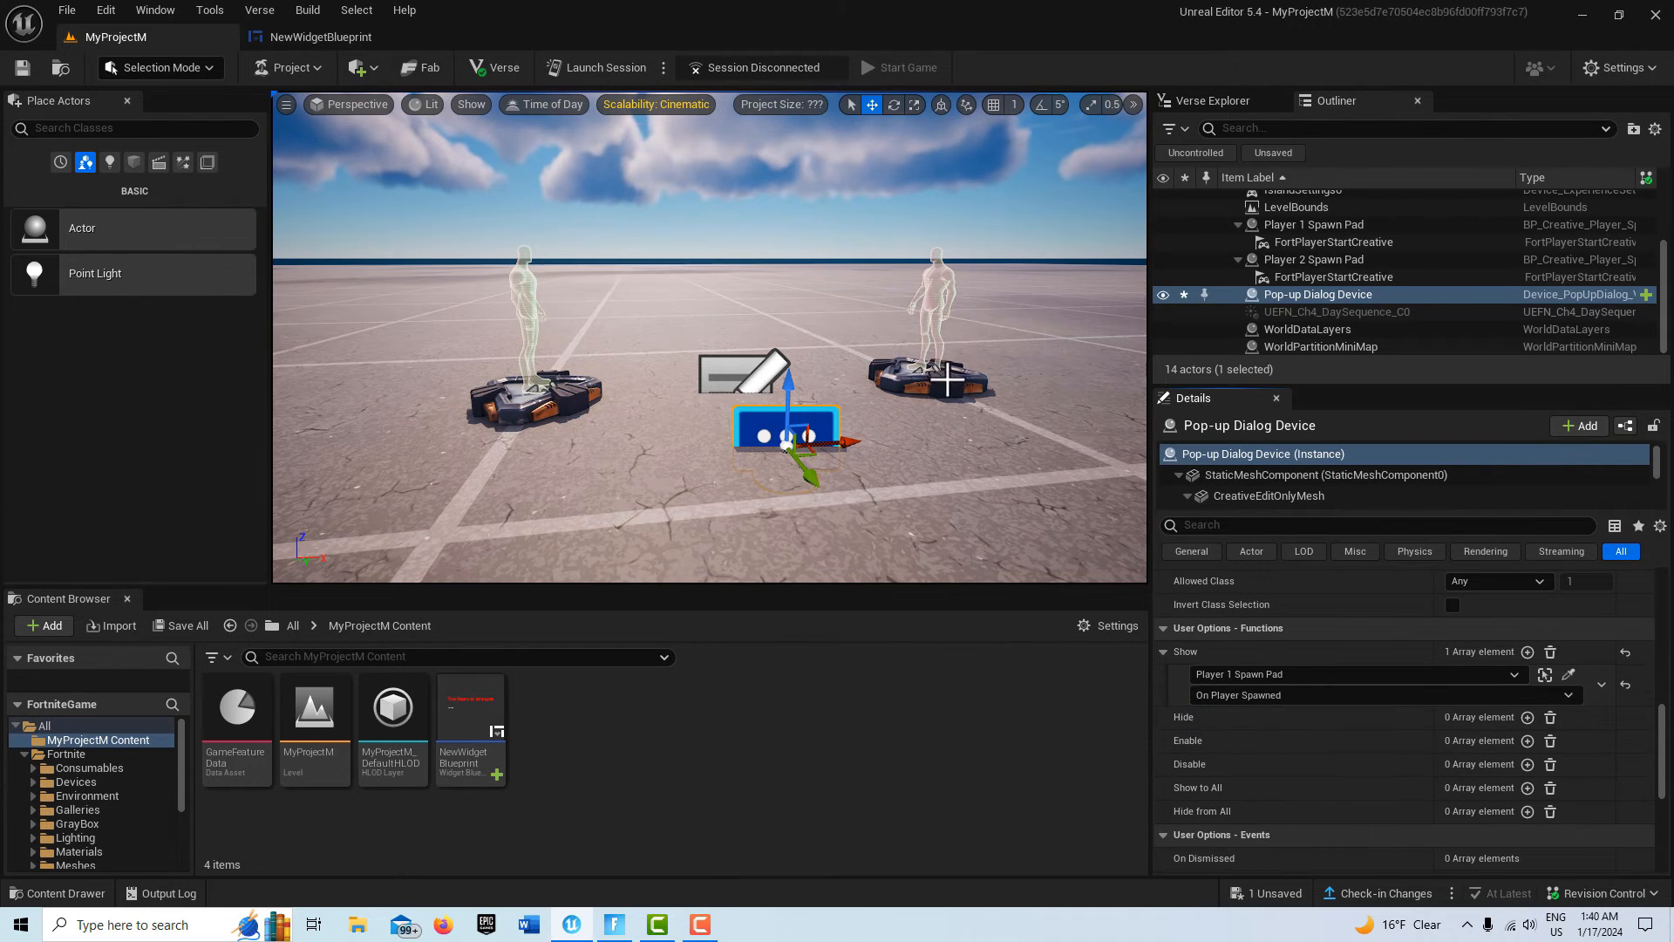
{"action": "left_click", "coordinate": [1315, 260]}
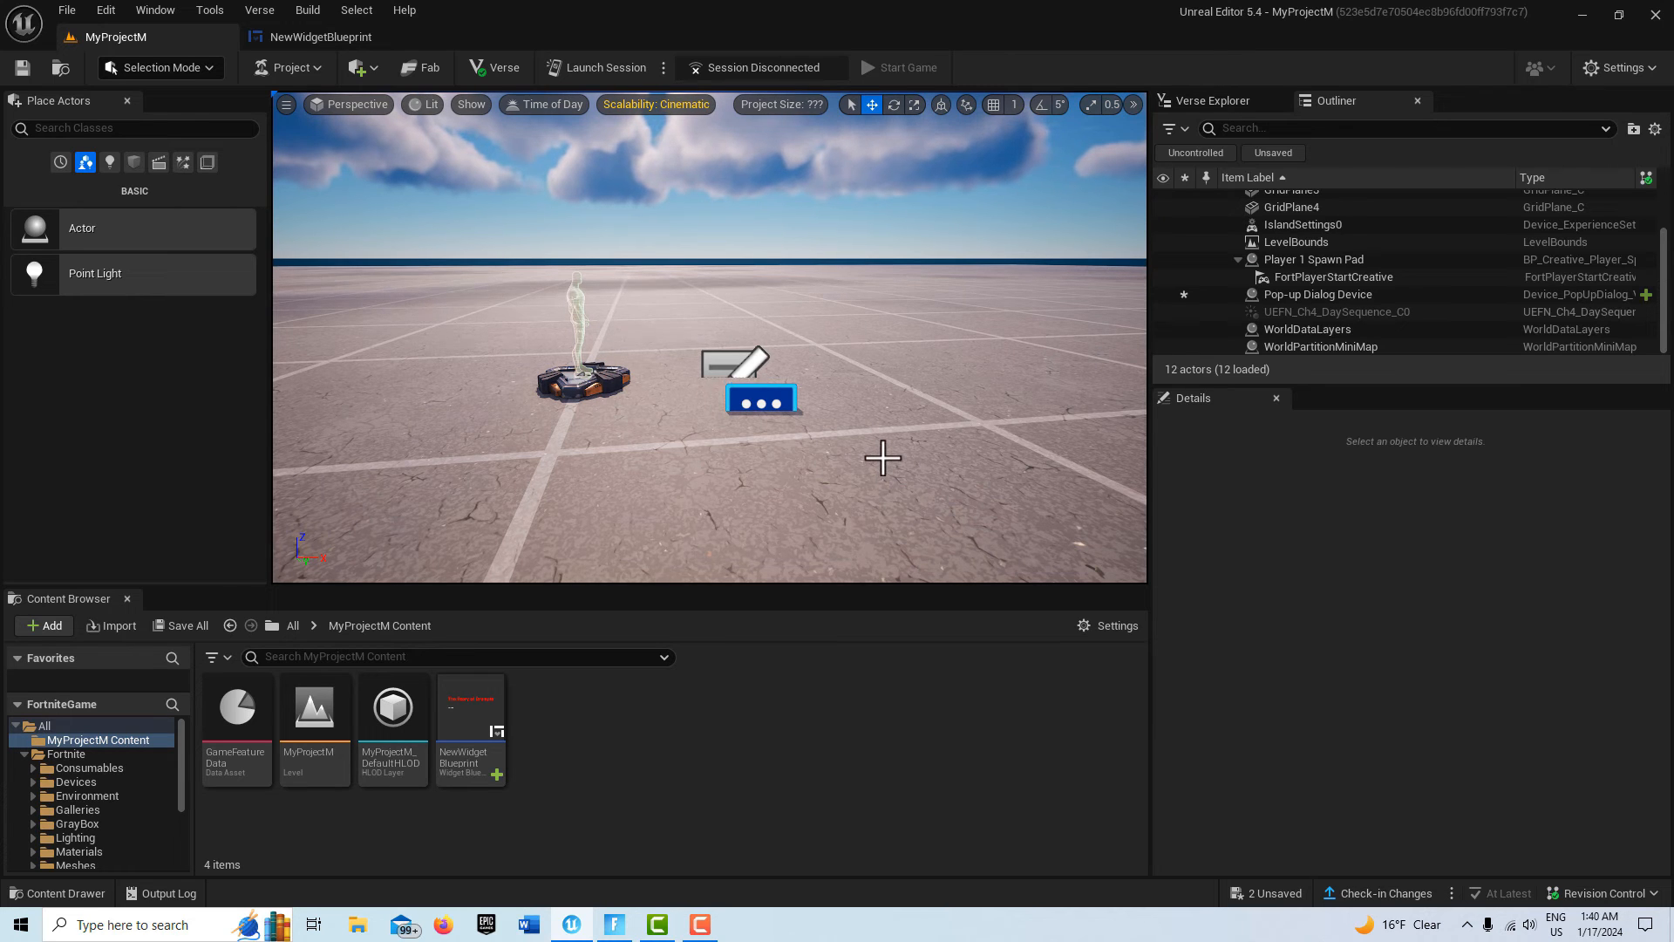
Place a Trigger device from Fortnite > Devices into the level
{"action": "left_click", "coordinate": [75, 782]}
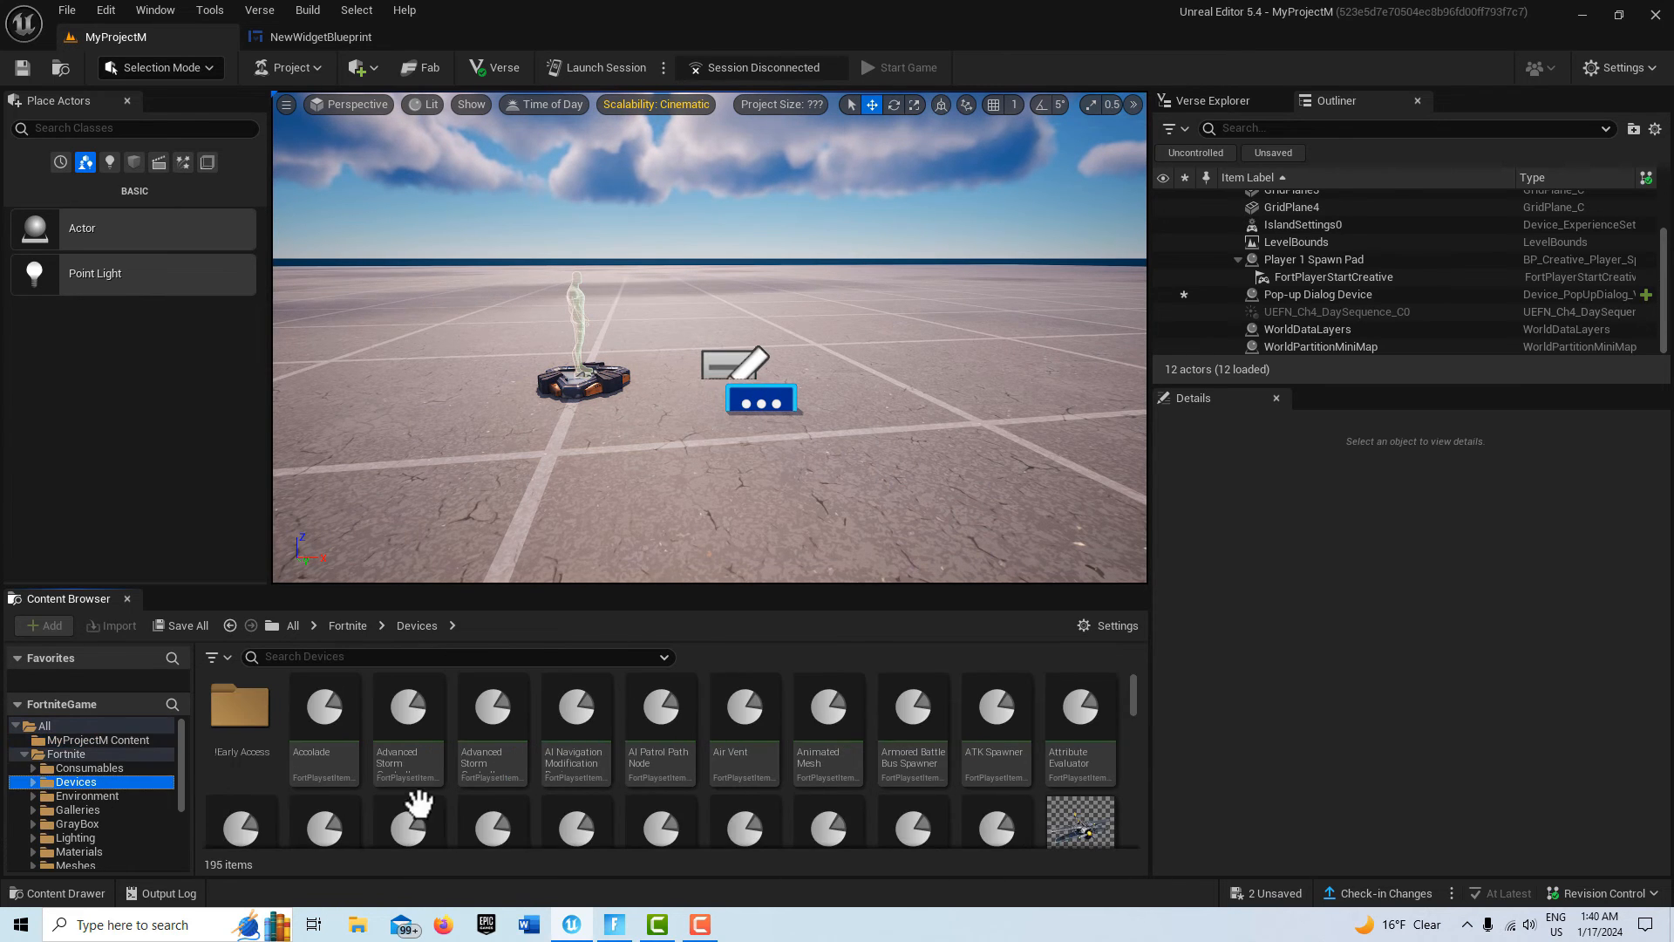
{"action": "scroll", "scroll_direction": "down", "scroll_amount": 3}
{"action": "type", "text": "trig"}
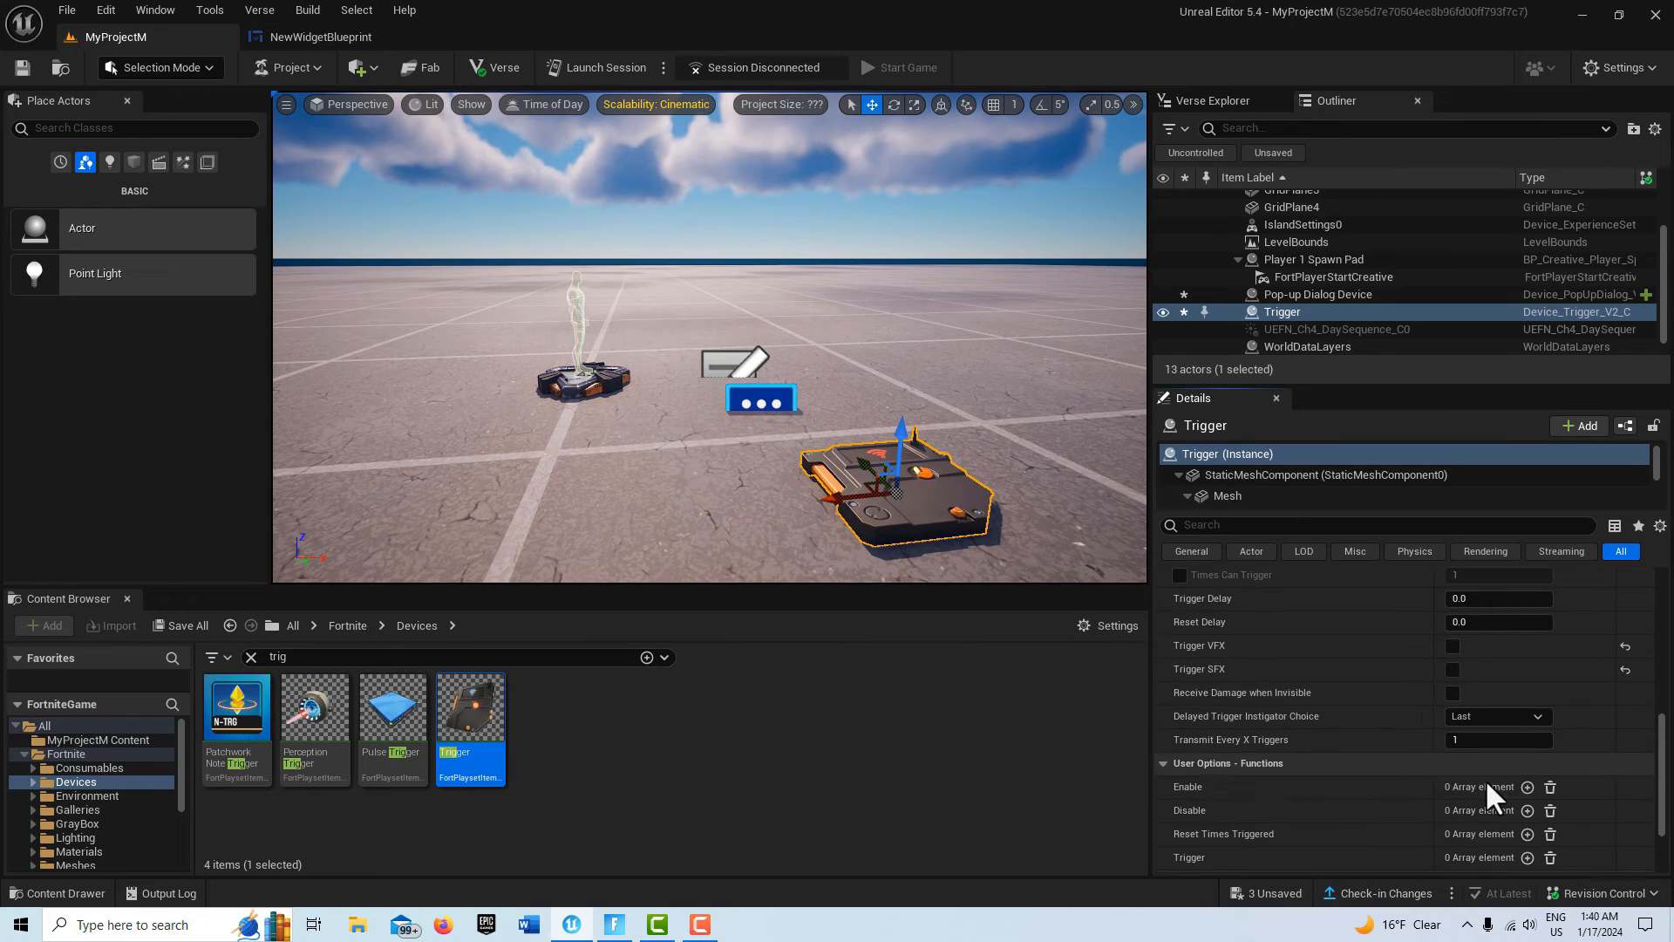
{"action": "scroll", "scroll_direction": "down", "scroll_amount": 3}
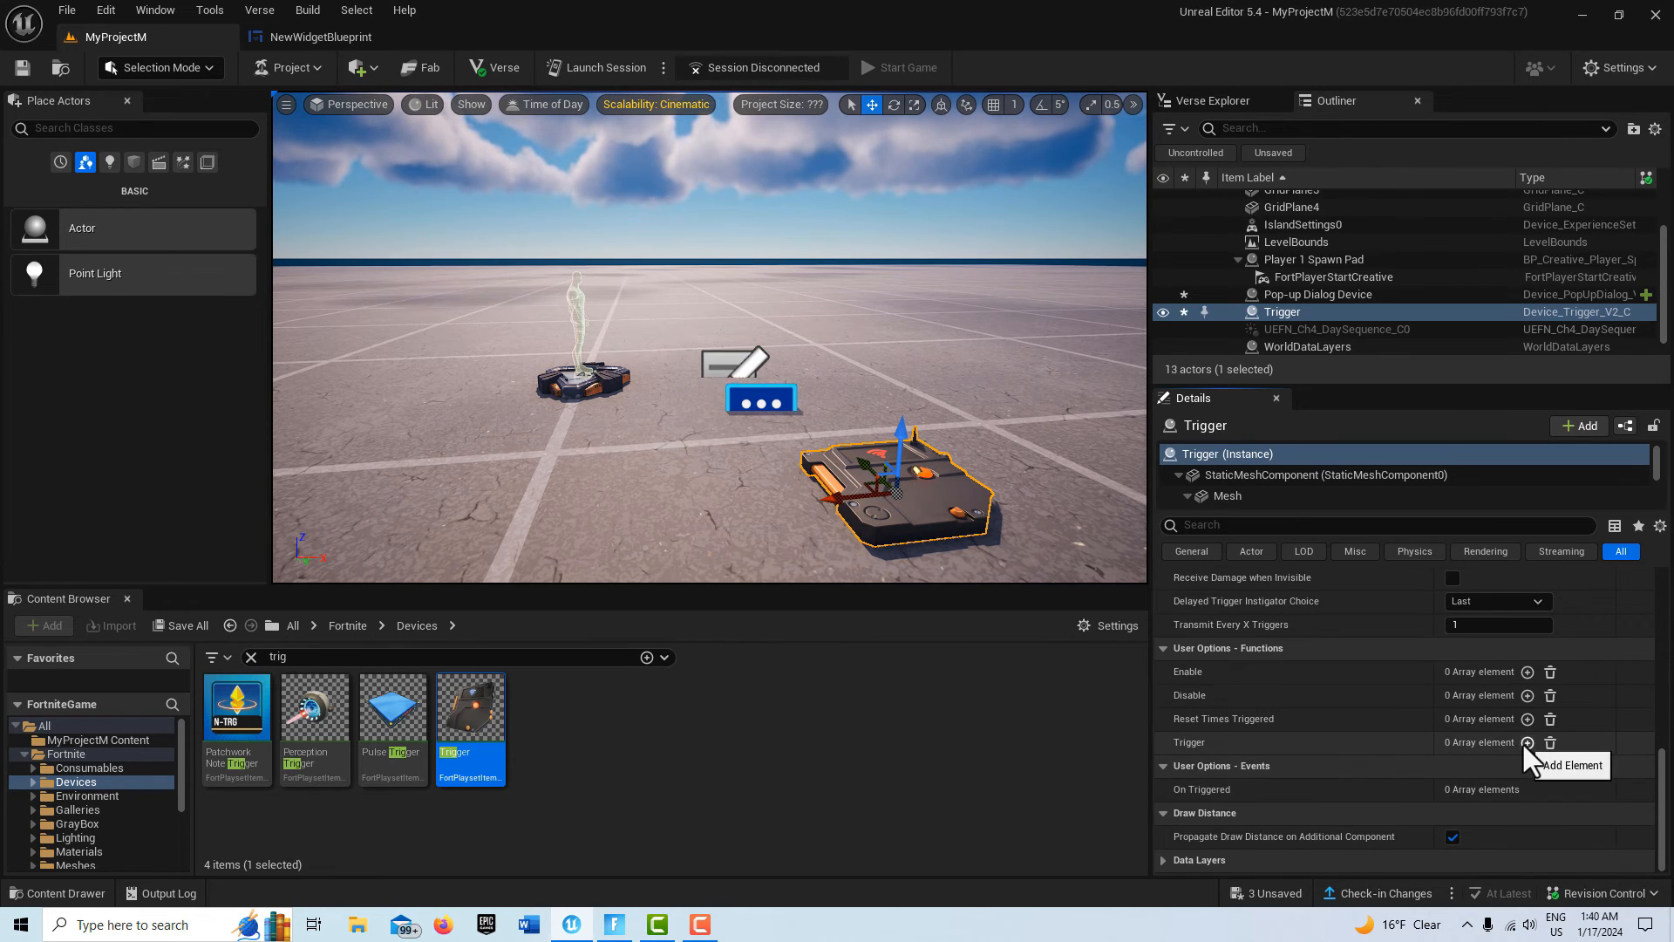
{"action": "left_click", "coordinate": [1524, 743]}
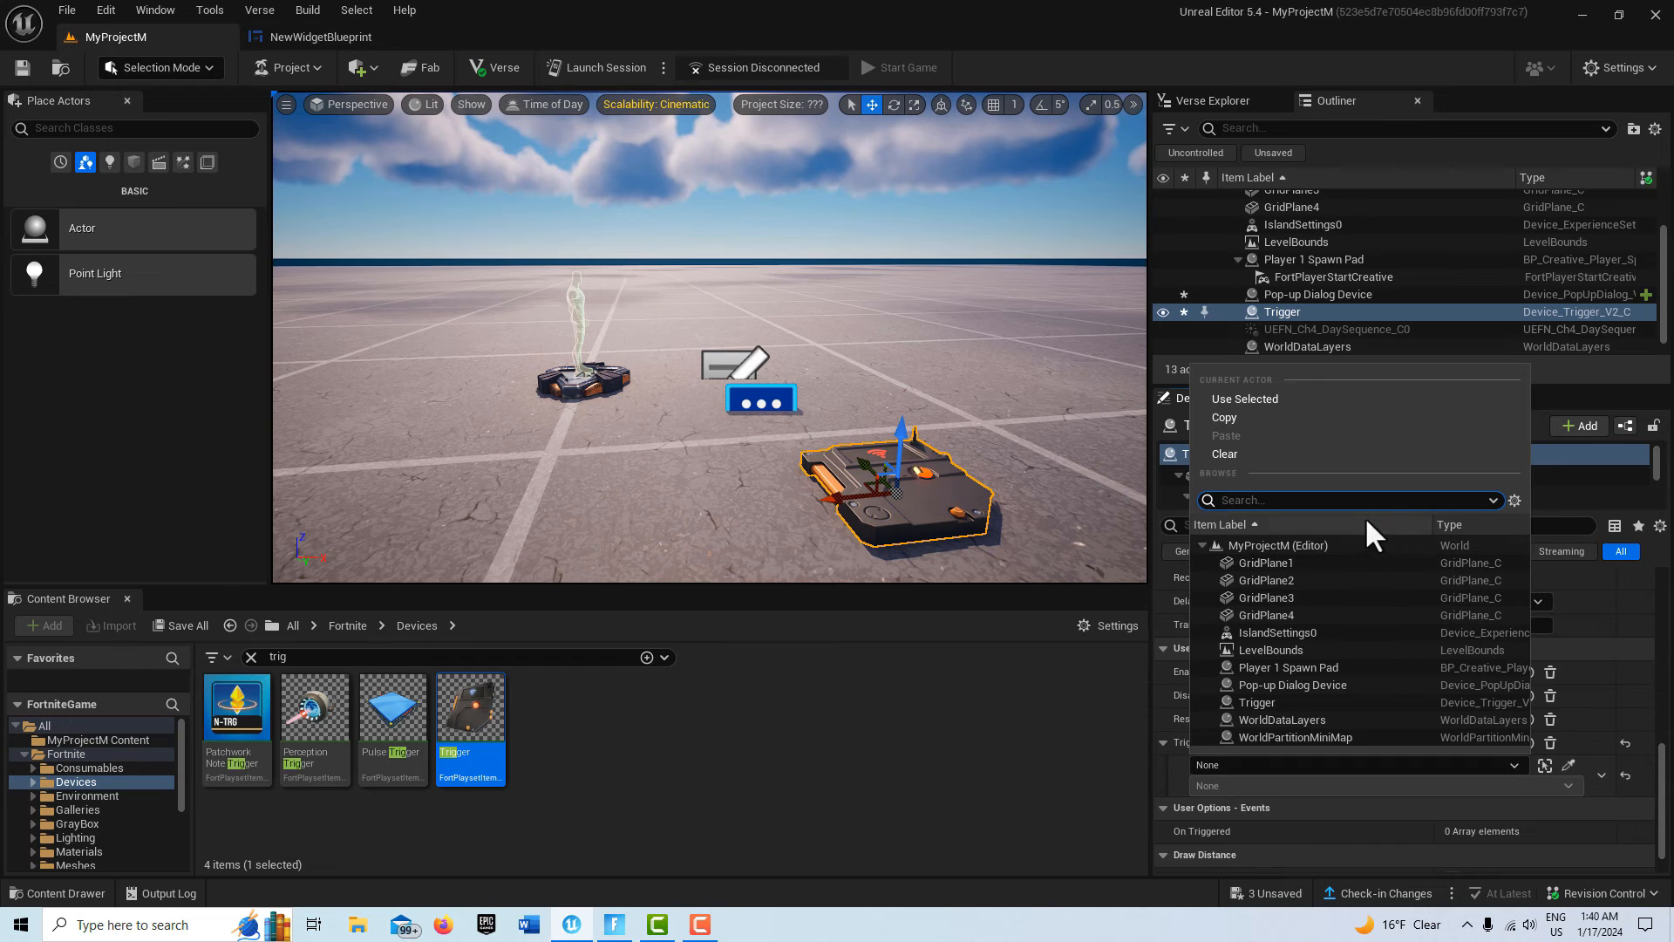
{"action": "type", "text": "pla"}
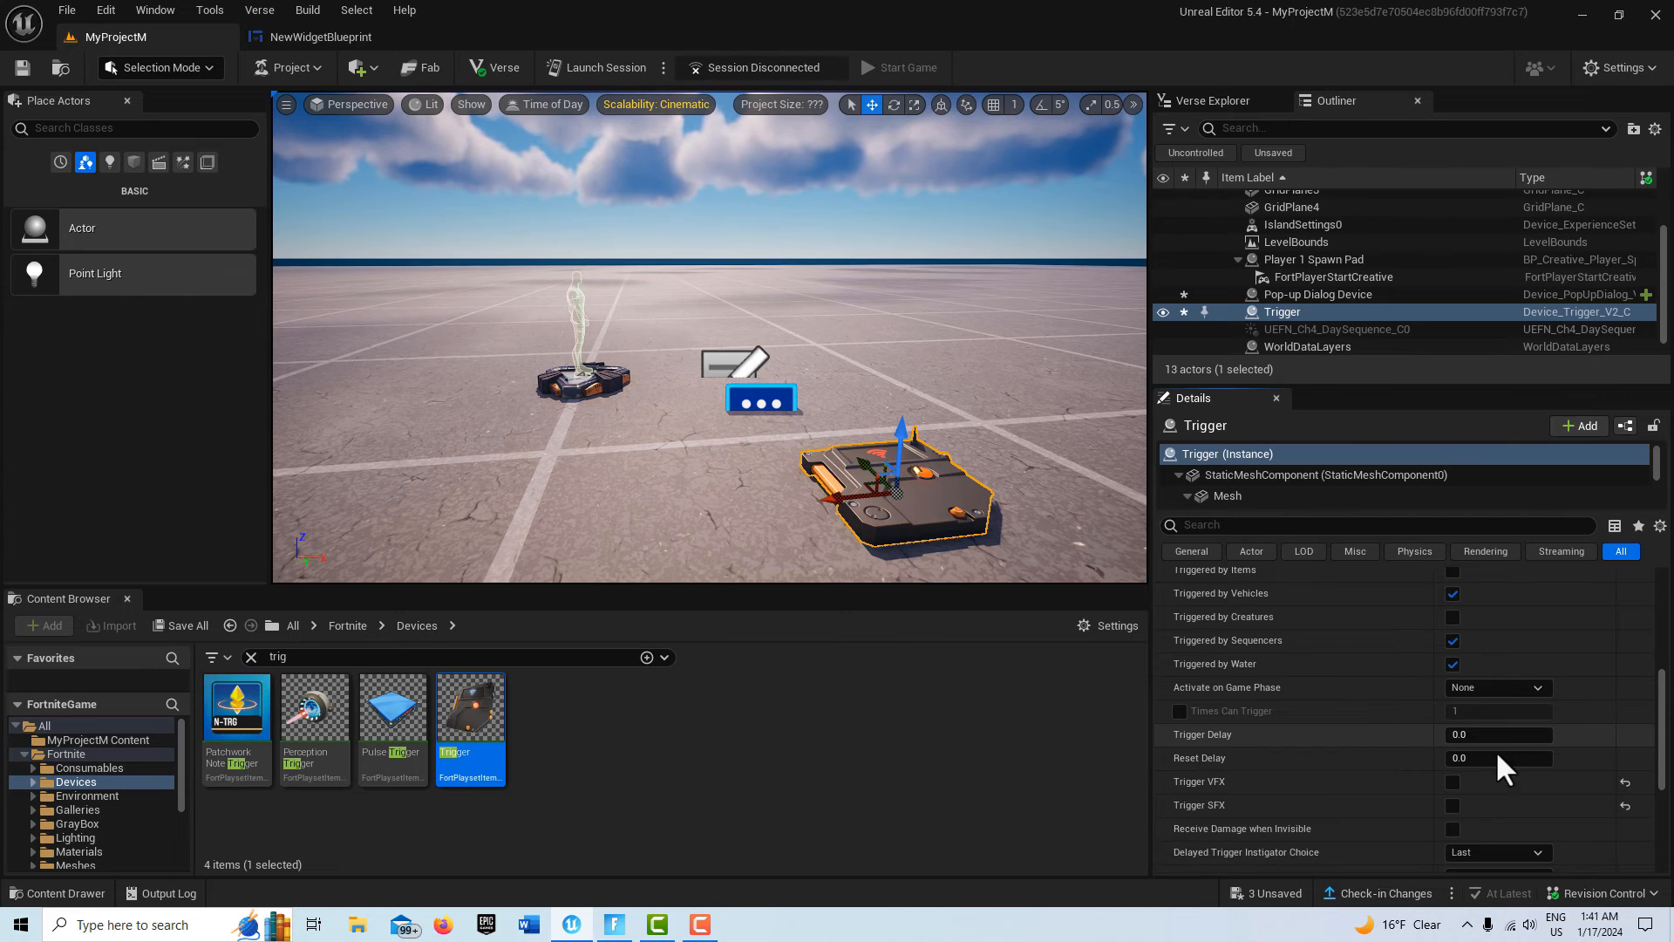
Set the Trigger device's Trigger Delay to 10 seconds
{"action": "left_click", "coordinate": [1498, 734]}
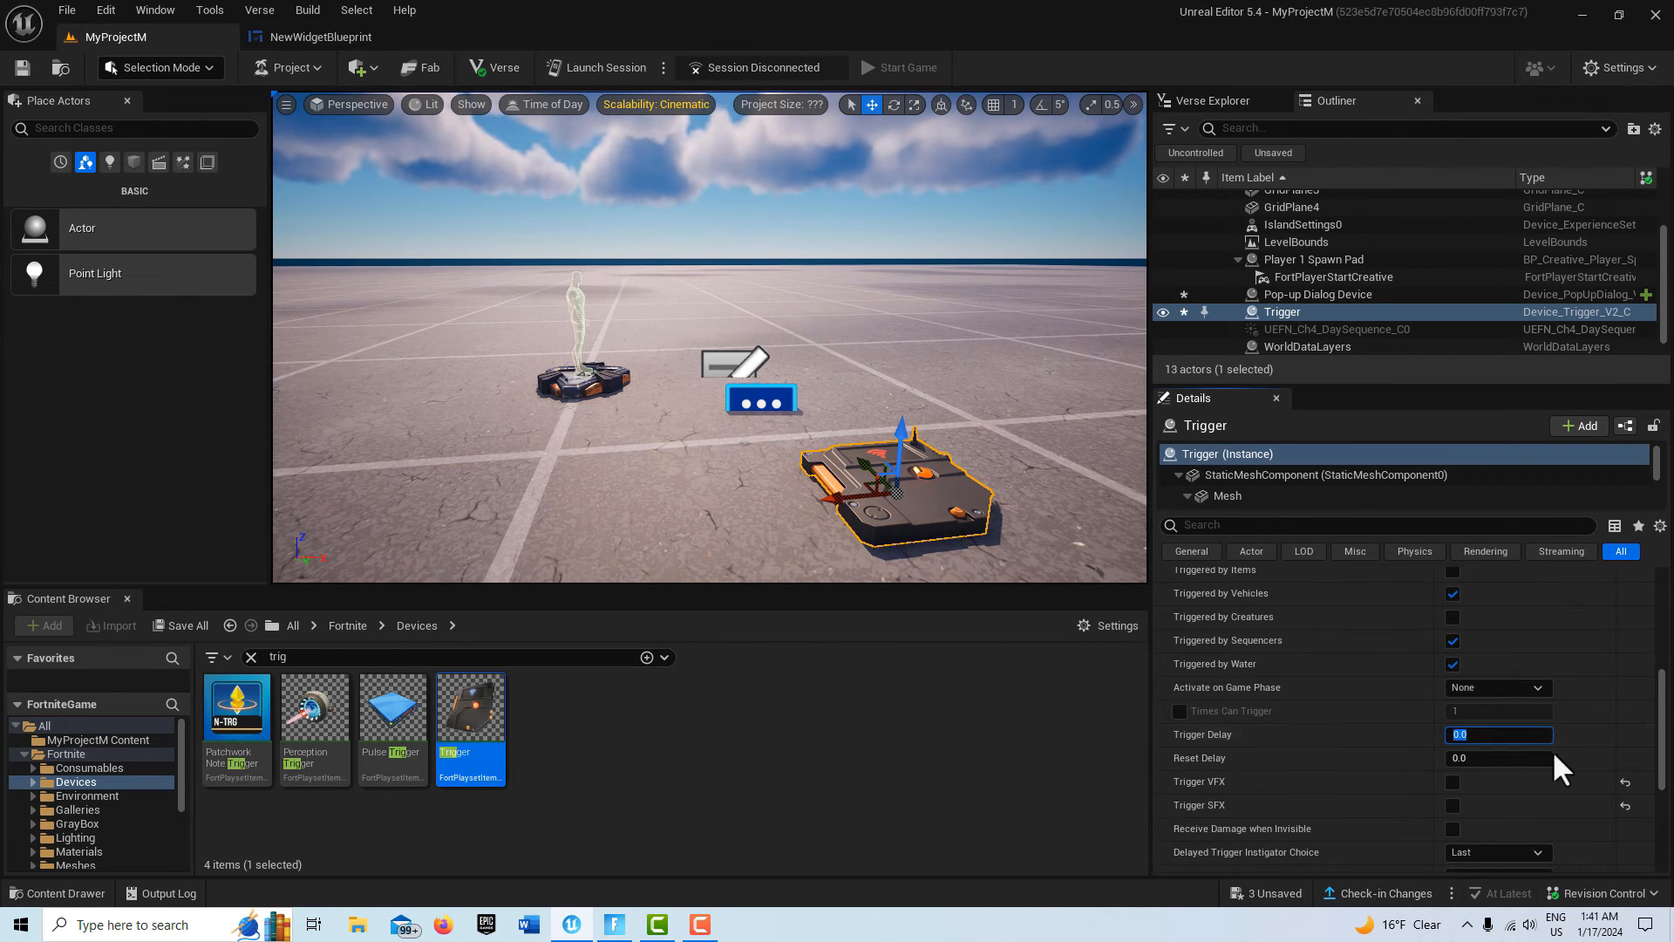
{"action": "type", "text": "10"}
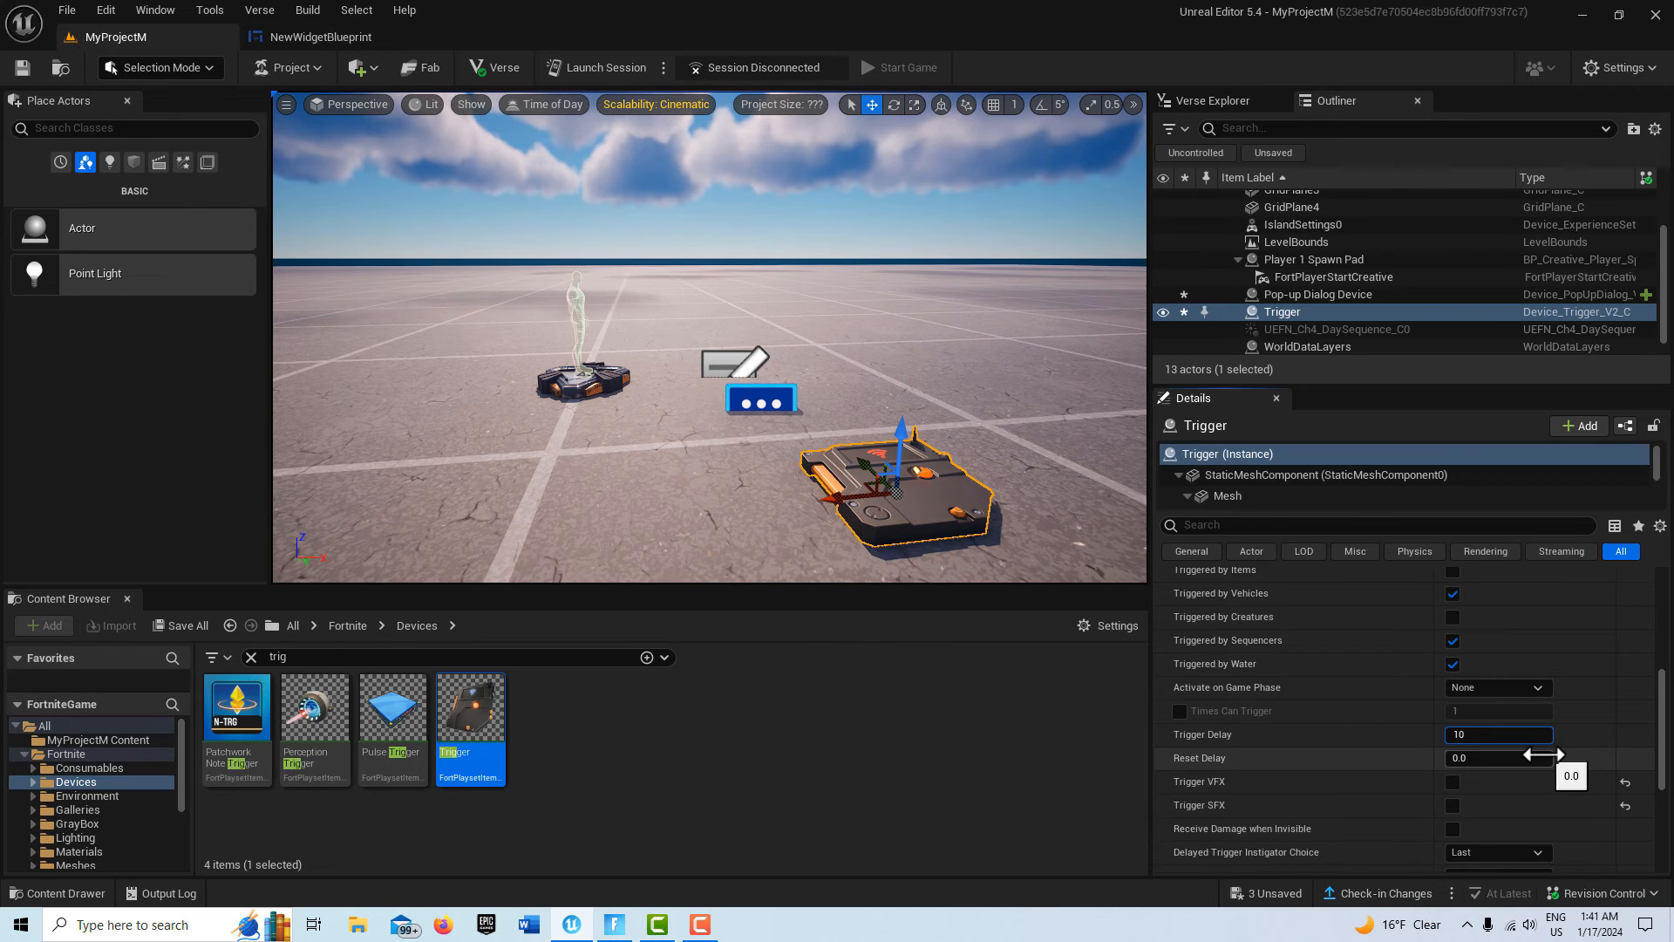
{"action": "left_click", "coordinate": [1497, 734]}
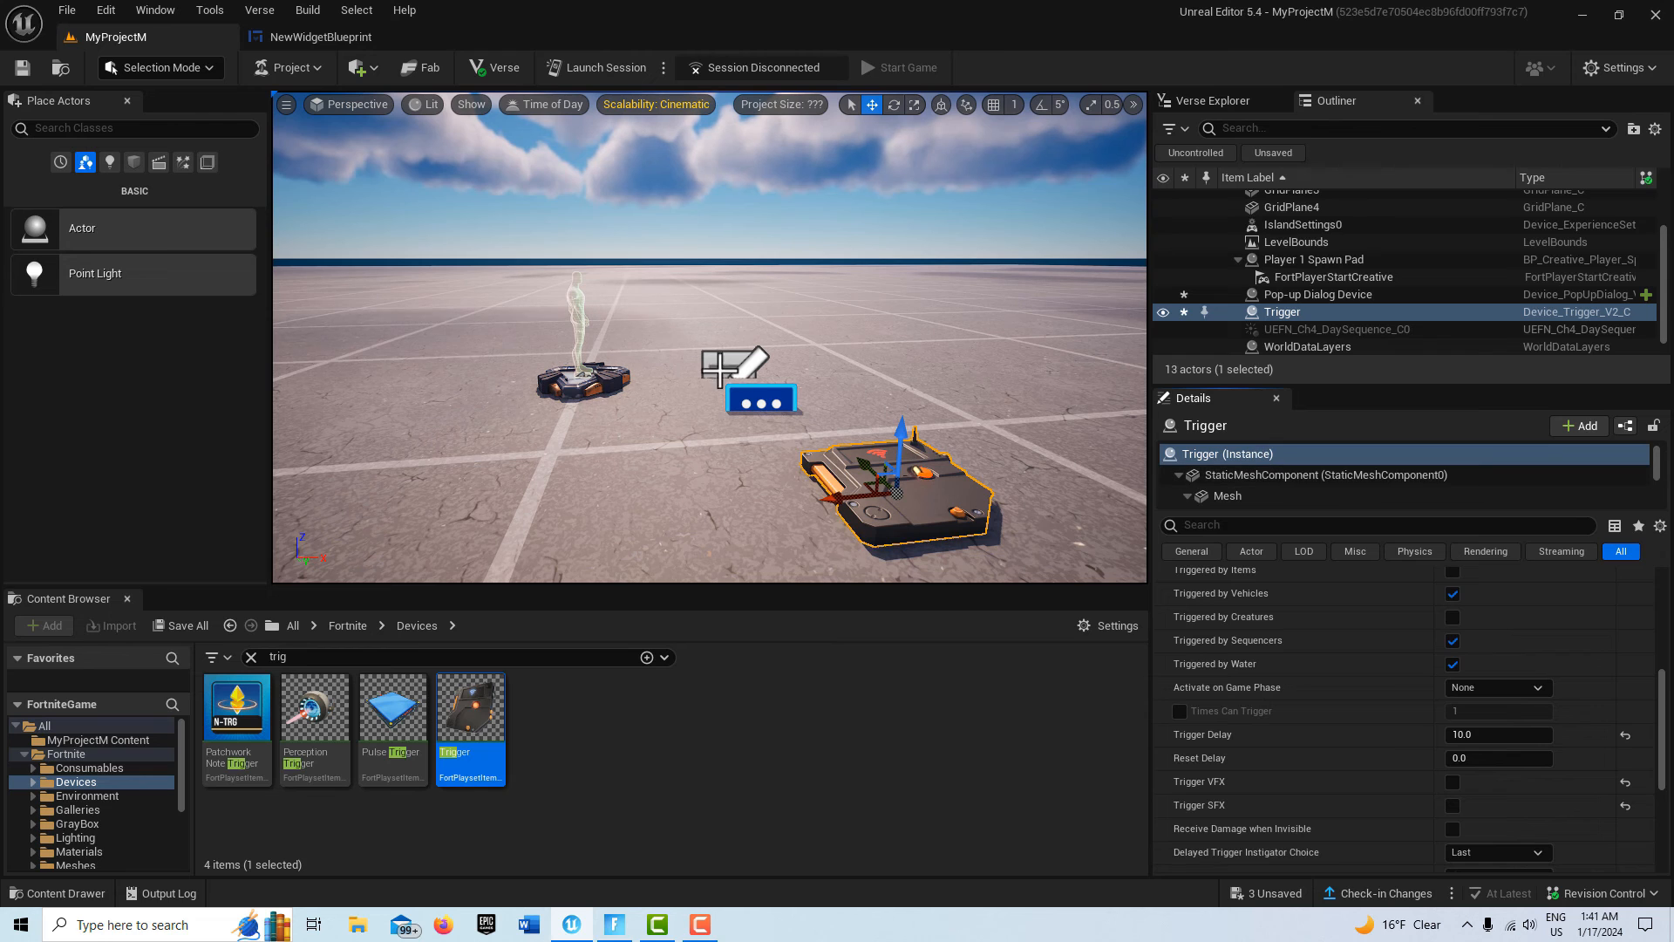
Add a Hide binding on the Pop-up Dialog for the Trigger's On Triggered event
{"action": "left_click", "coordinate": [1318, 293]}
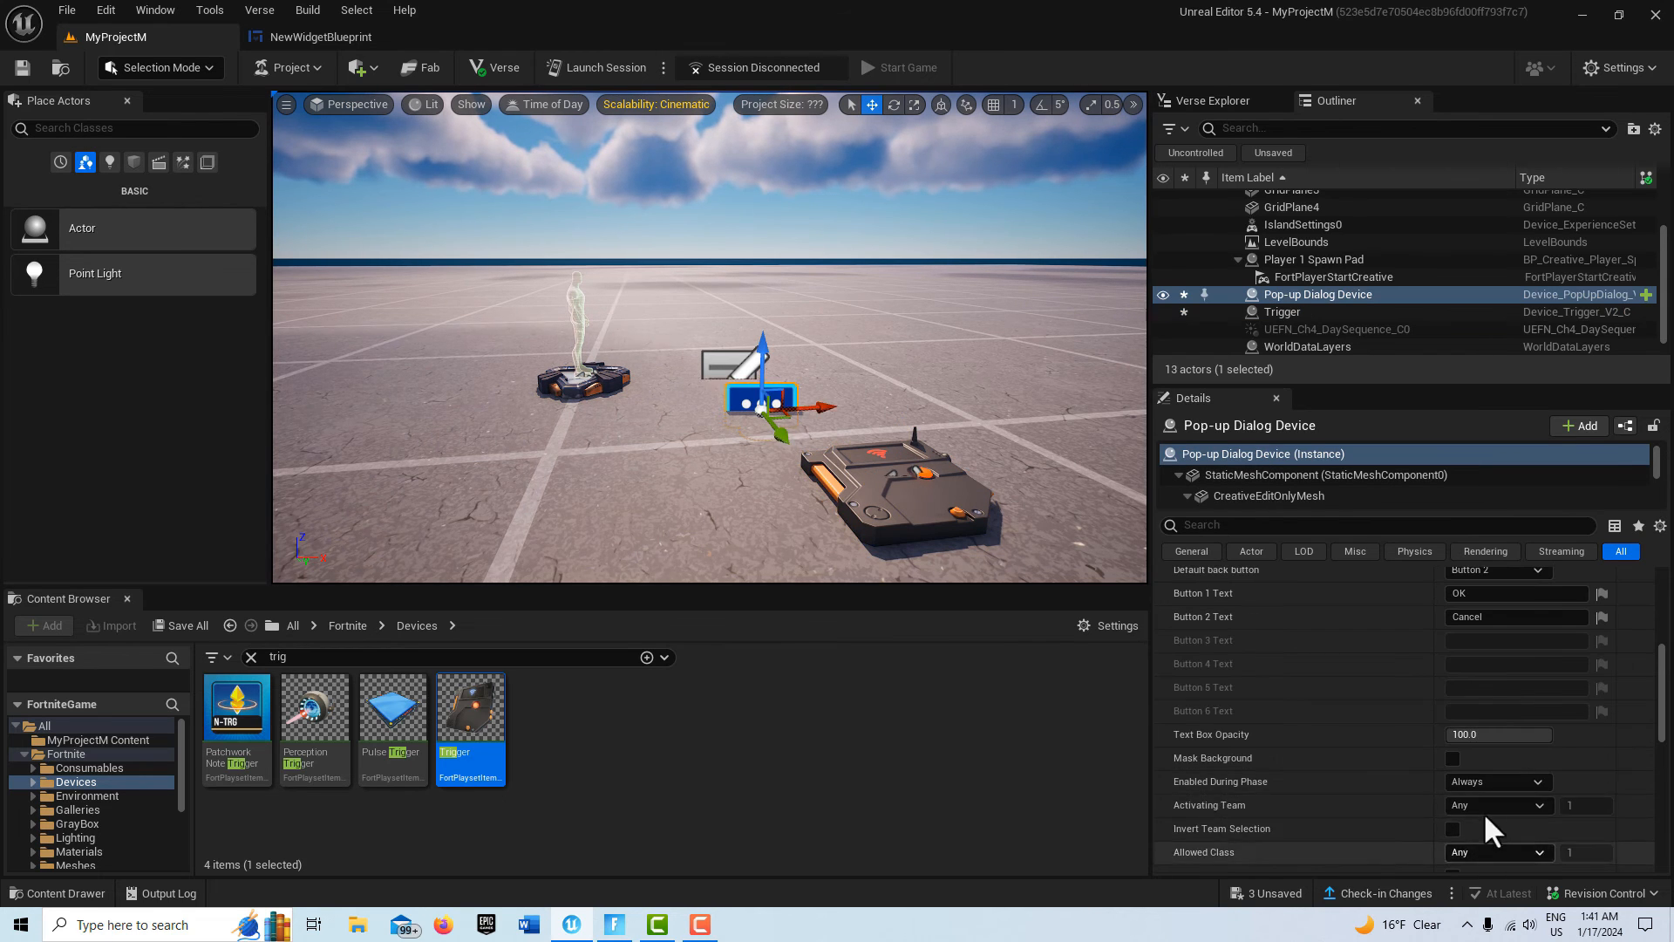
{"action": "scroll", "scroll_direction": "down", "scroll_amount": 3}
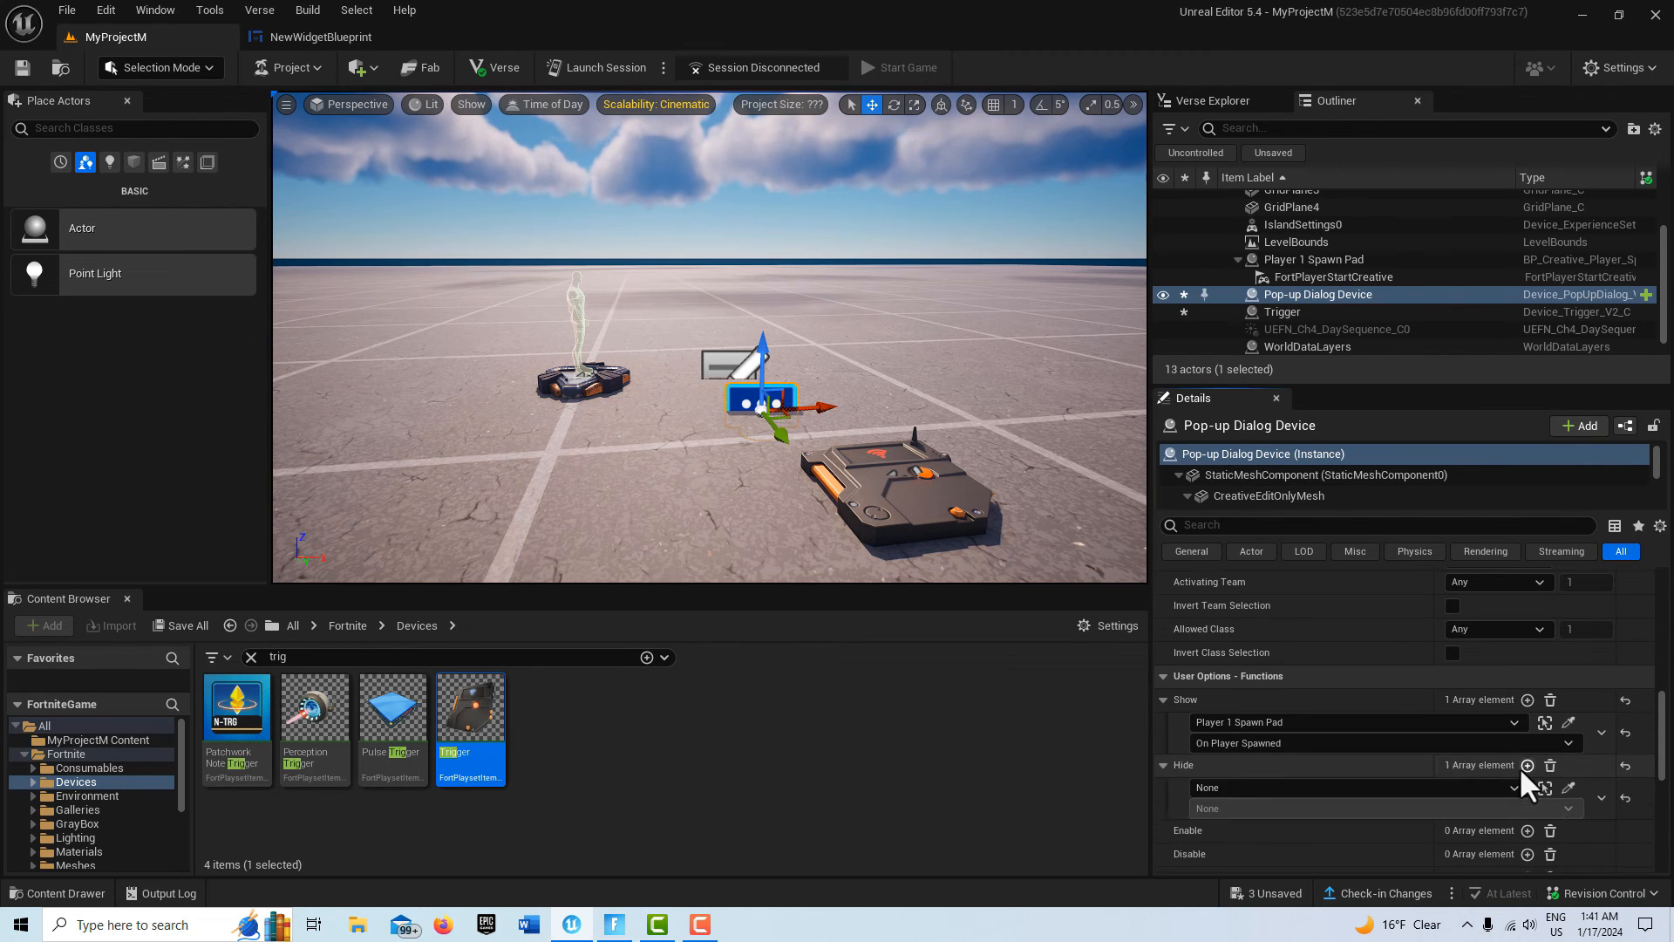
{"action": "left_click", "coordinate": [1514, 786]}
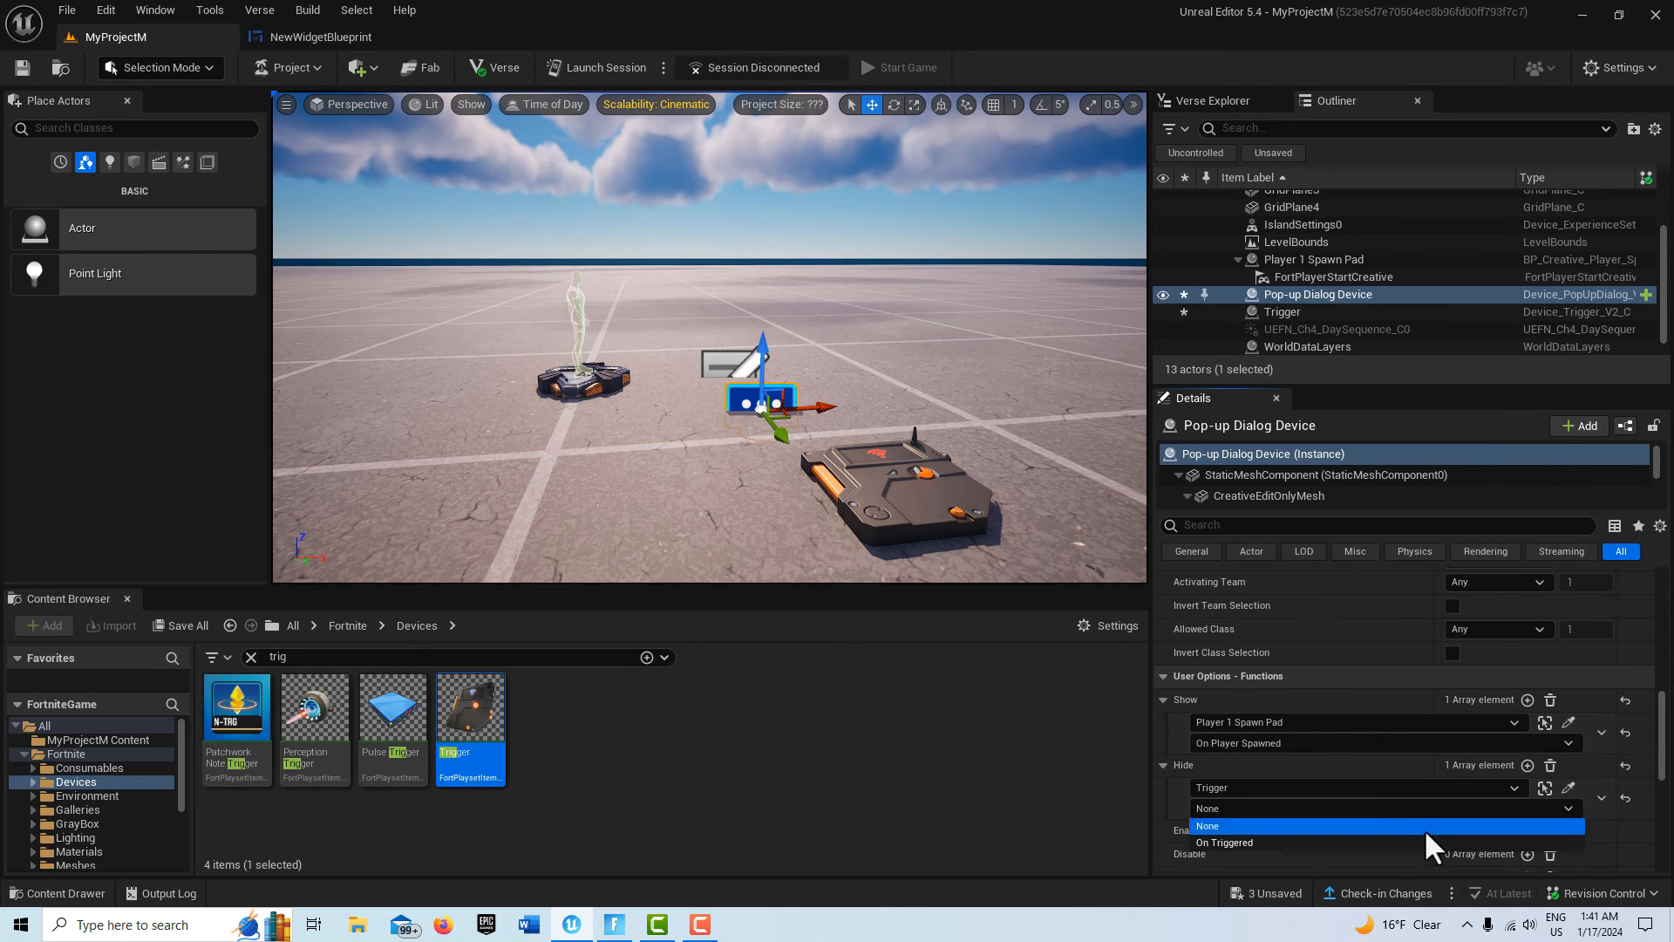
{"action": "left_click", "coordinate": [1225, 842]}
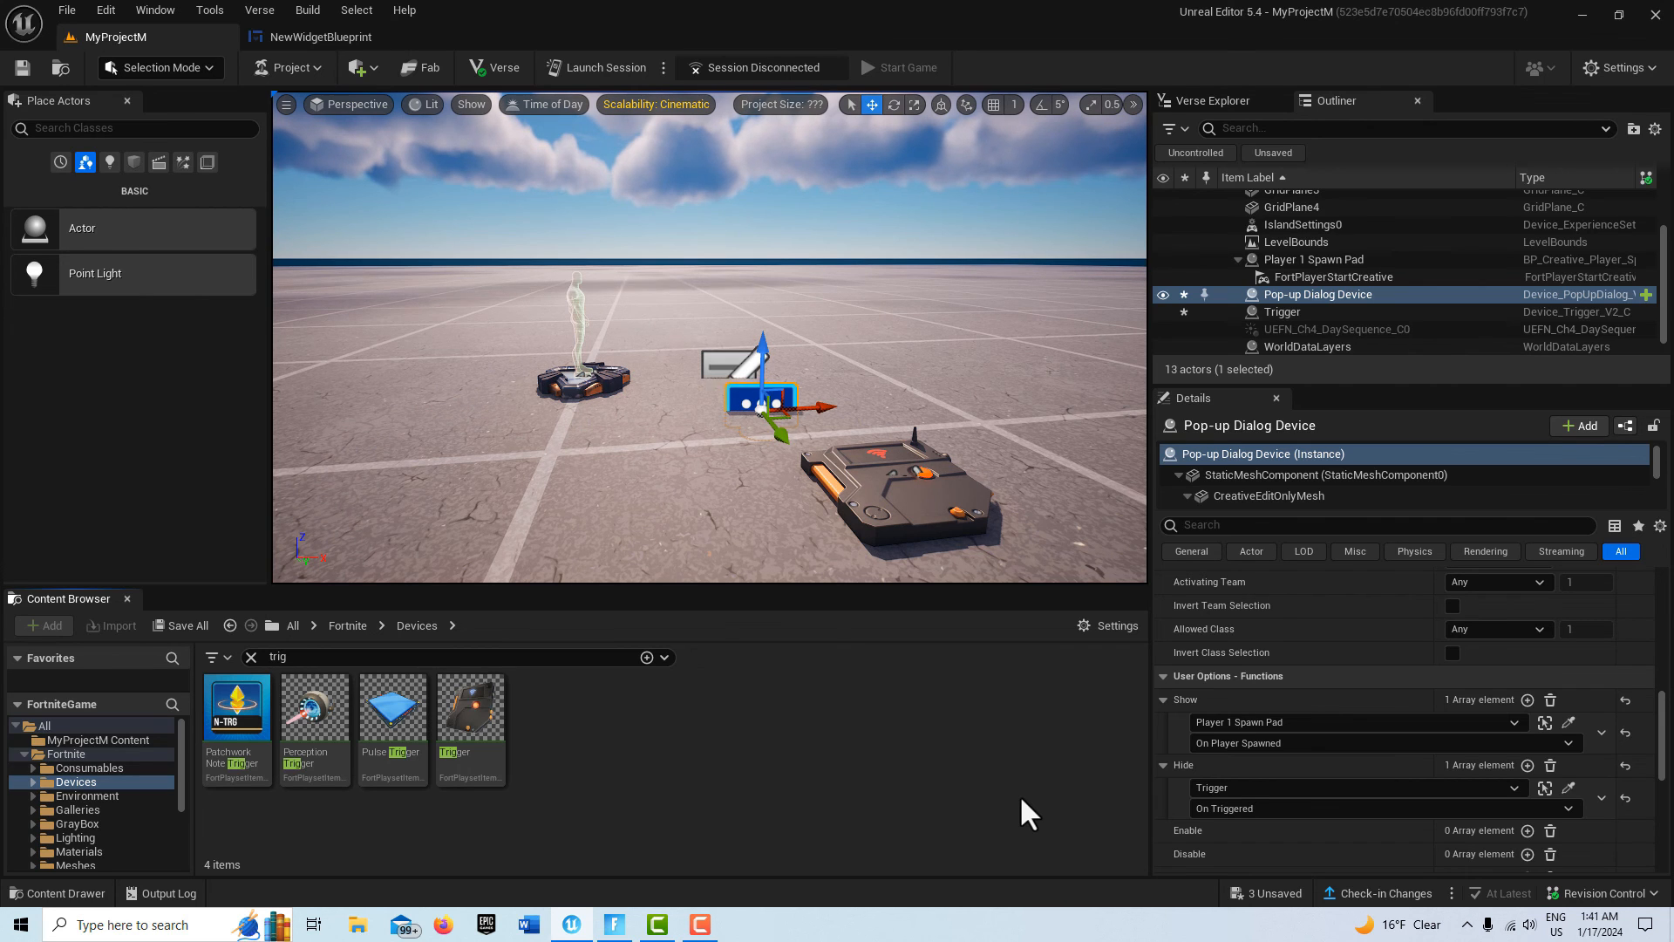
{"action": "mouse_move", "coordinate": [598, 68]}
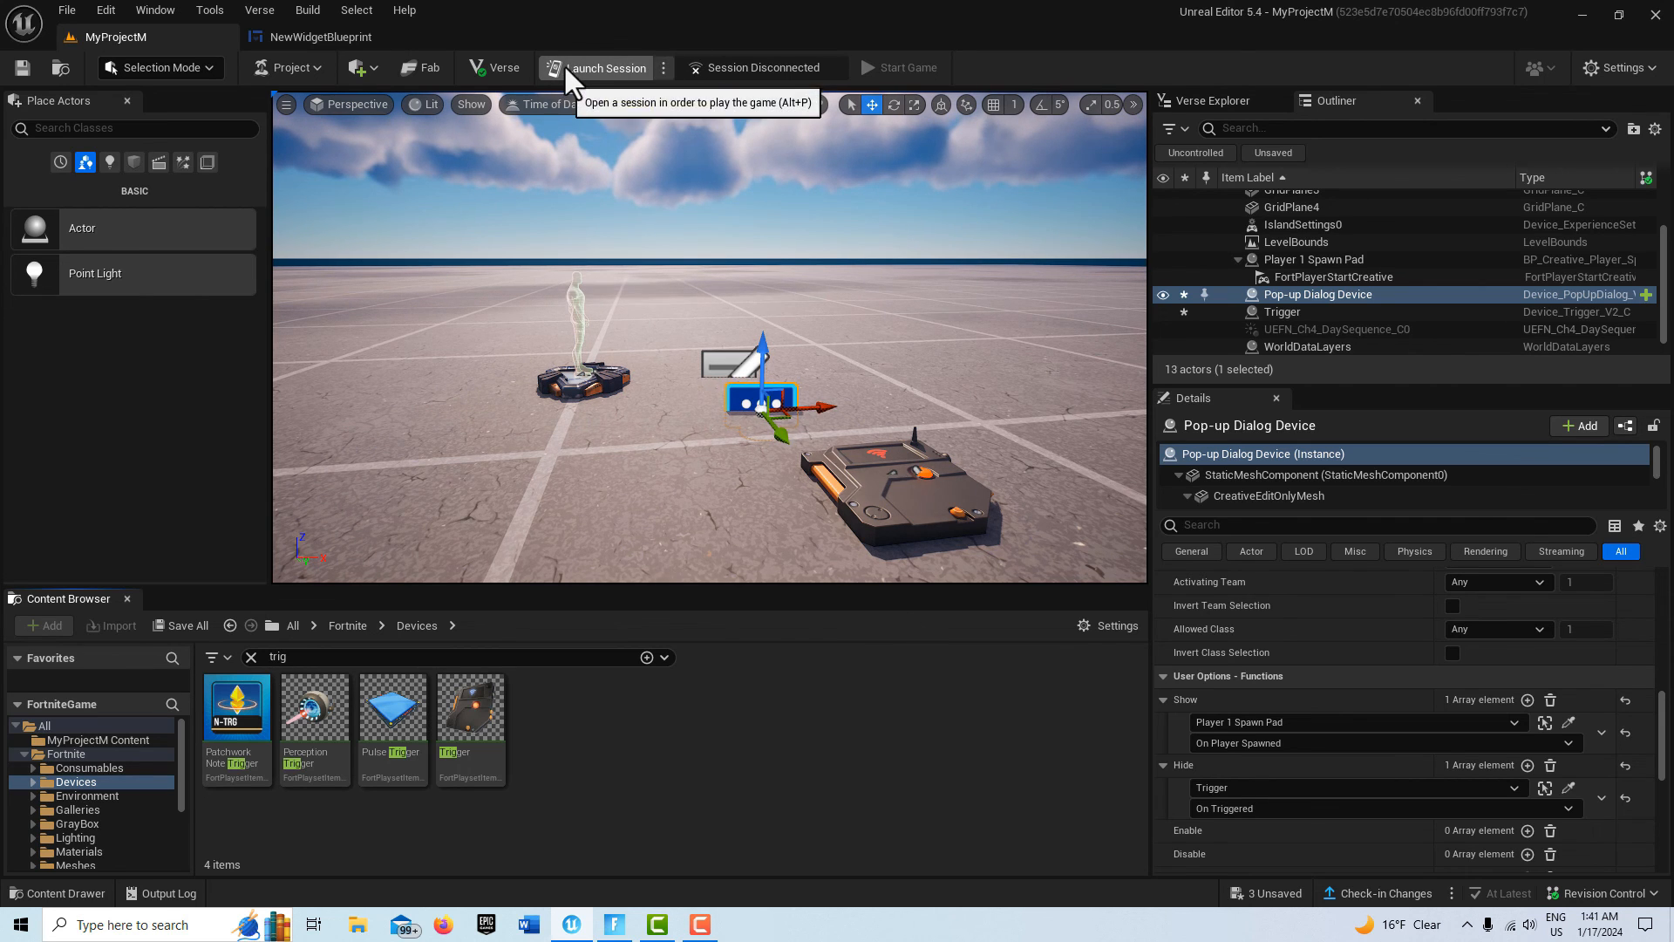
Launch a play session, saving the changed devices, and bring up the in-game menu in Fortnite
{"action": "left_click", "coordinate": [605, 68]}
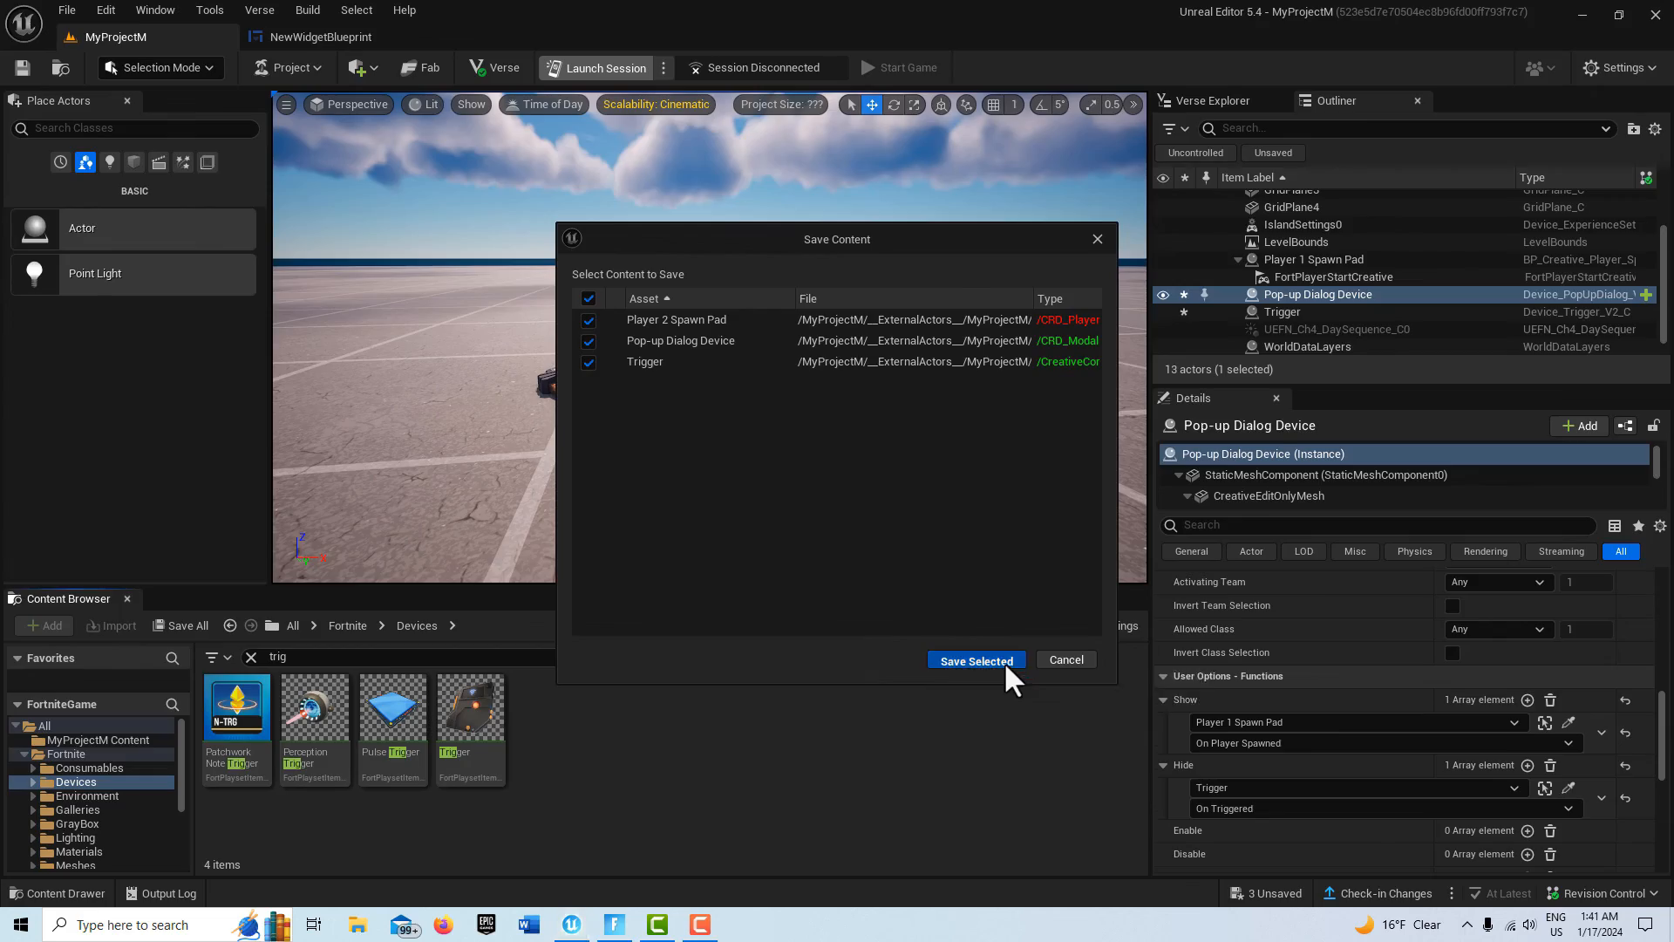
{"action": "left_click", "coordinate": [973, 659]}
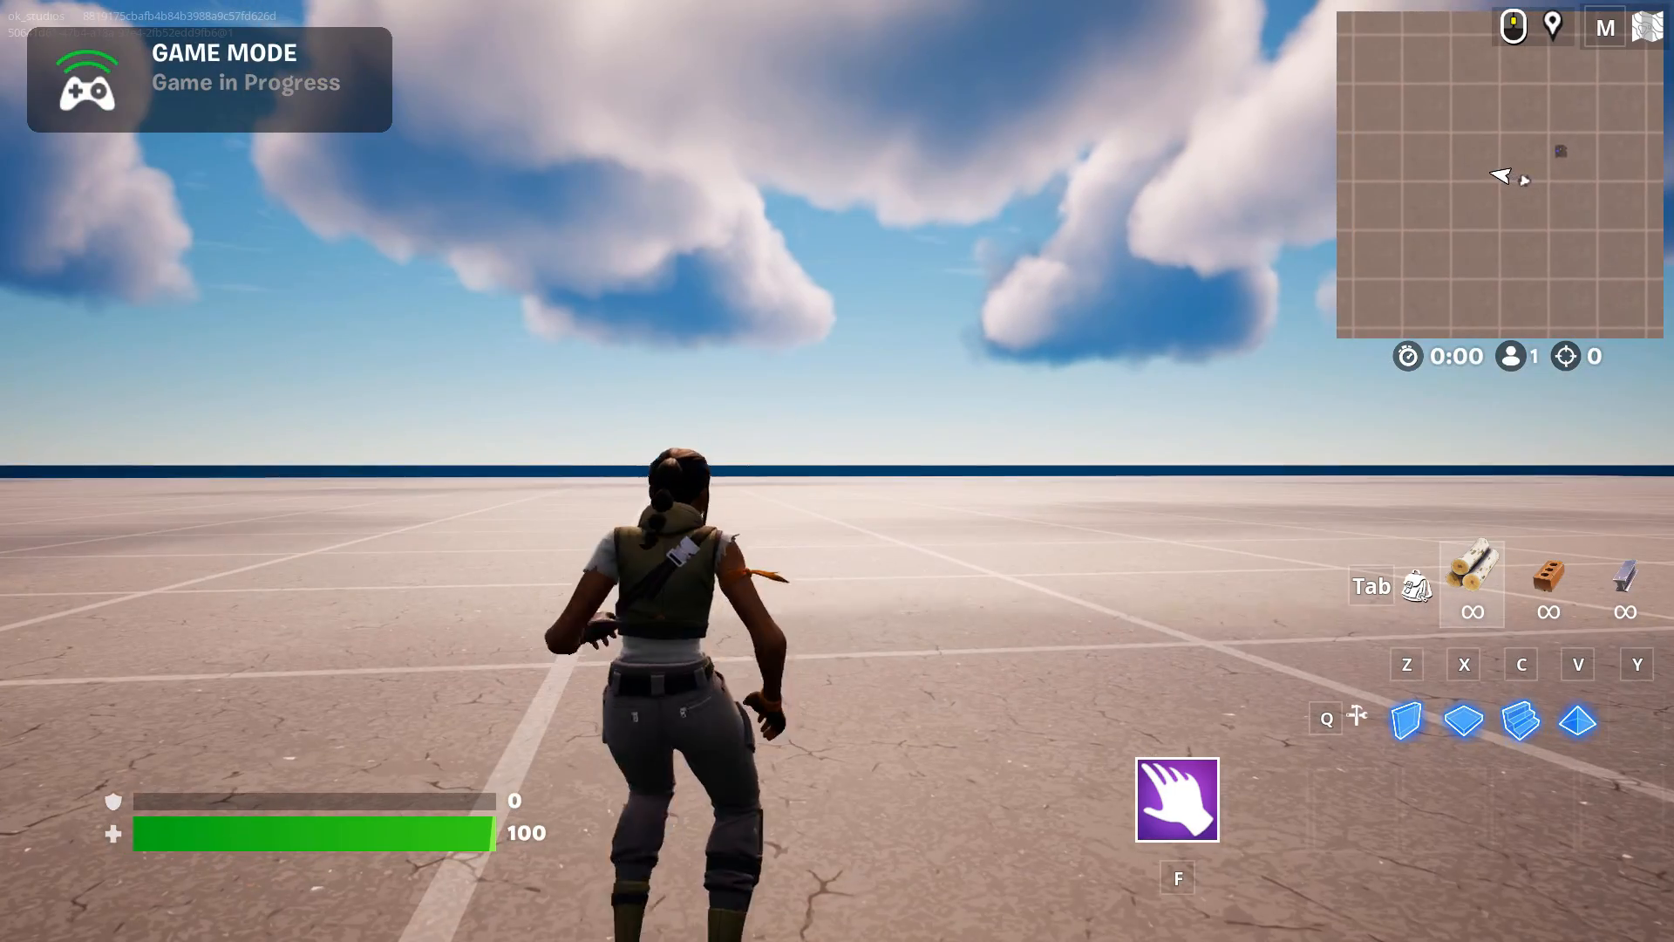
{"action": "key", "text": "Escape"}
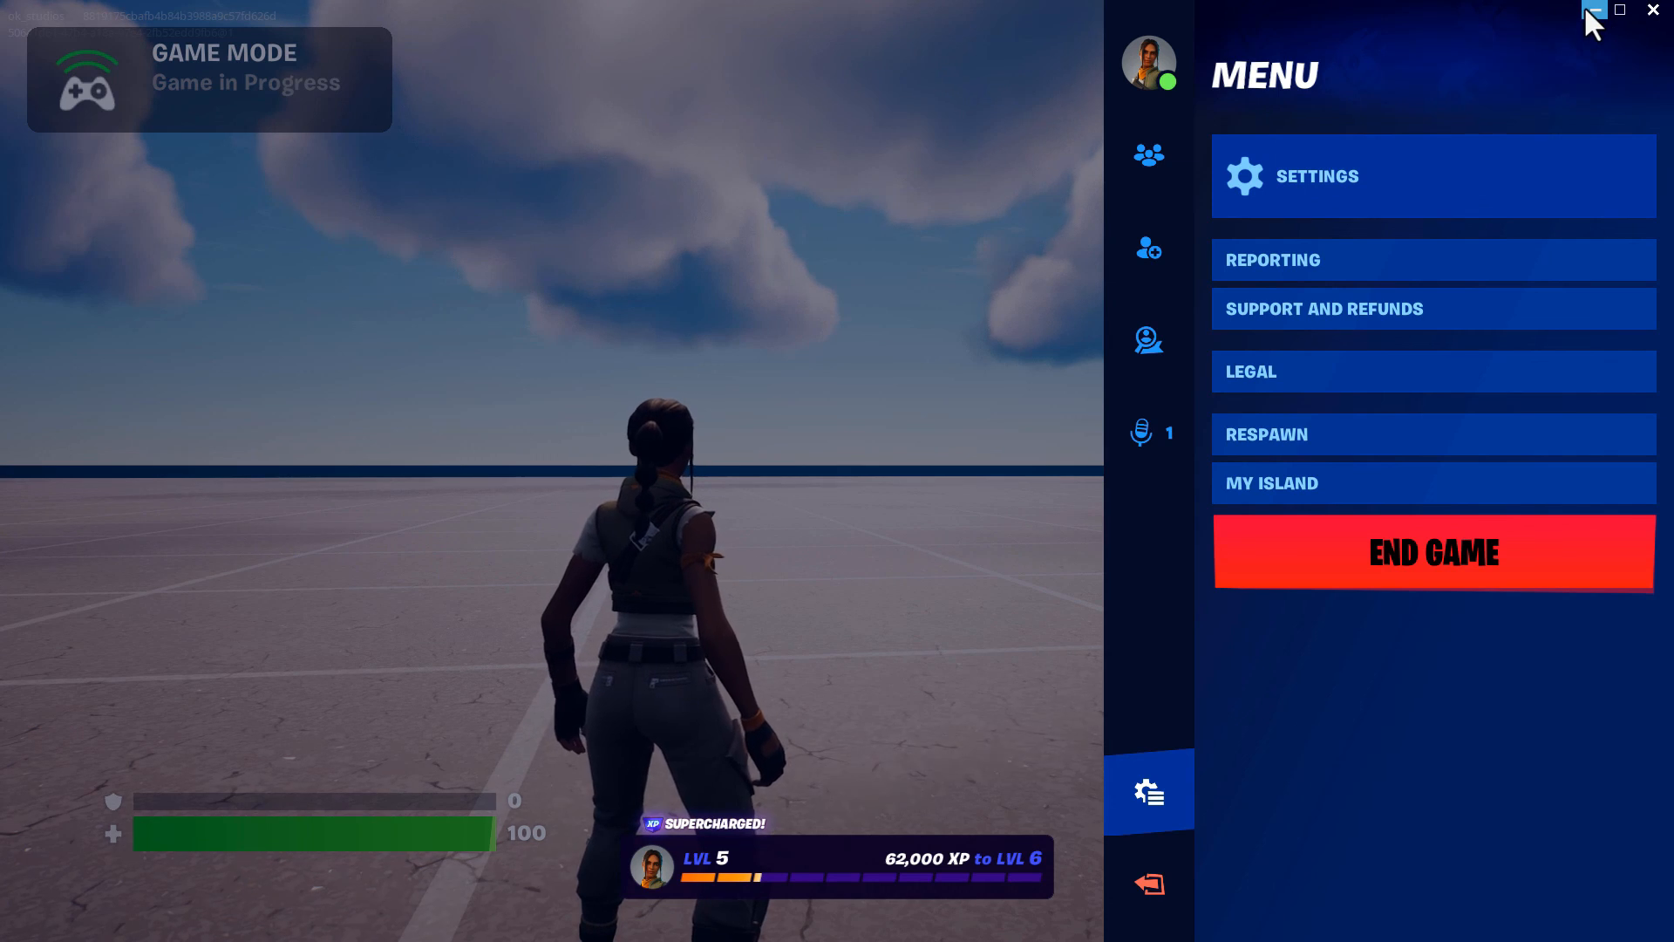